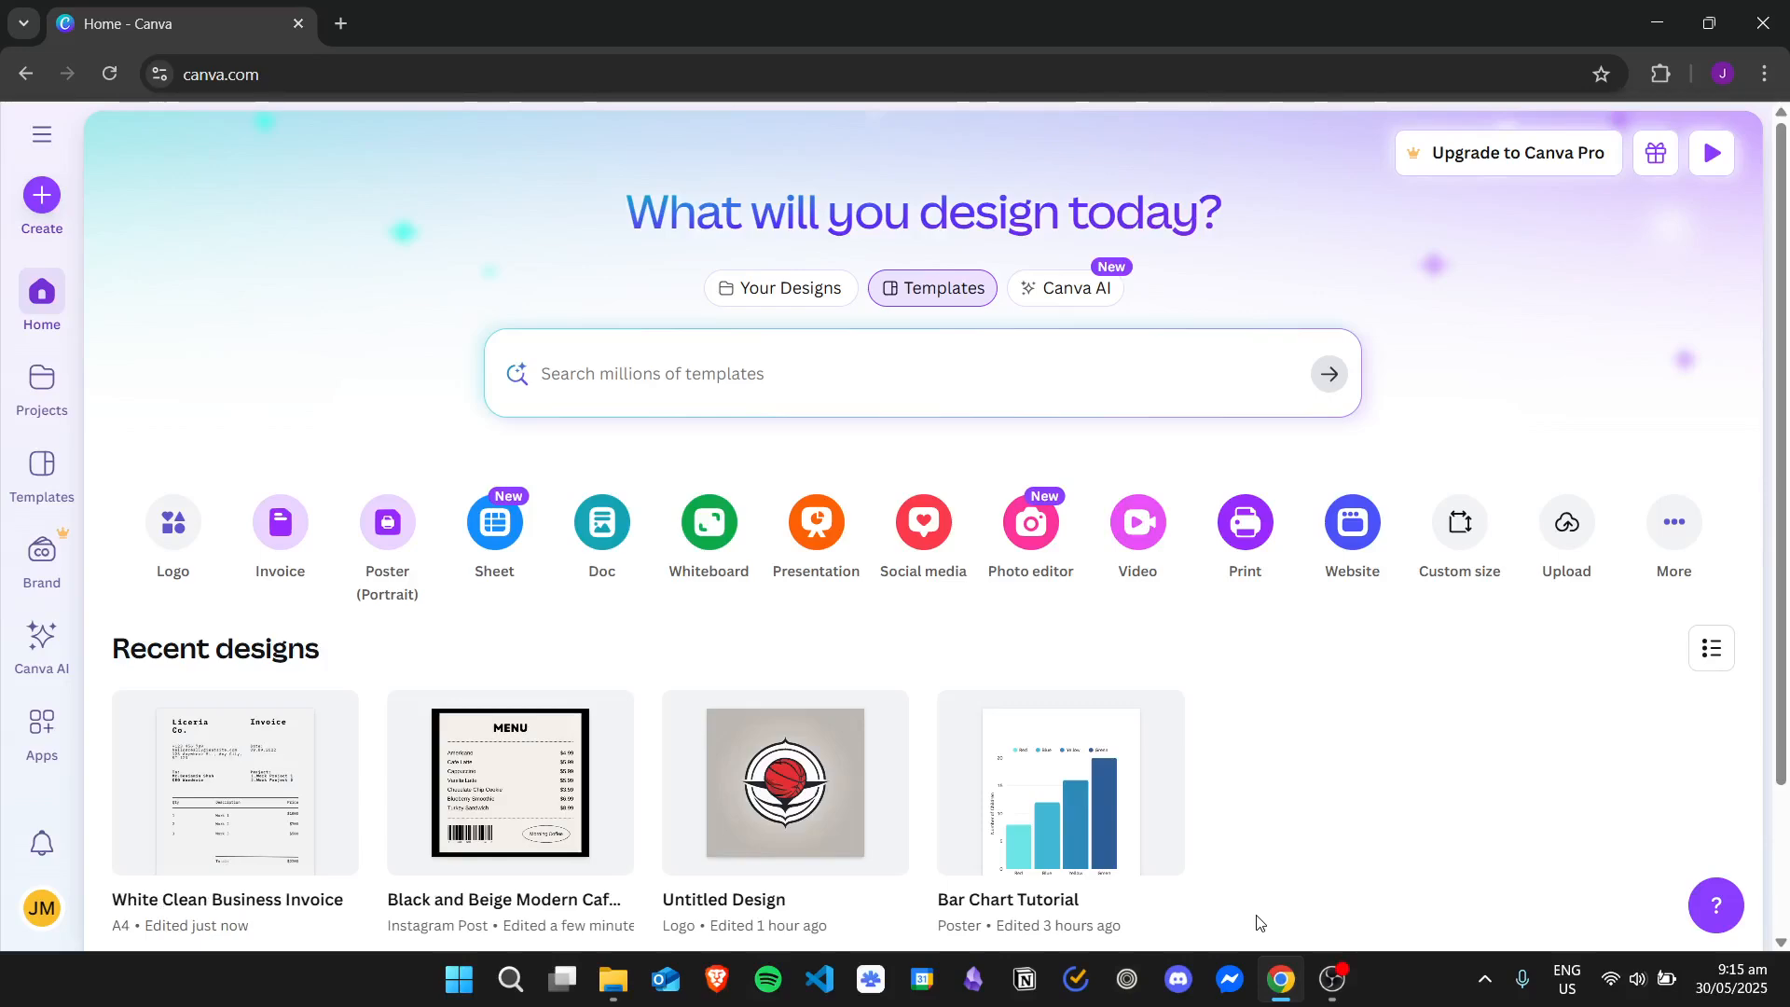
- Search the home page template library for 'receipt' and view the results
left_click(835, 373)
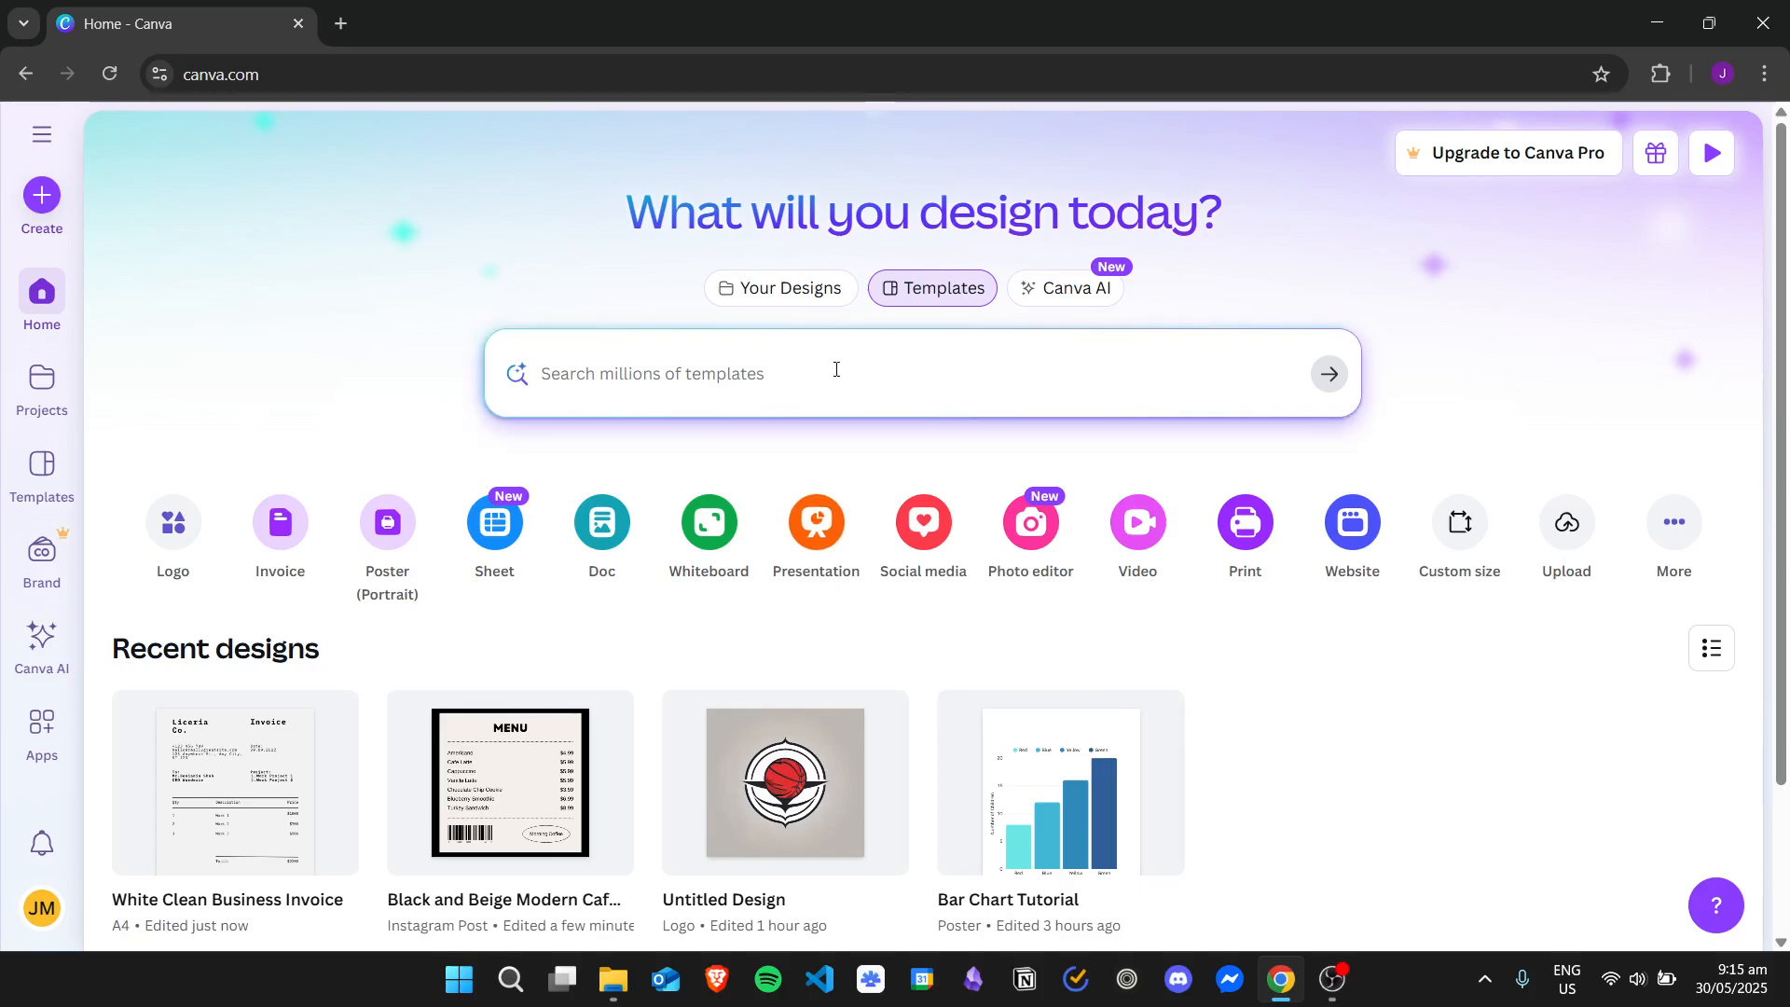
left_click(684, 373)
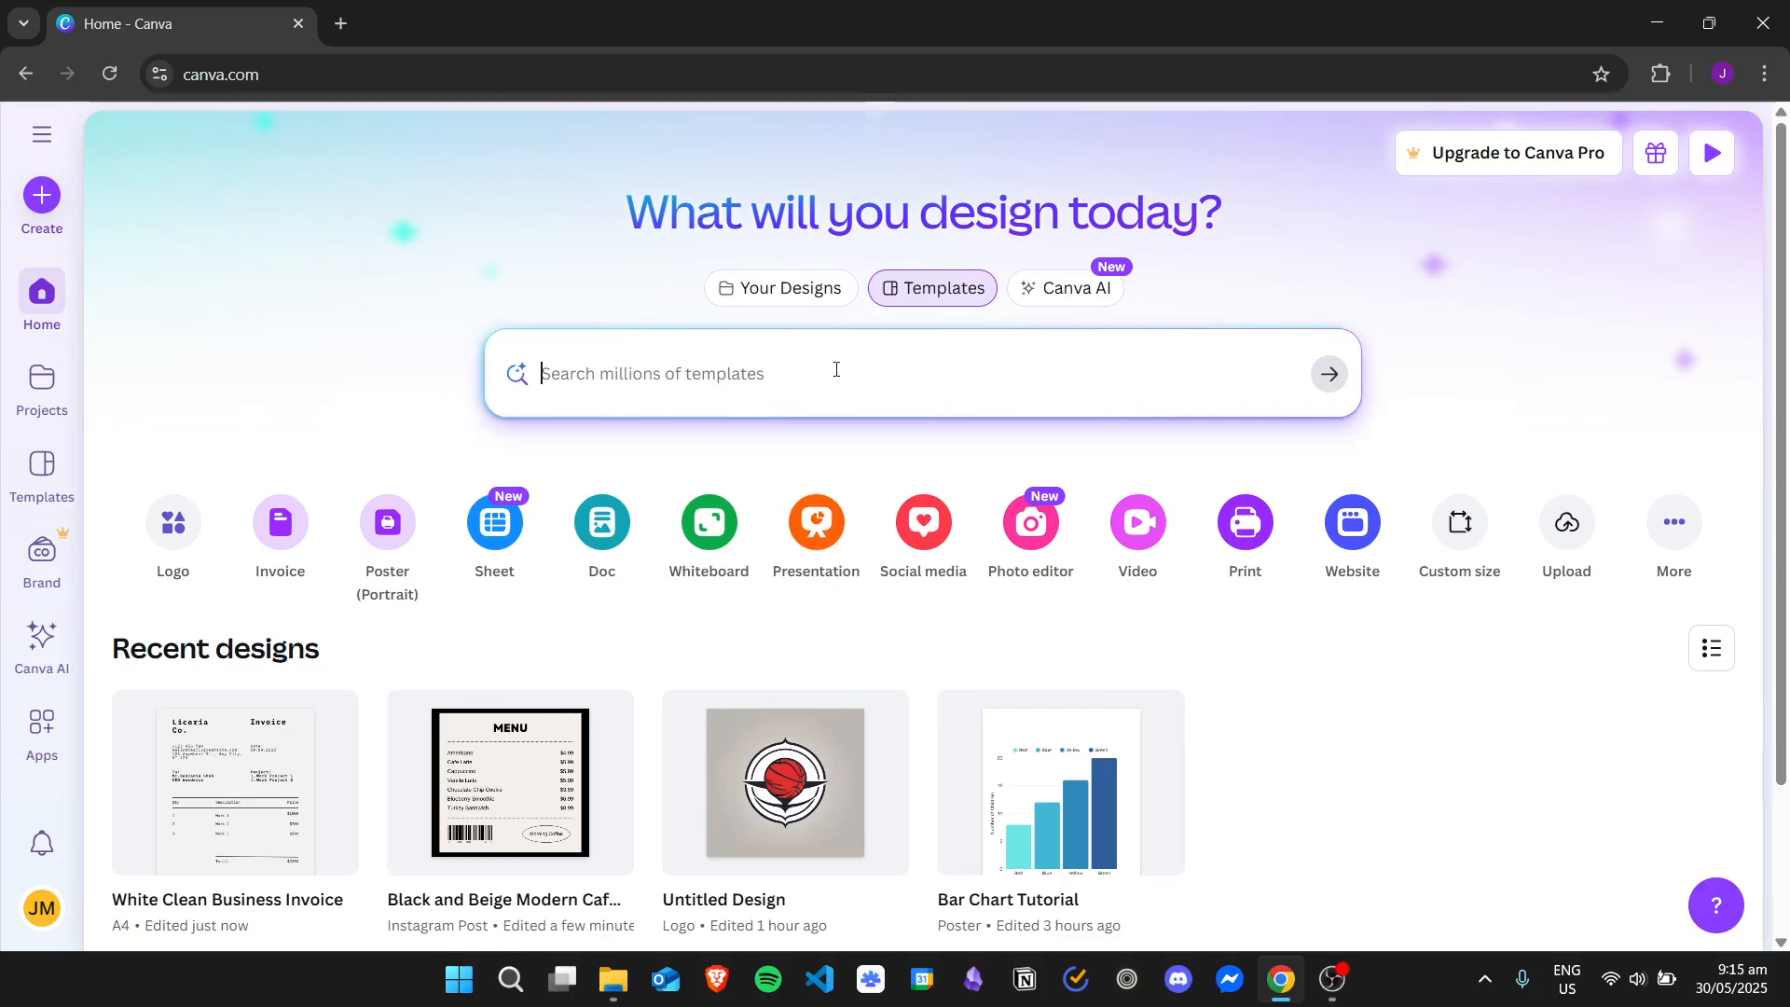
type("receipt")
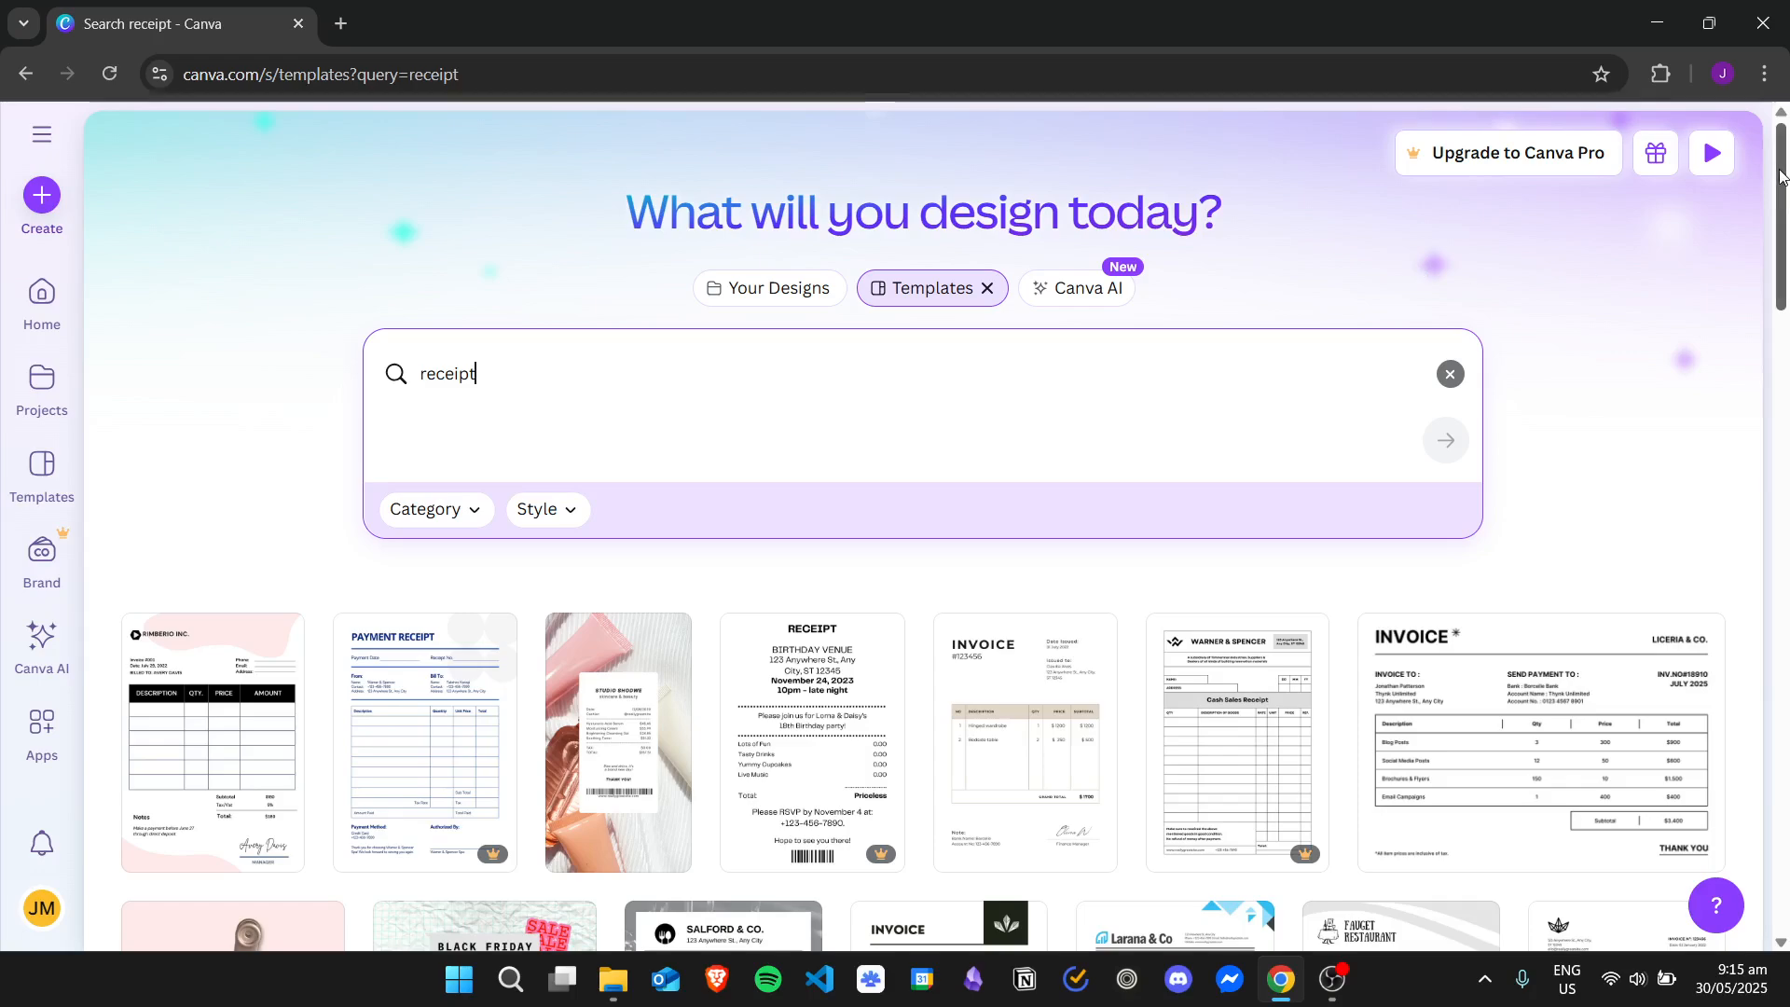
scroll("down", 3)
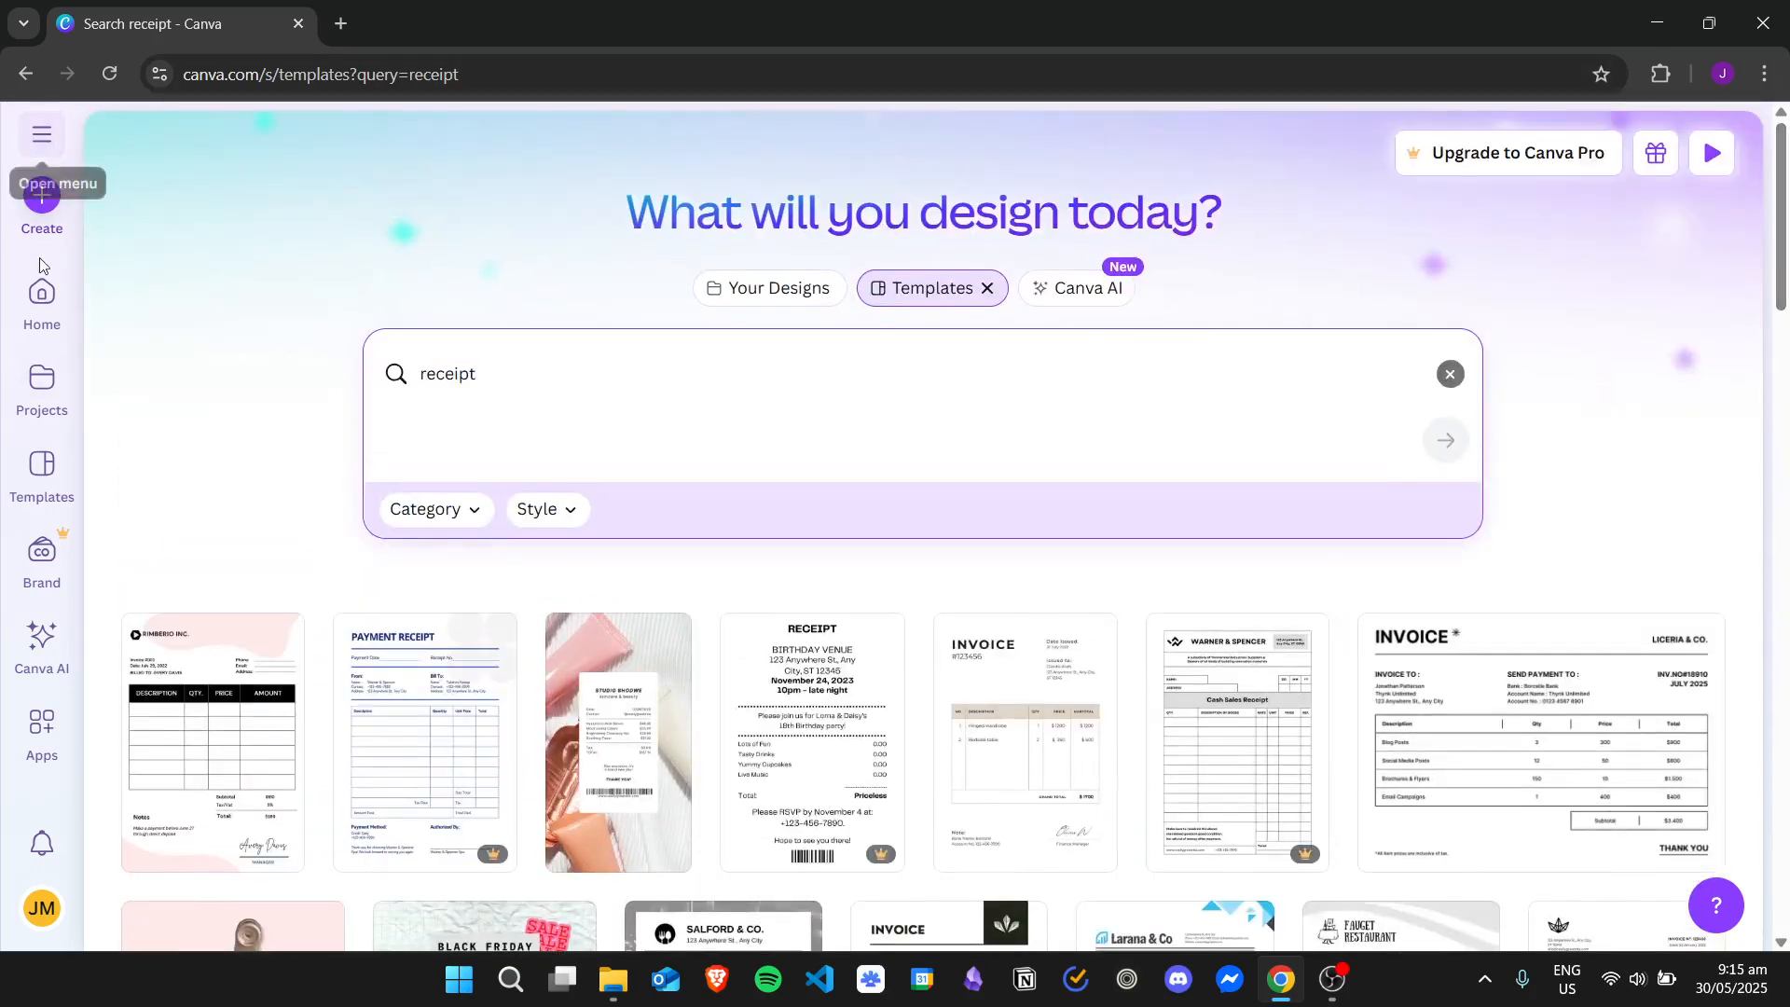
- Browse Templates > Business > Invoices and scroll through the invoice designs
left_click(41, 471)
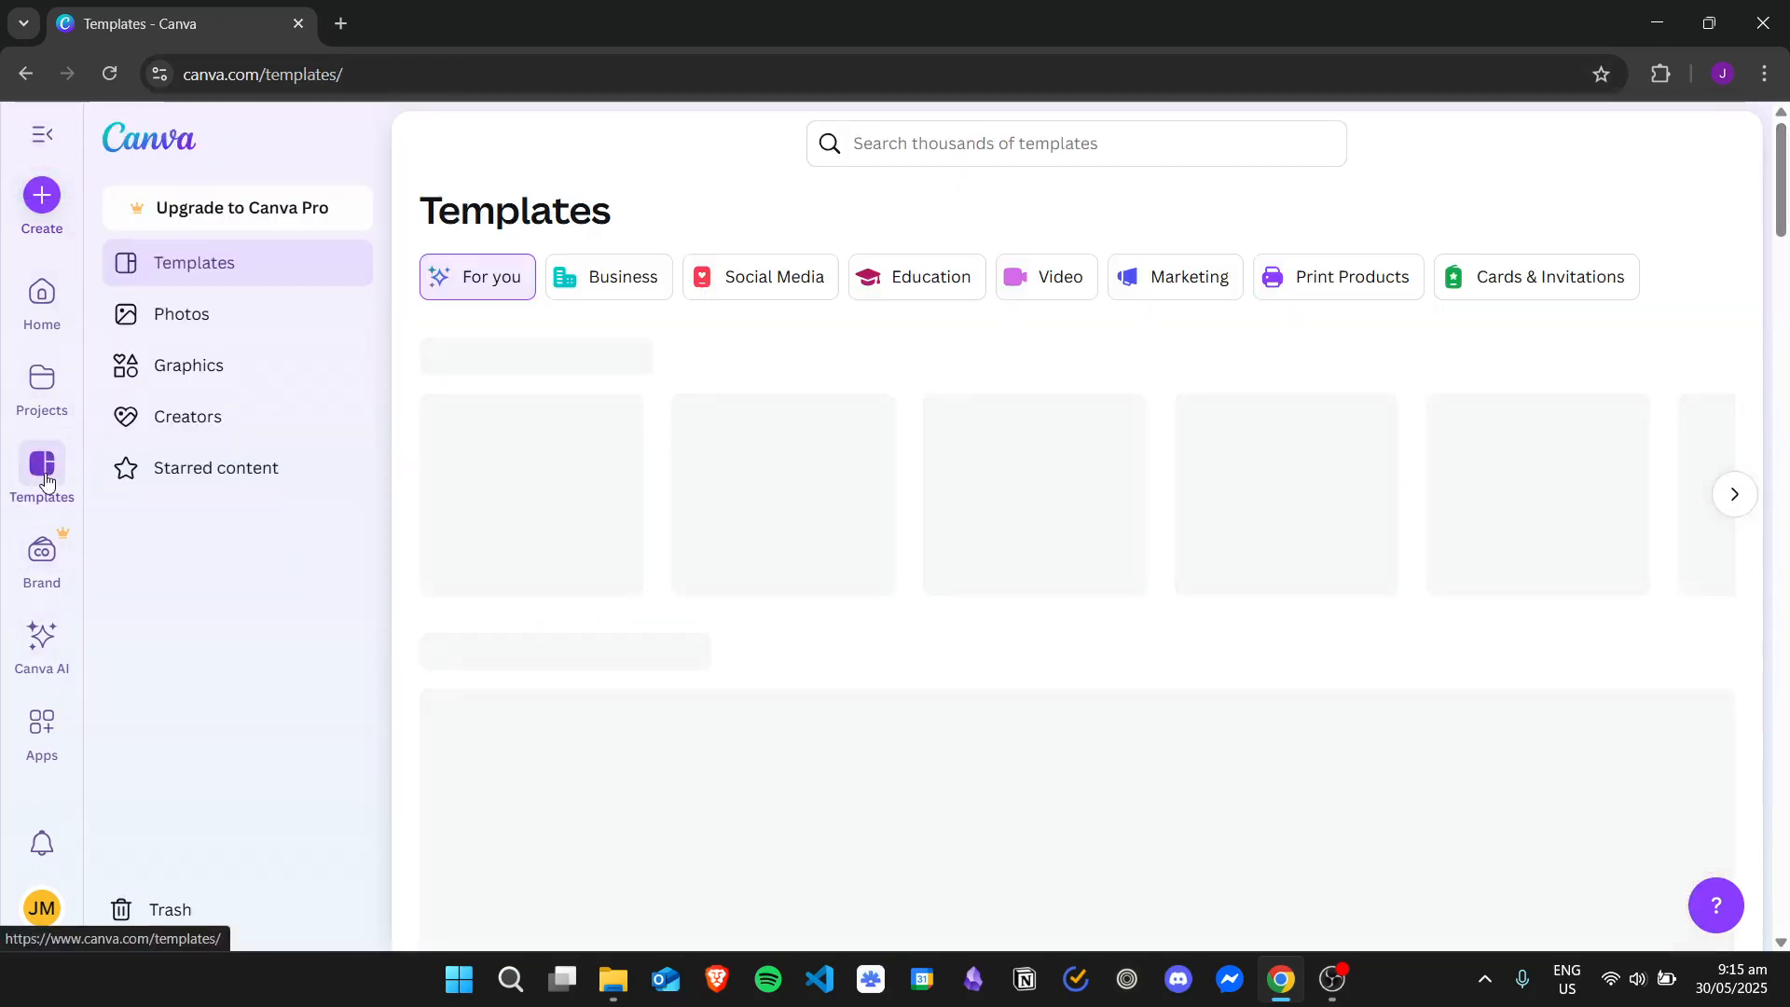
left_click(608, 276)
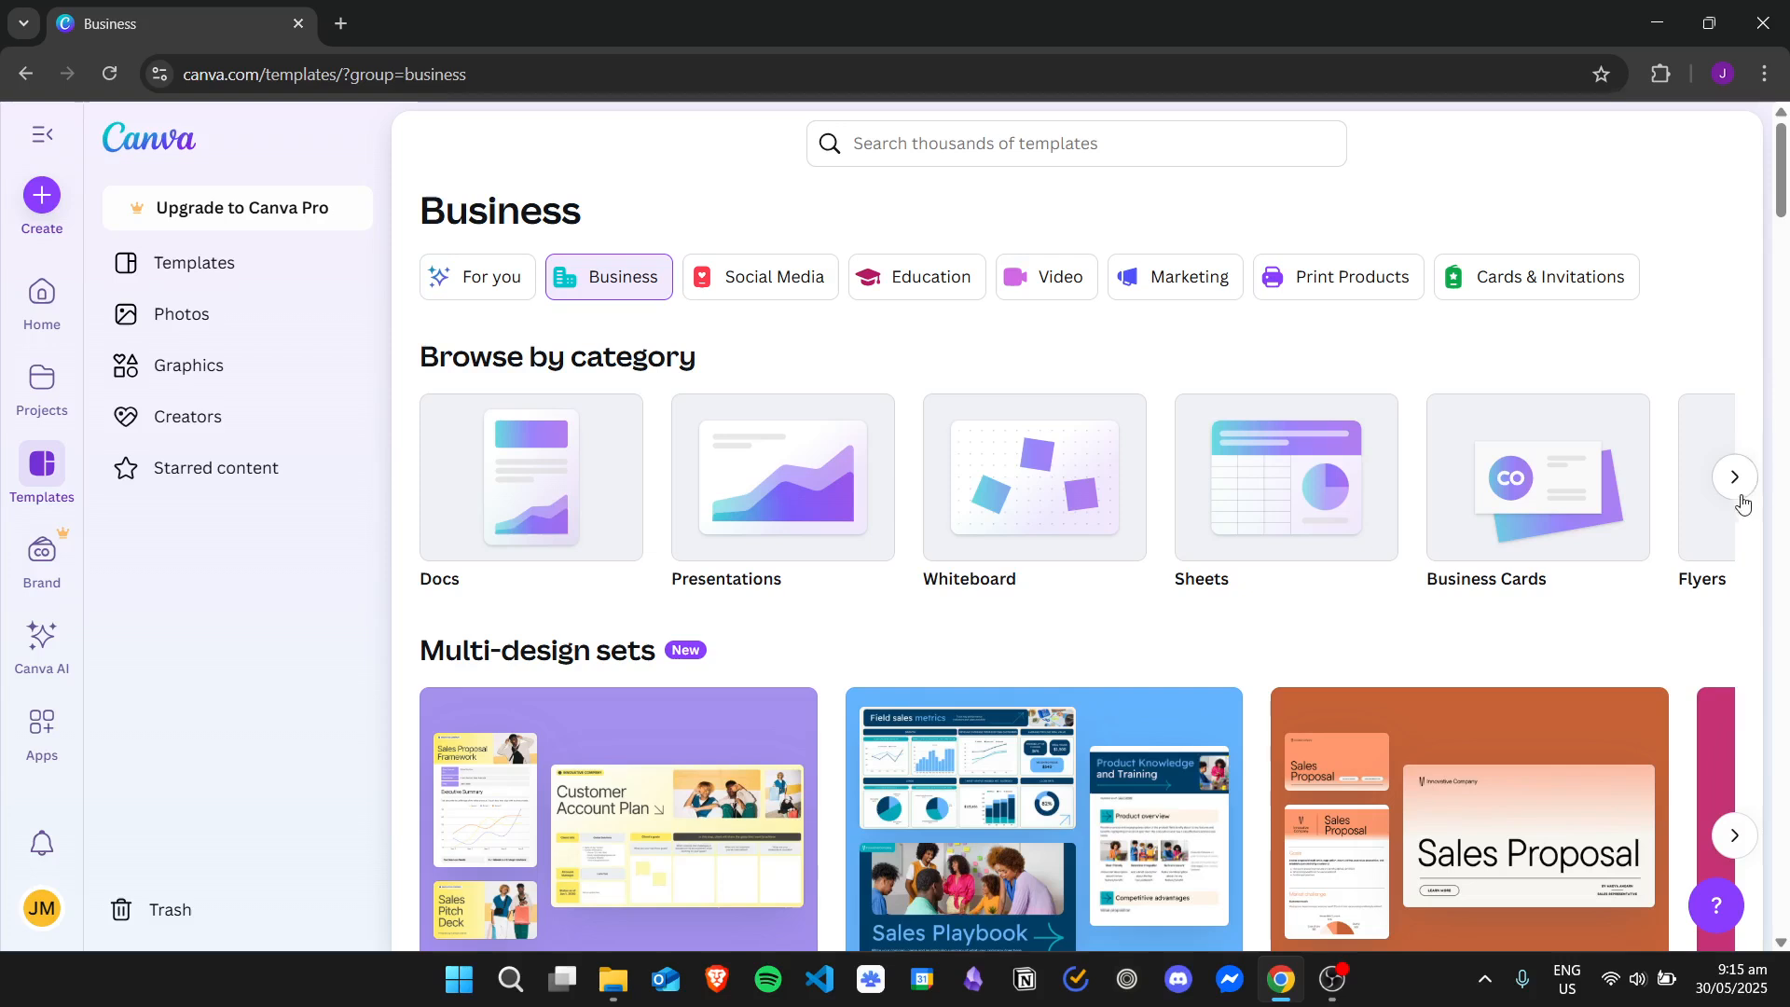
left_click(1734, 475)
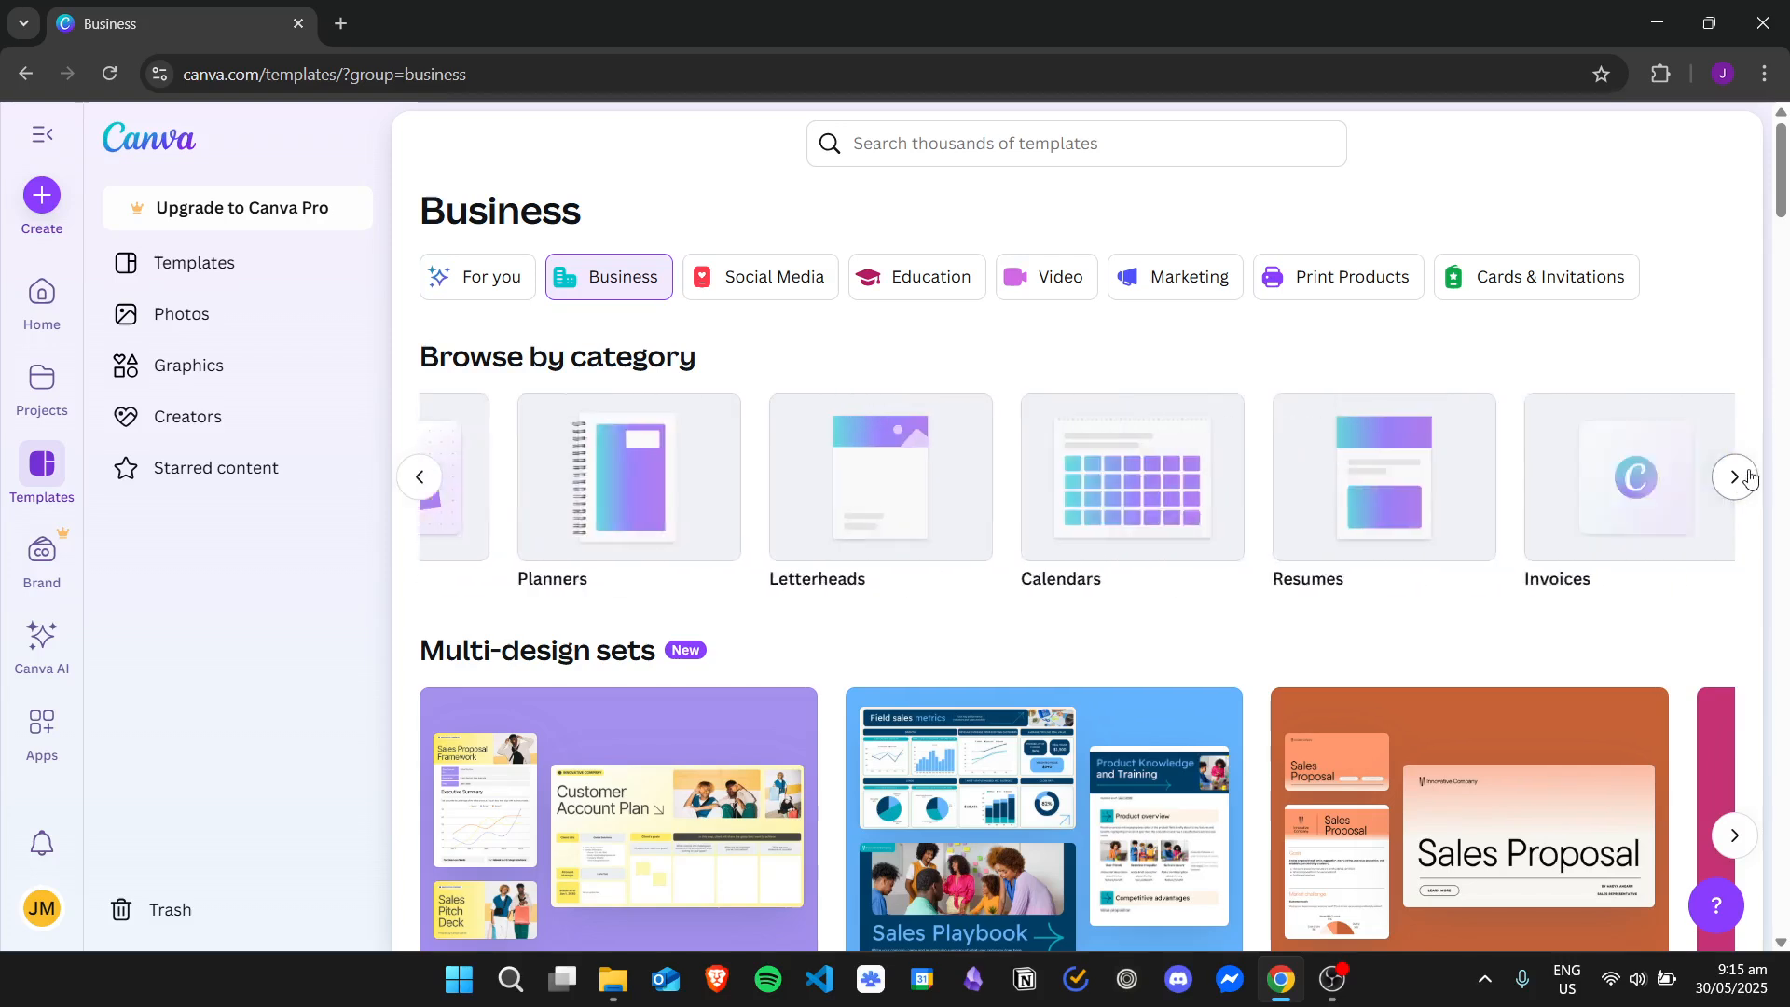
left_click(1628, 477)
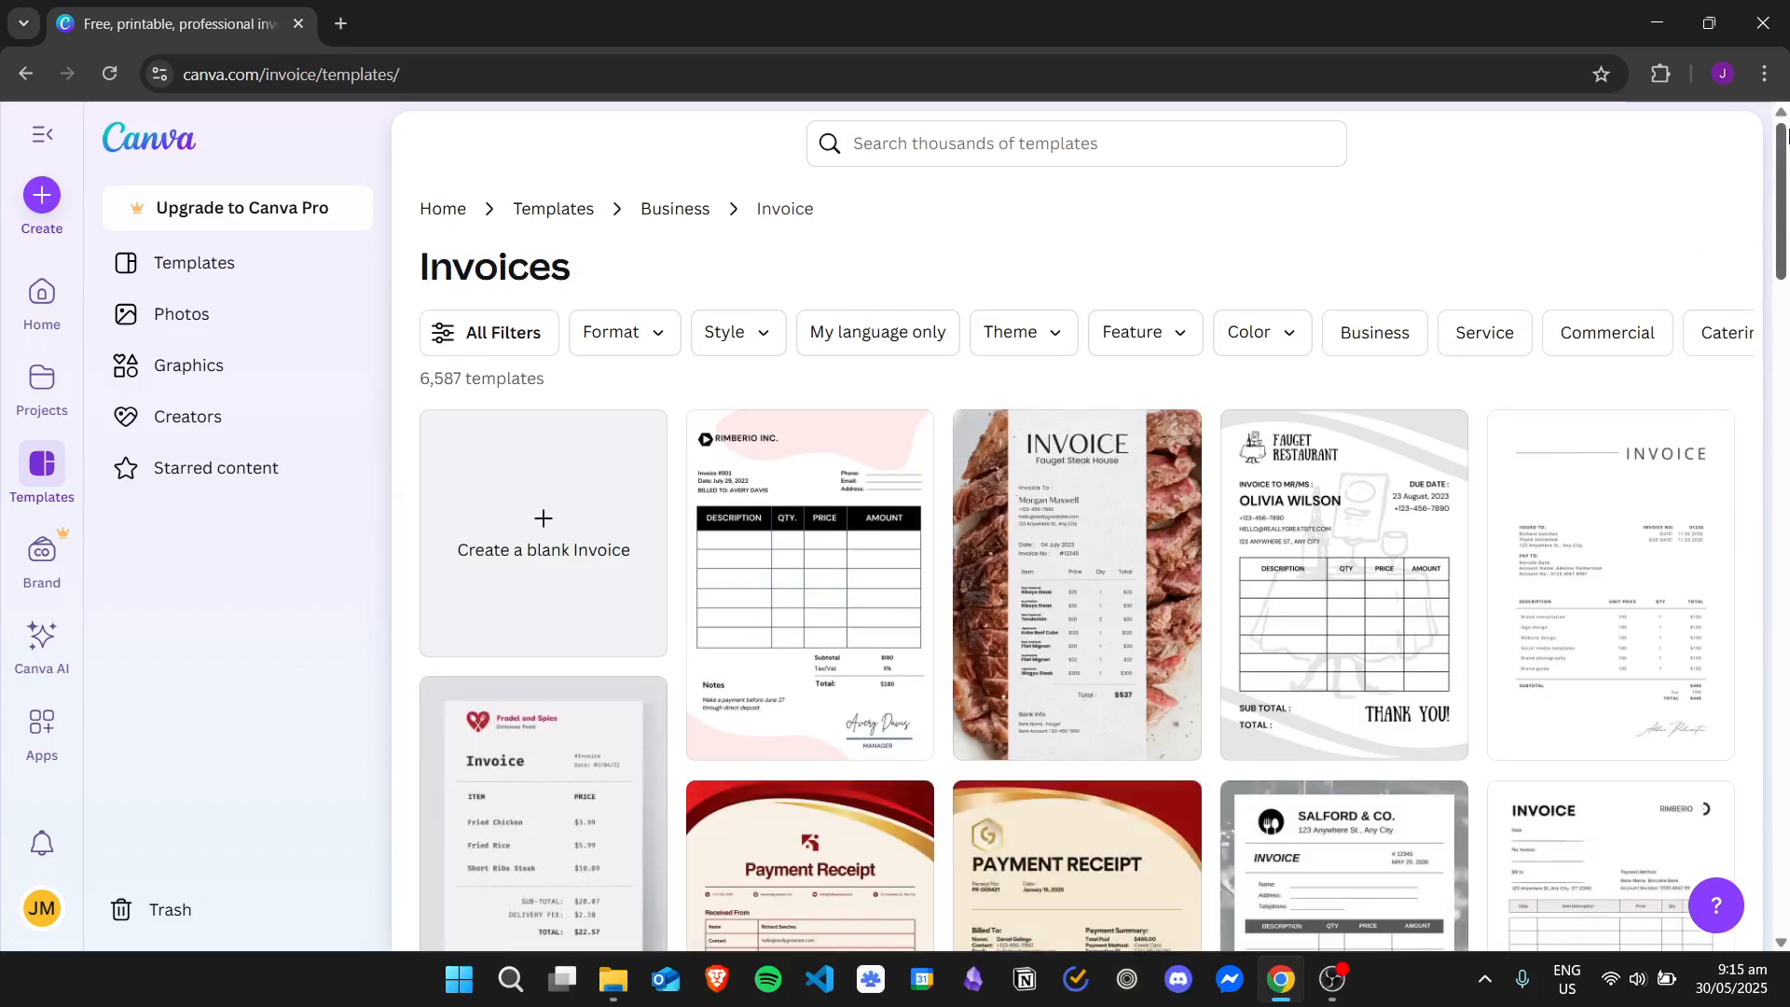
scroll("down", 3)
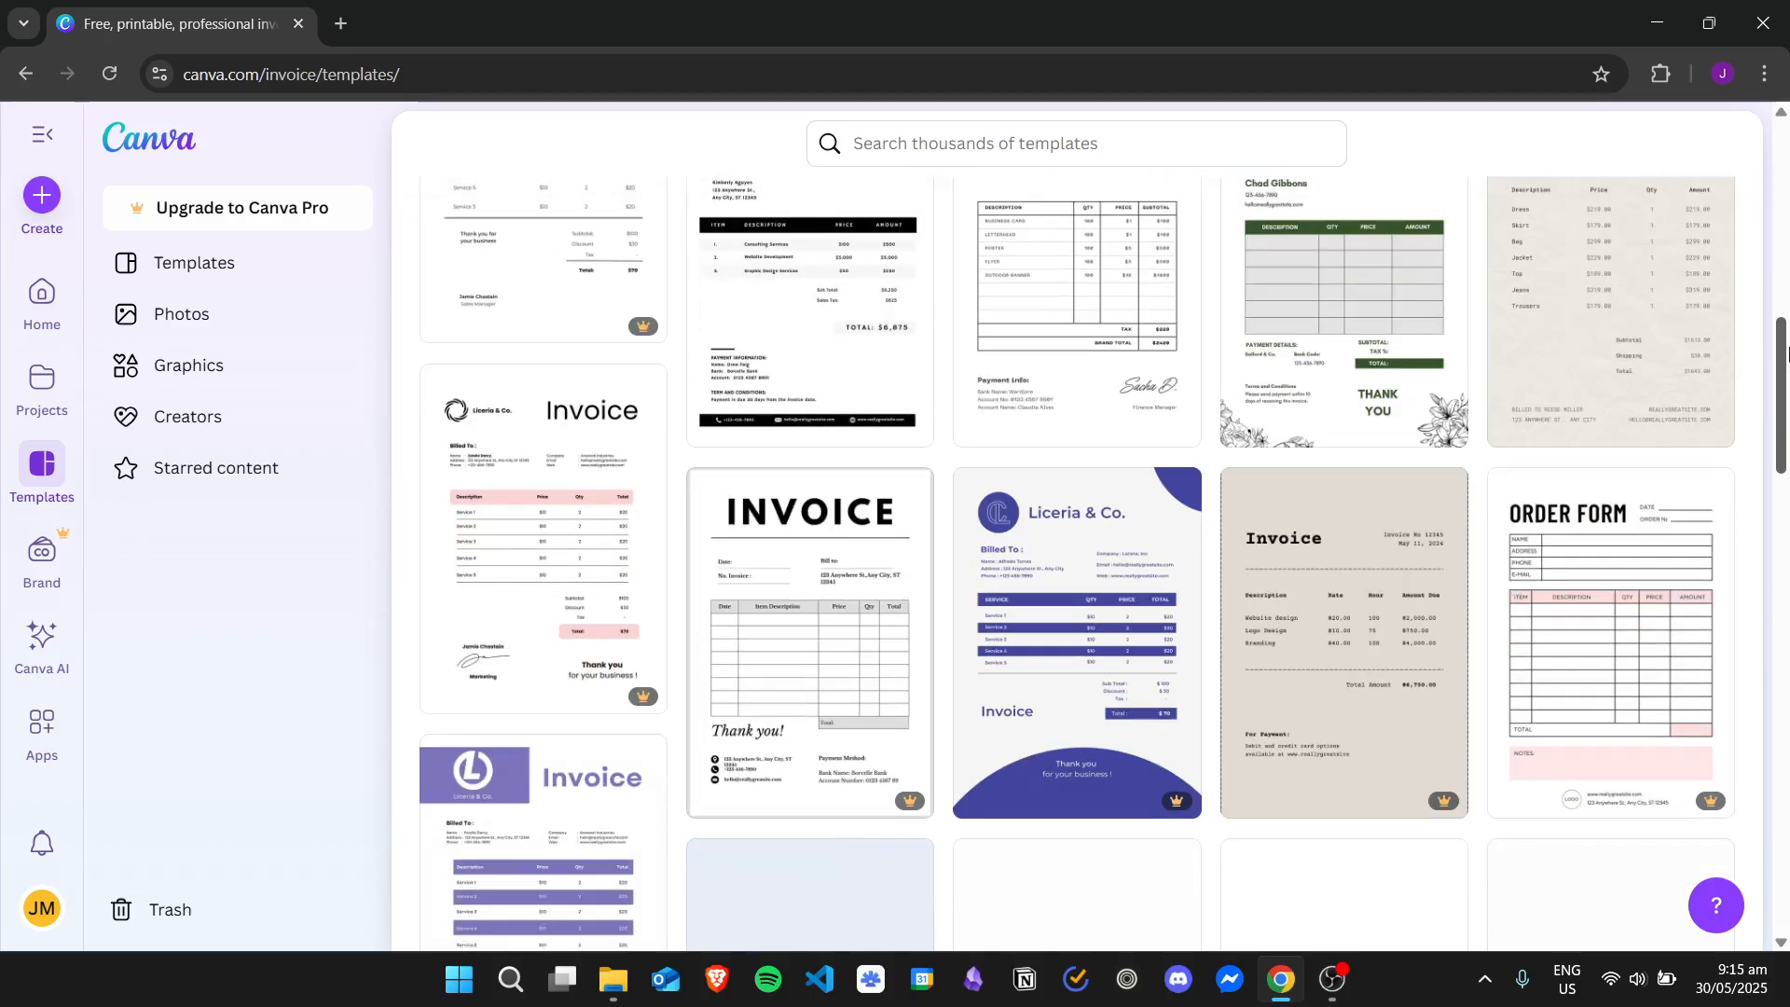
scroll("down", 3)
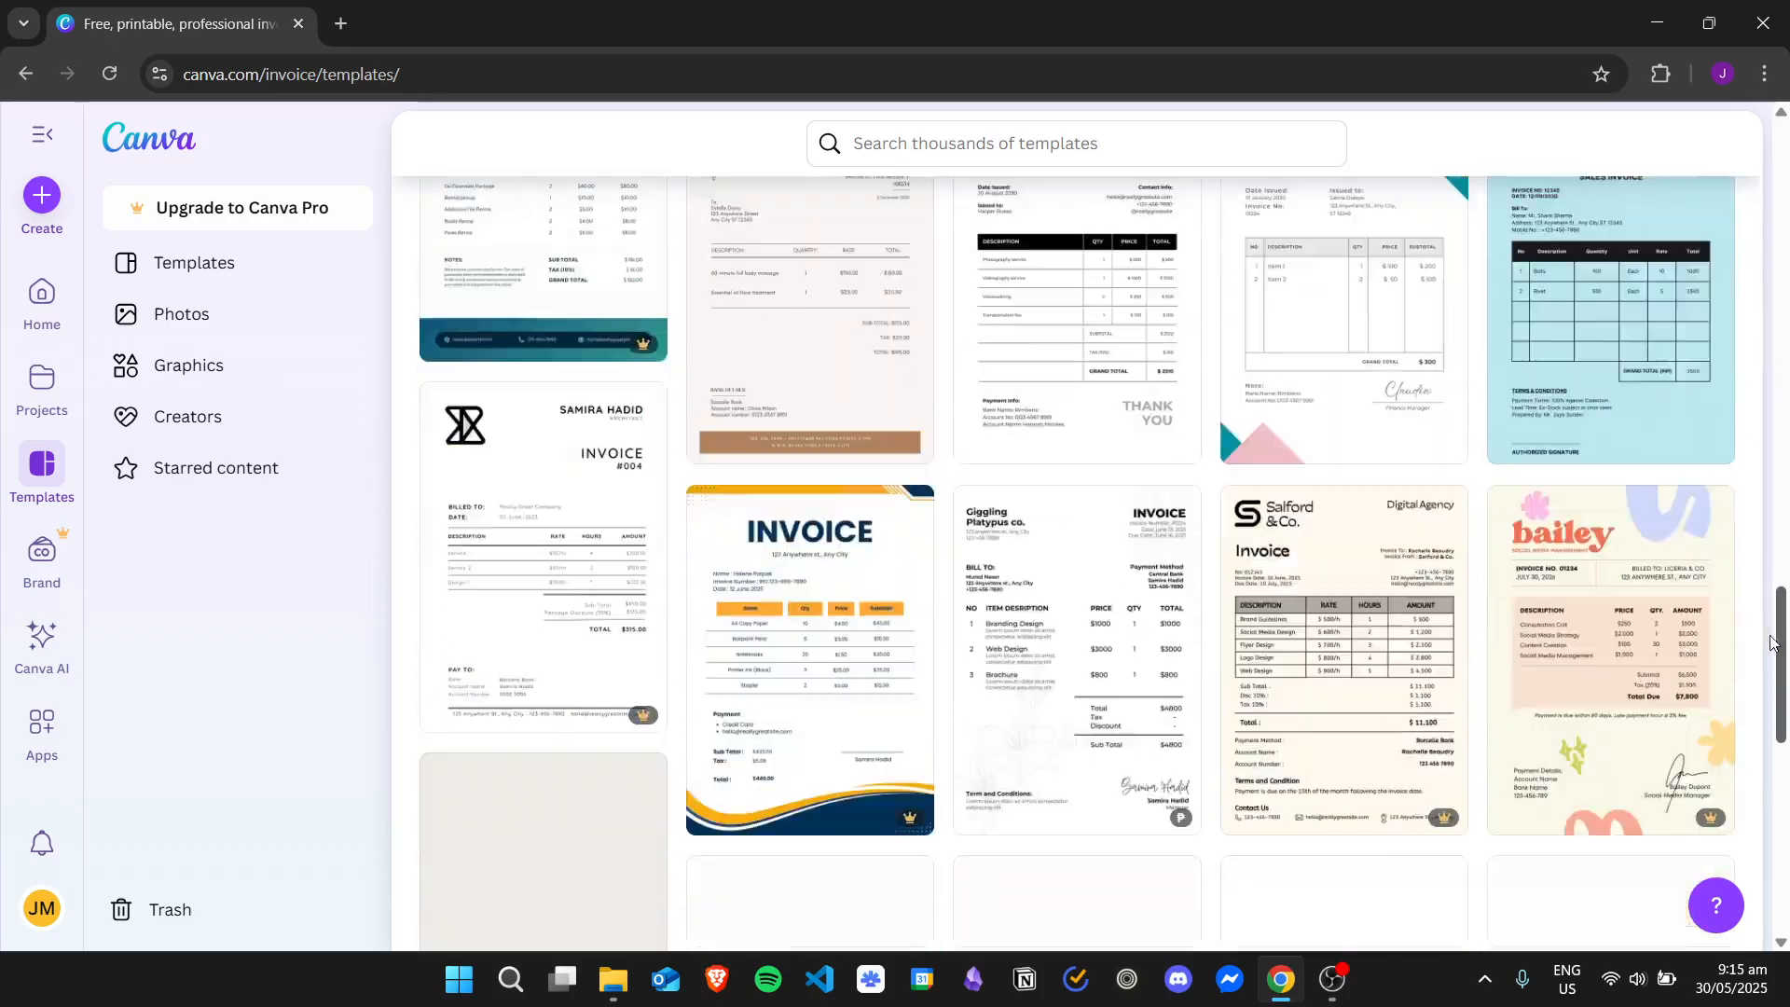
scroll("up", 3)
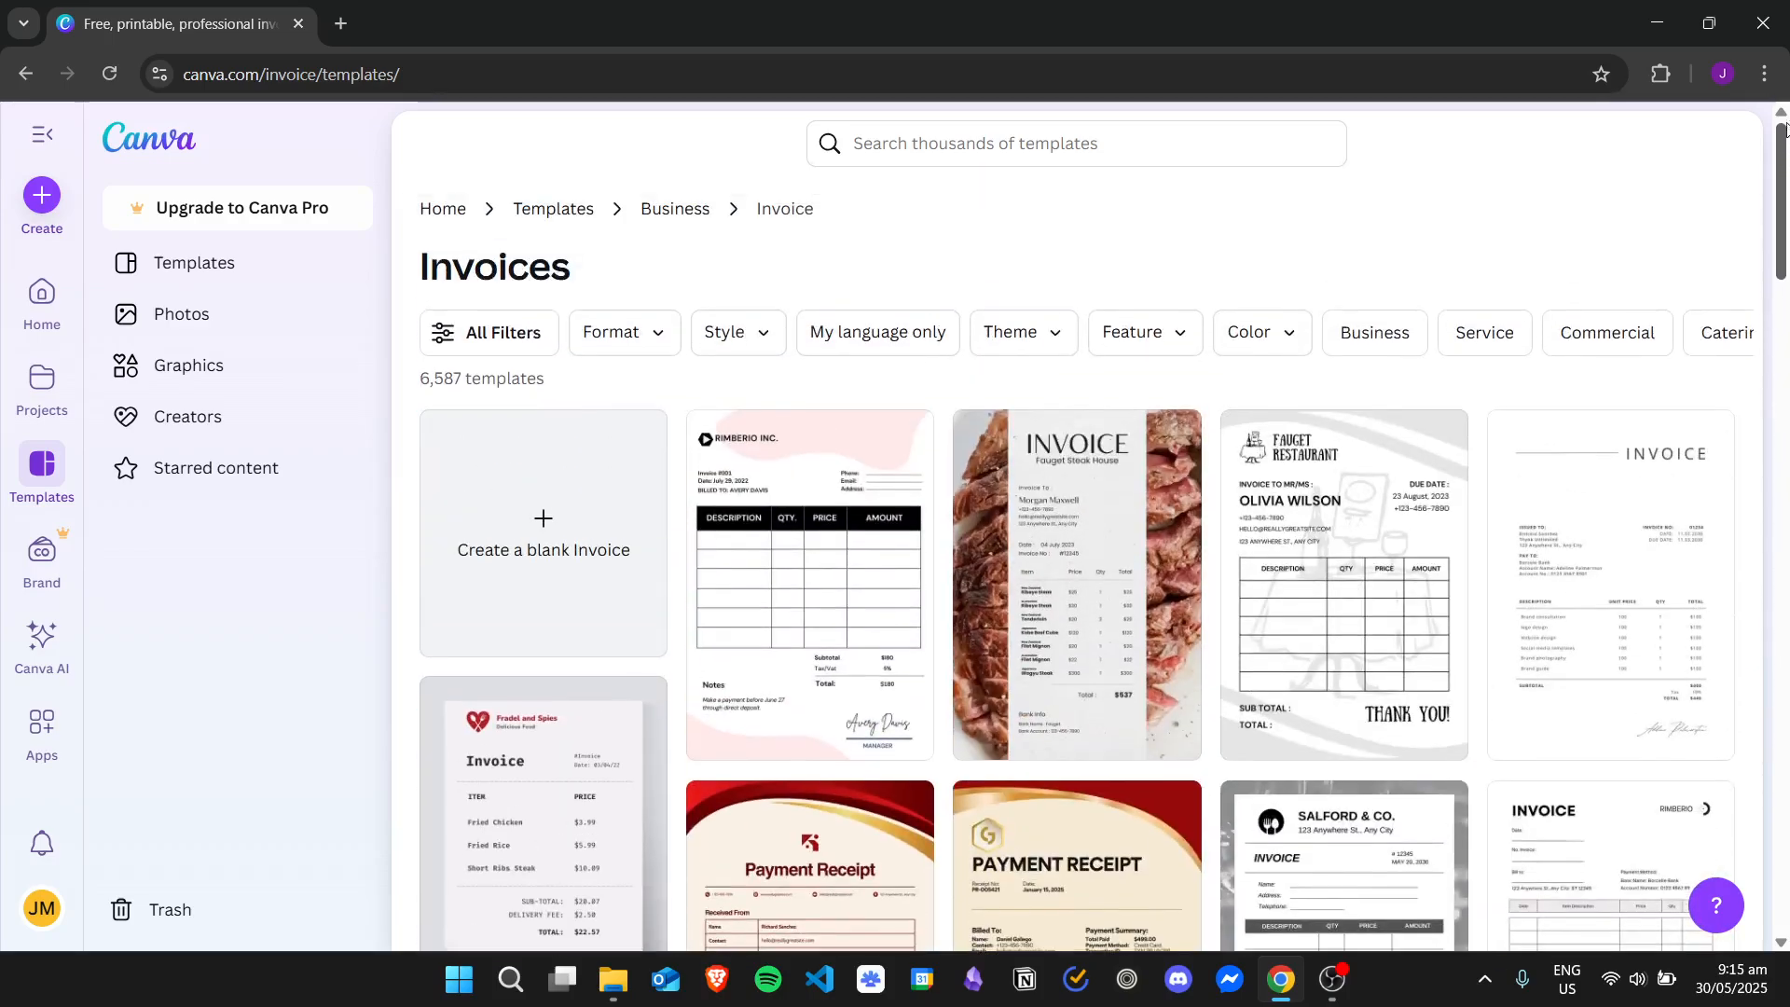
- Search the templates gallery for 'receipt' and start browsing the results
left_click(1074, 144)
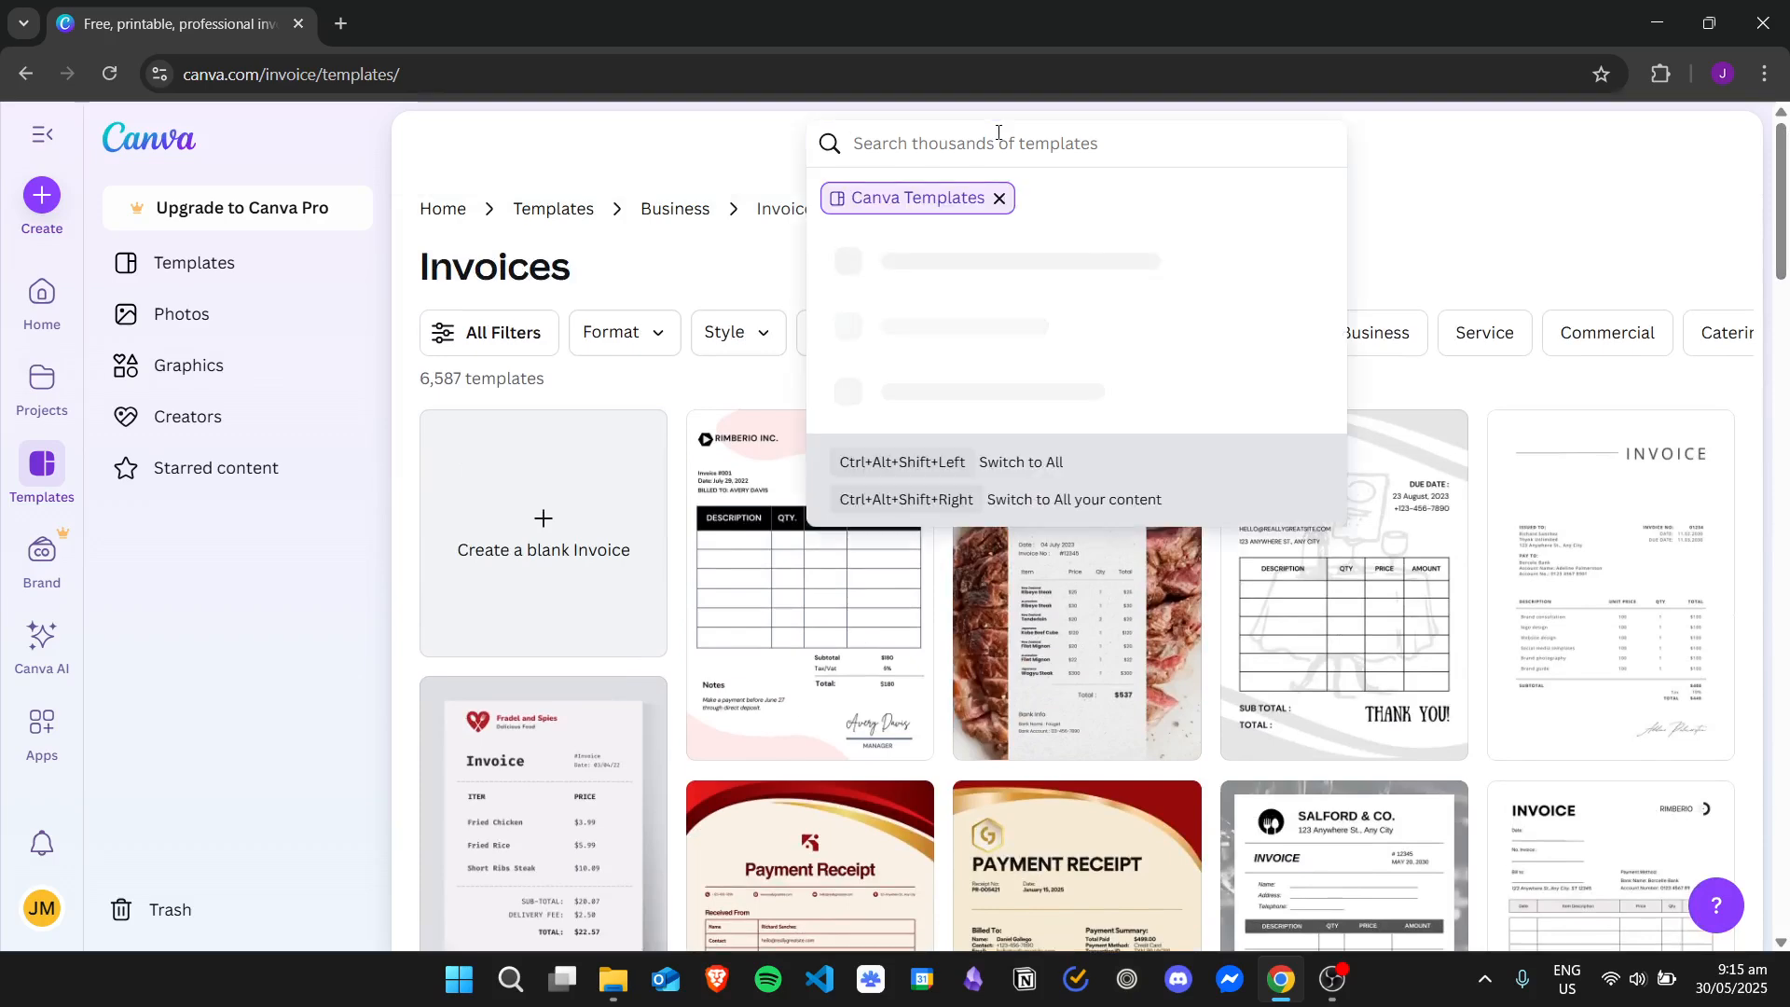
type("receipt")
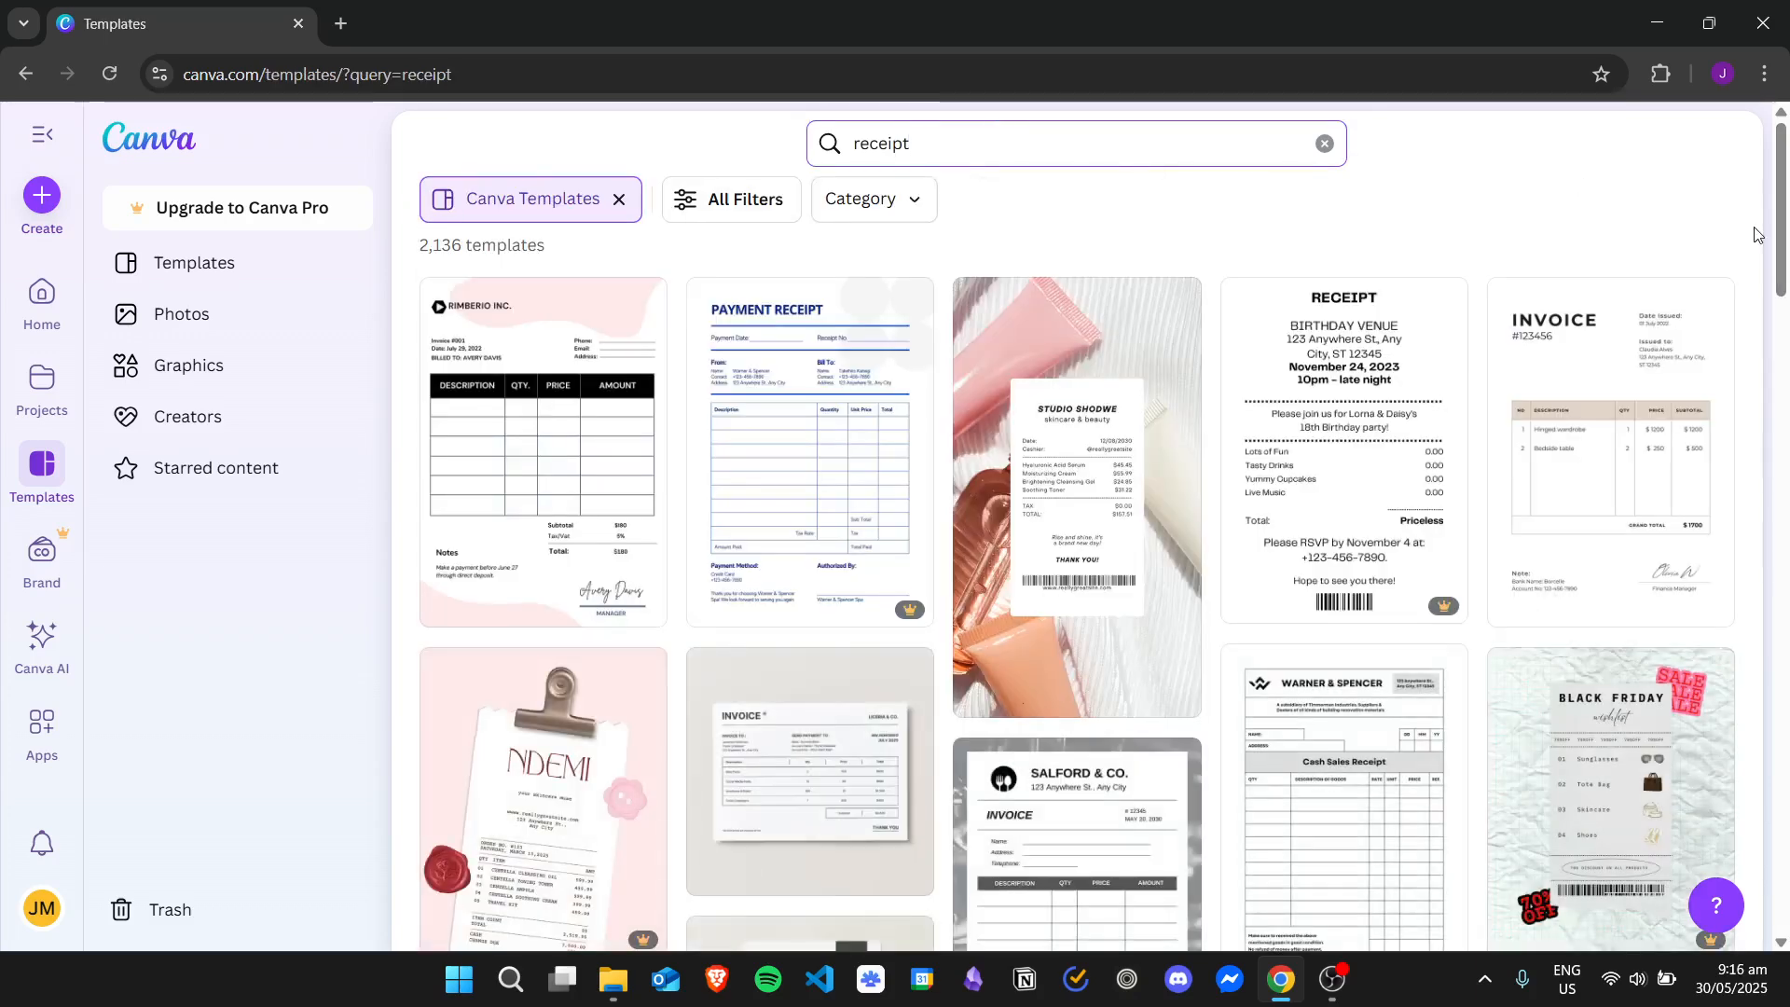
scroll("down", 3)
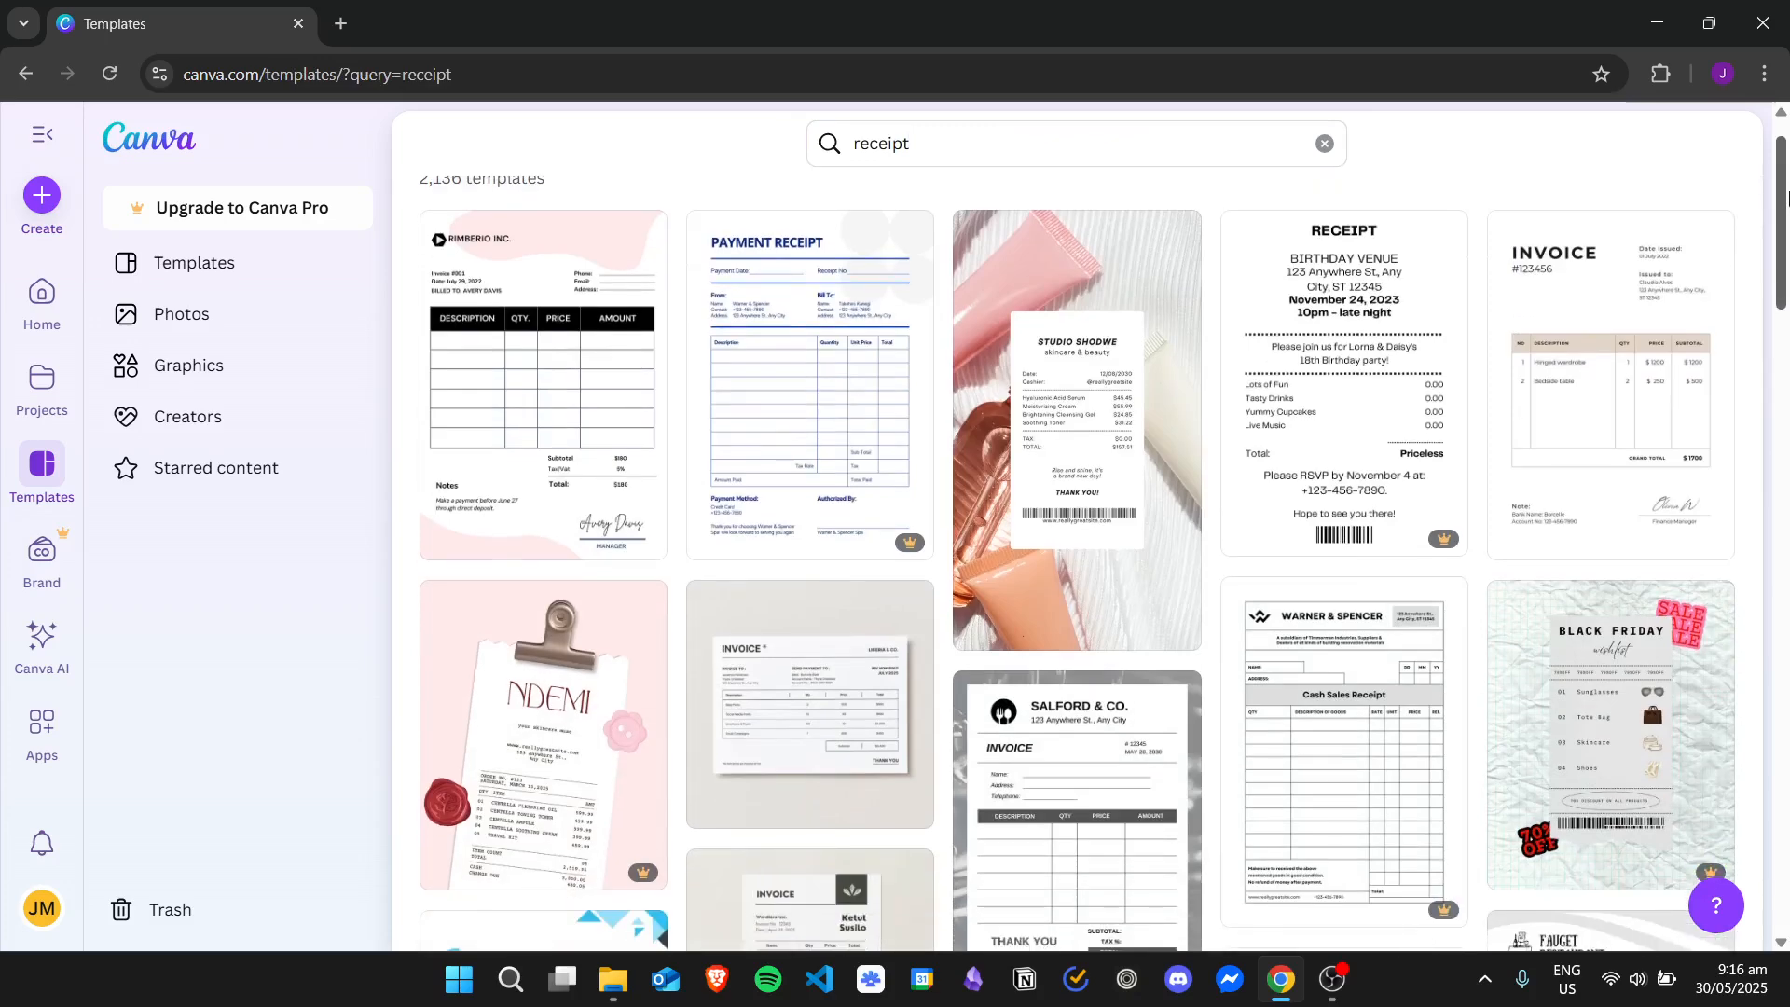
scroll("down", 3)
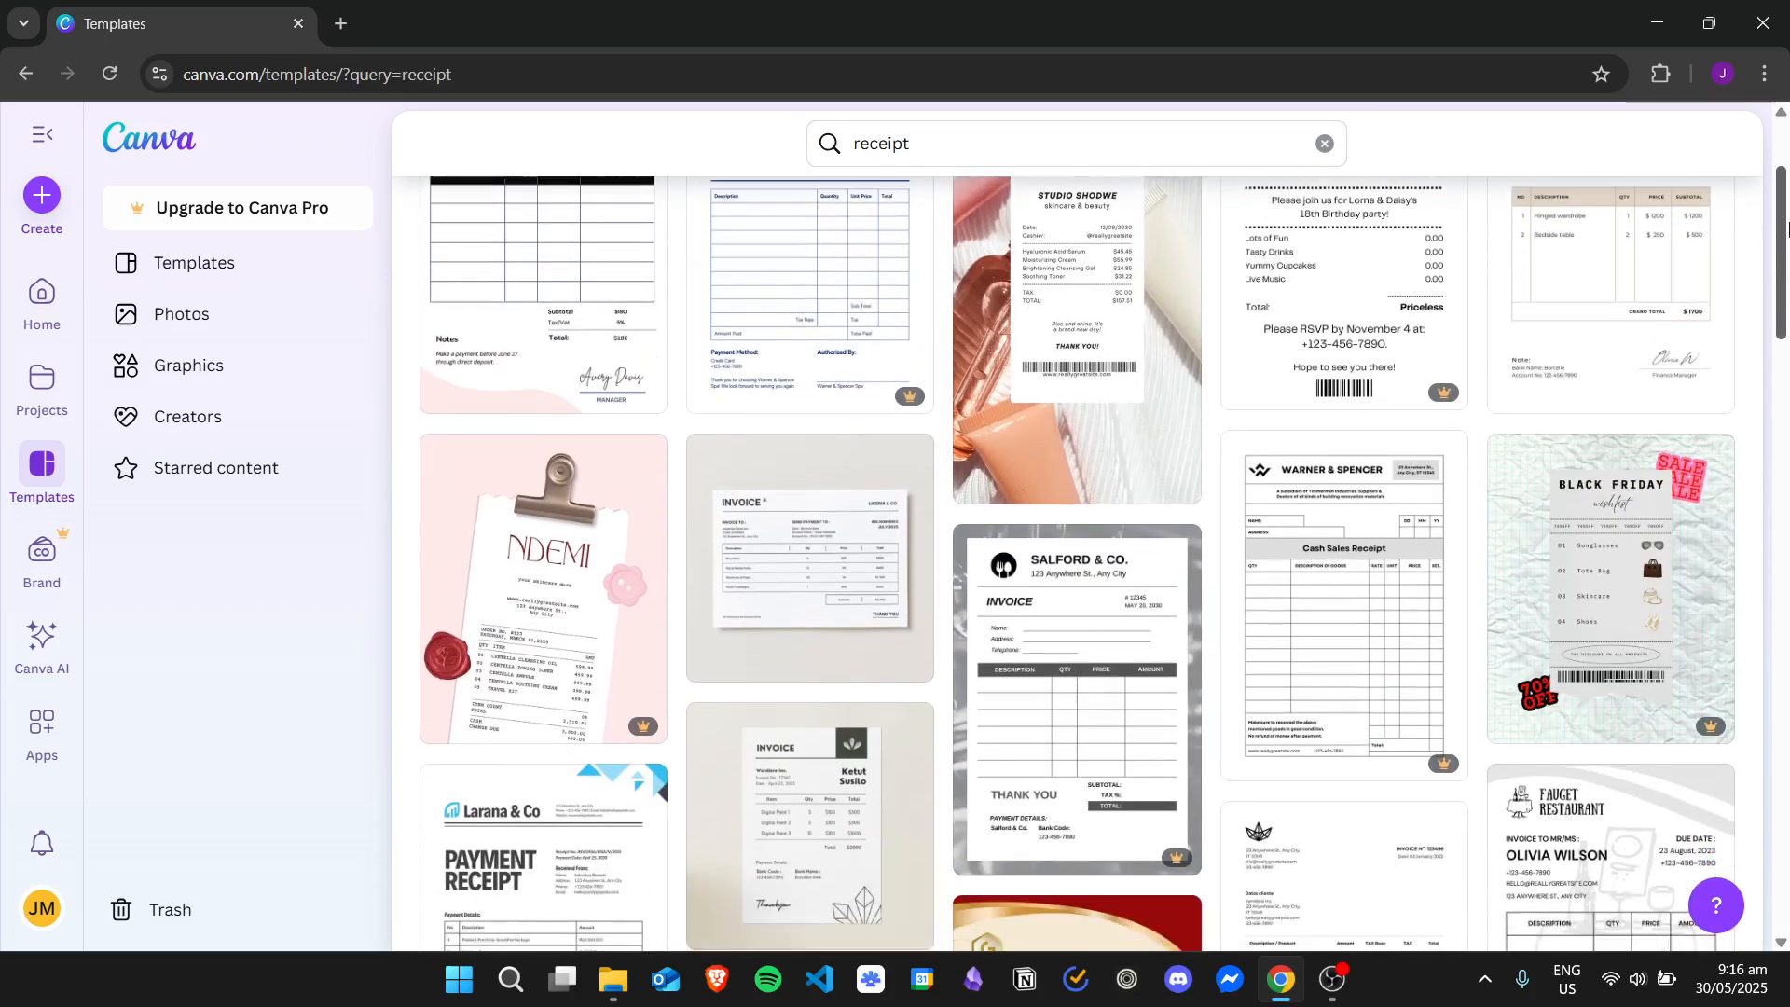
scroll("down", 3)
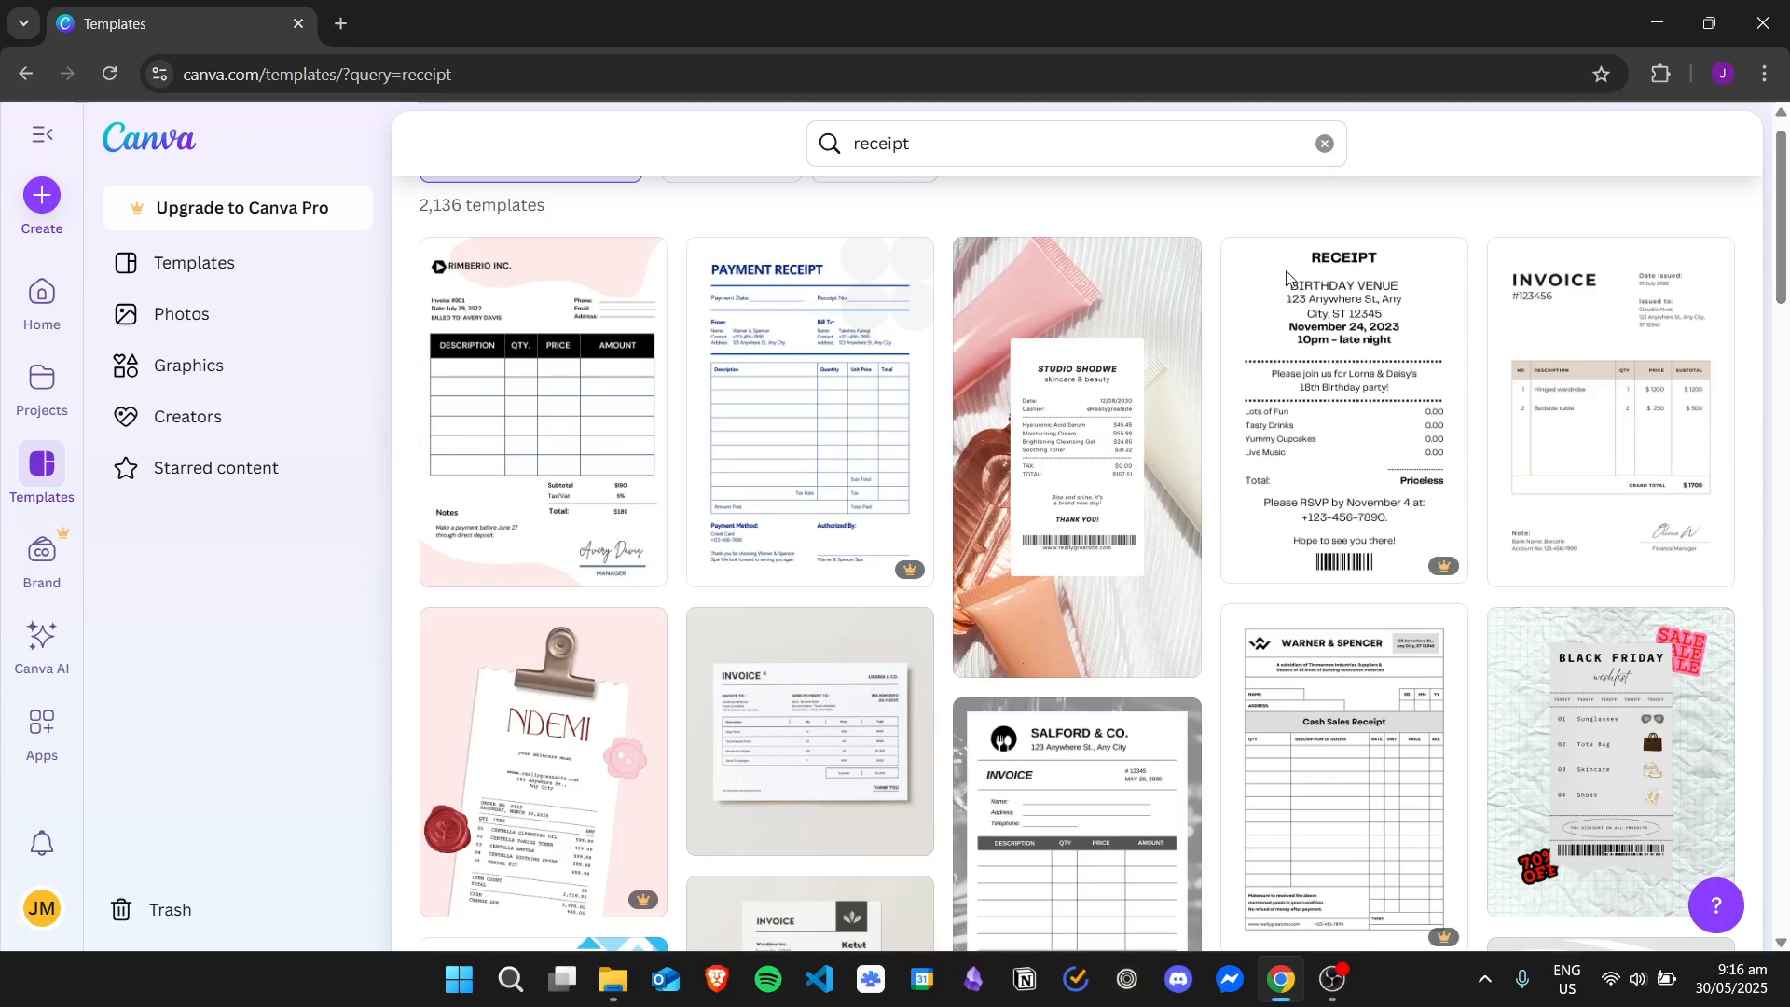
mouse_move(1523, 541)
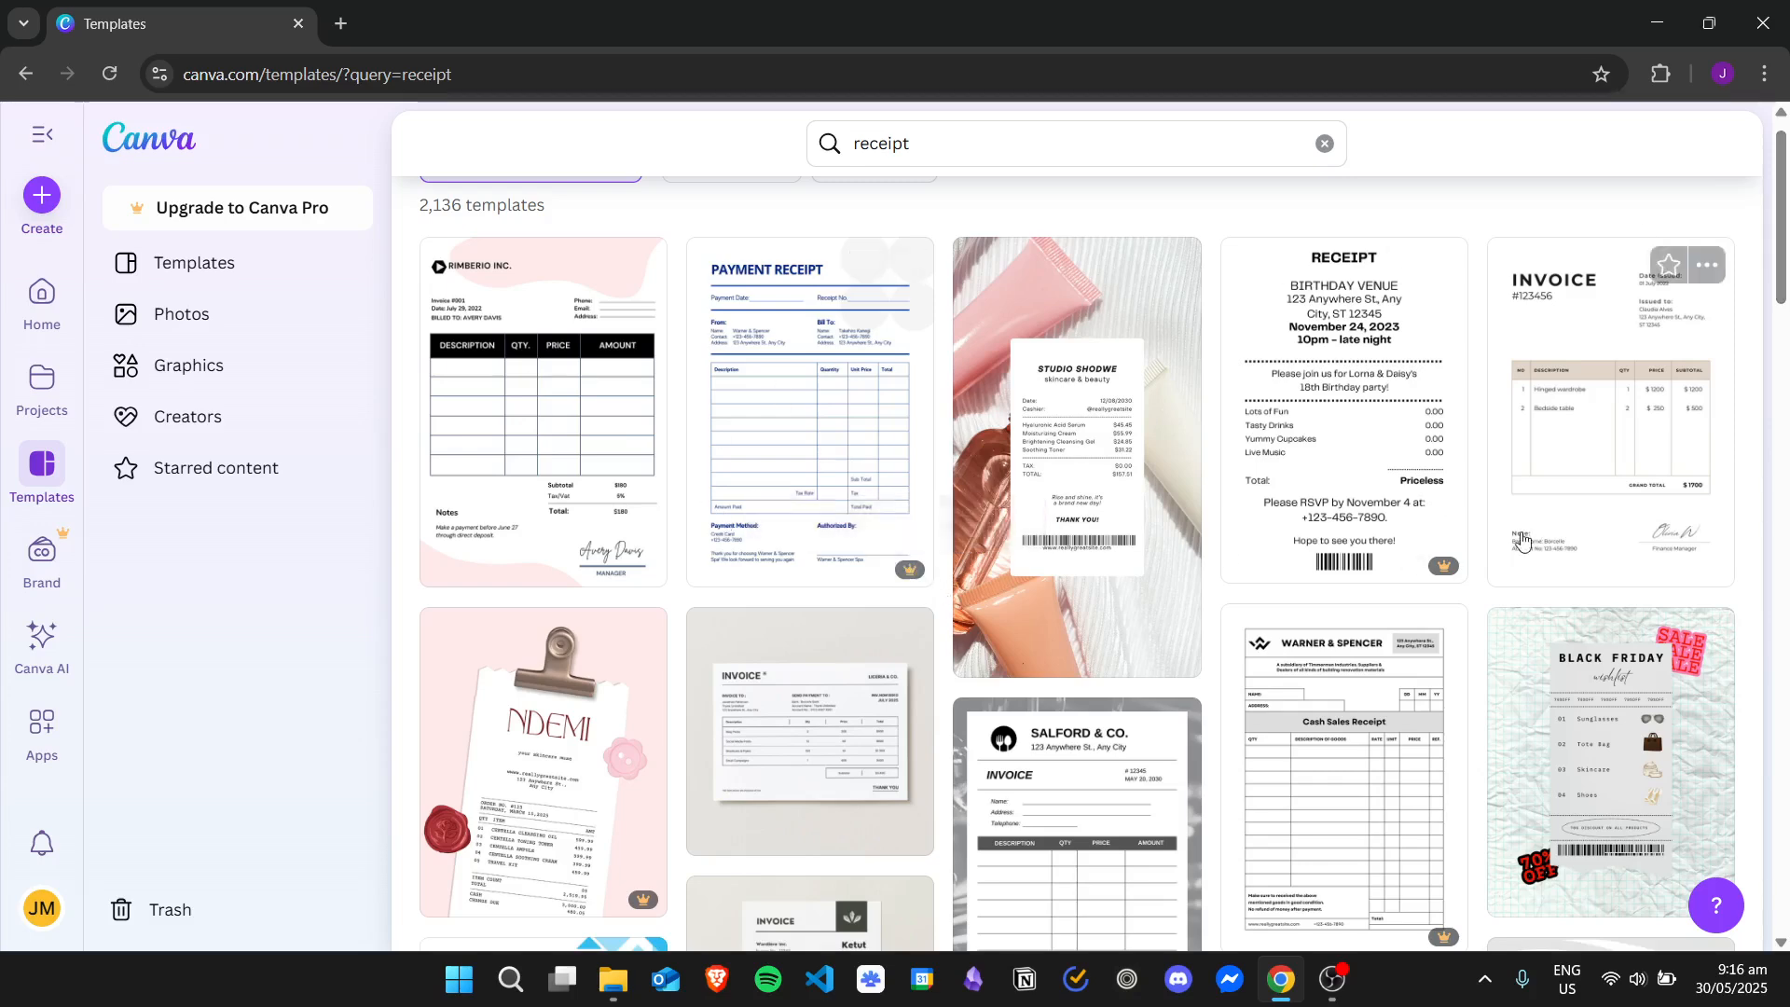
mouse_move(906, 570)
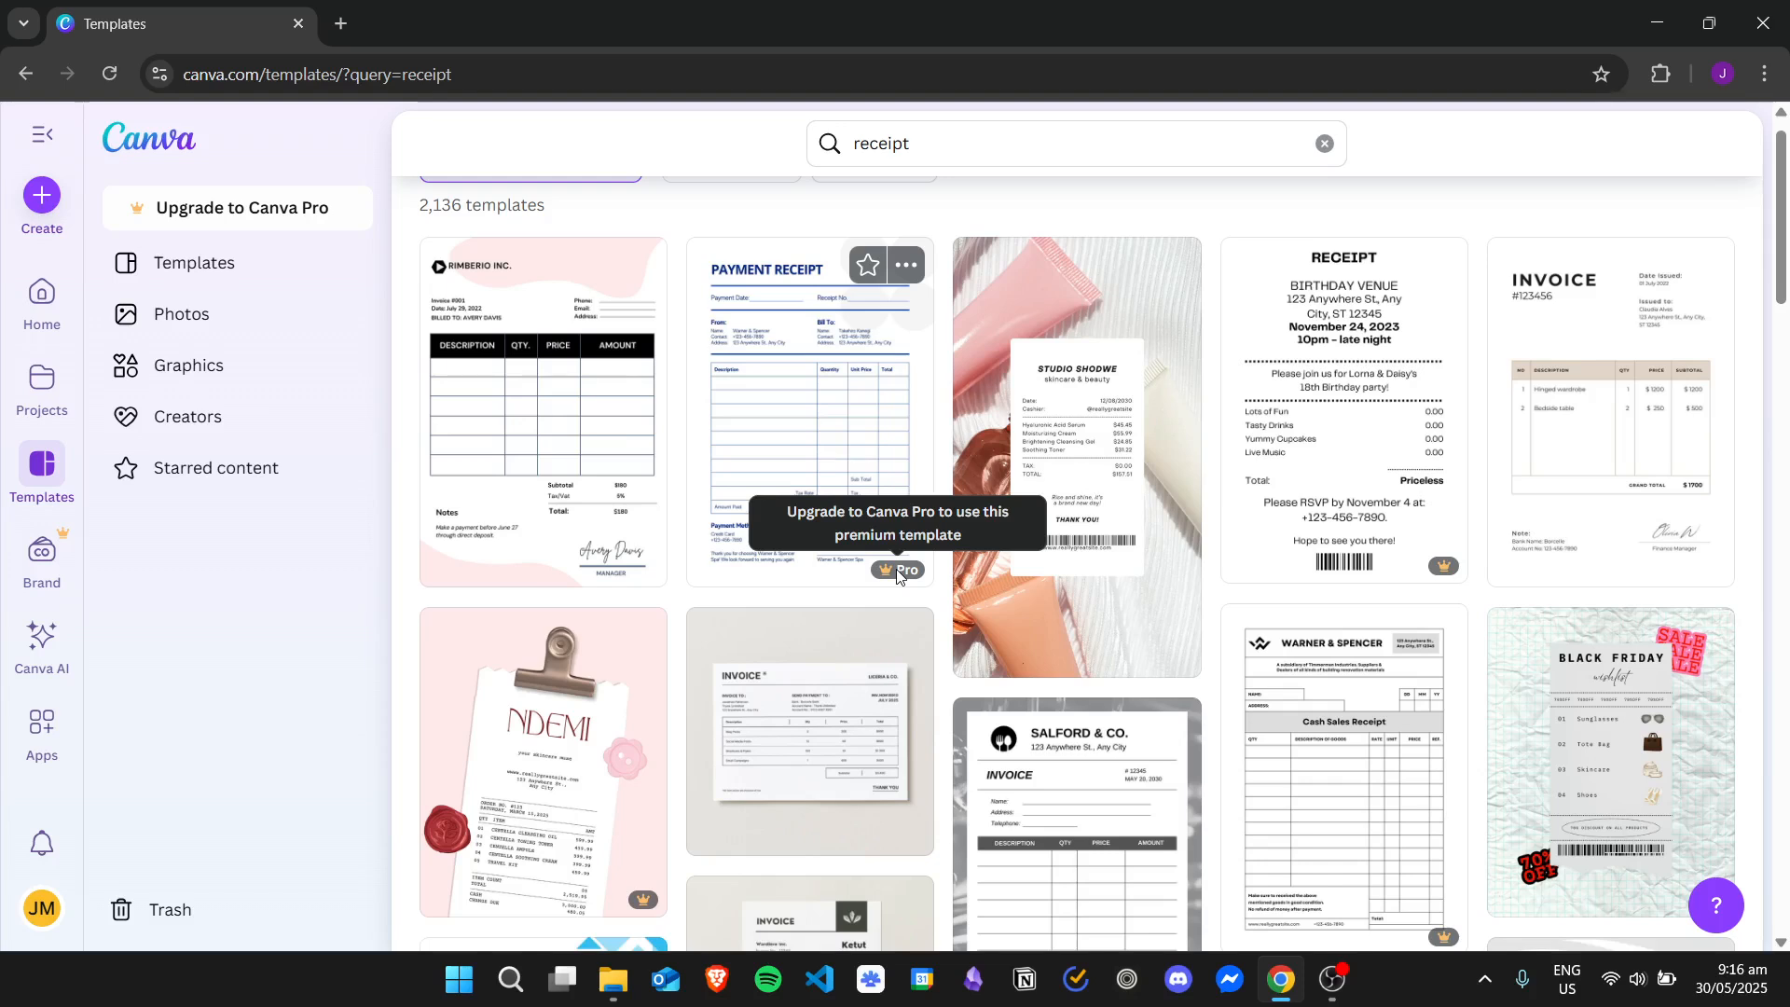
mouse_move(1736, 260)
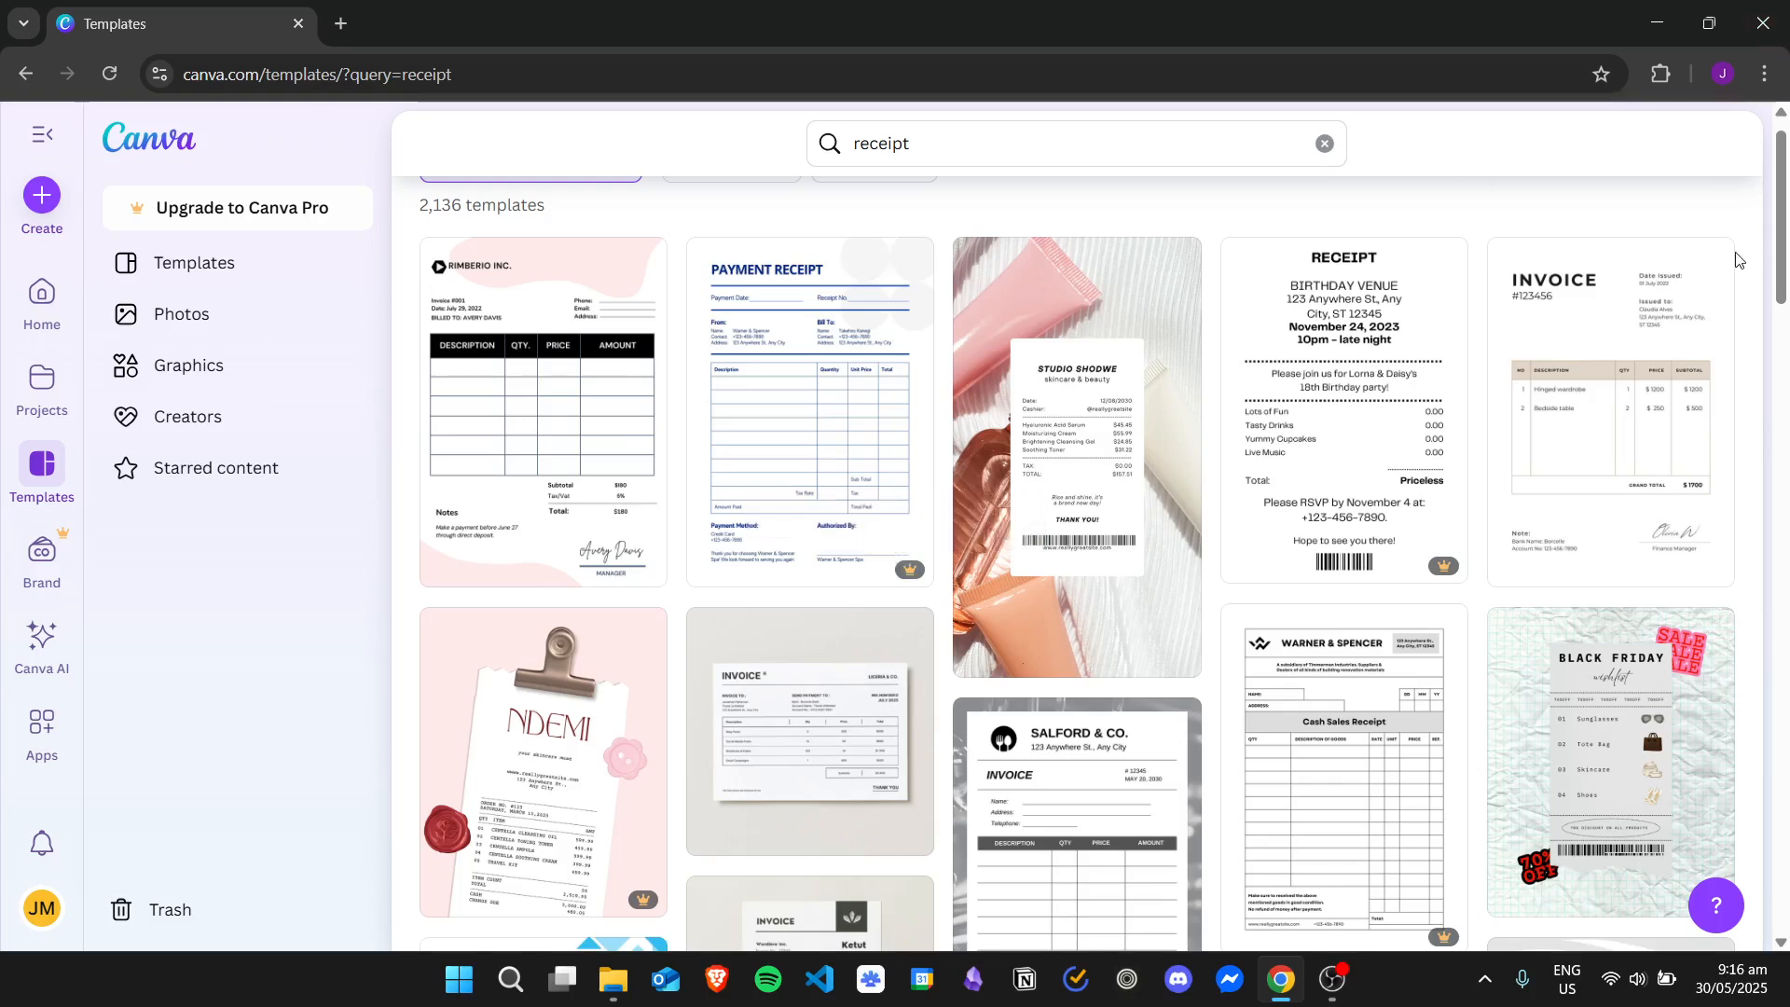
mouse_move(1691, 190)
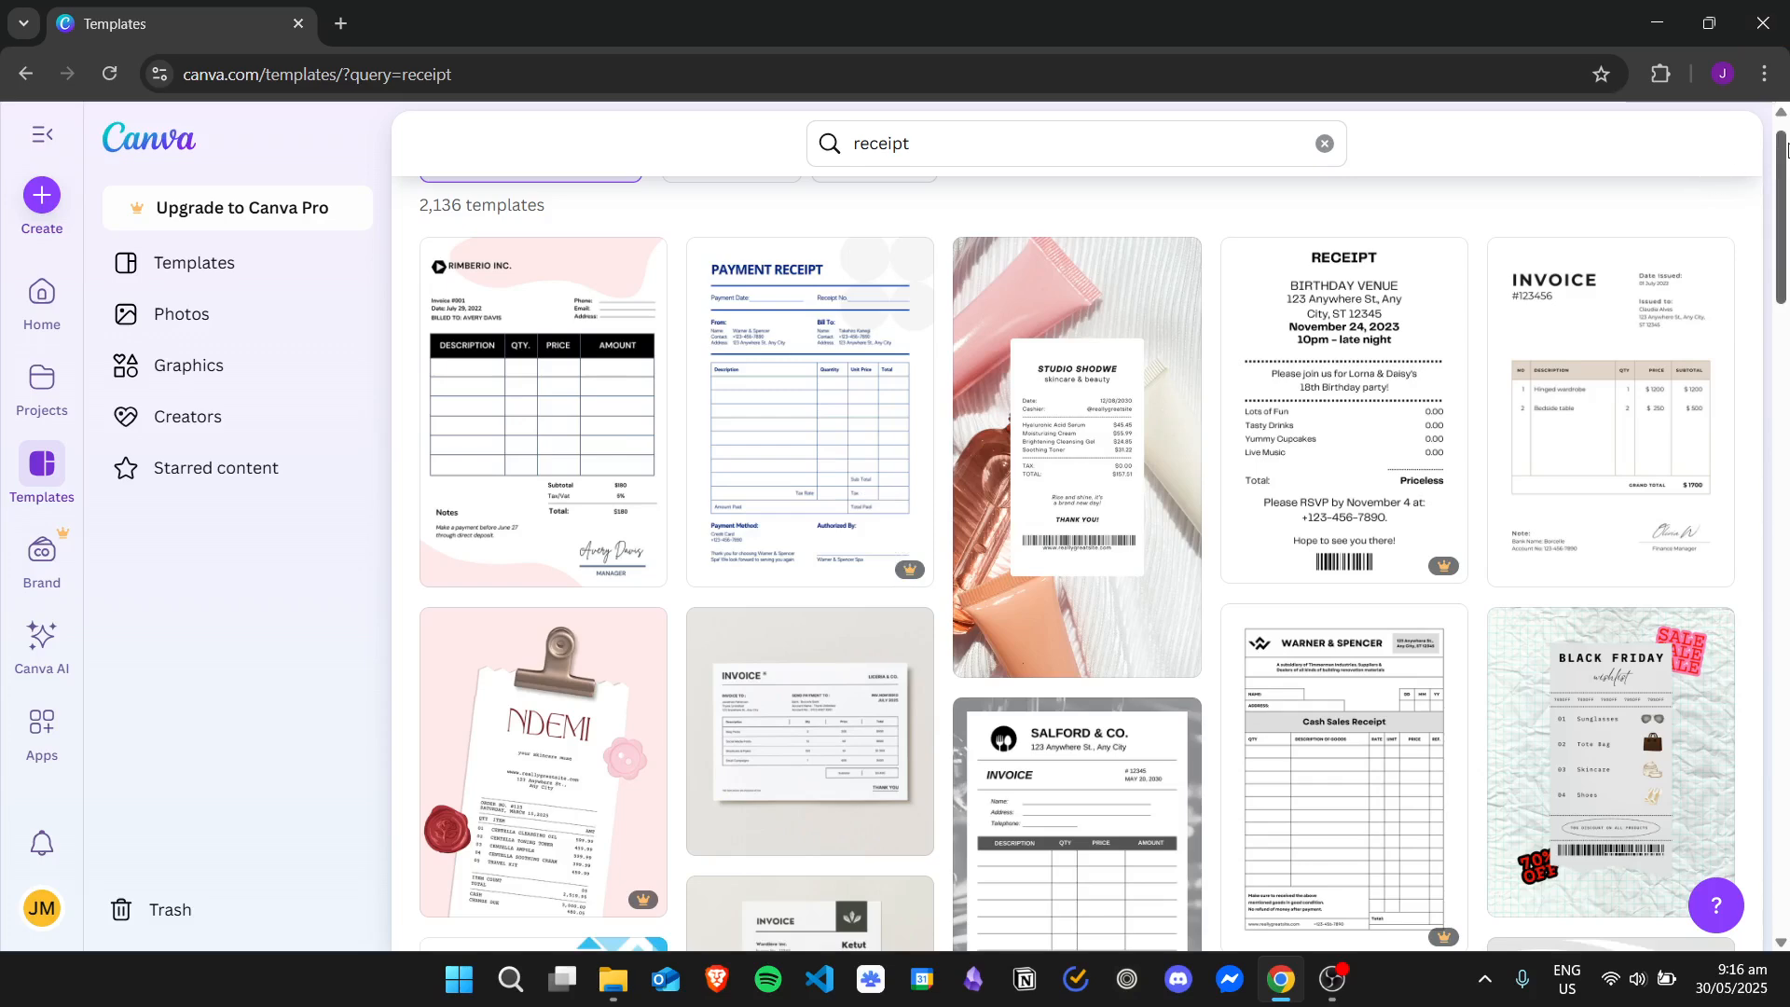
- Scroll further down the receipt and invoice search results
scroll("down", 3)
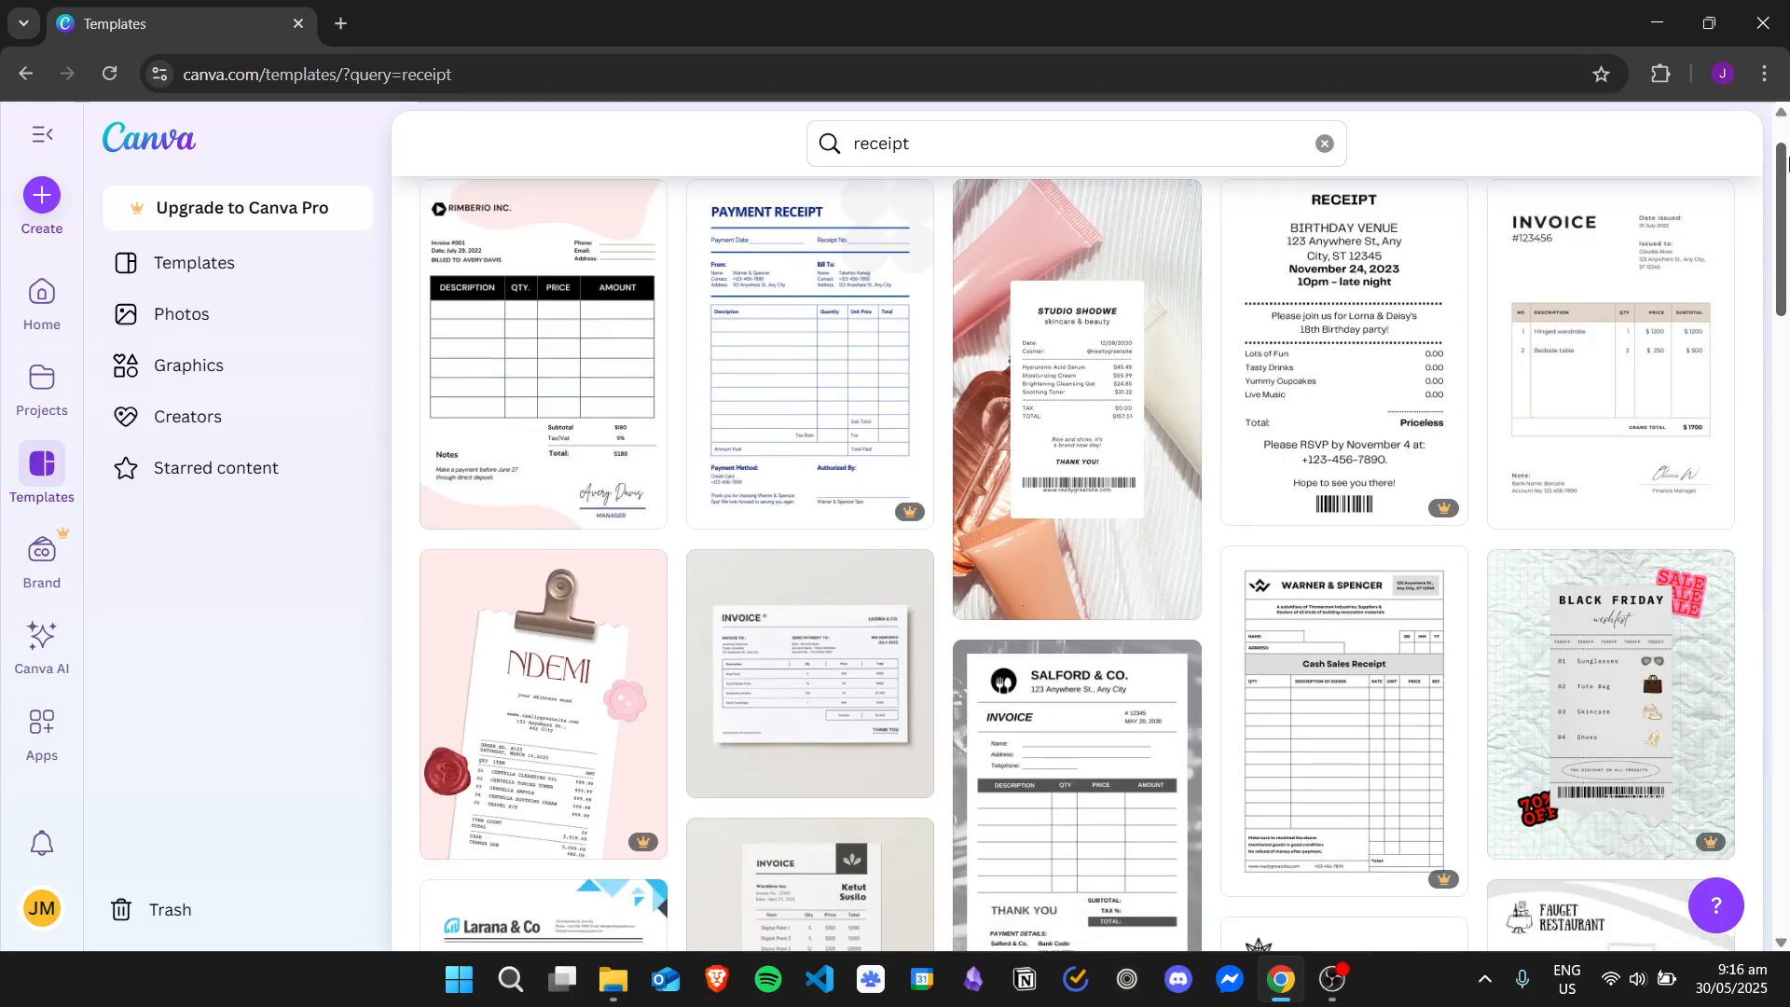
scroll("down", 3)
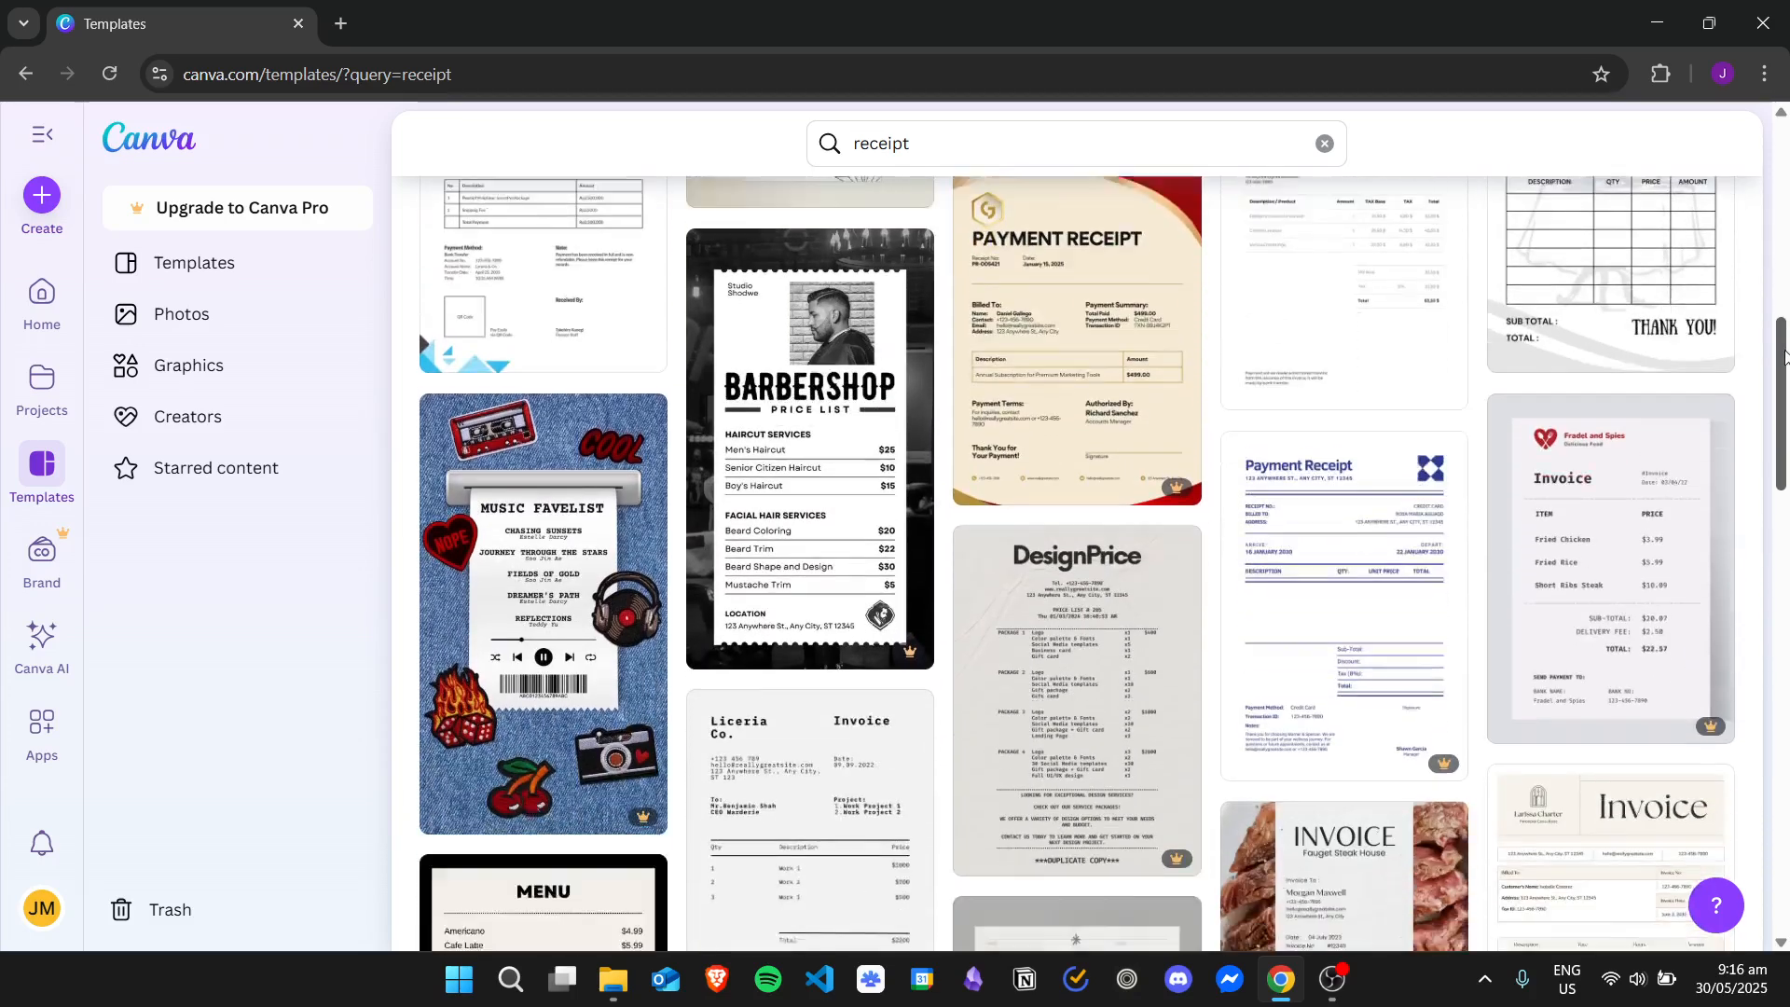
scroll("down", 3)
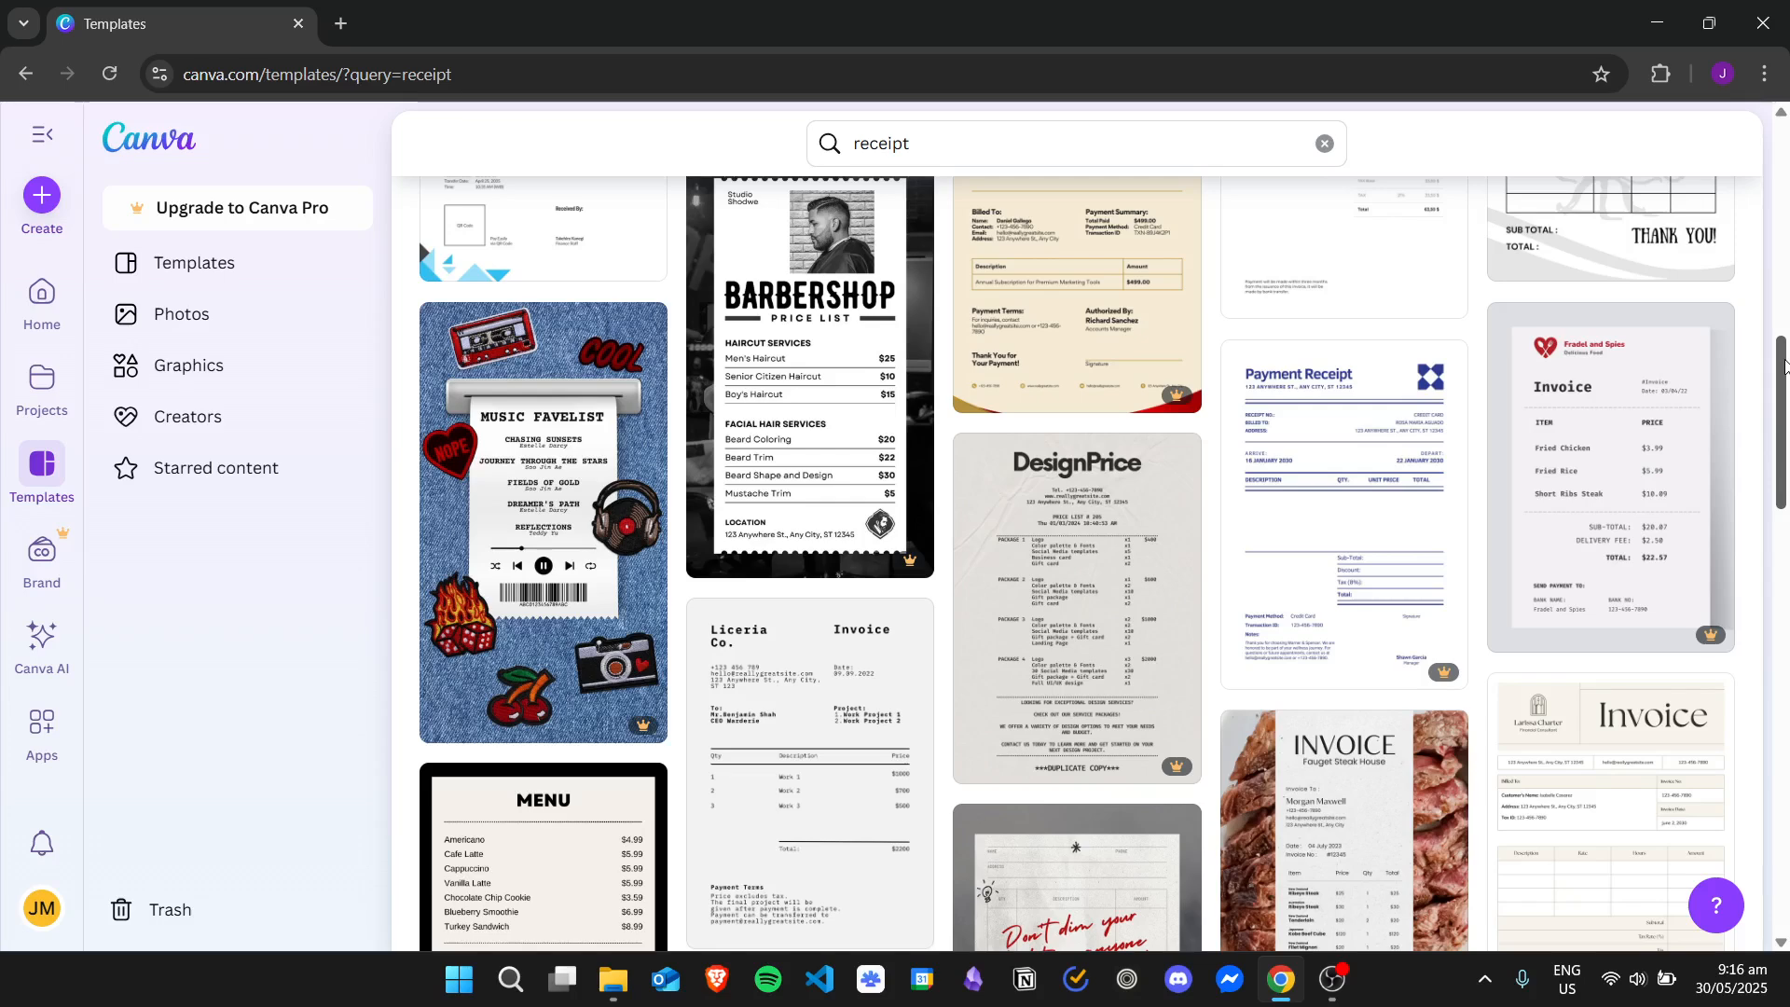
scroll("down", 3)
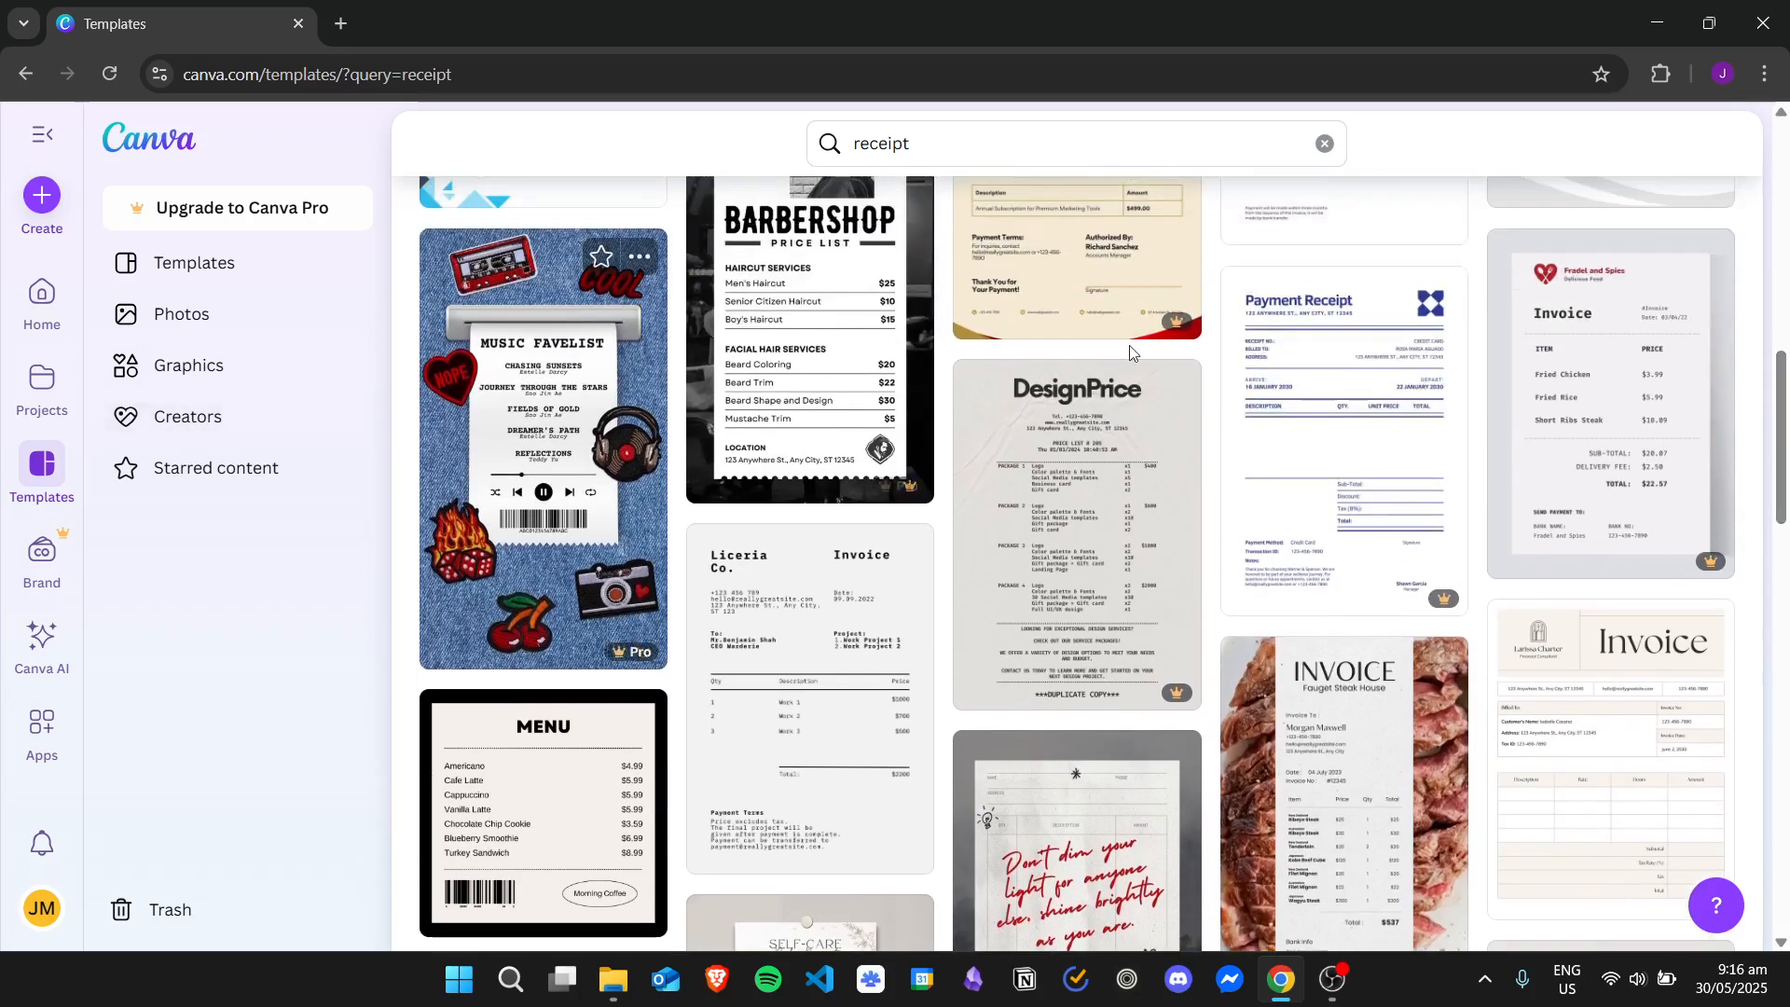
scroll("down", 3)
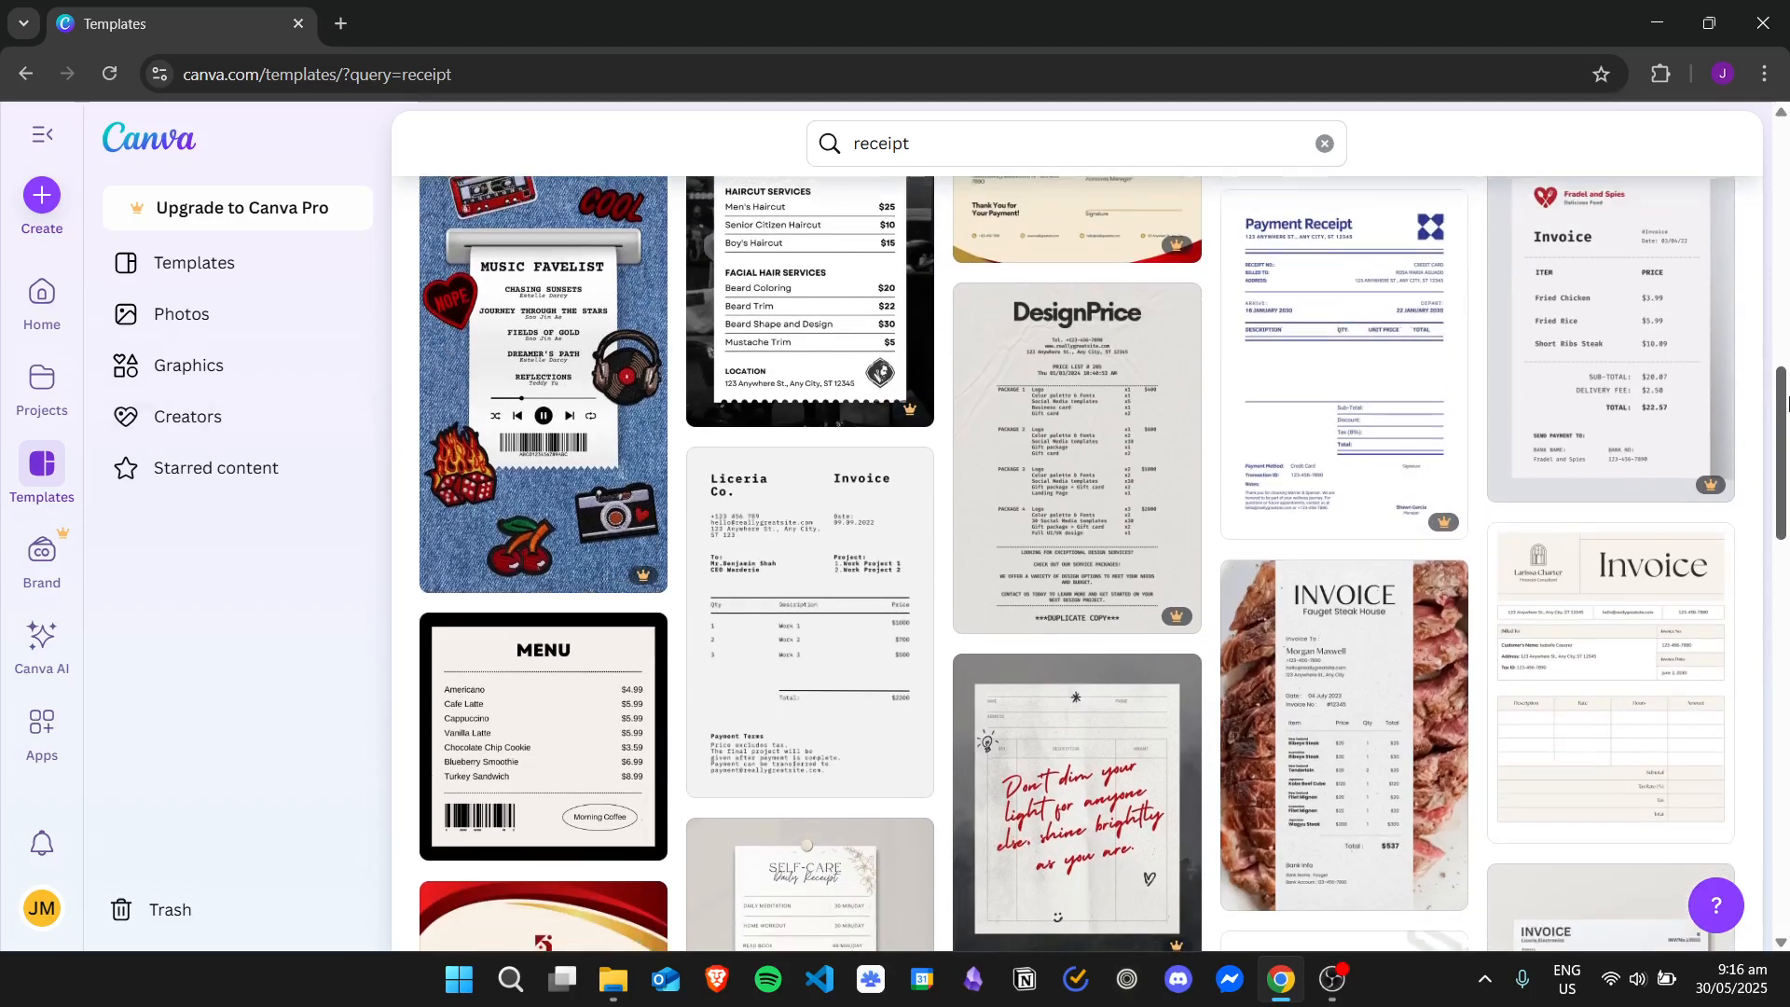
scroll("down", 3)
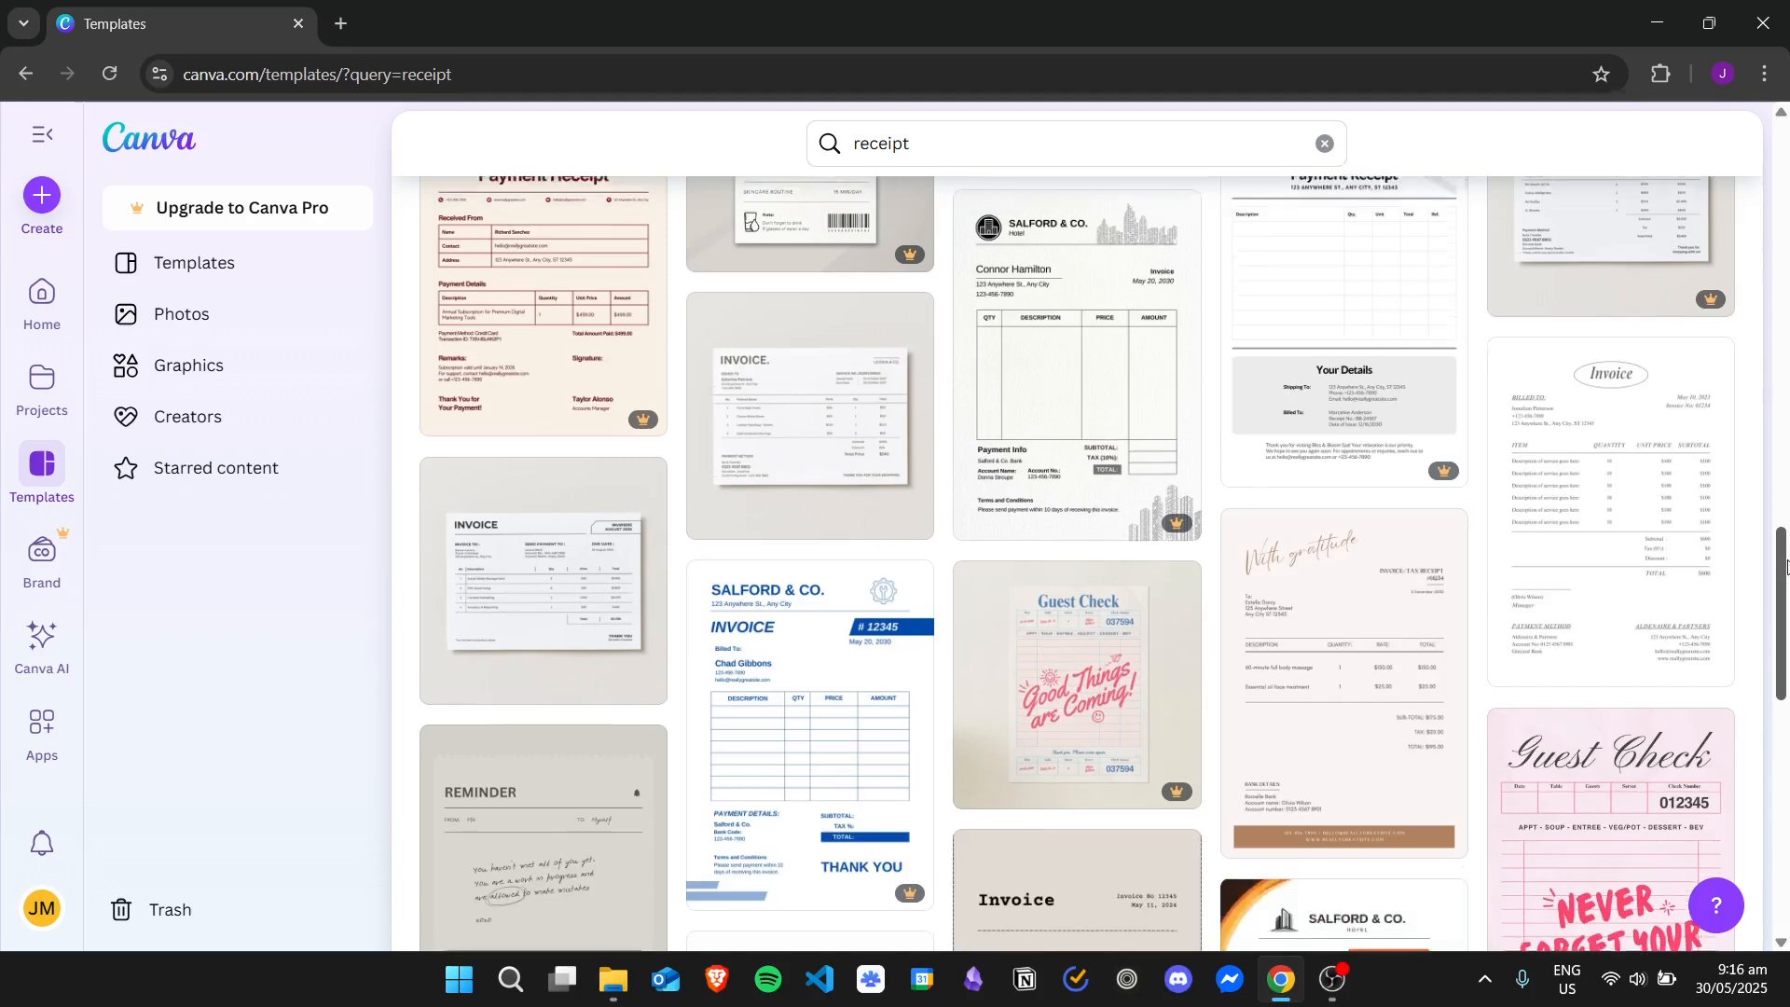
scroll("down", 3)
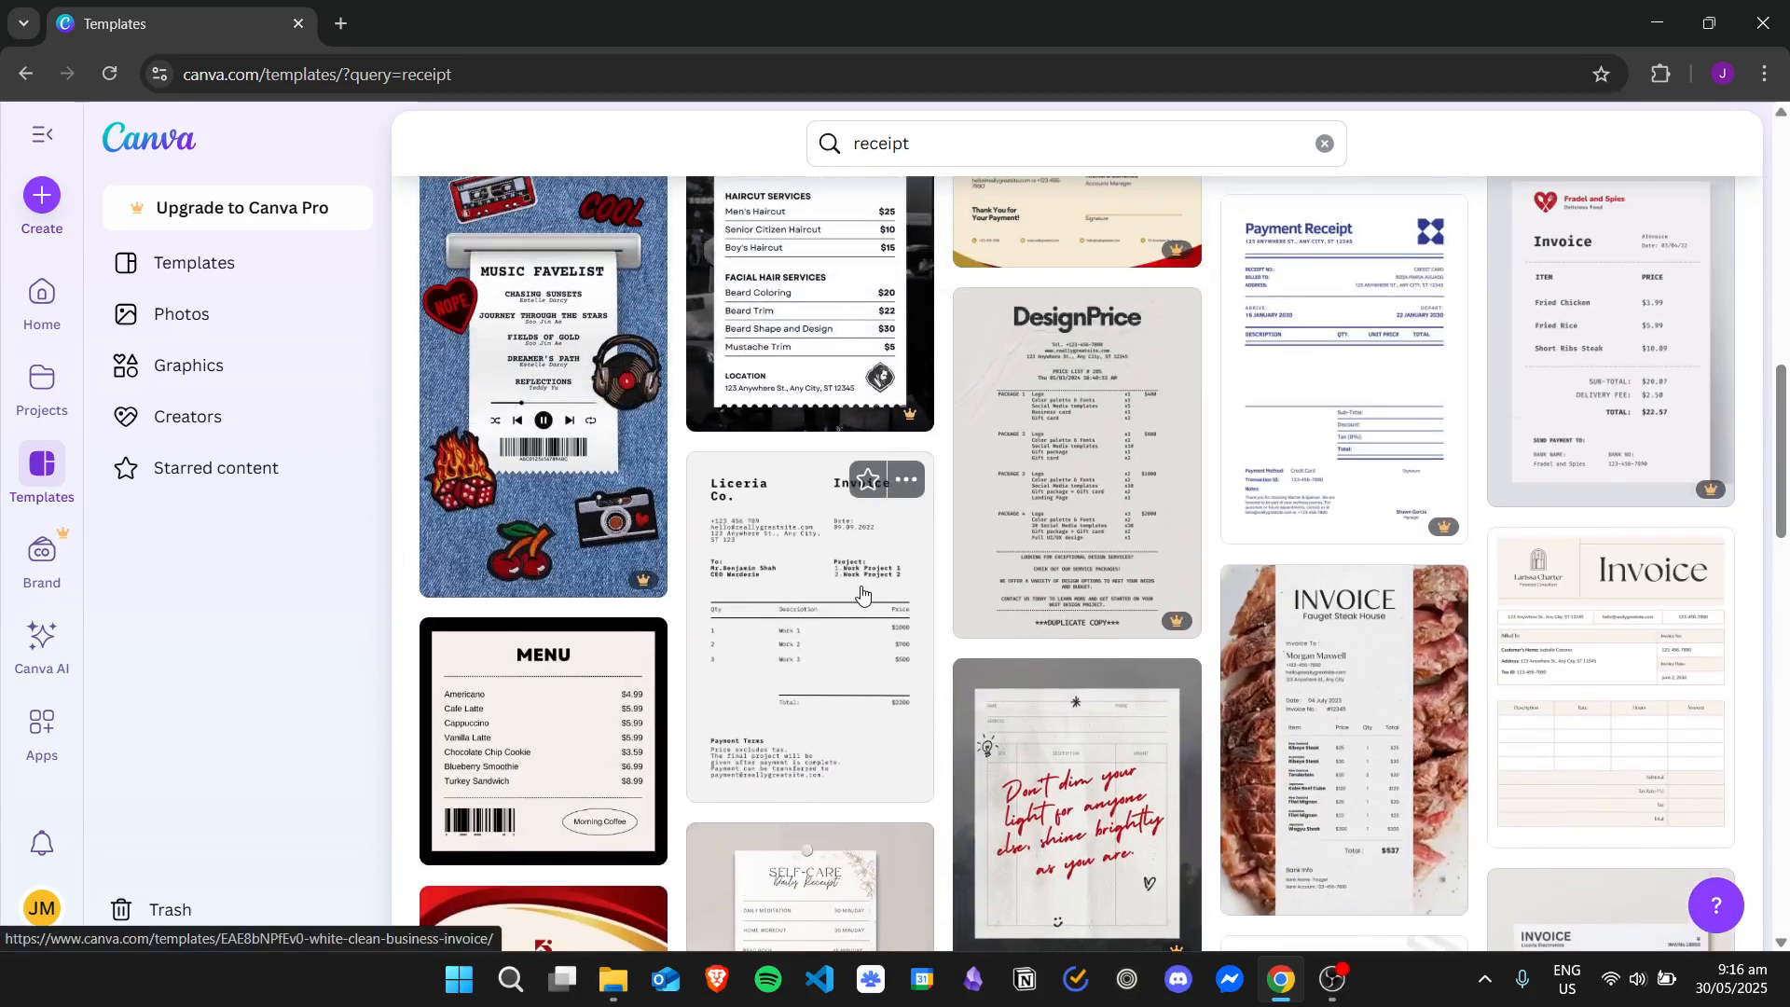
- Customise the White Clean Business Invoice template as a new editable design
left_click(809, 629)
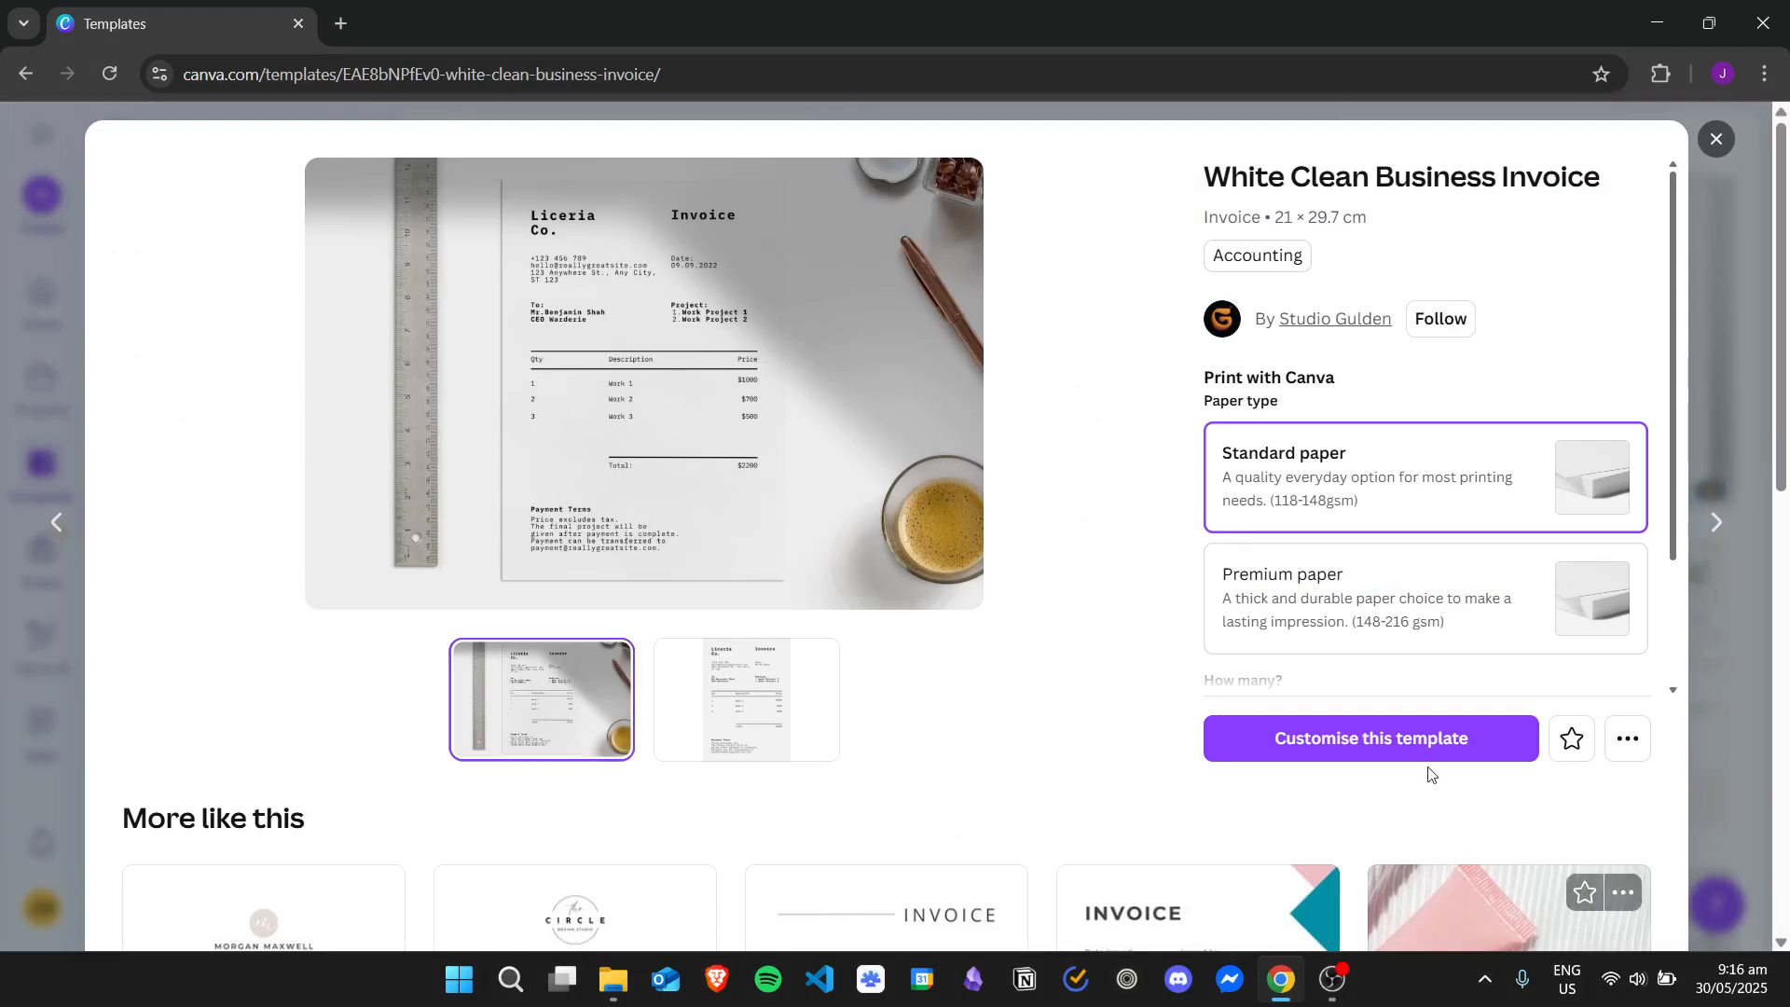
left_click(1367, 738)
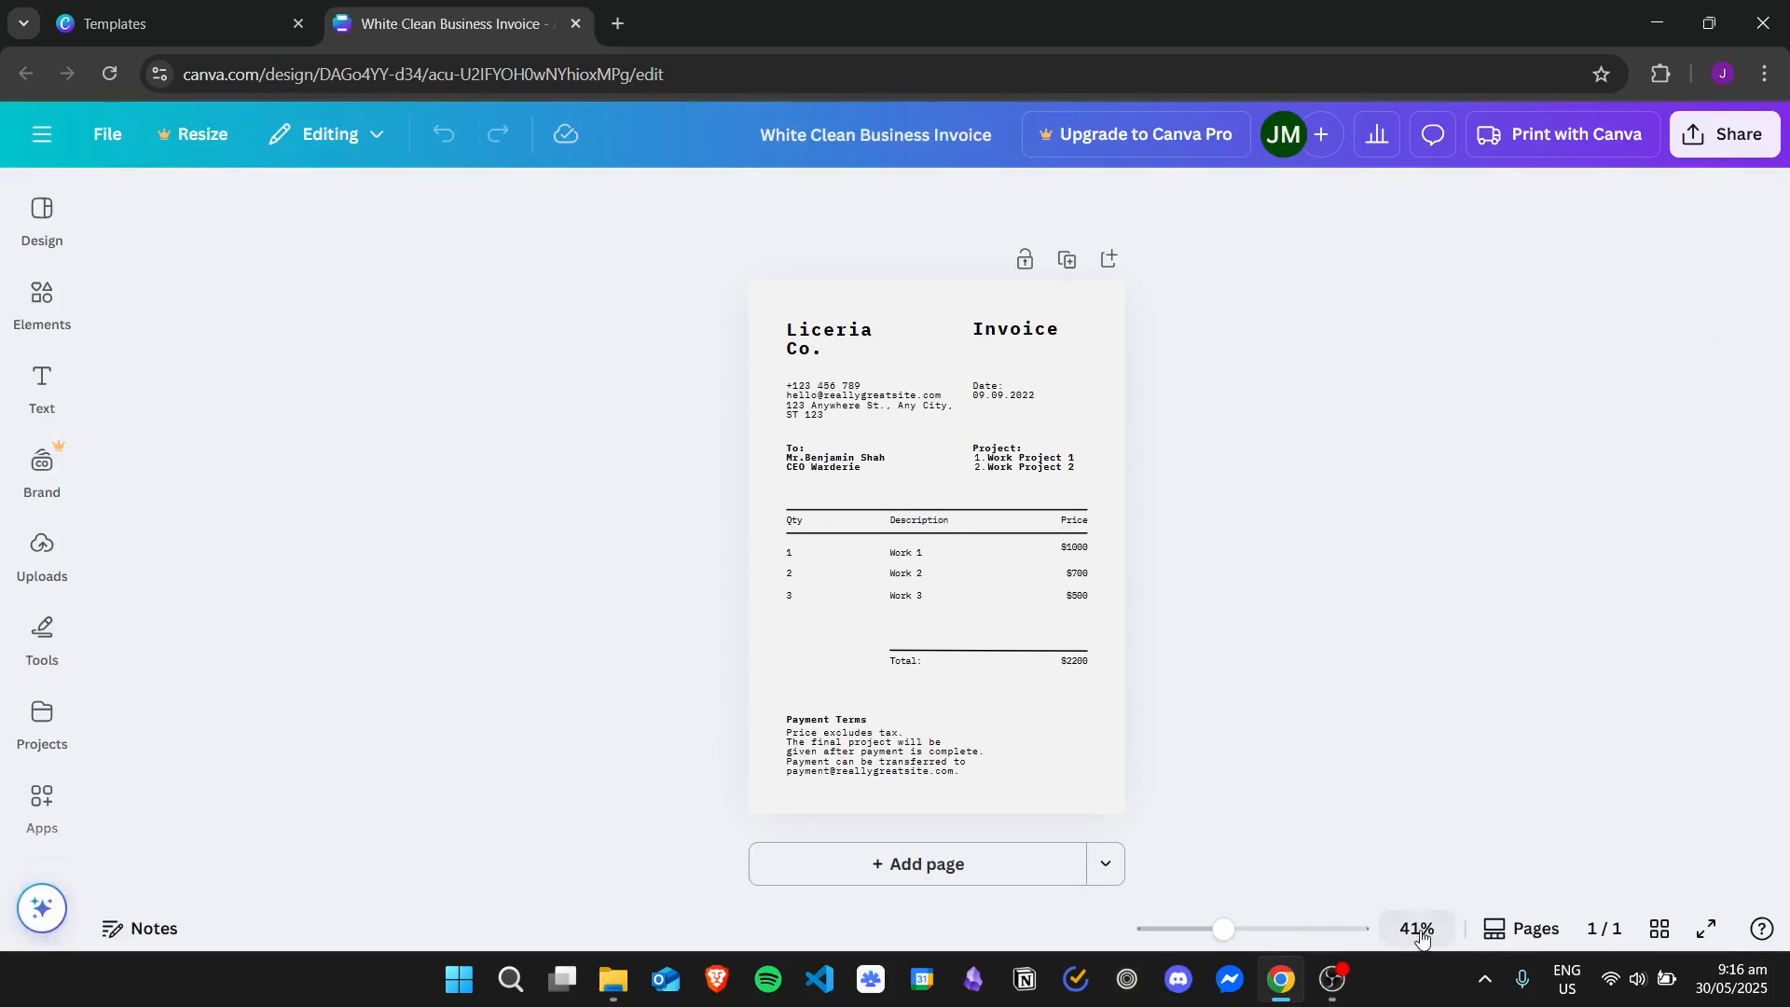
- Zoom the invoice to 100%, then settle the zoom slider at about 75%
left_click(1415, 928)
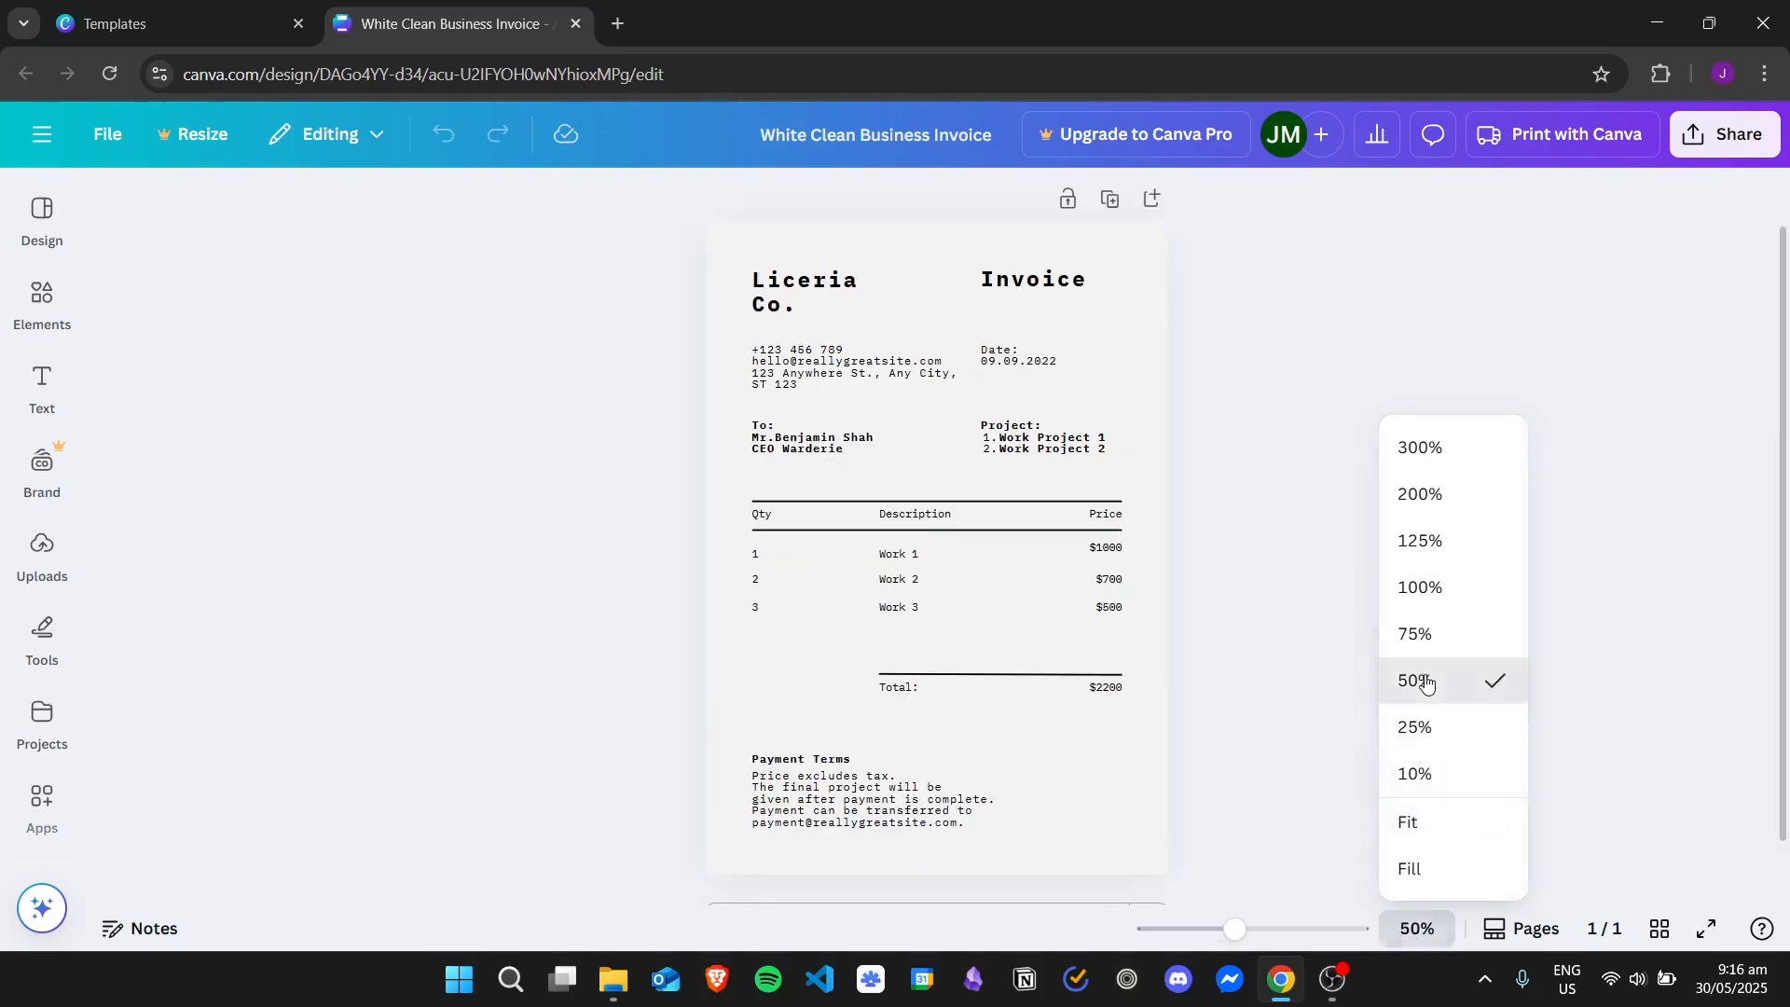
left_click(1415, 634)
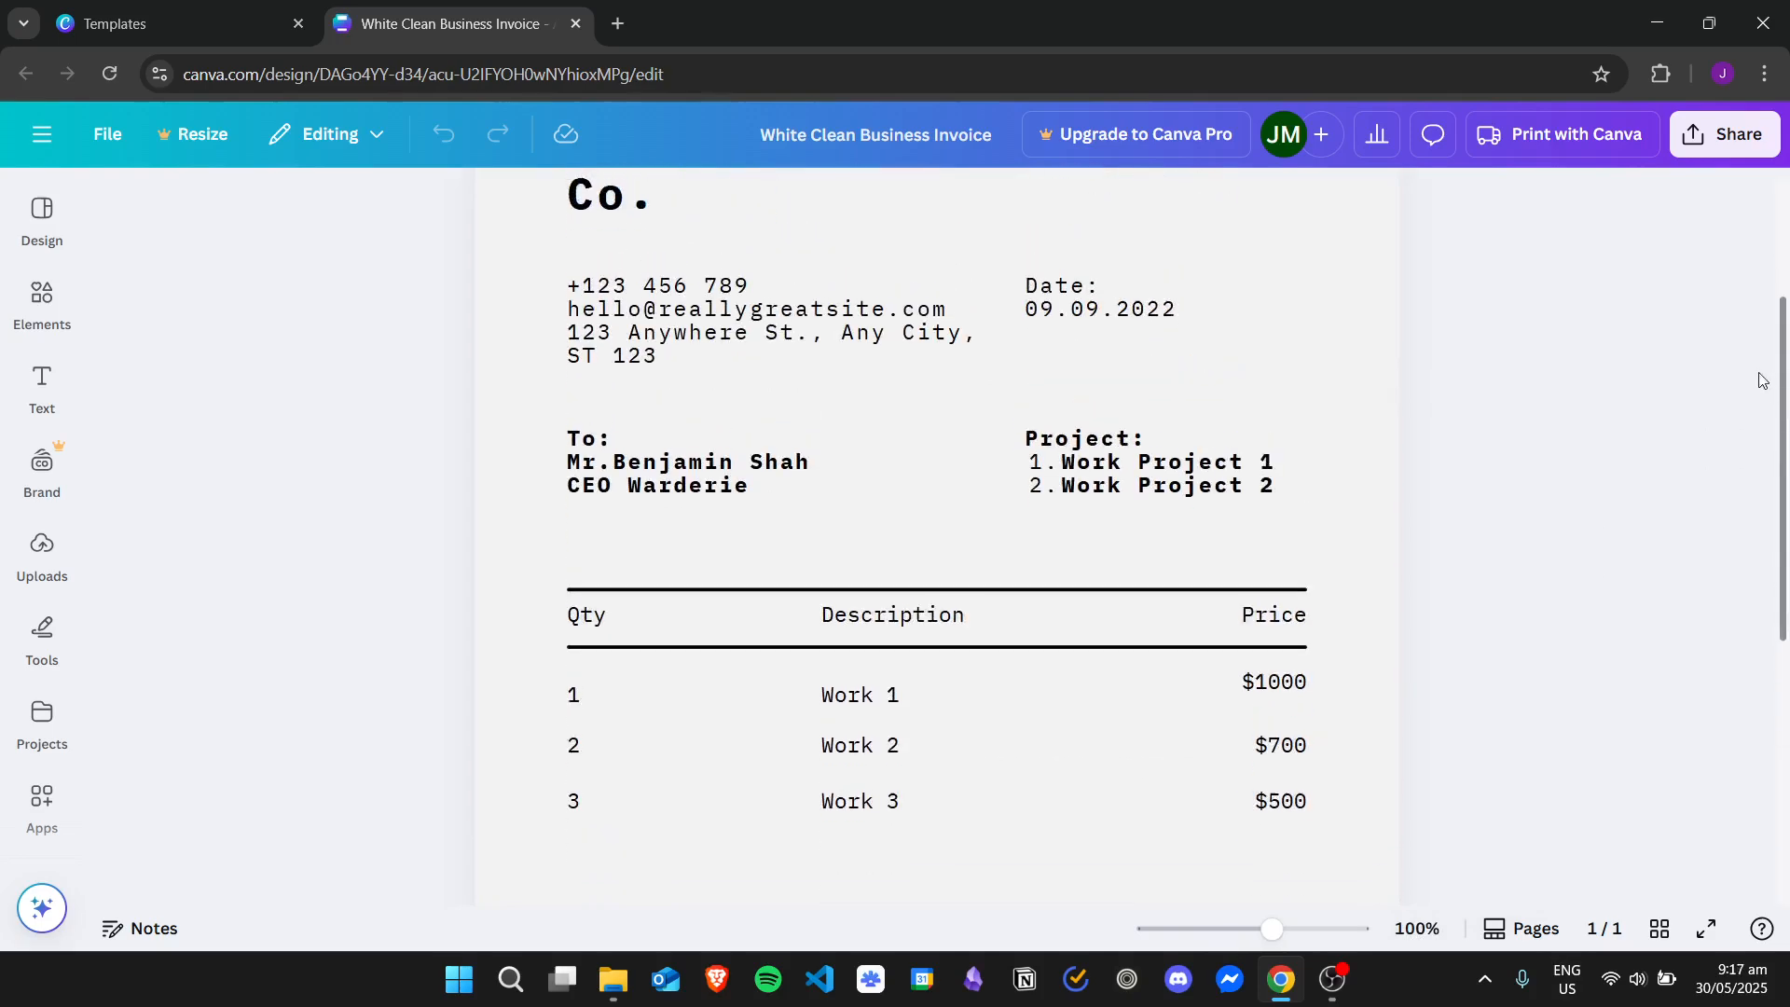
scroll("down", 3)
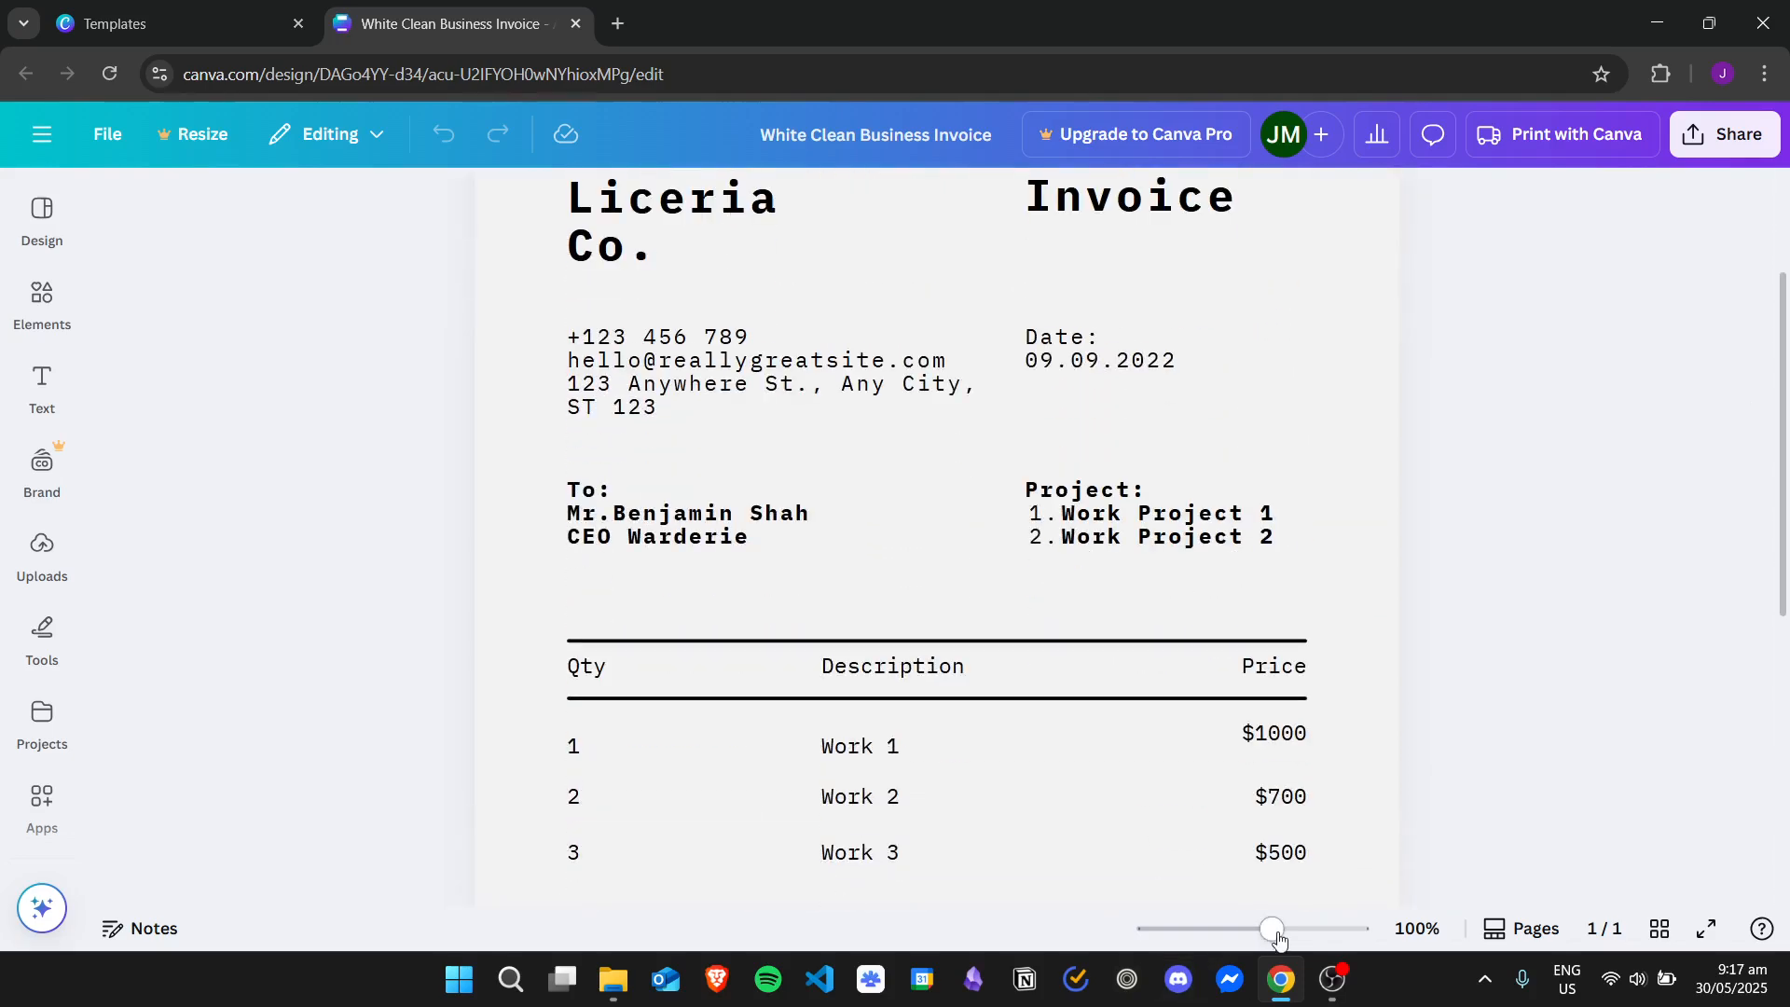
left_click_drag(1271, 929, 1247, 923)
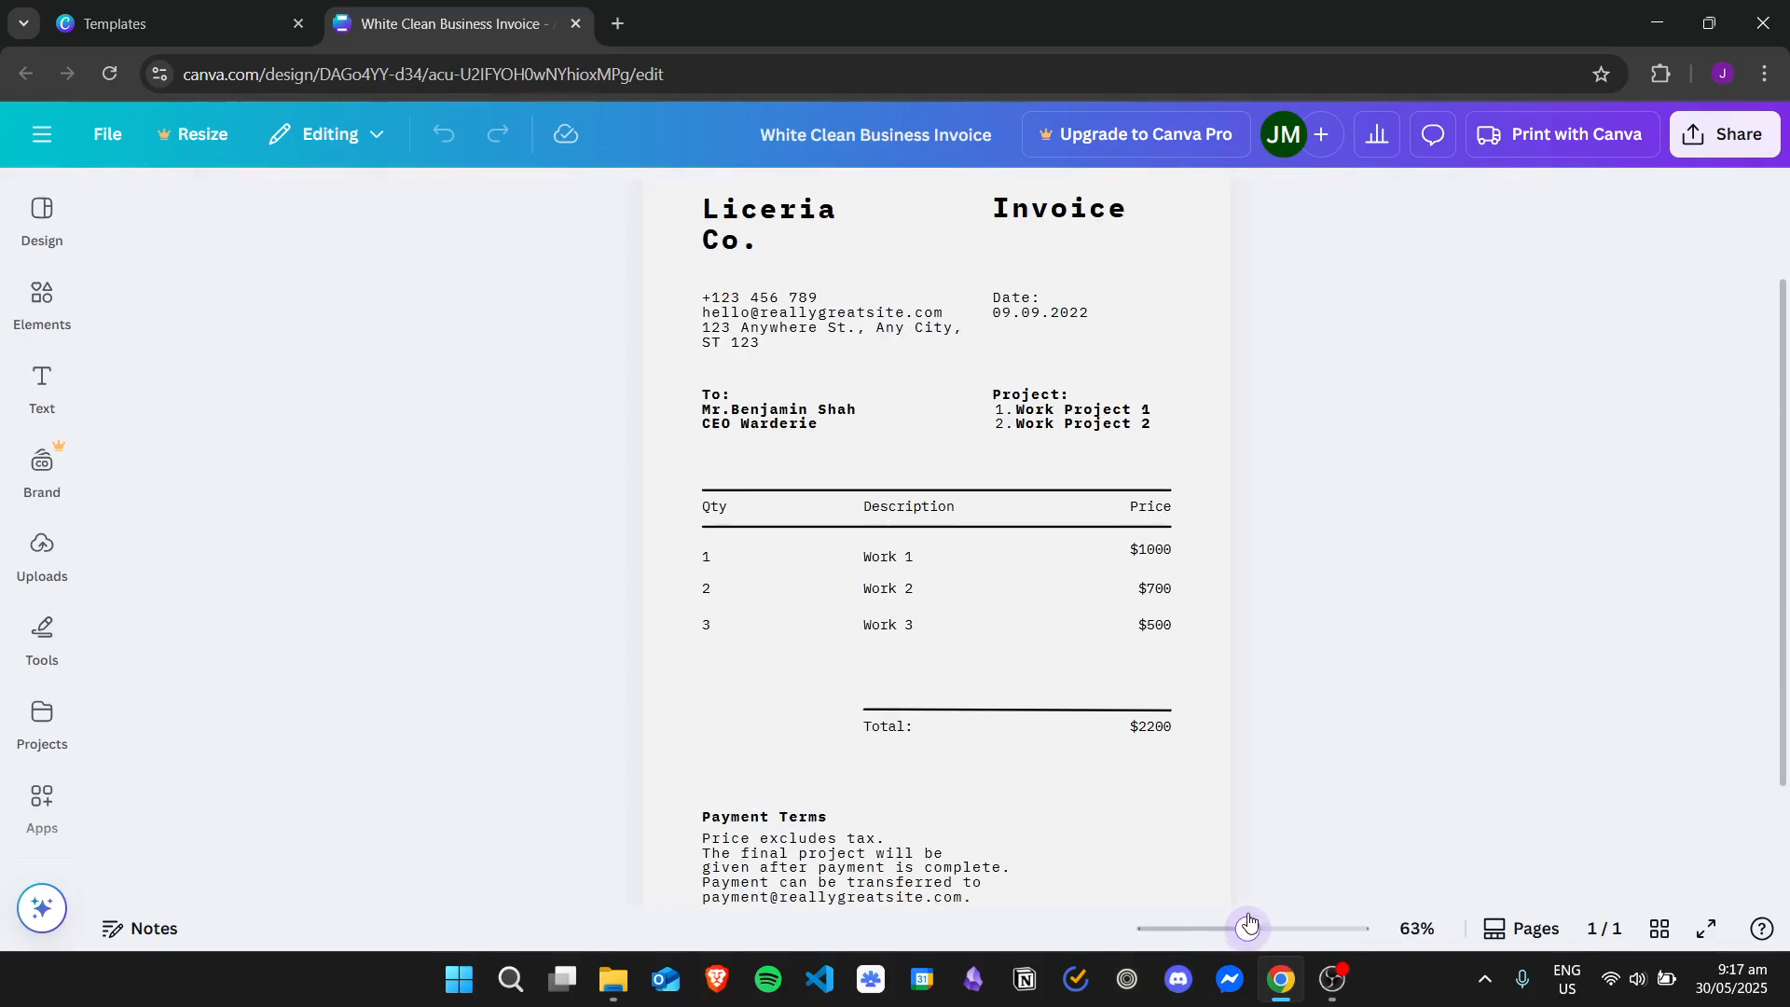
left_click_drag(1247, 926, 1255, 927)
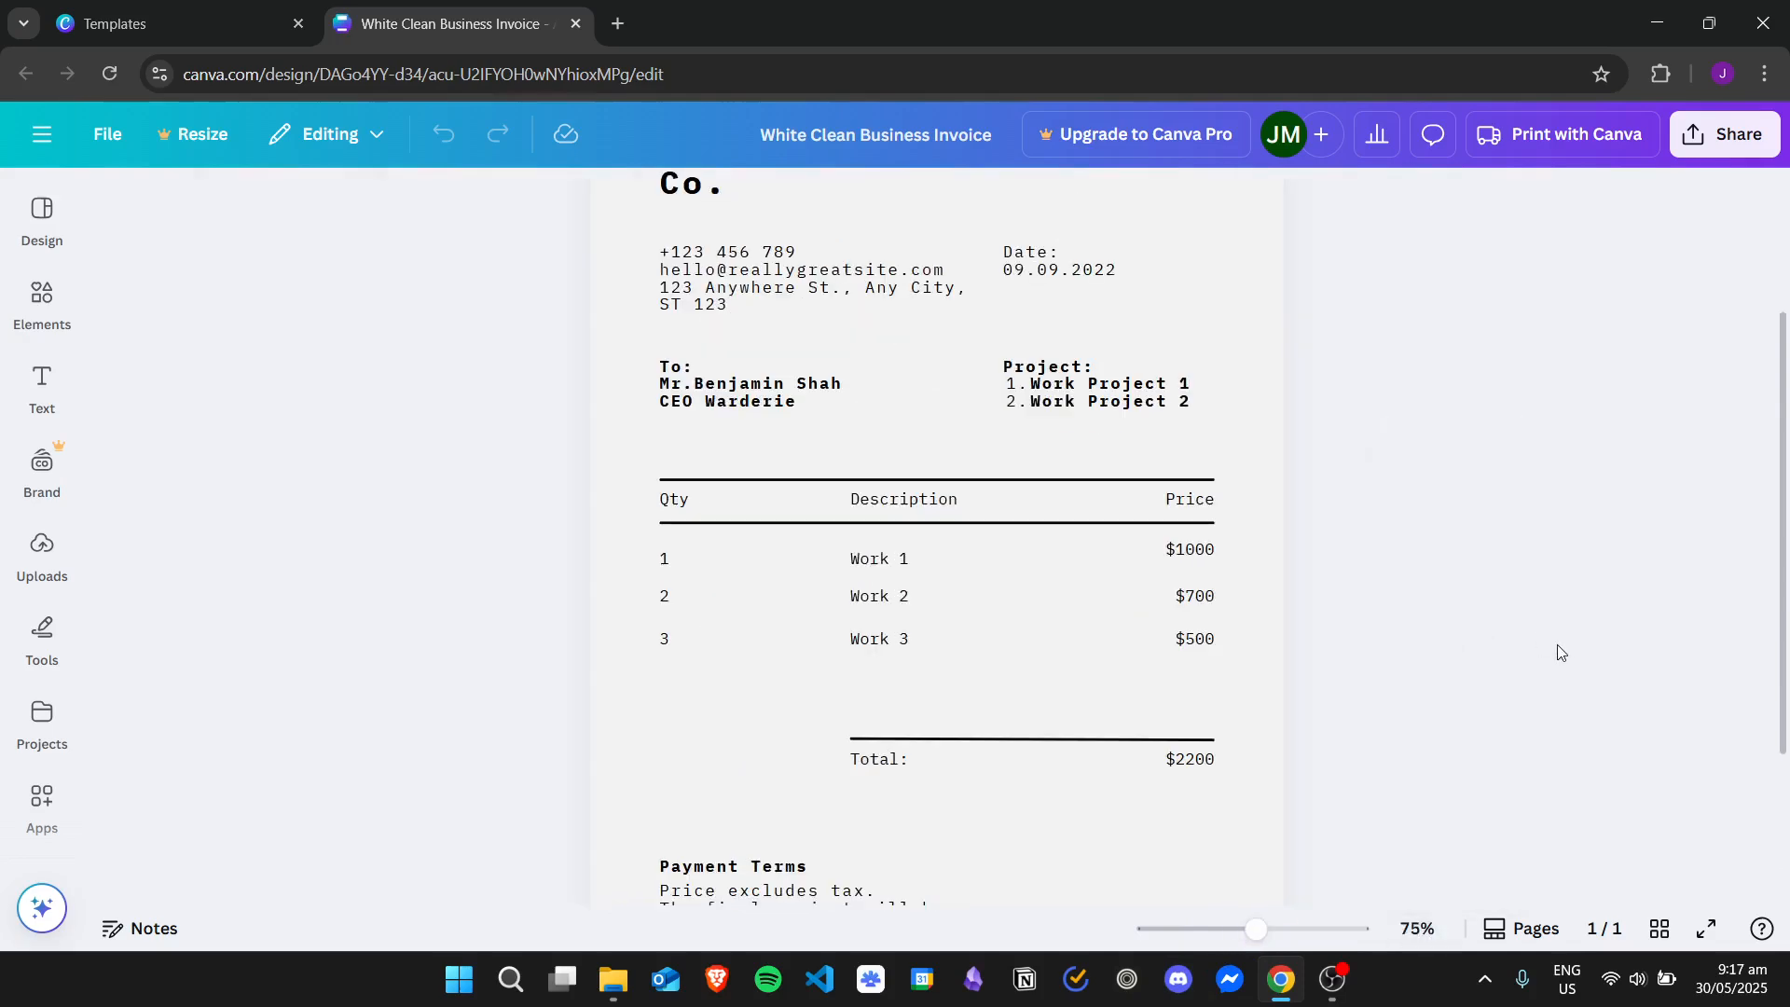
scroll("down", 3)
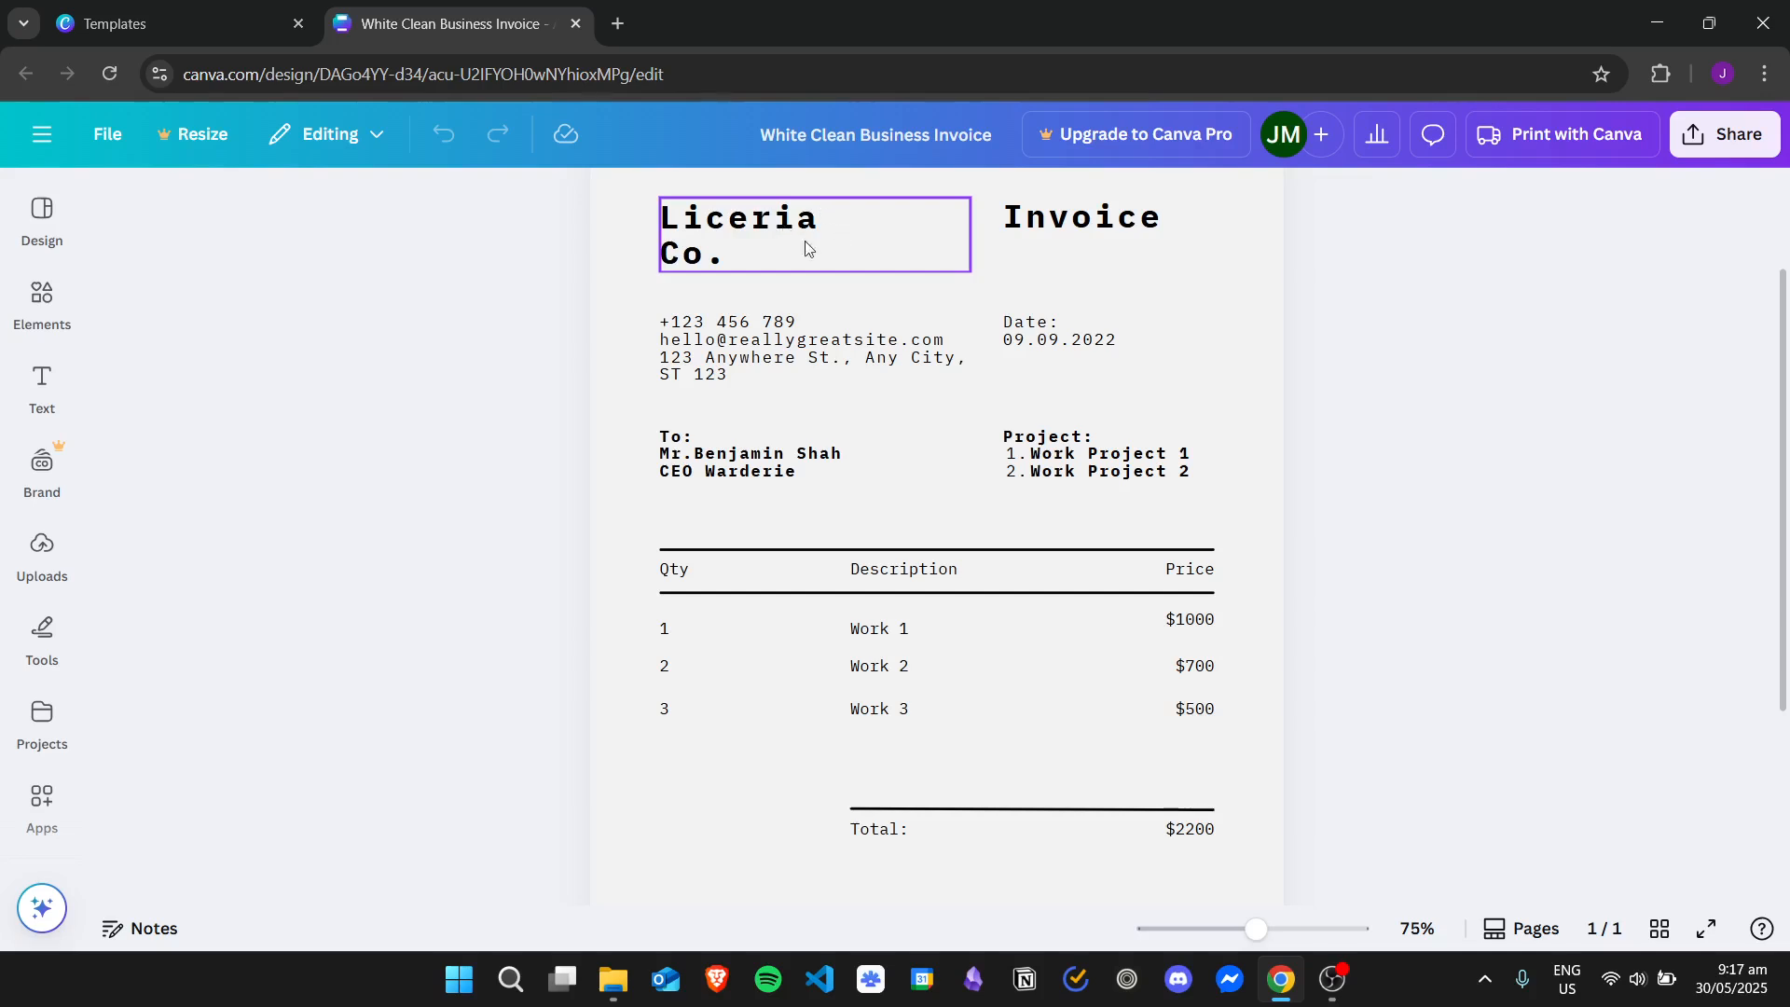
mouse_move(843, 238)
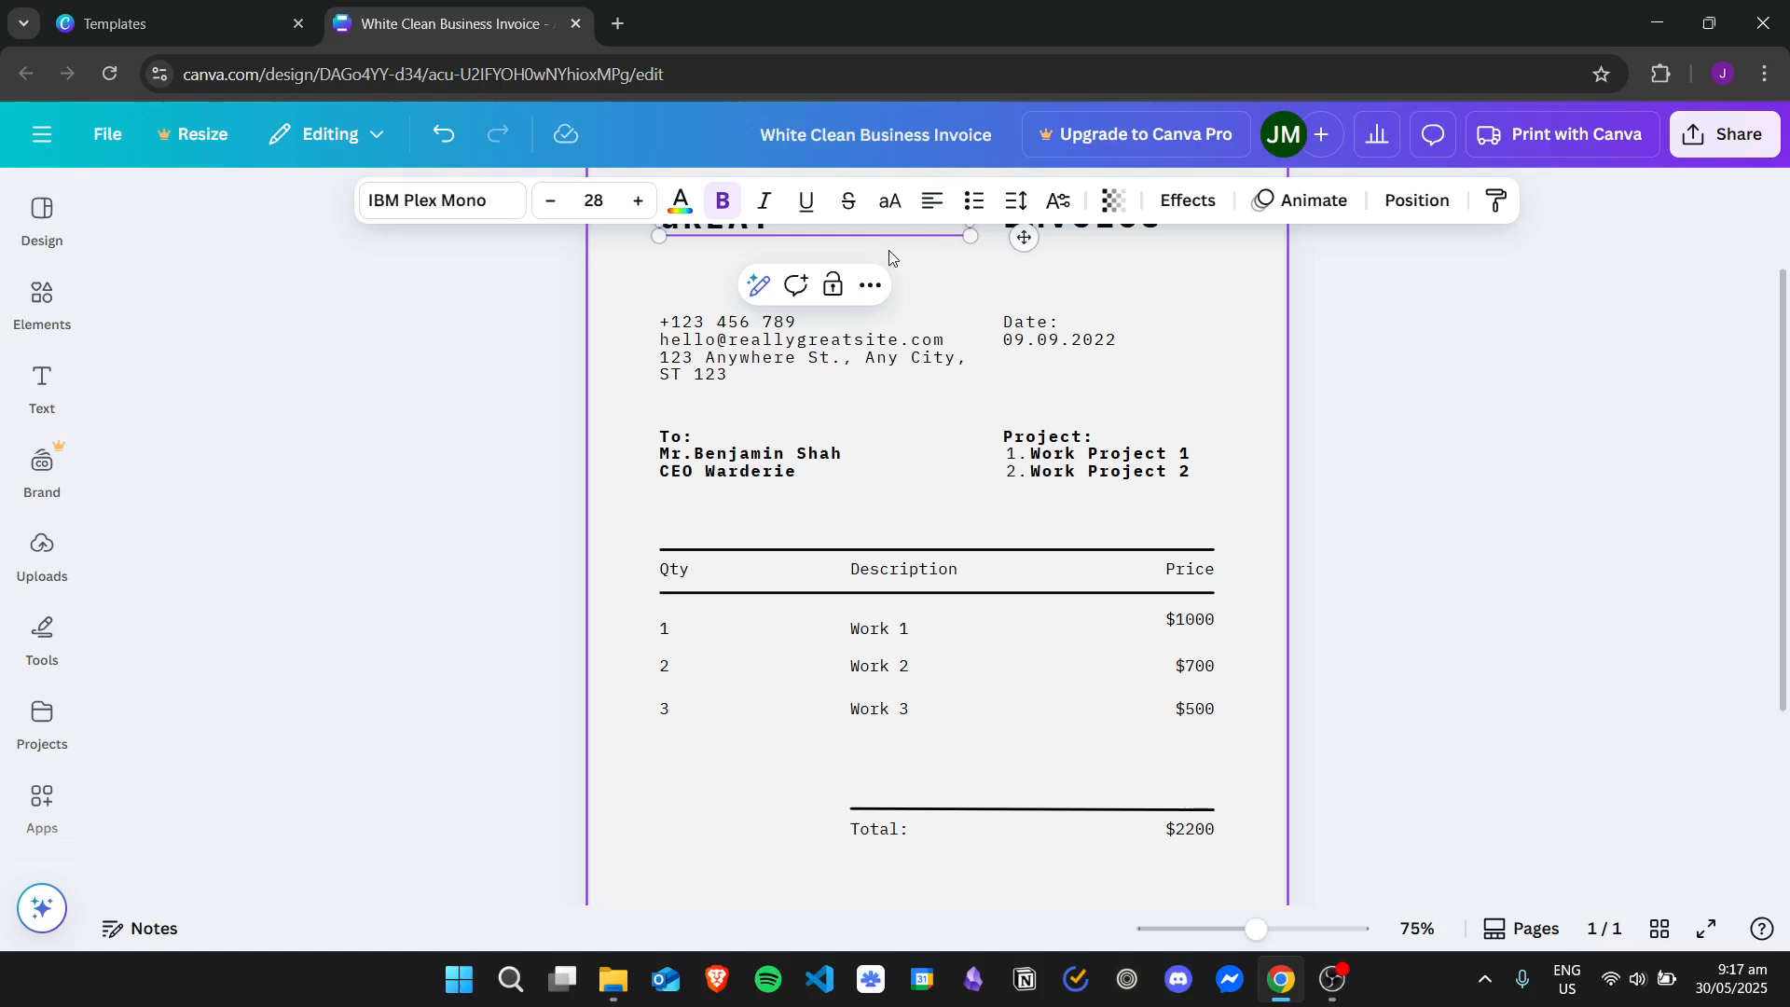
- Change the company name from Liceria Co. to GREAT COMPANY
scroll("down", 3)
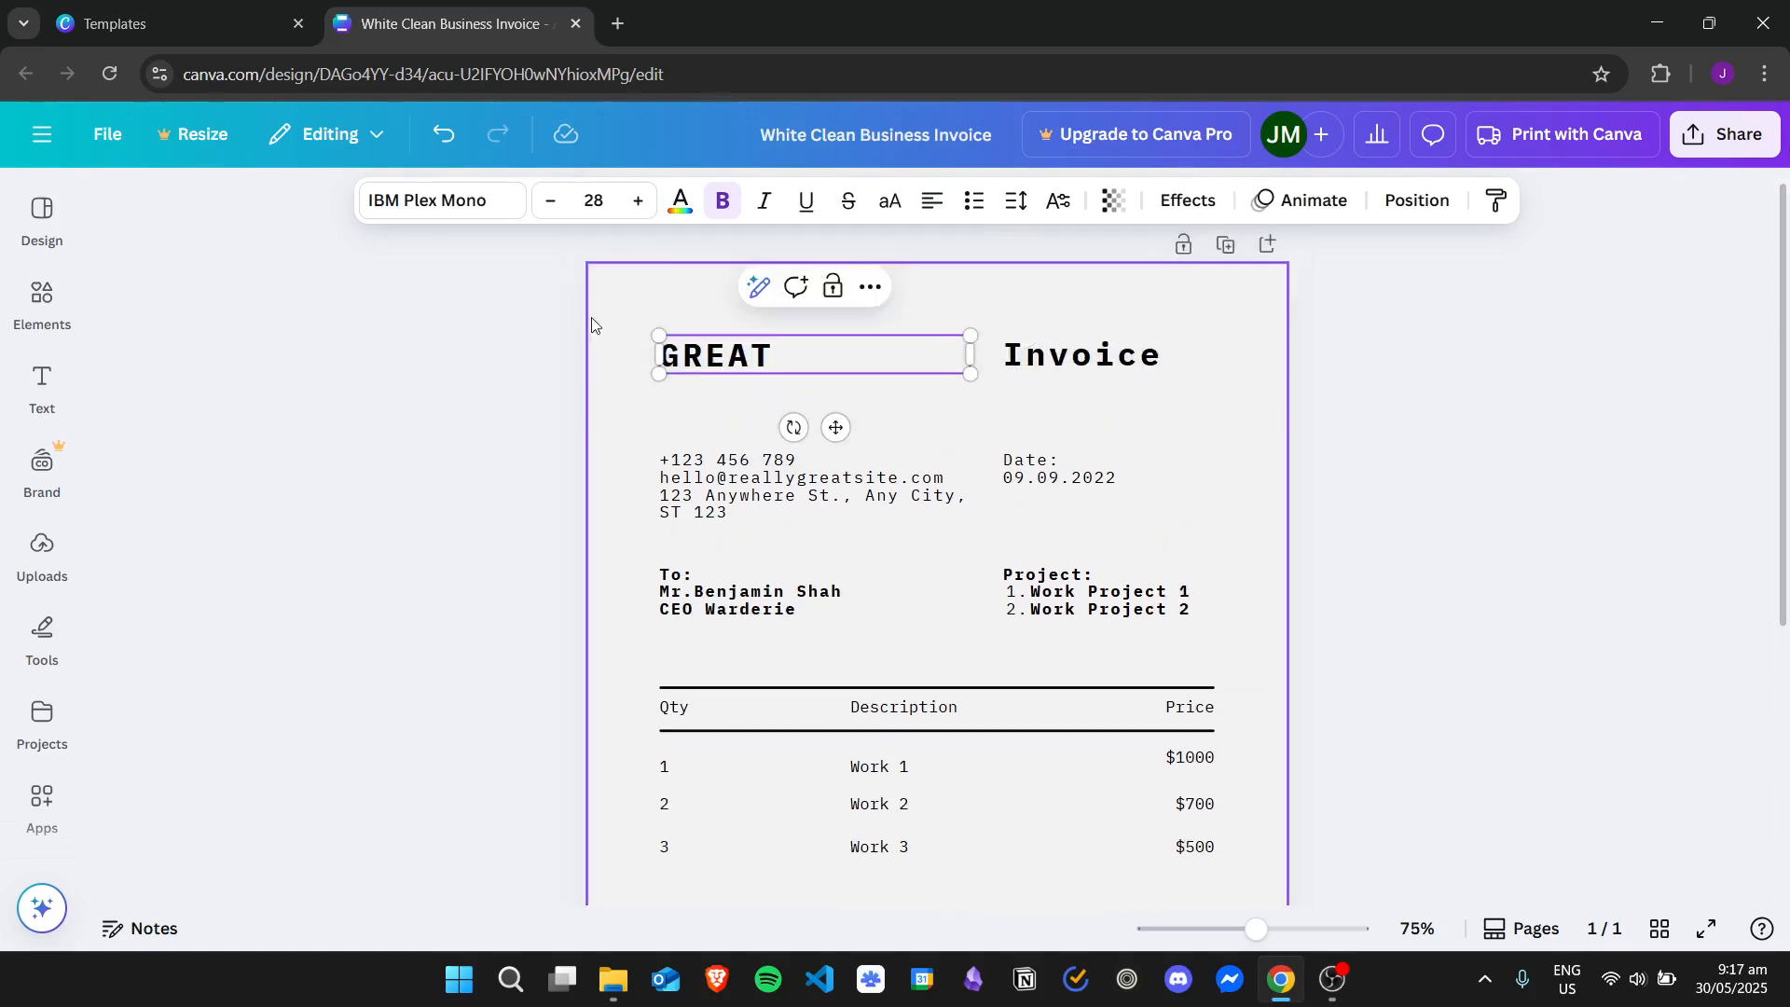
left_click(785, 354)
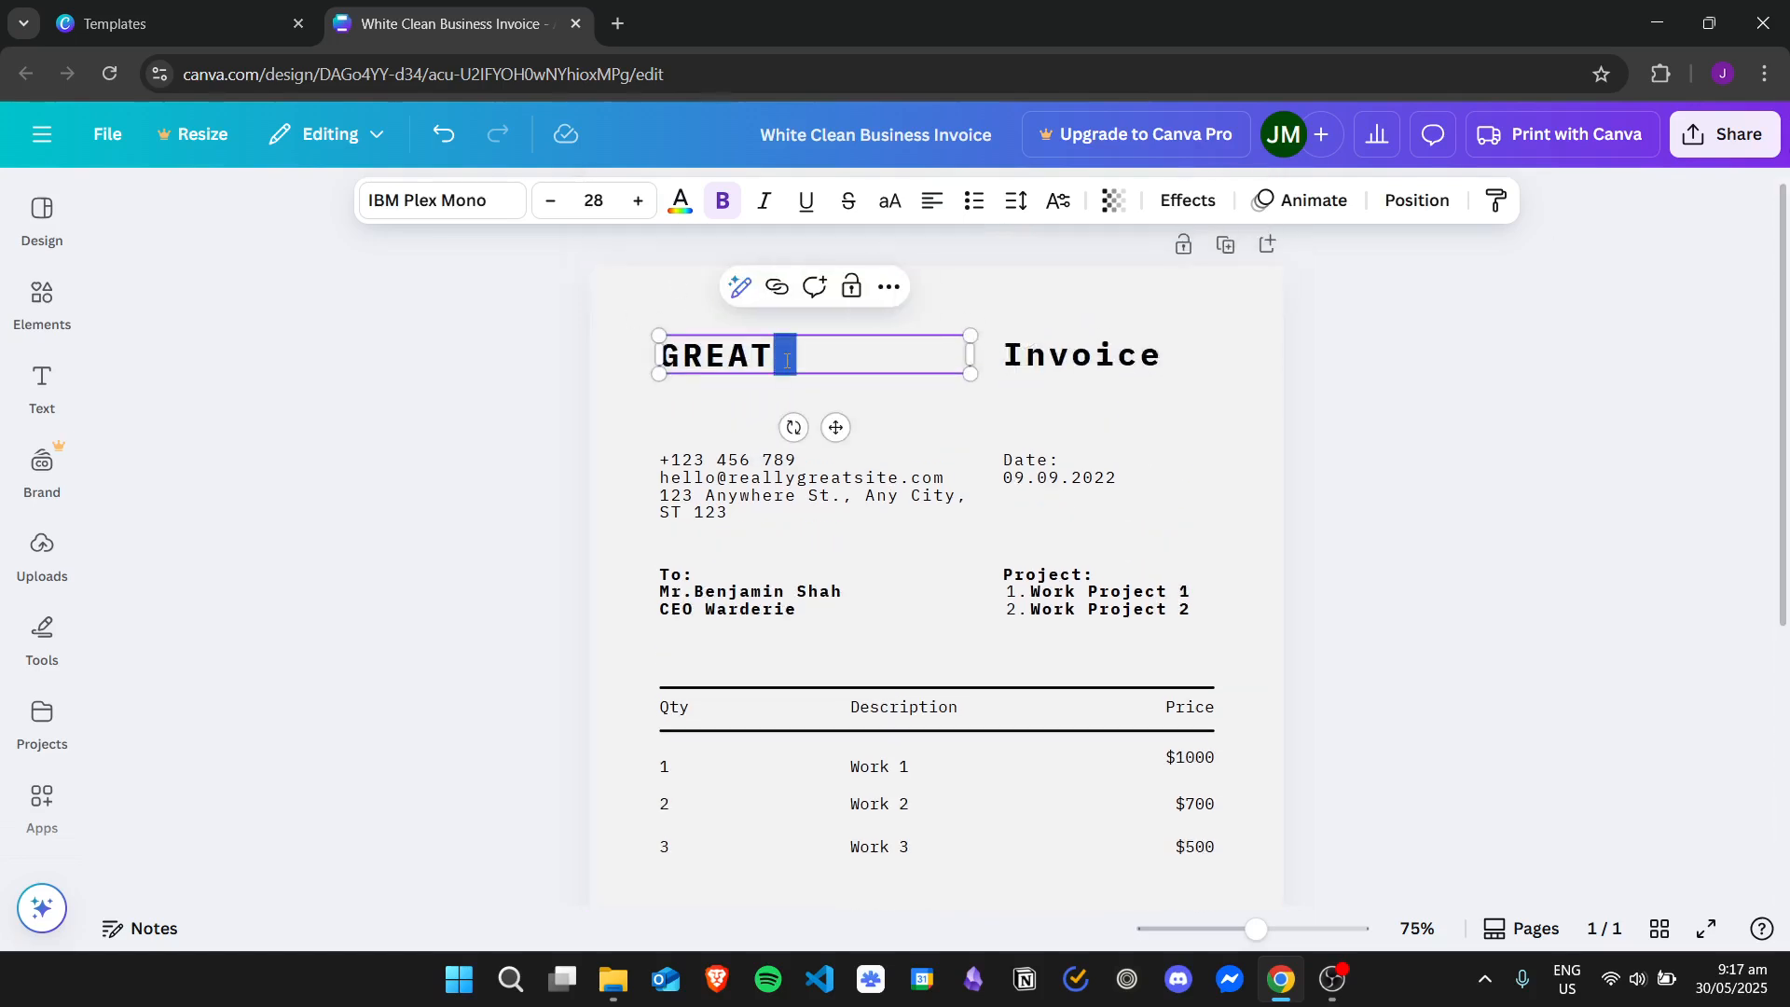
type("COMP")
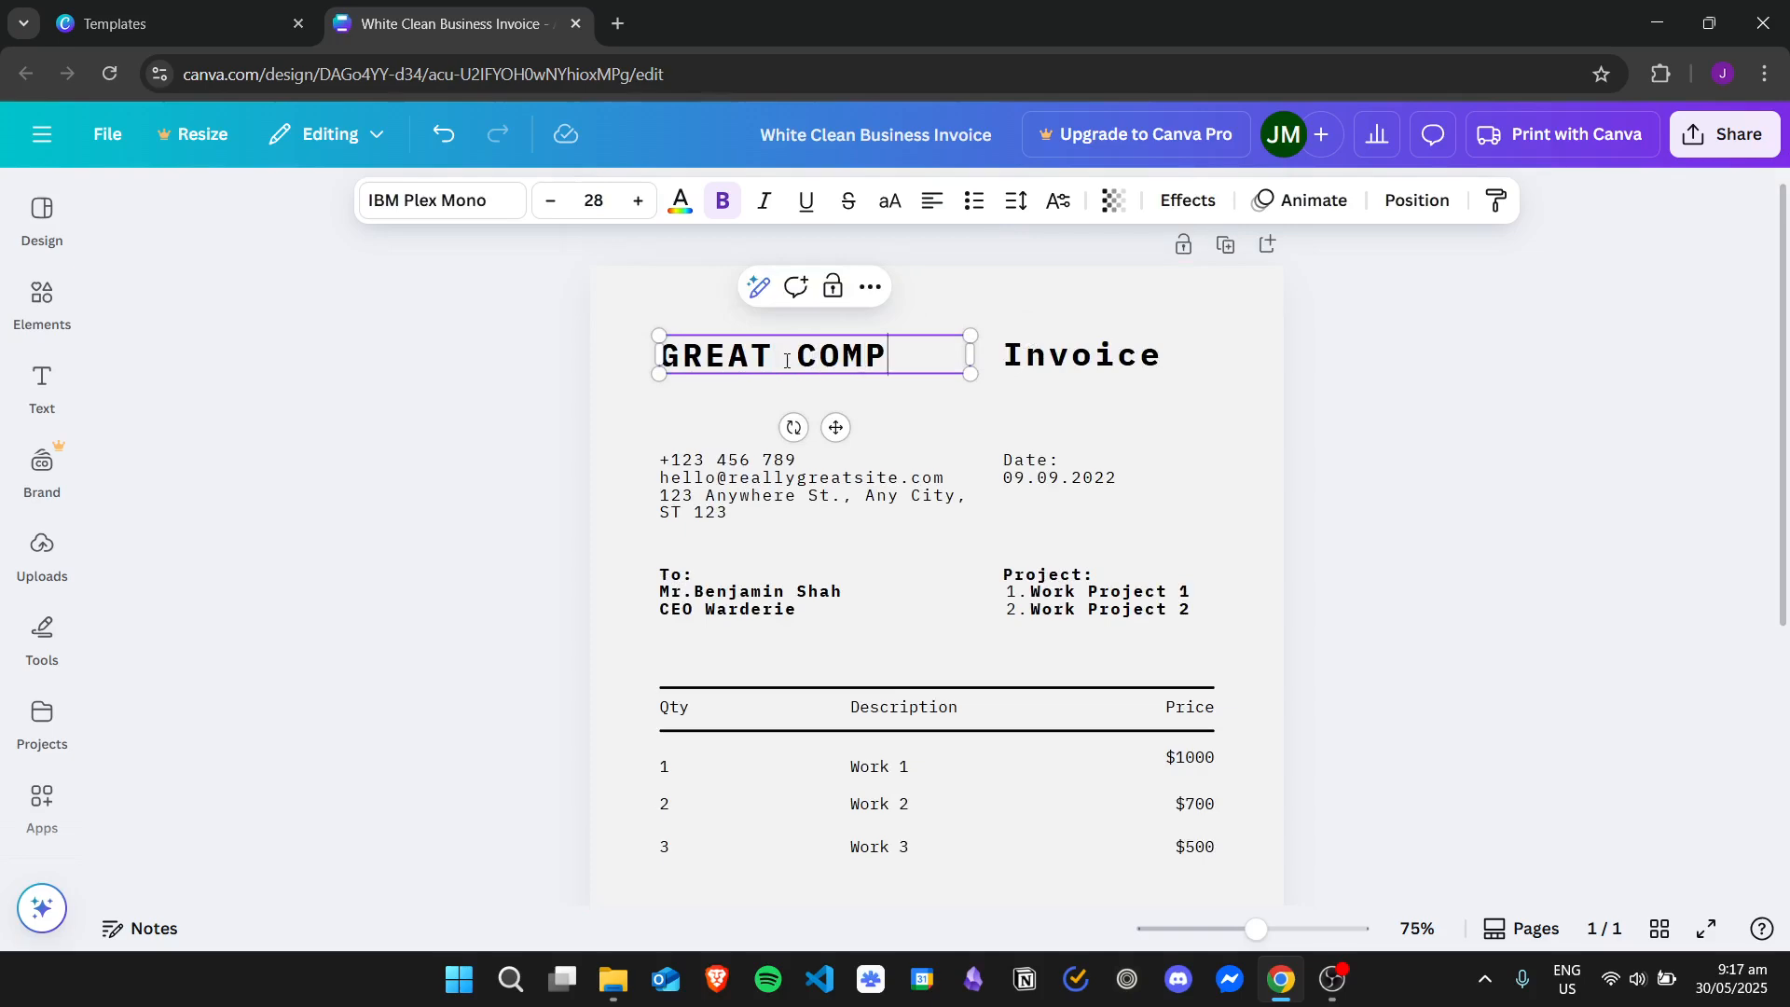
type("ANY")
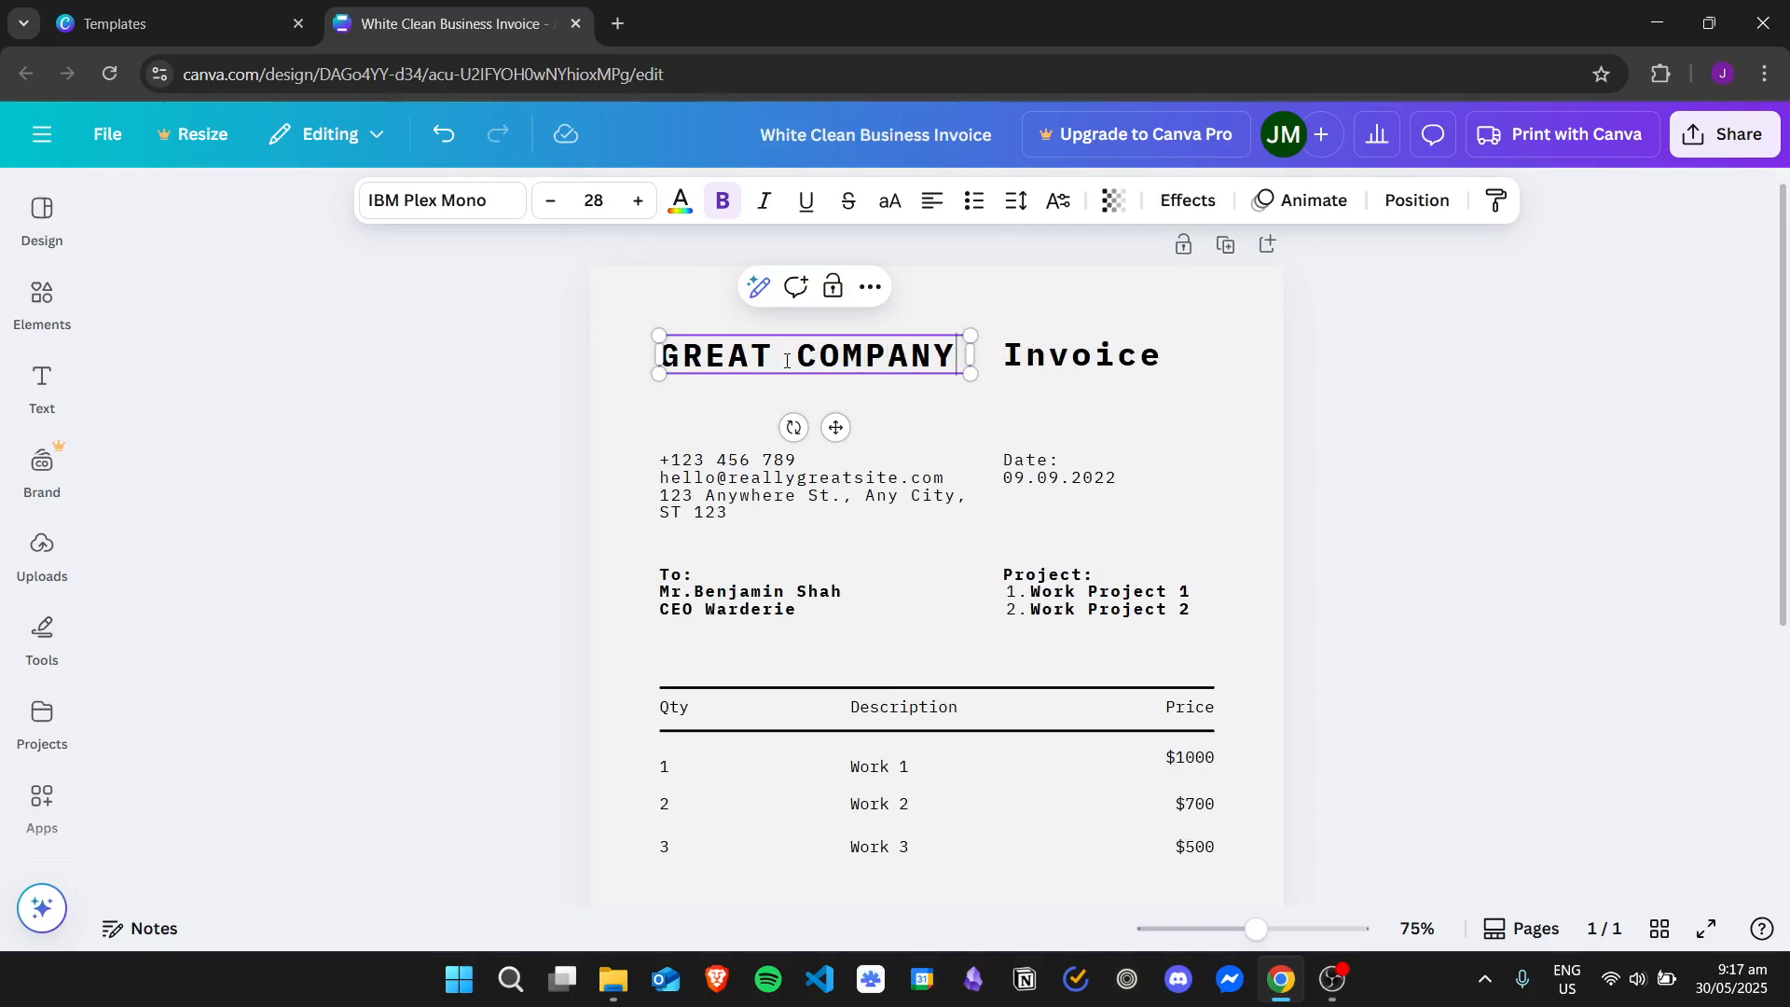
- Retitle the document from Invoice to Receipt
left_click(1080, 355)
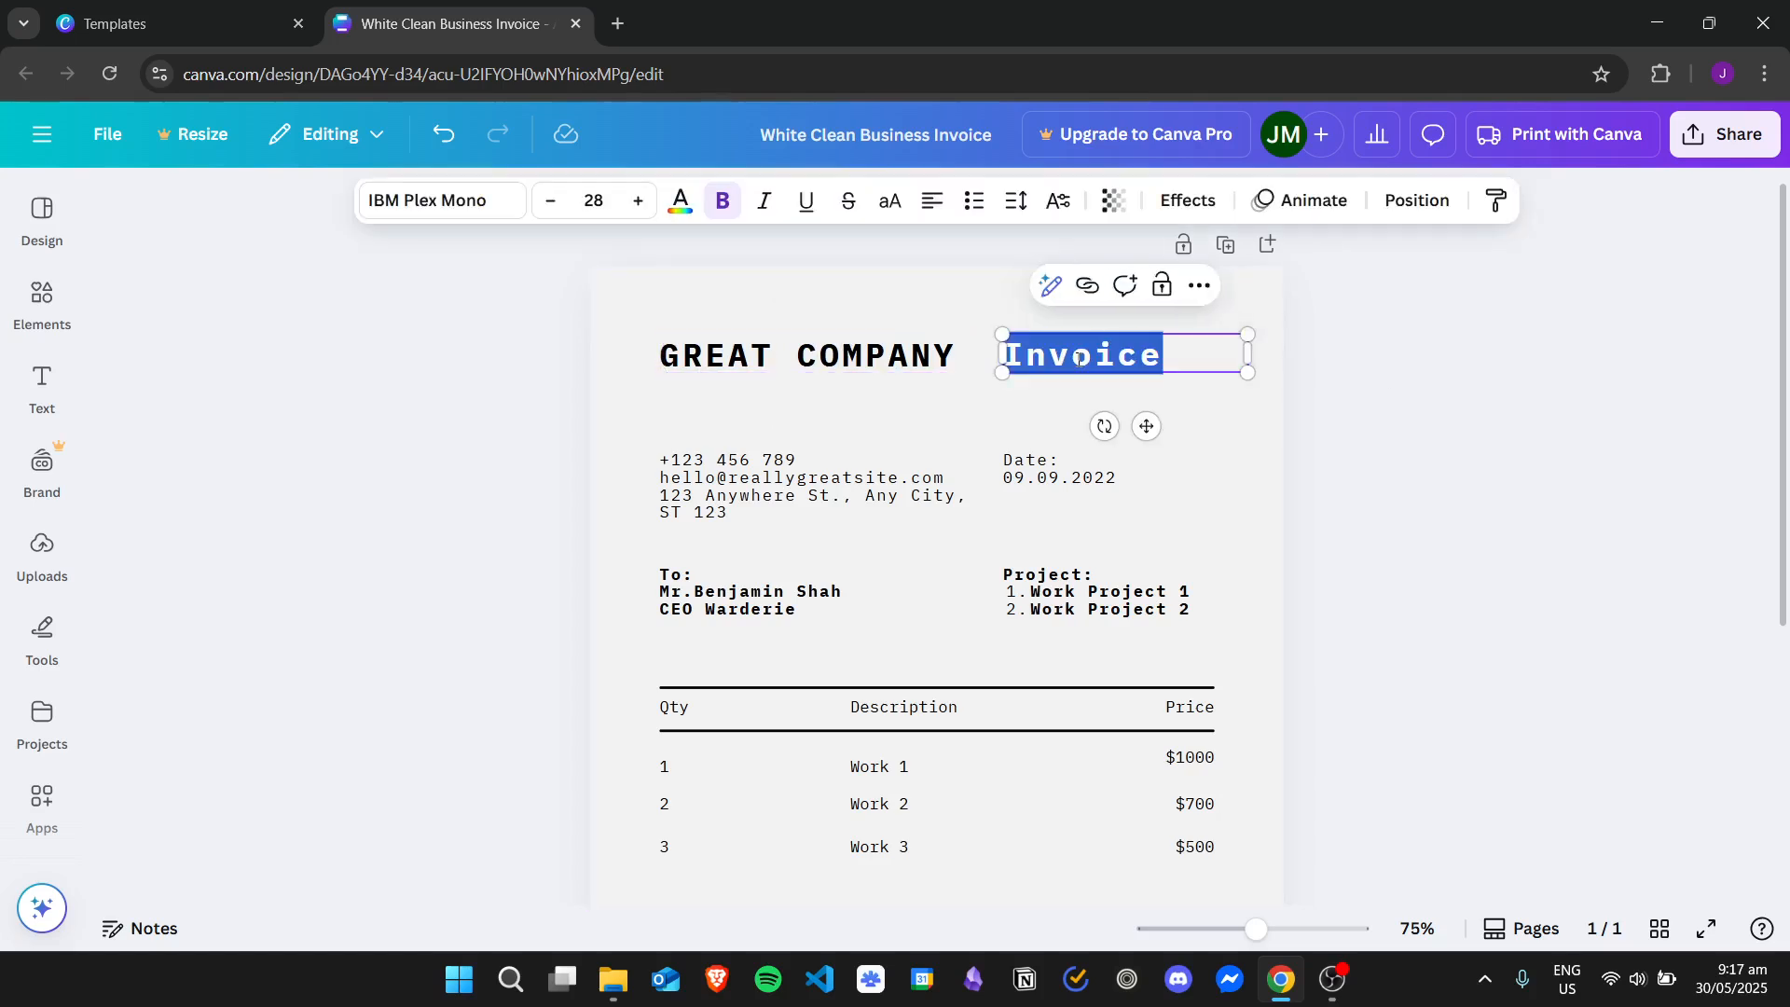
type("Receipt")
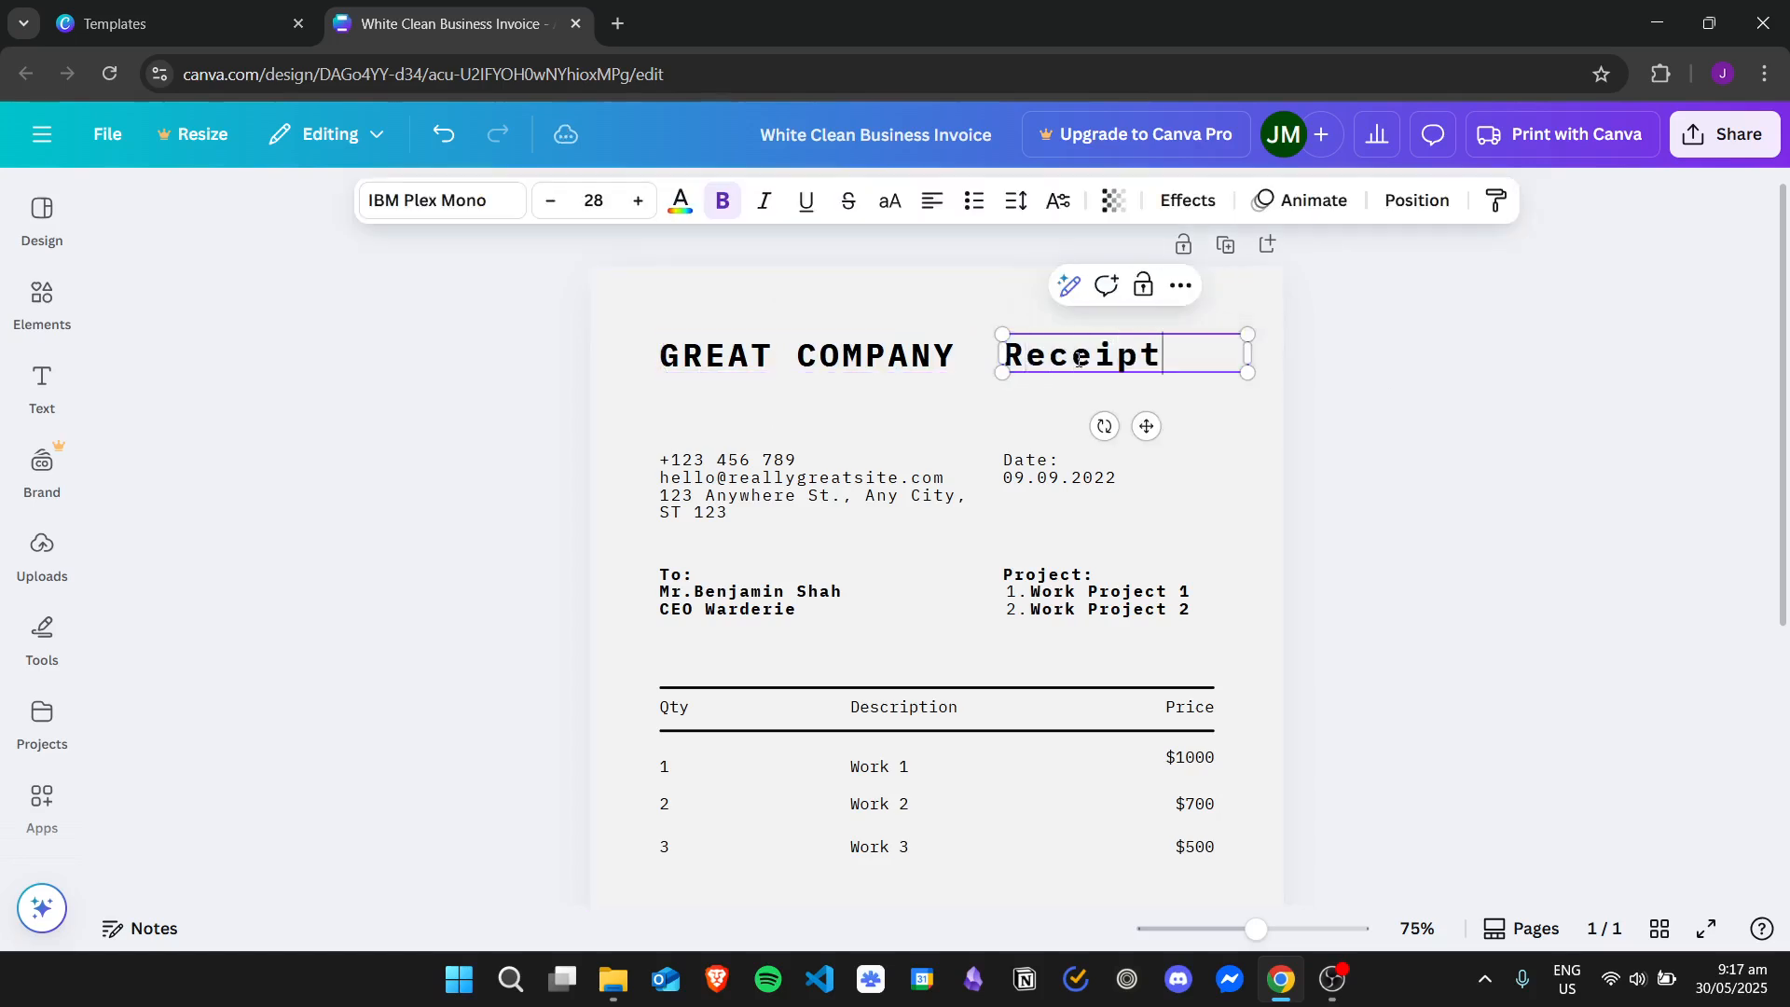
left_click(812, 355)
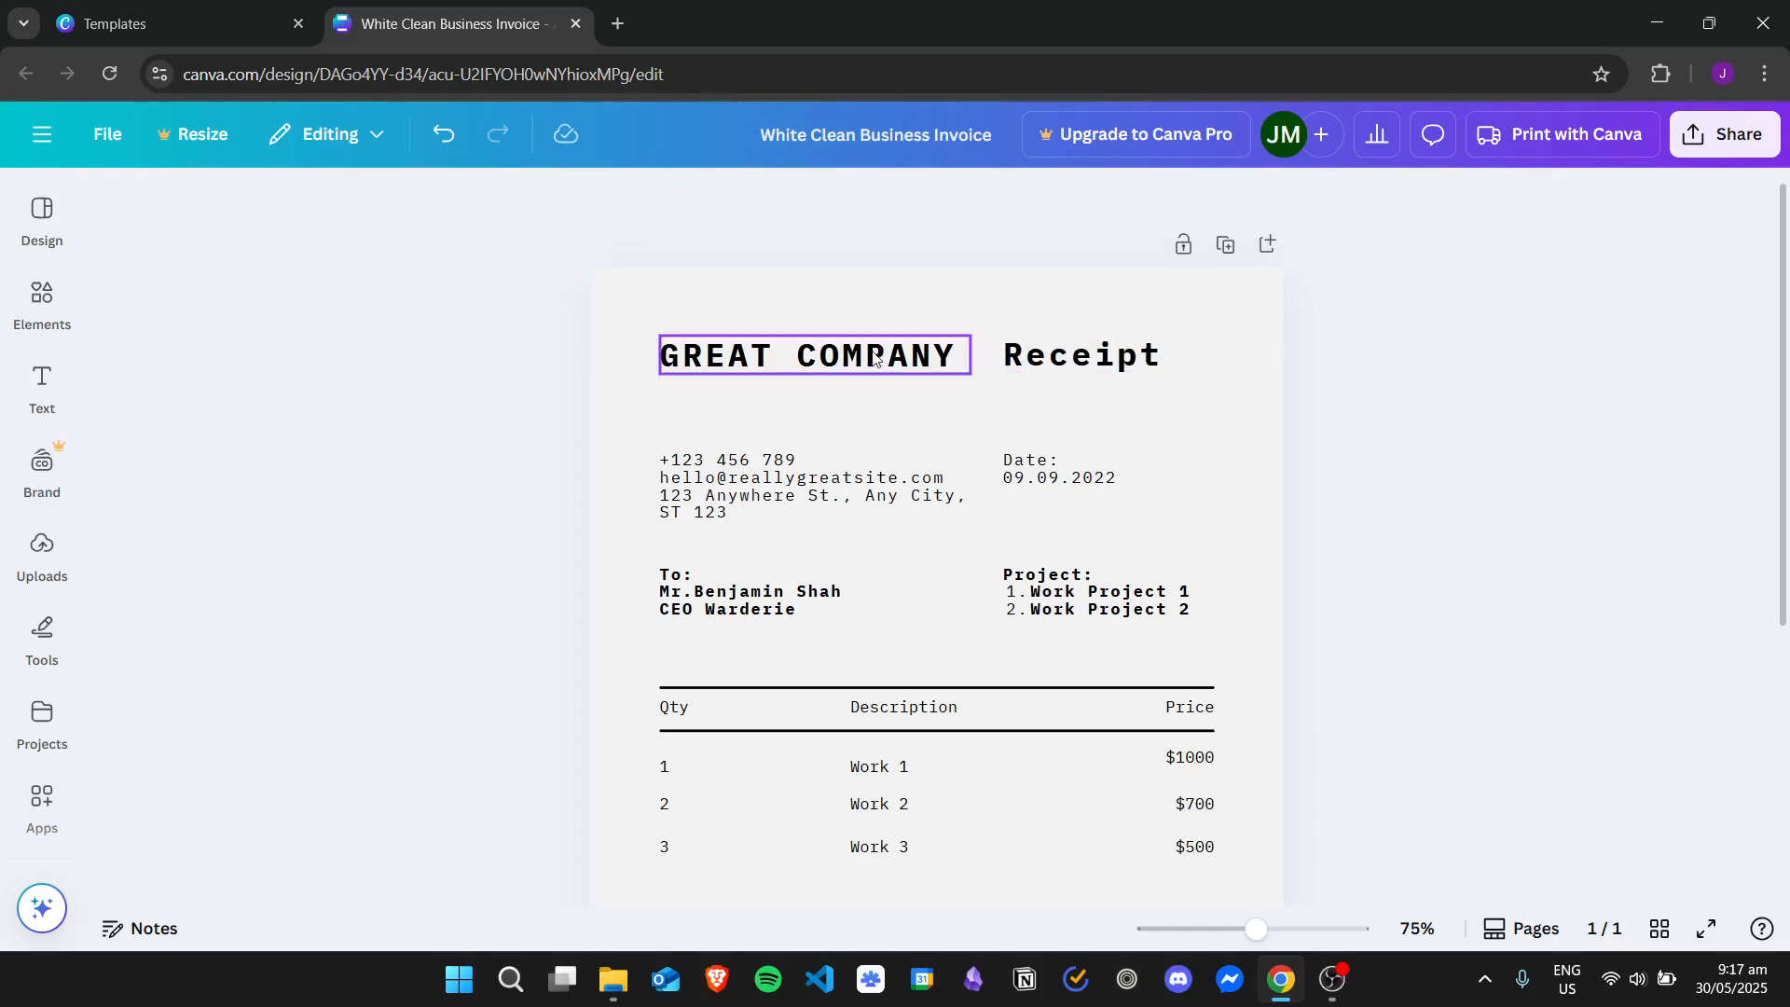
- Try scaling the GREAT COMPANY heading by its corner handle, then back down
left_click(813, 354)
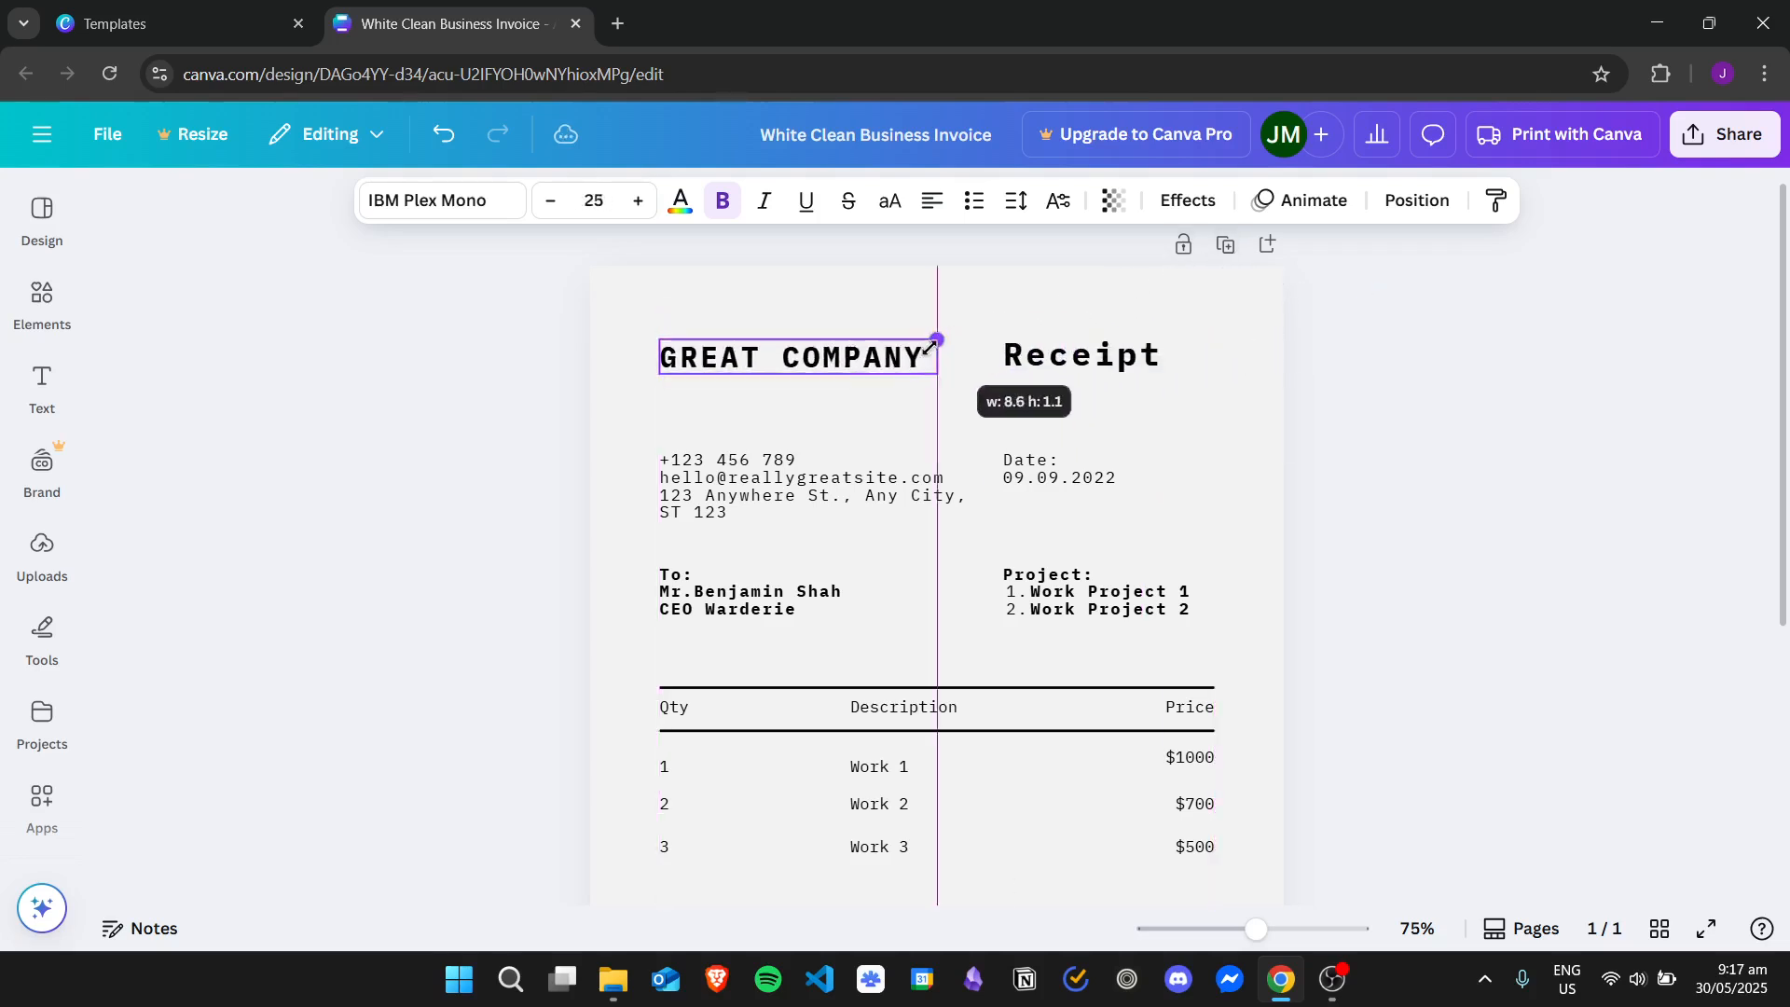
left_click_drag(936, 339, 1010, 330)
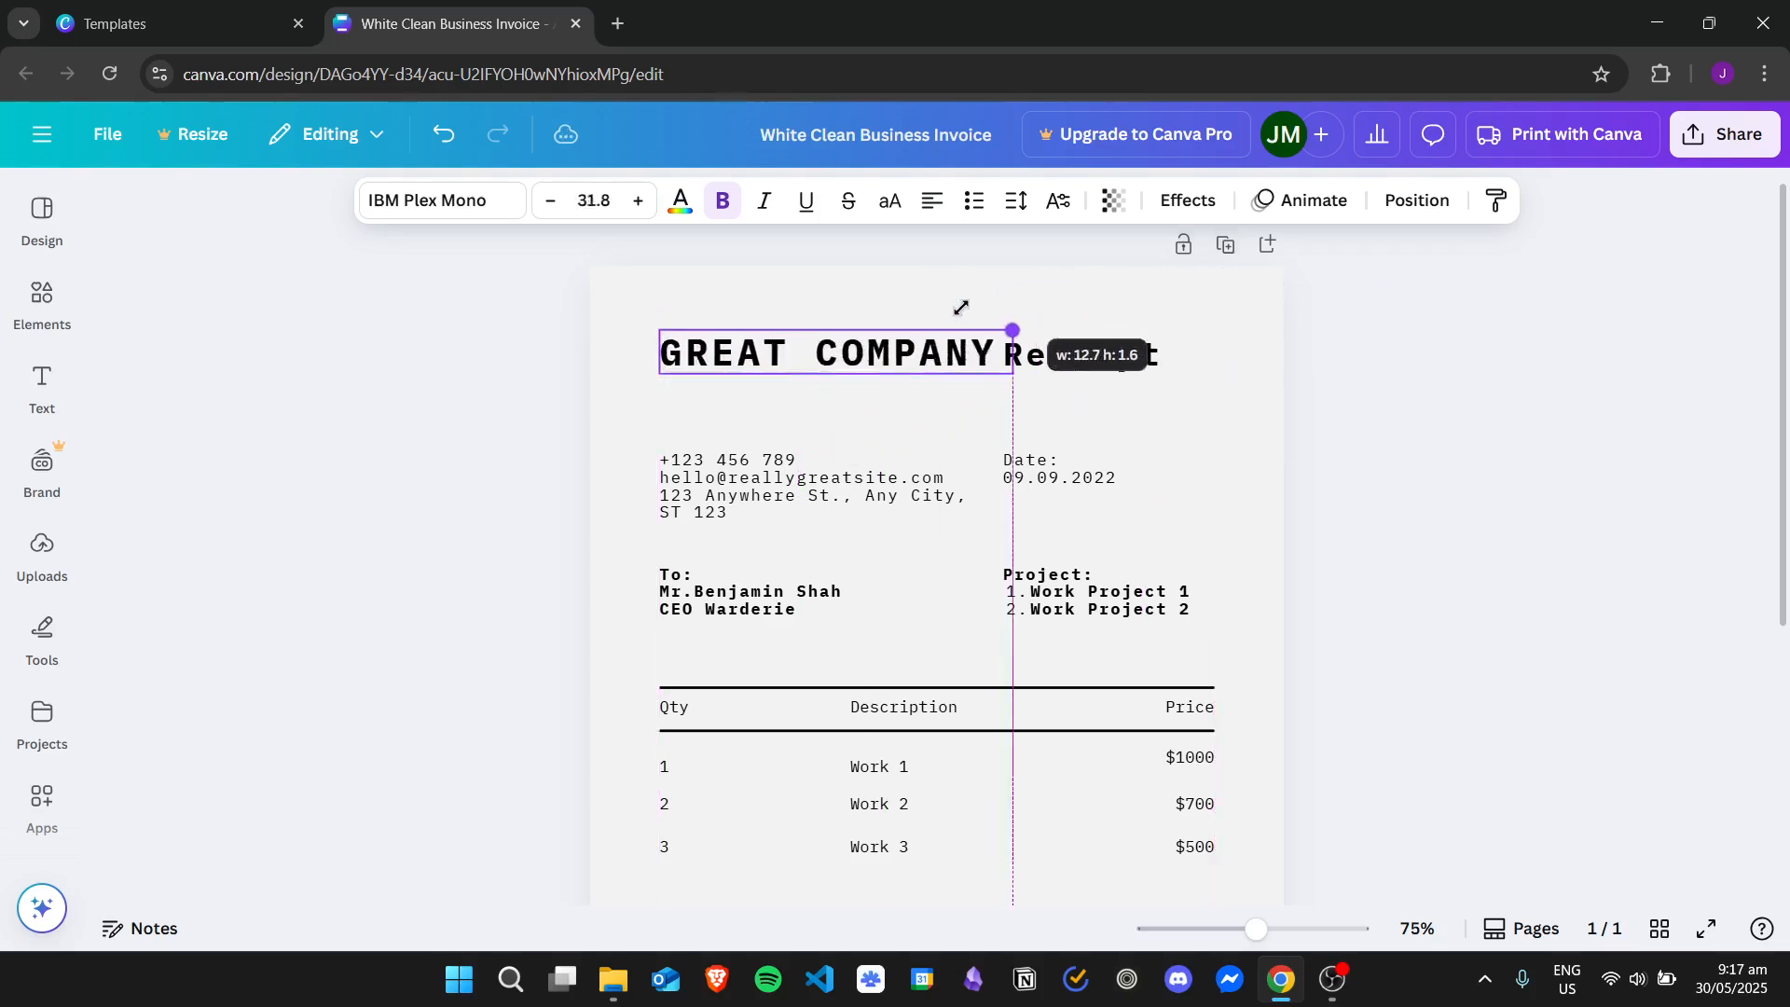
left_click_drag(1011, 330, 936, 339)
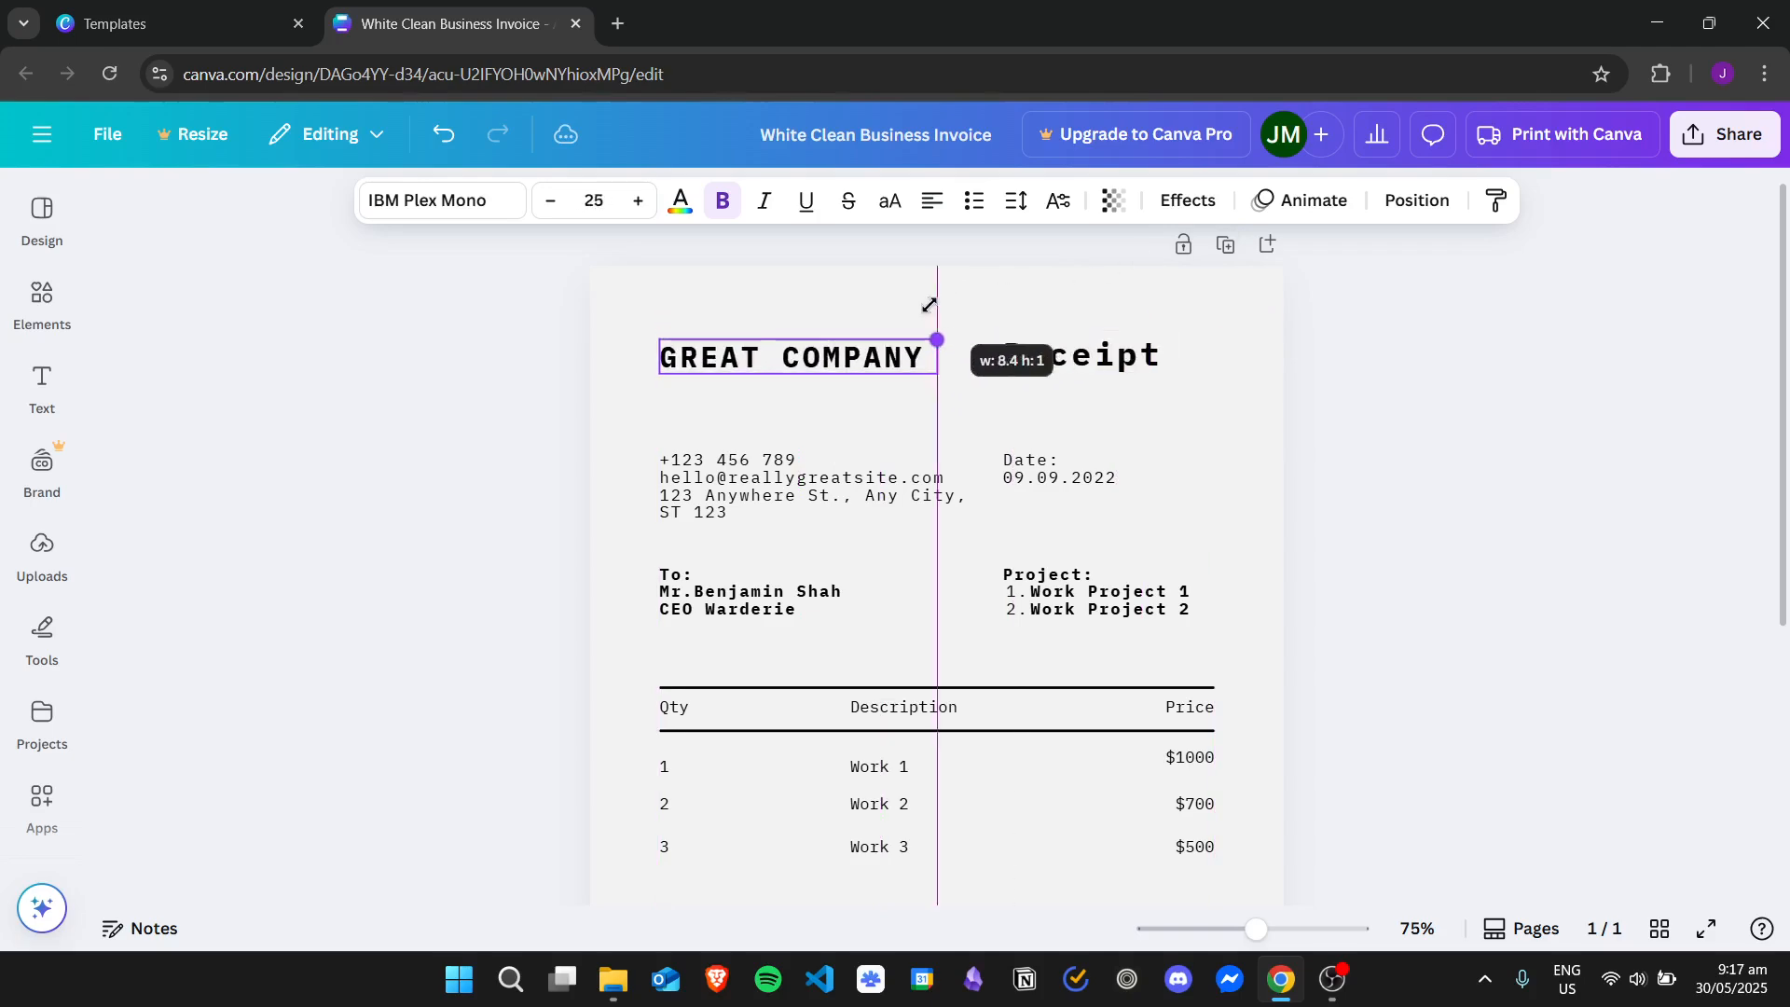
left_click_drag(934, 339, 908, 358)
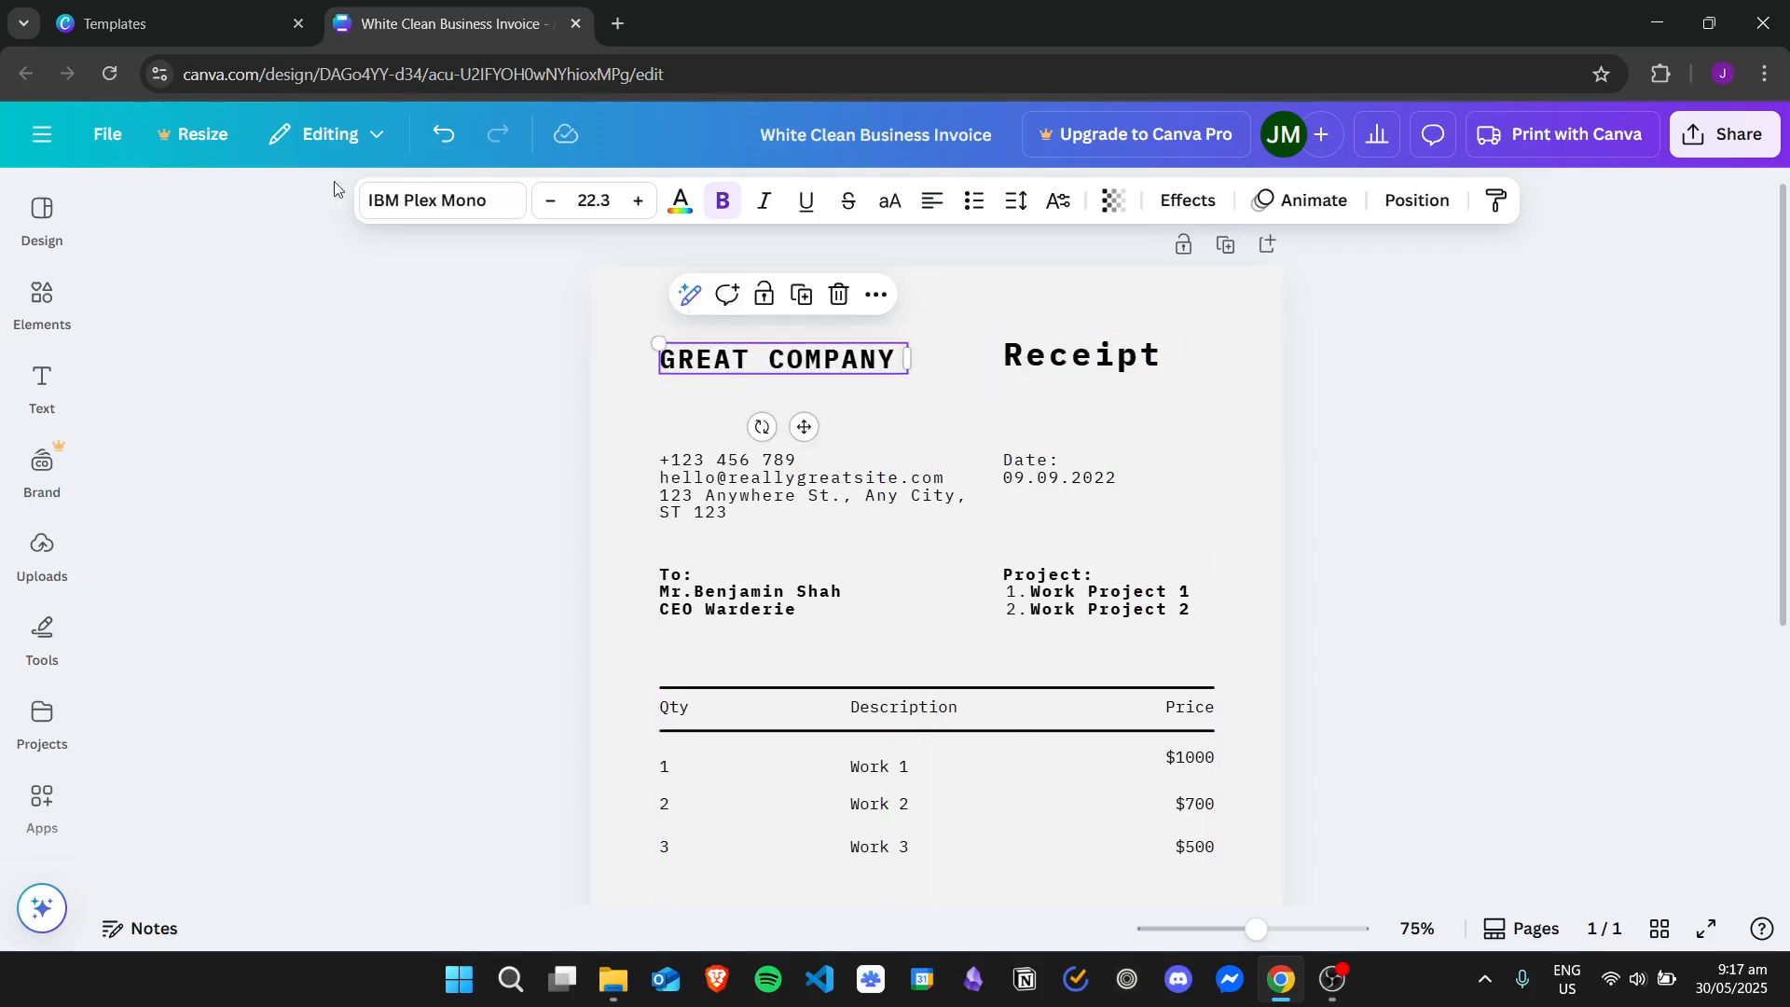
- Set the heading to font size 40 and widen its box so the name fits one line
left_click(593, 201)
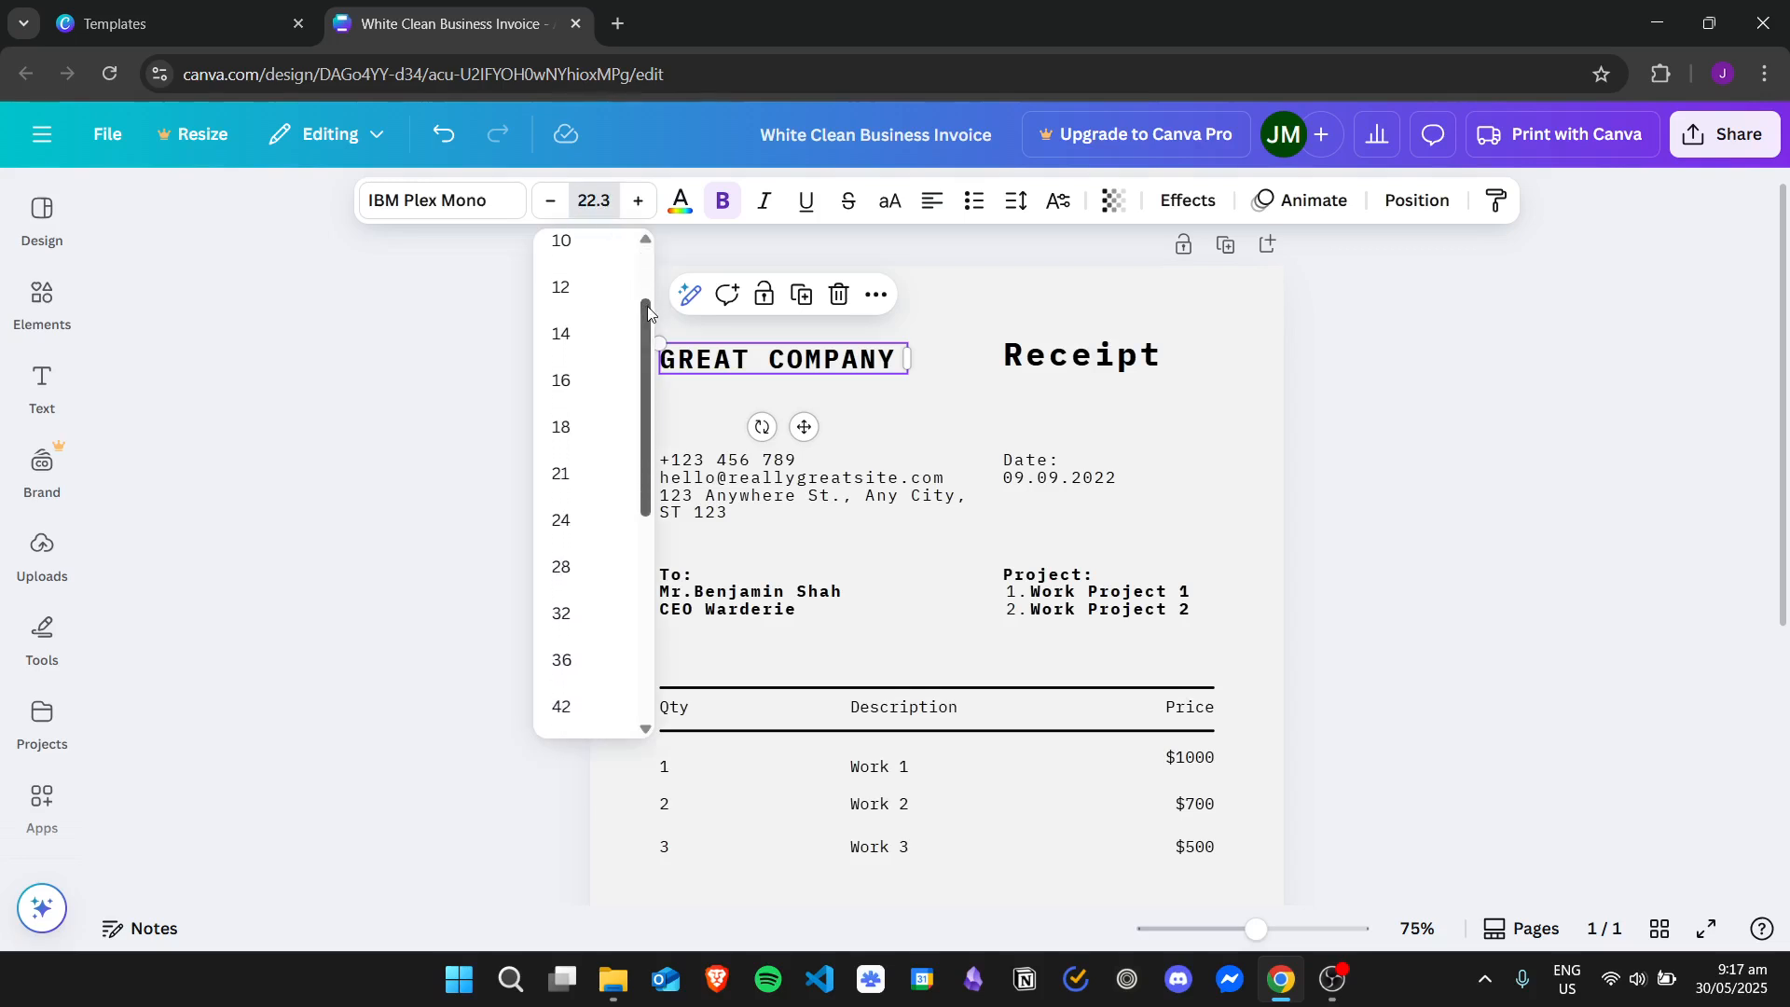
mouse_move(578, 434)
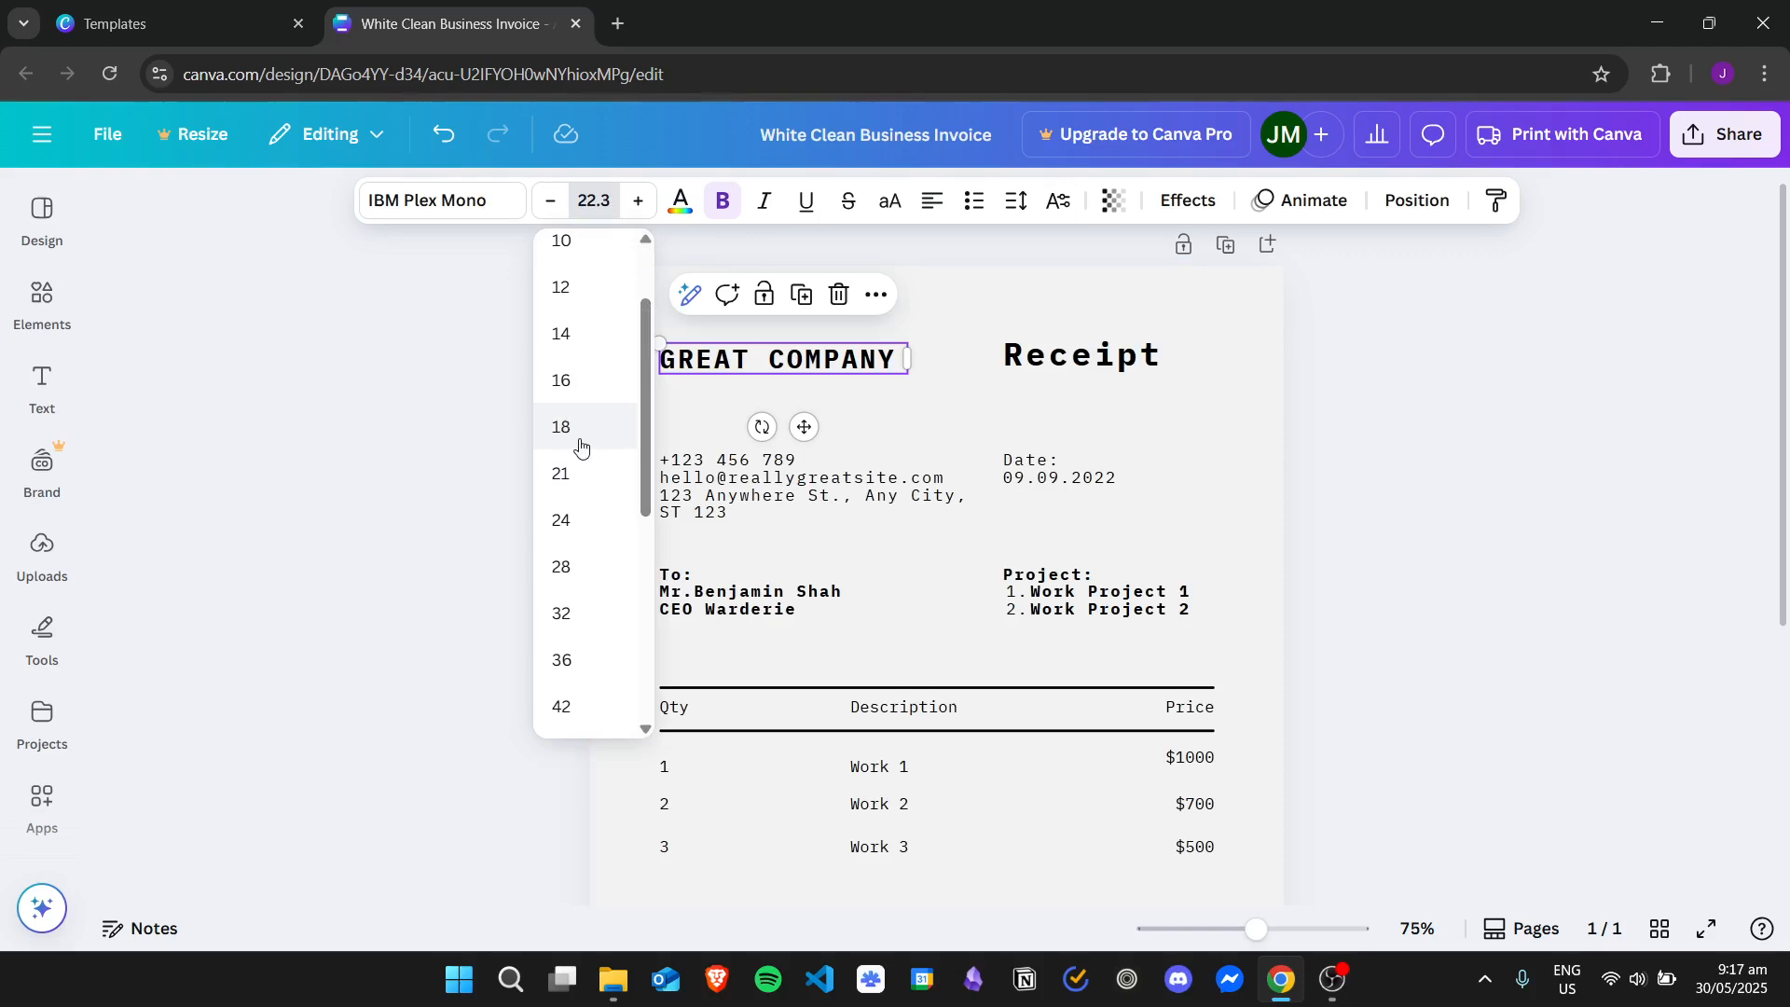
left_click(561, 435)
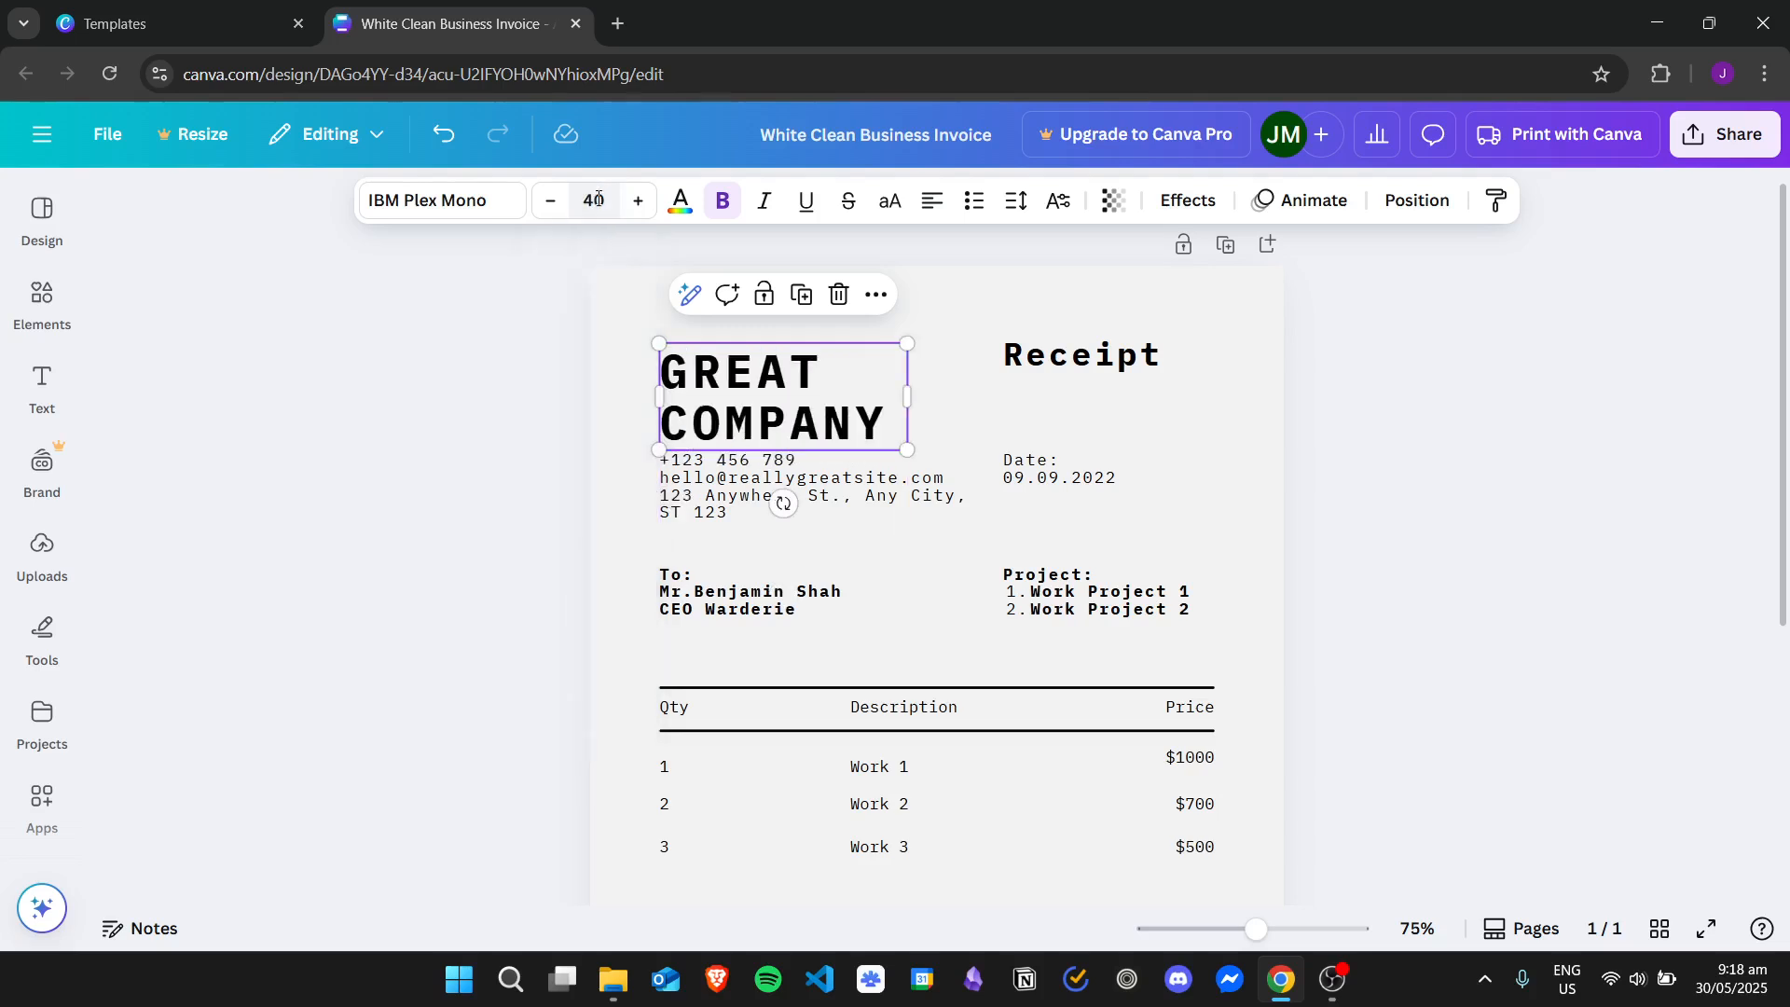
left_click_drag(906, 395, 986, 395)
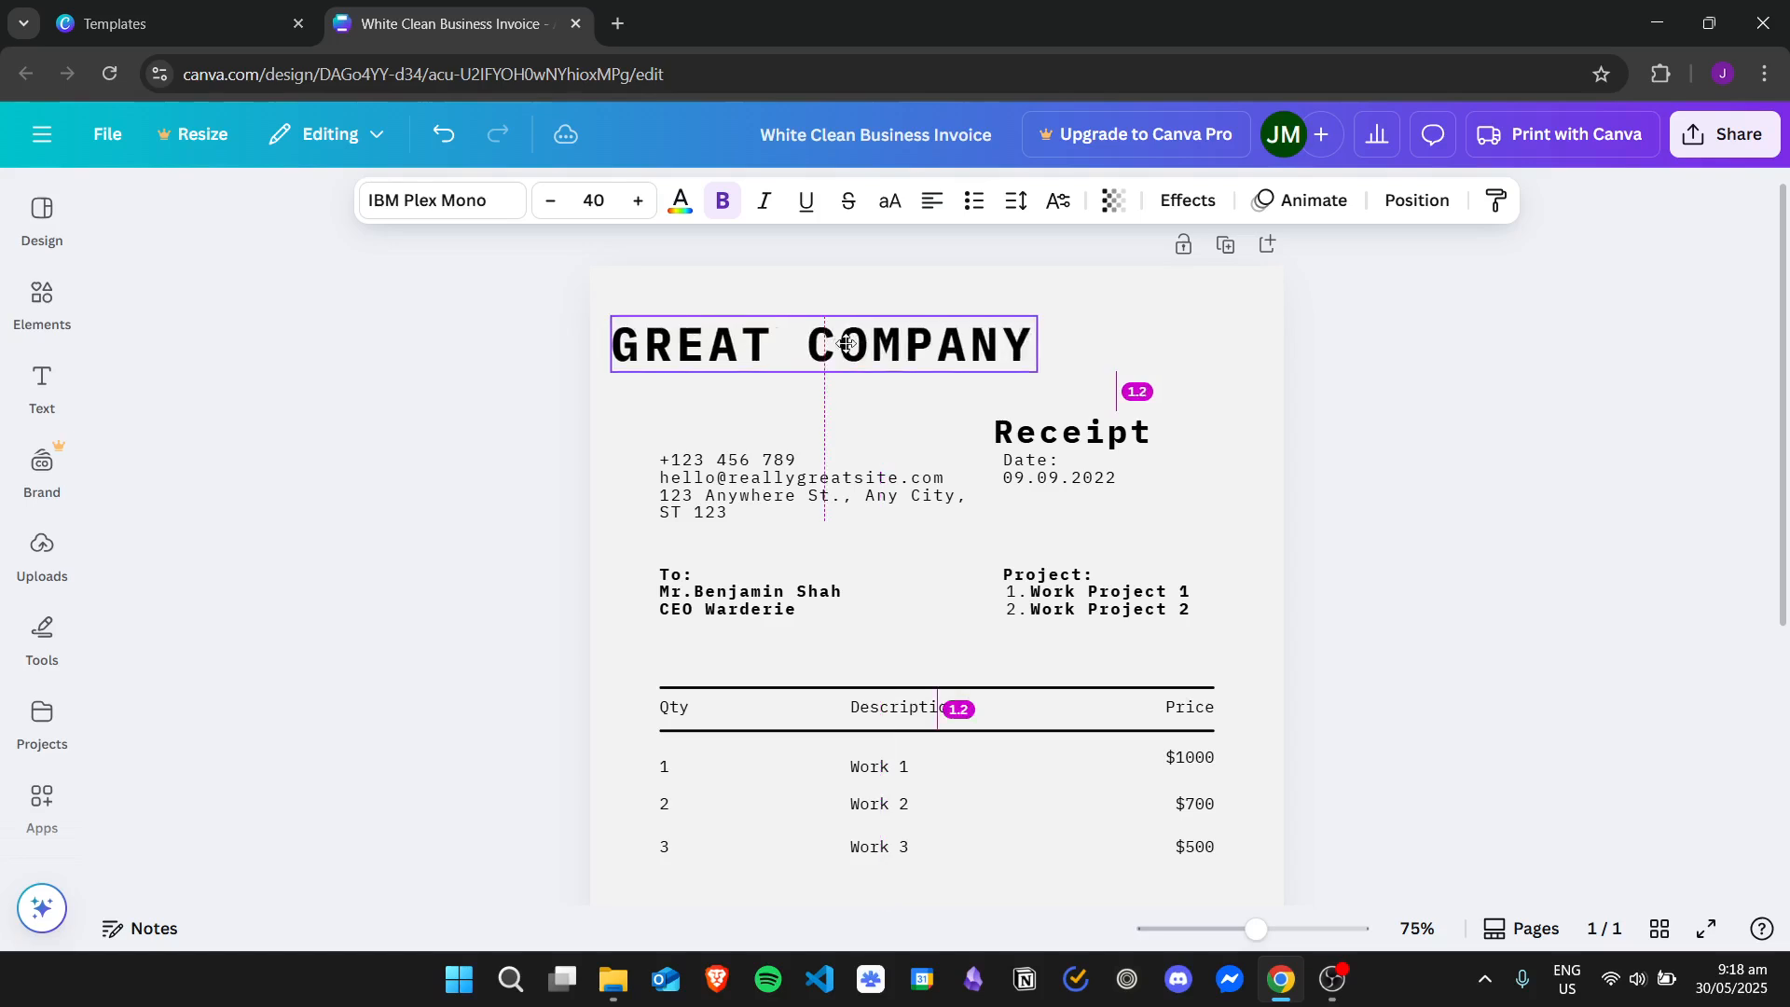
- Align GREAT COMPANY with the left margin and place Receipt directly beneath it
left_click_drag(1071, 431, 753, 388)
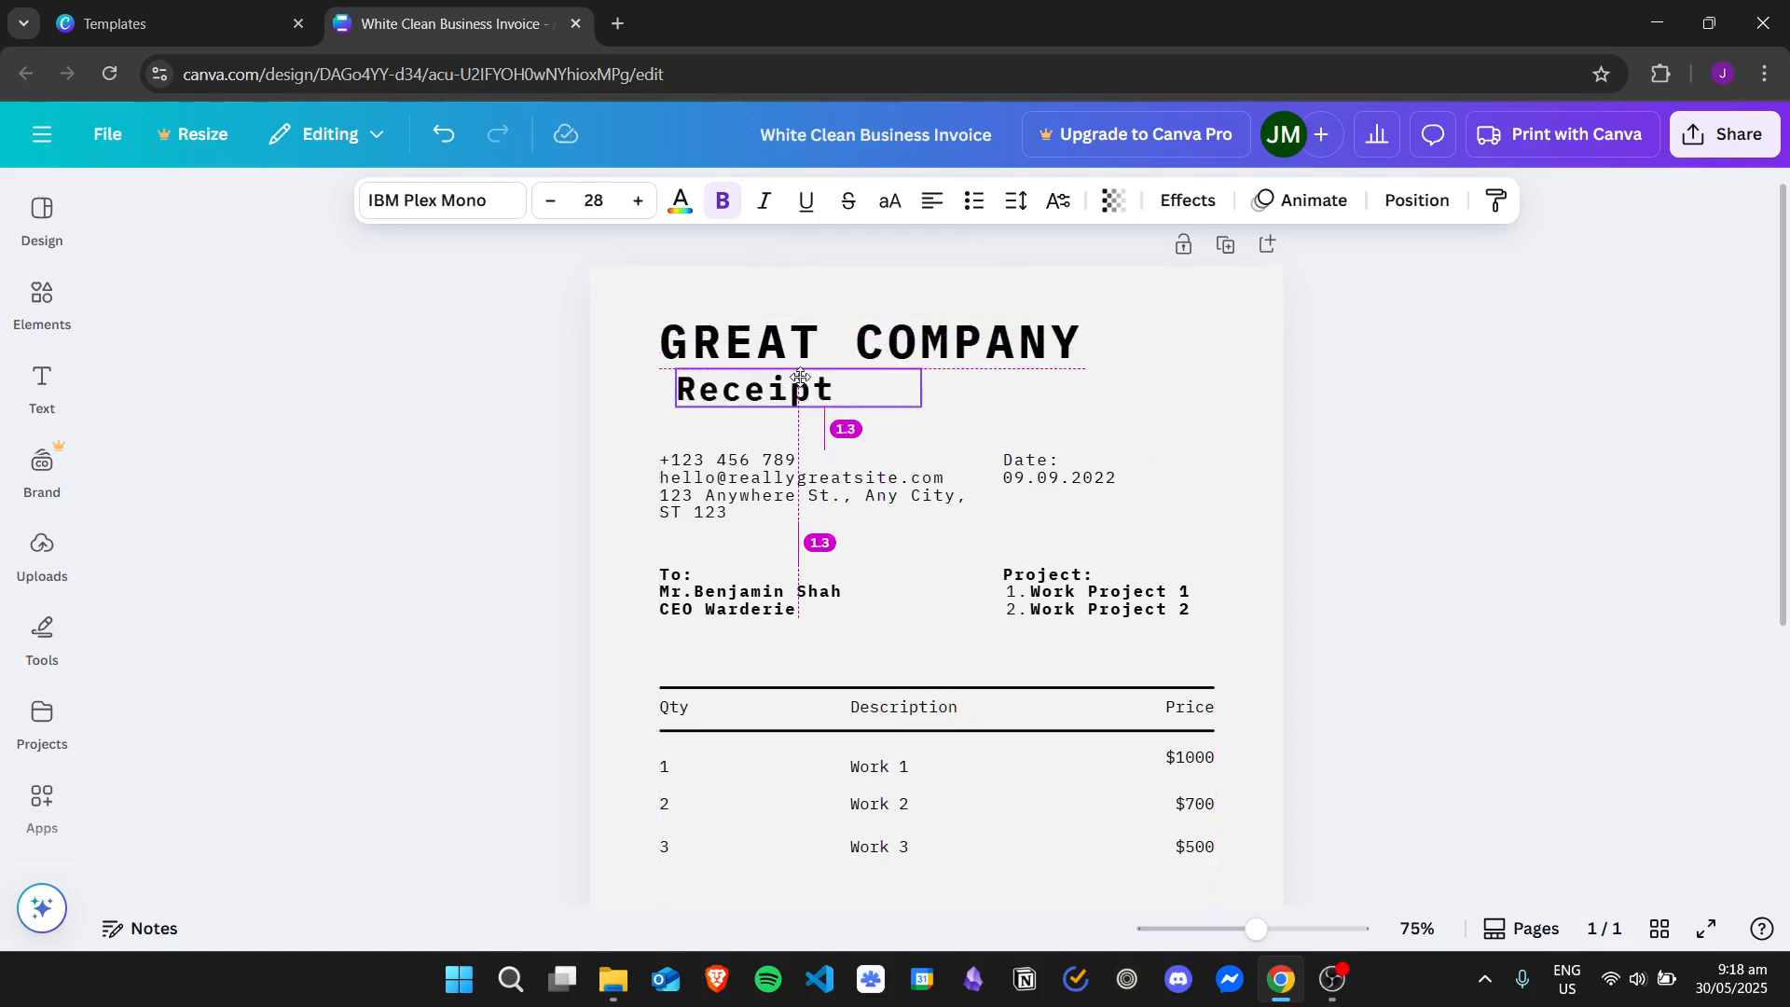
left_click_drag(800, 388, 796, 404)
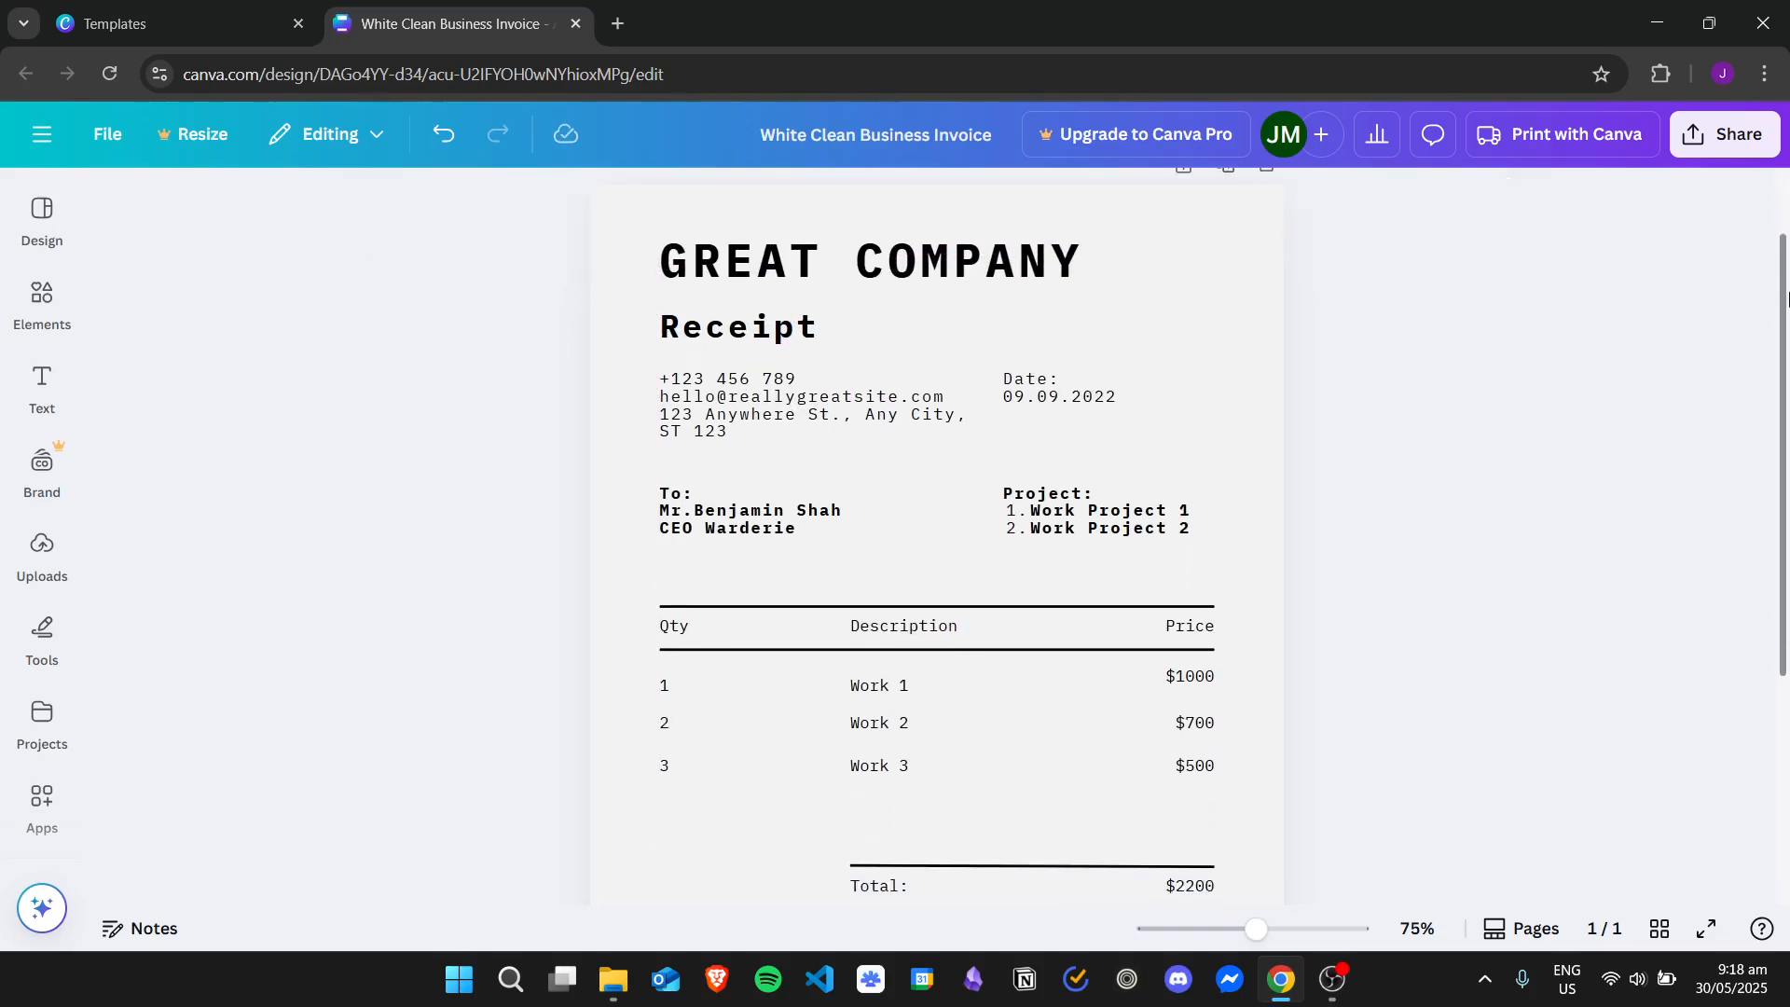
scroll("up", 3)
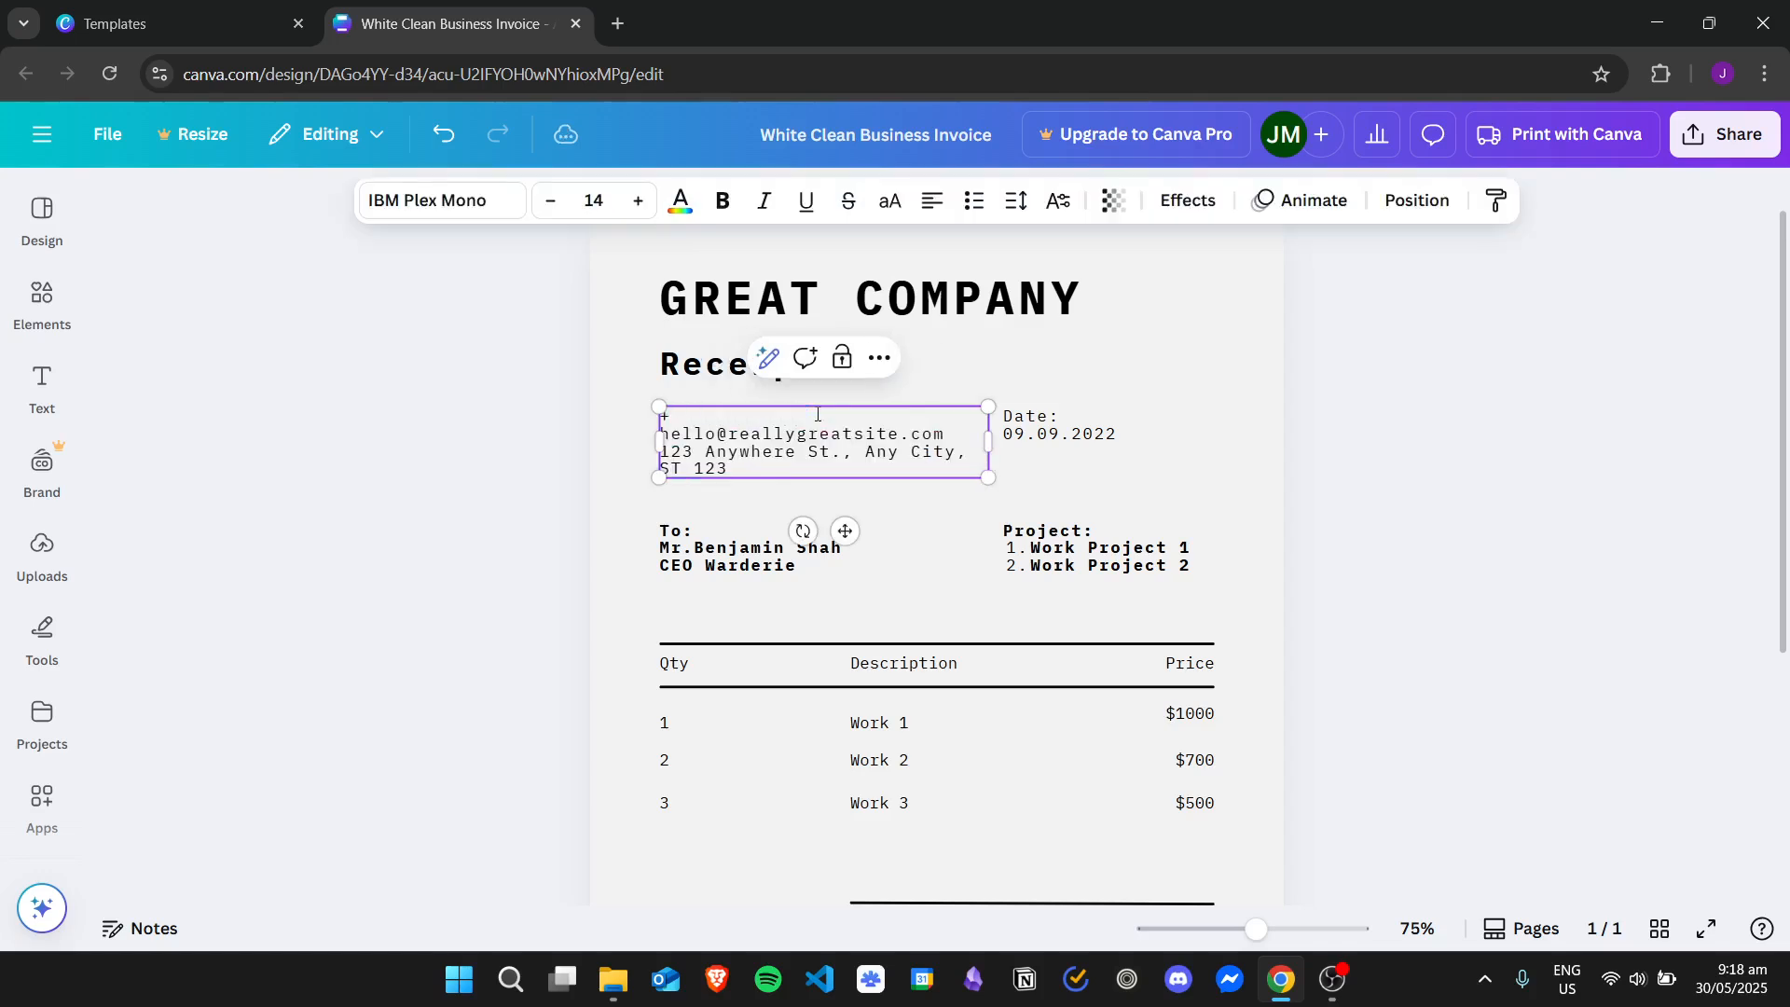
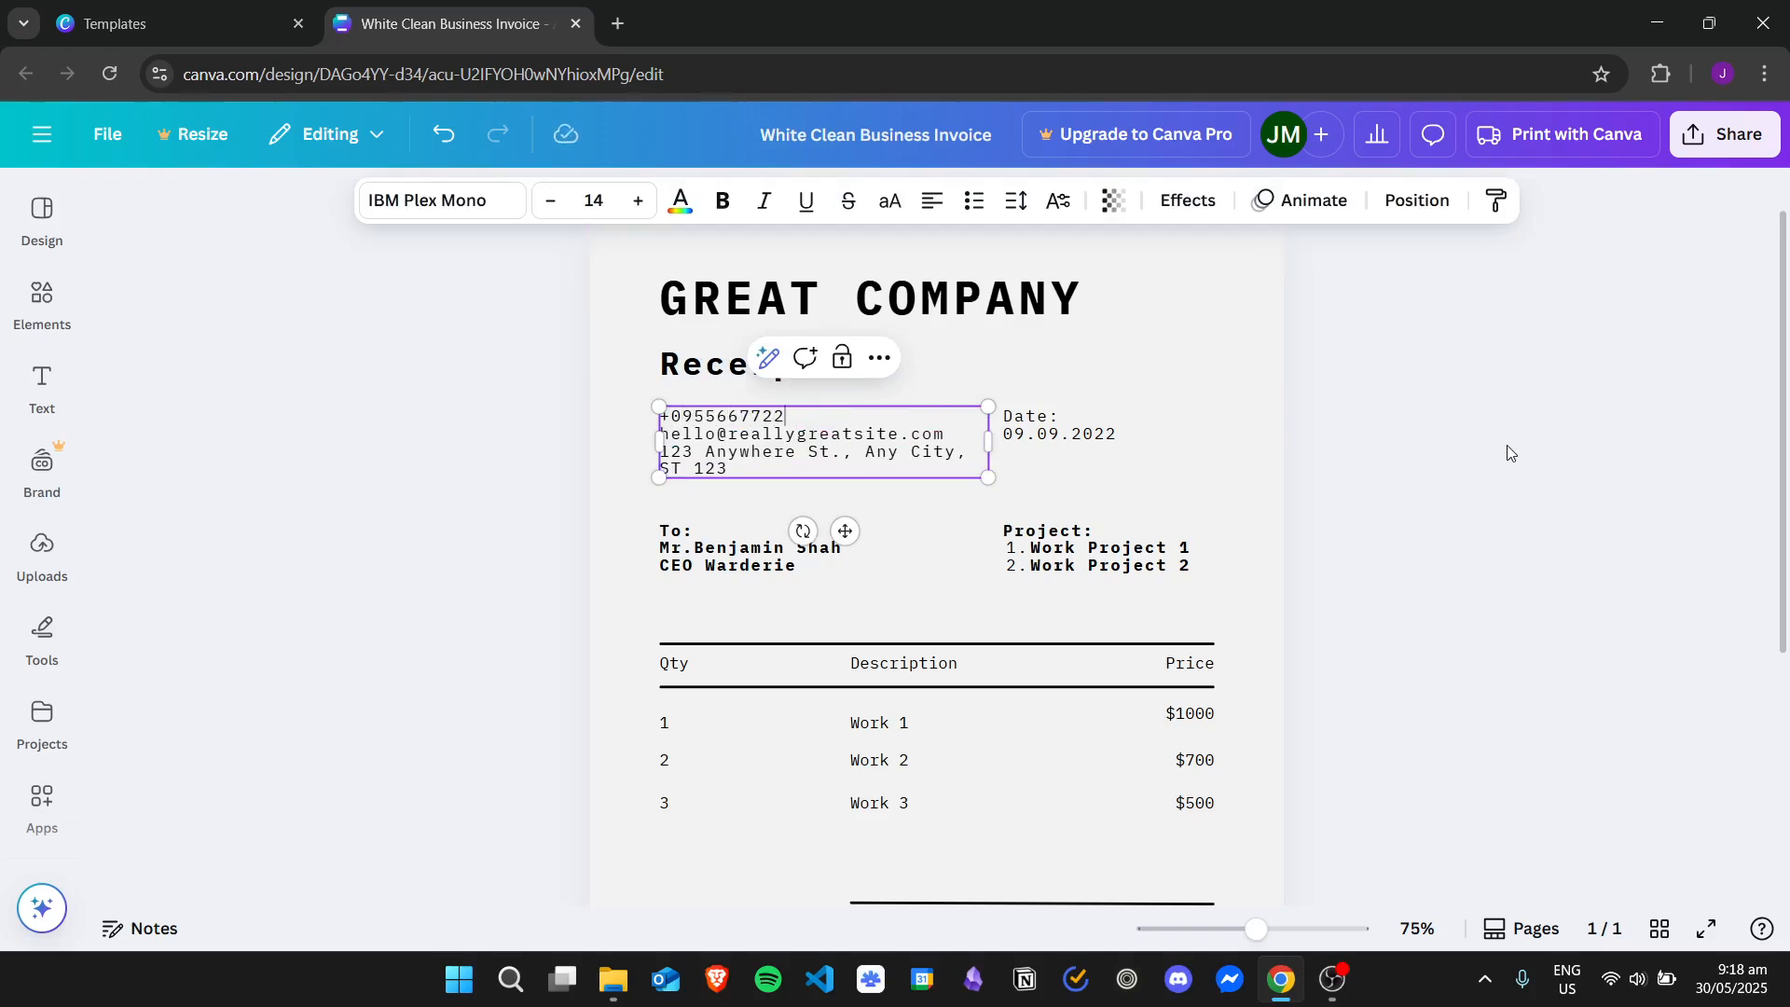
left_click(1057, 435)
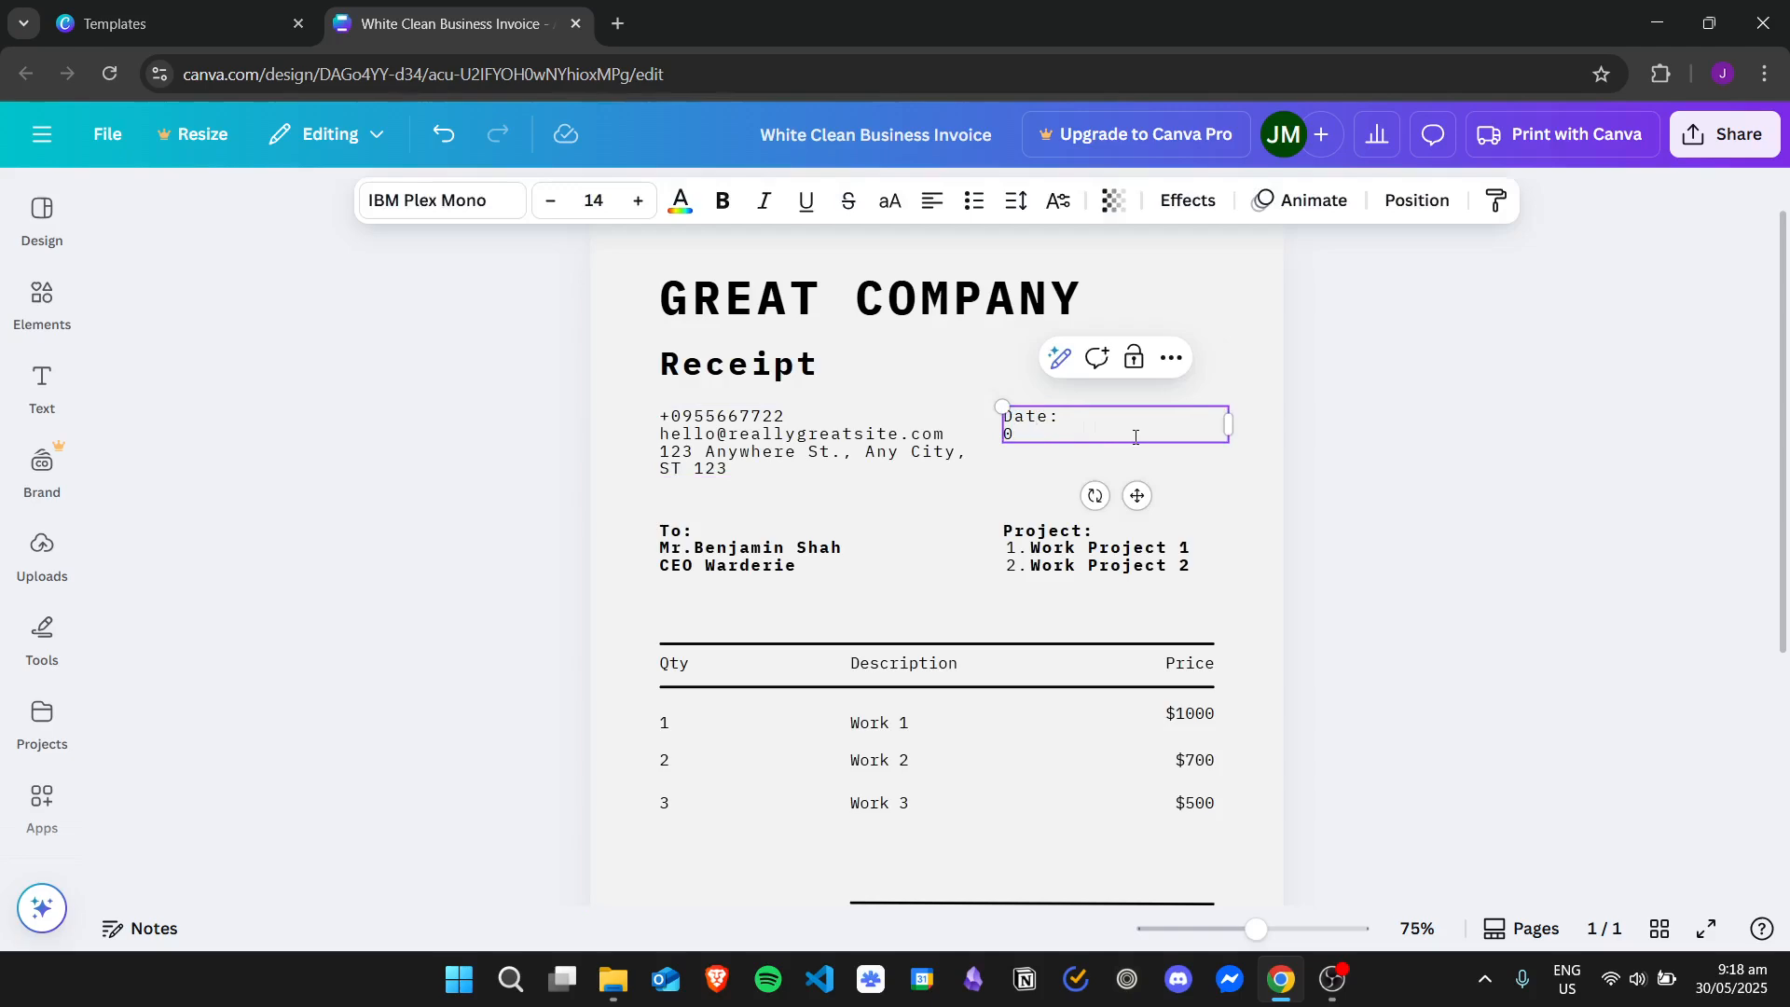
type("May")
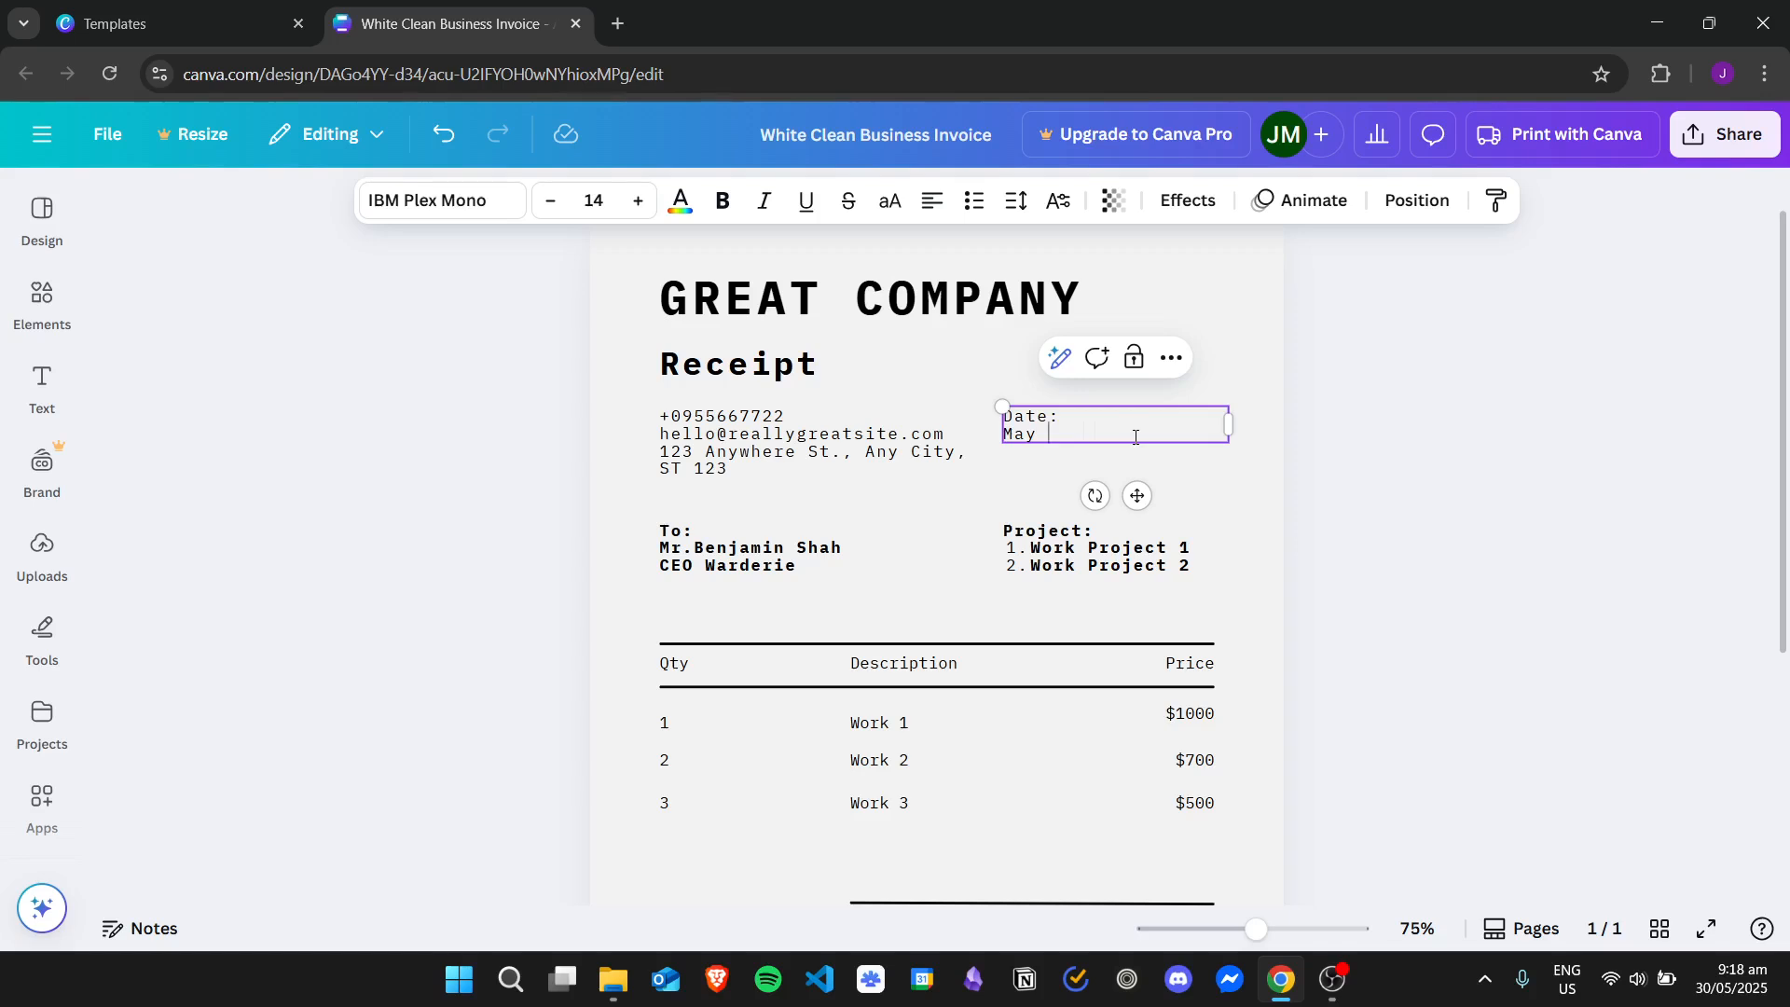
type("225")
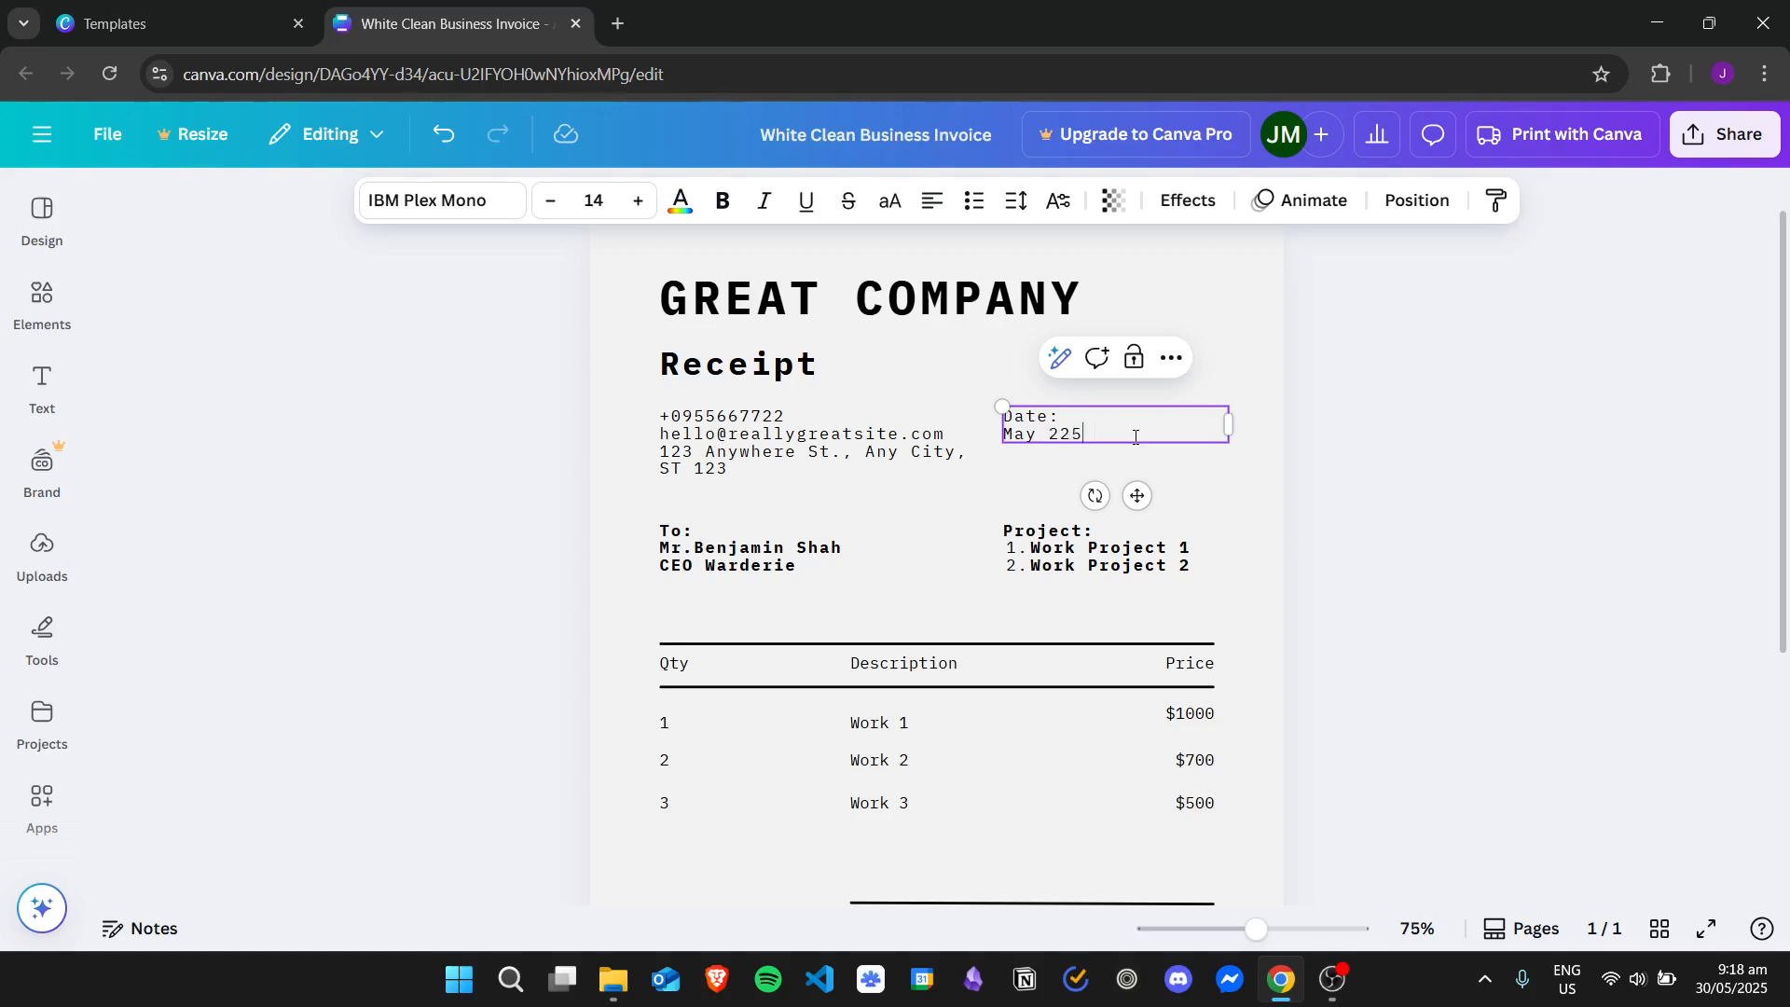
key("Backspace")
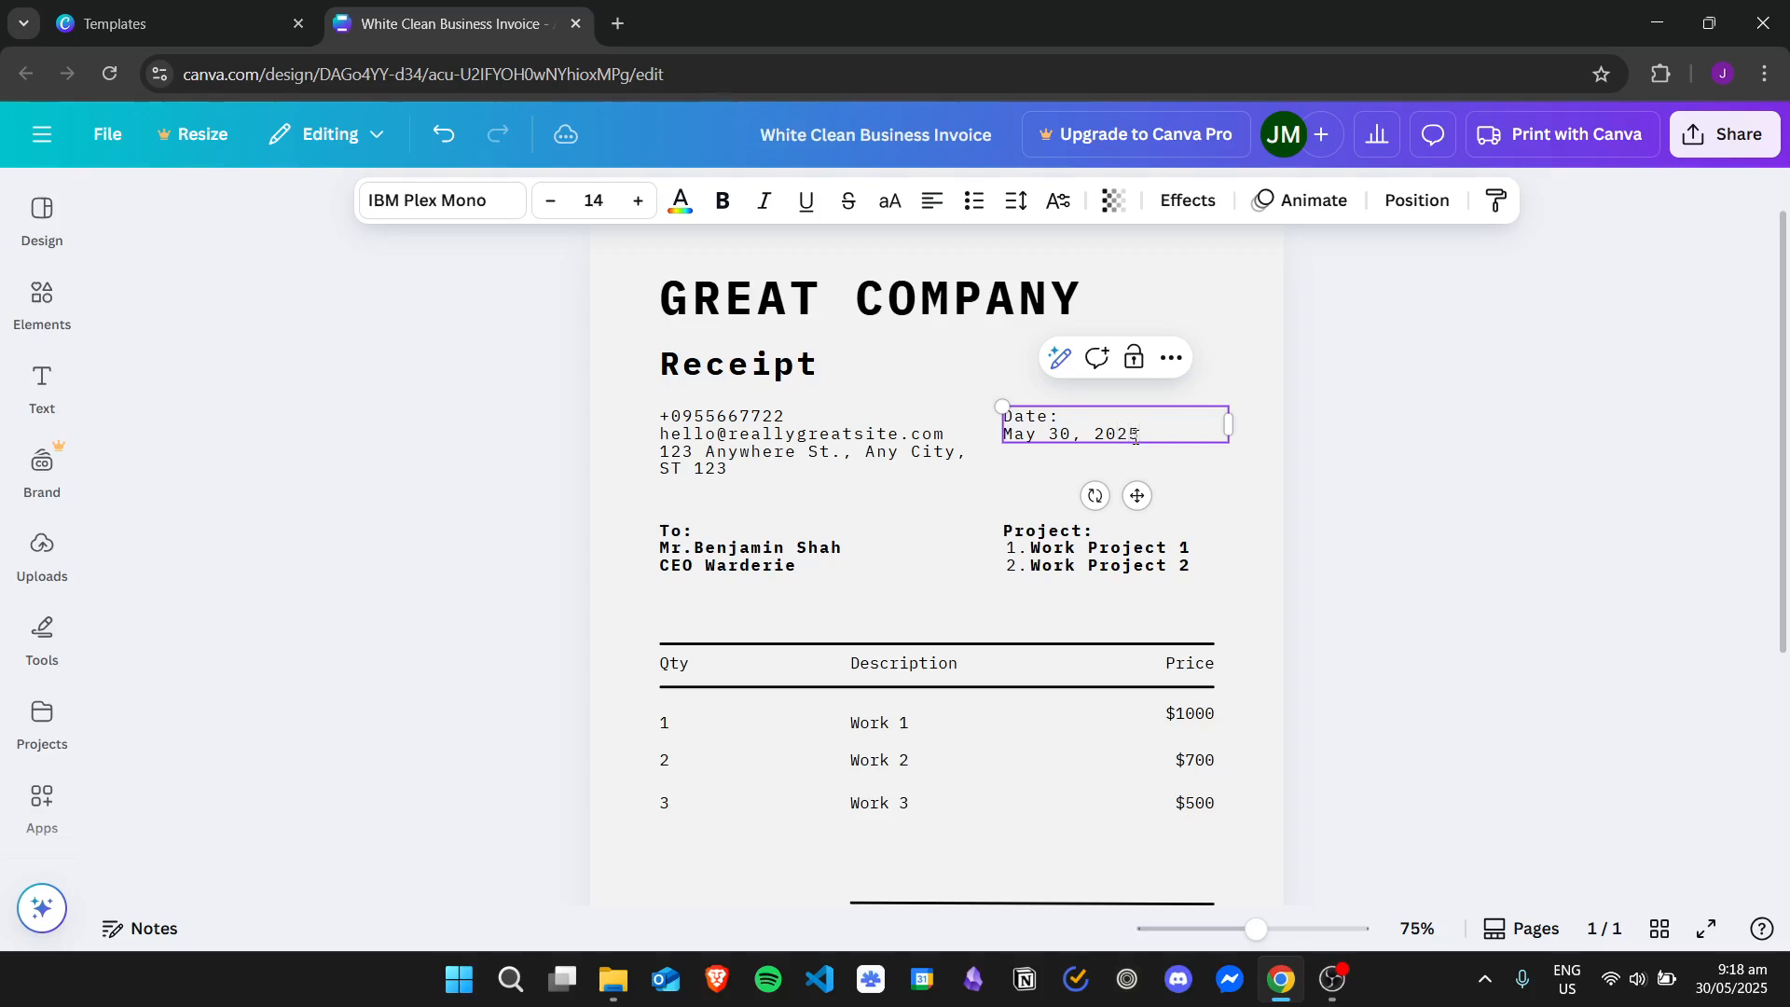
left_click(800, 441)
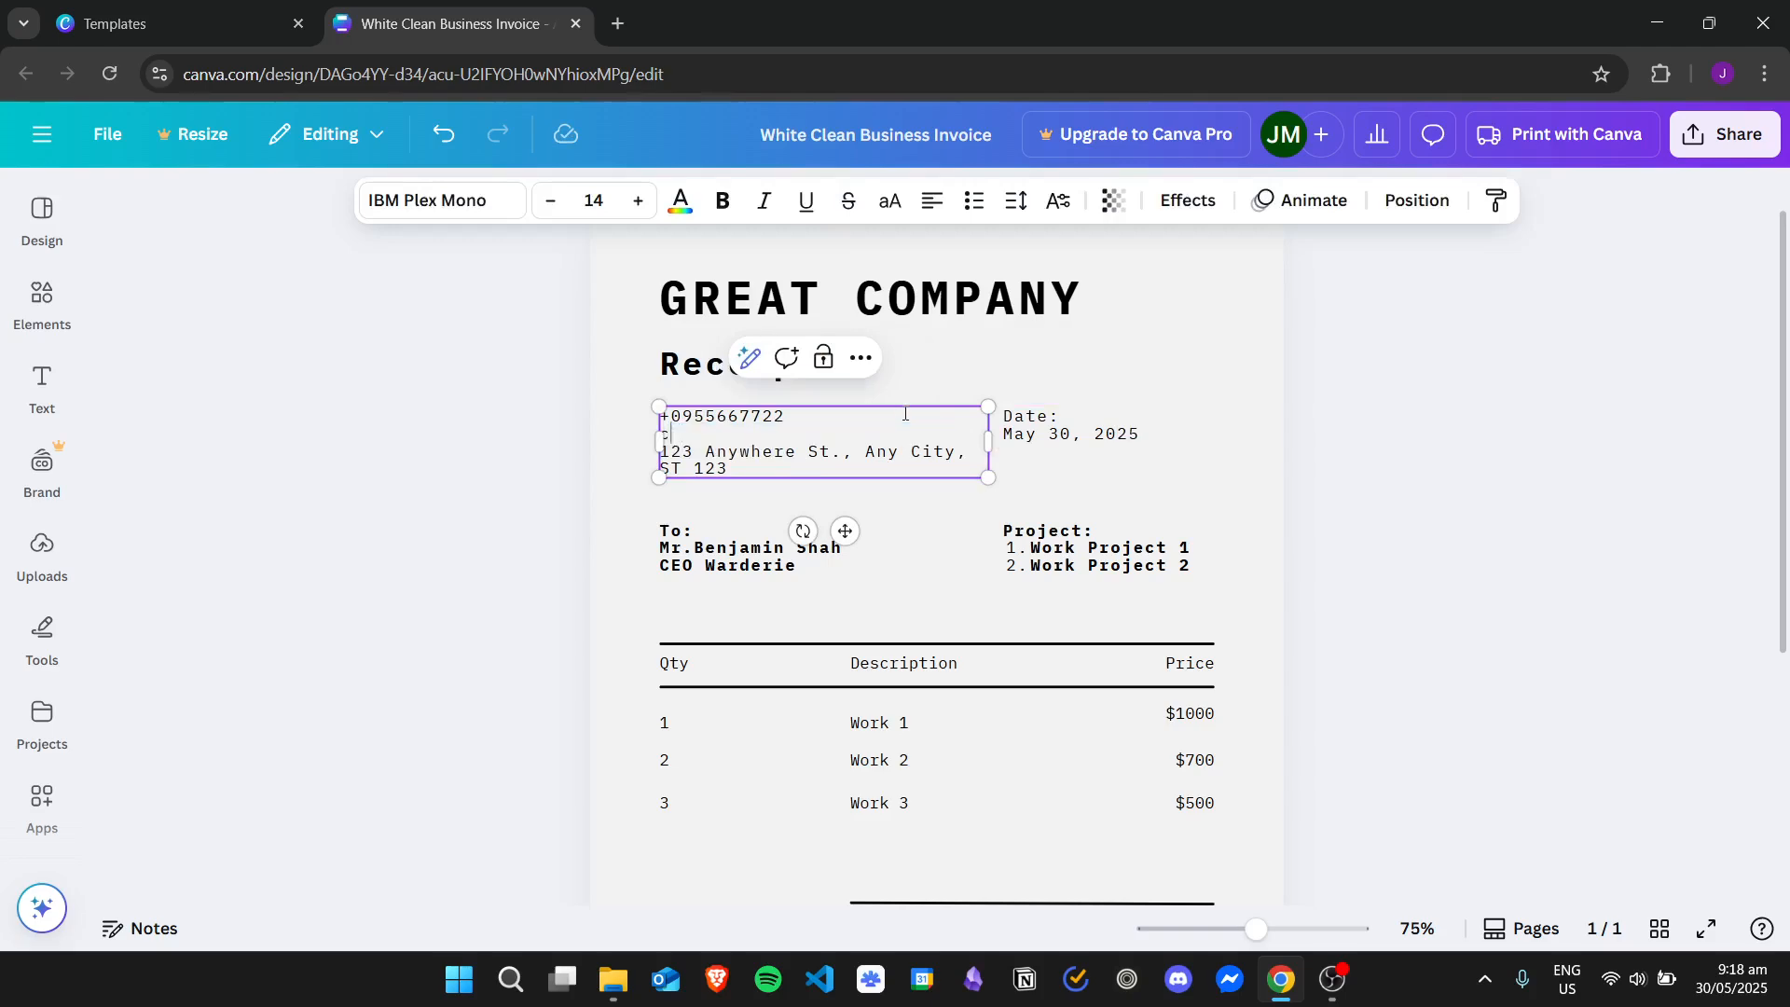
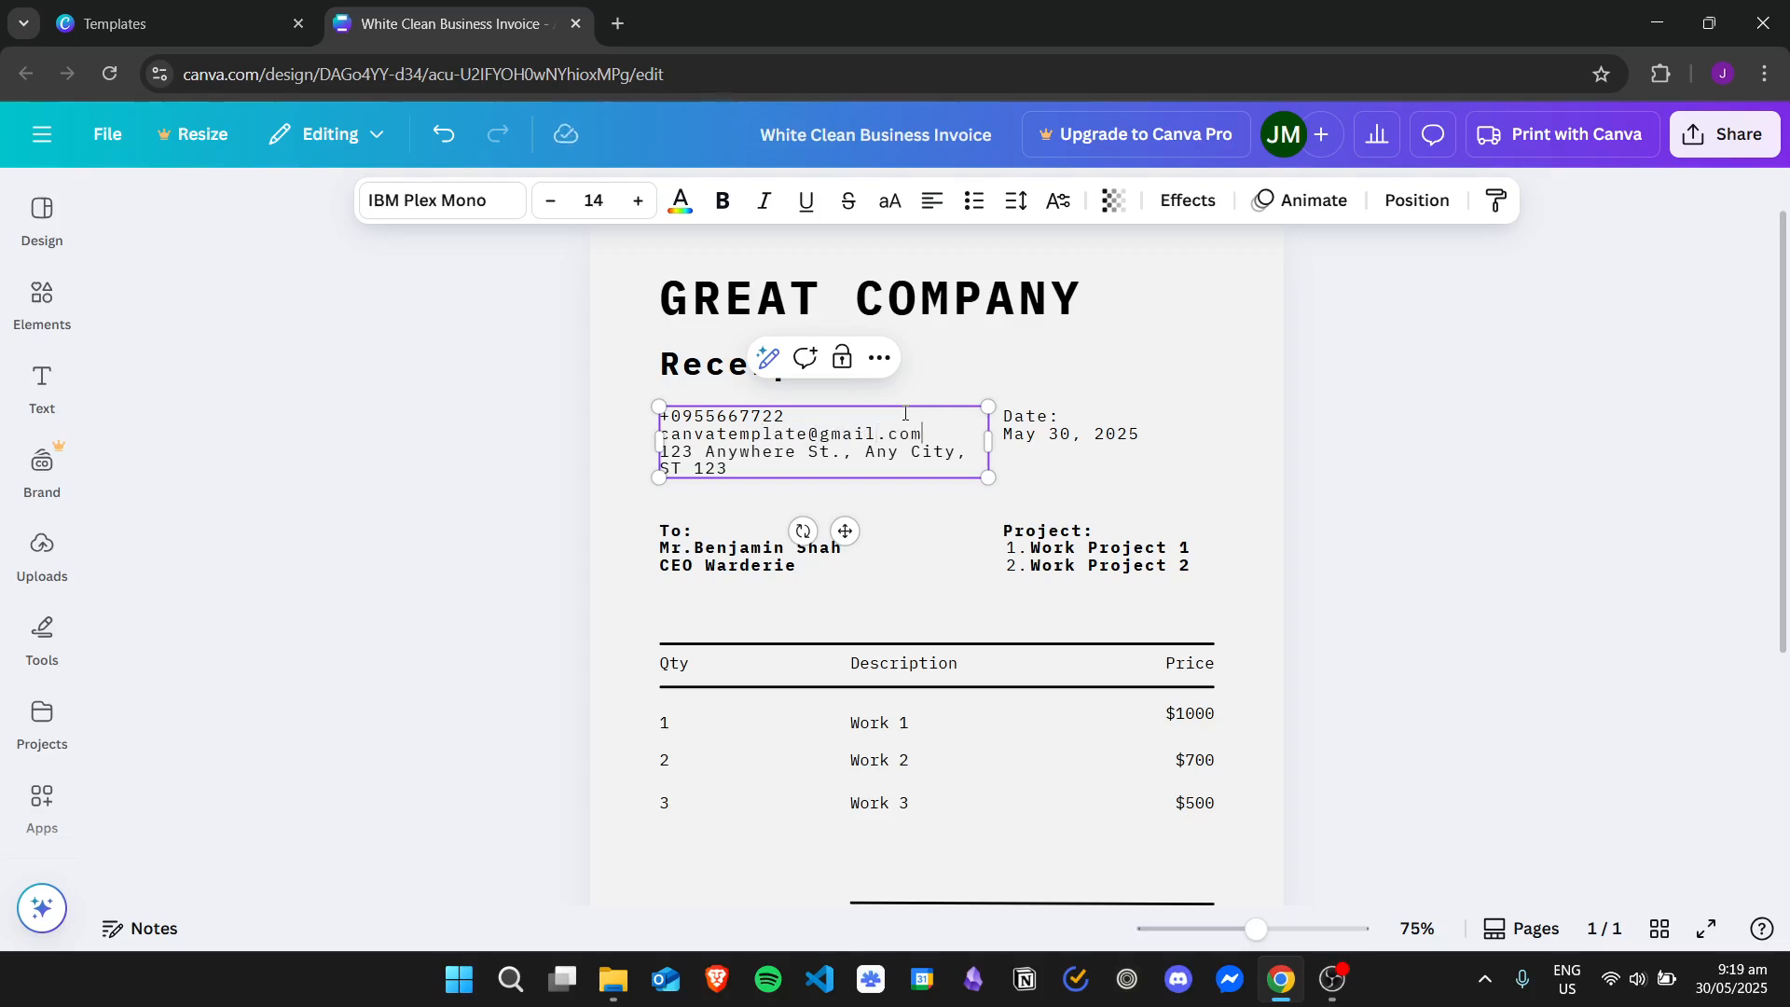
left_click_drag(660, 452, 959, 470)
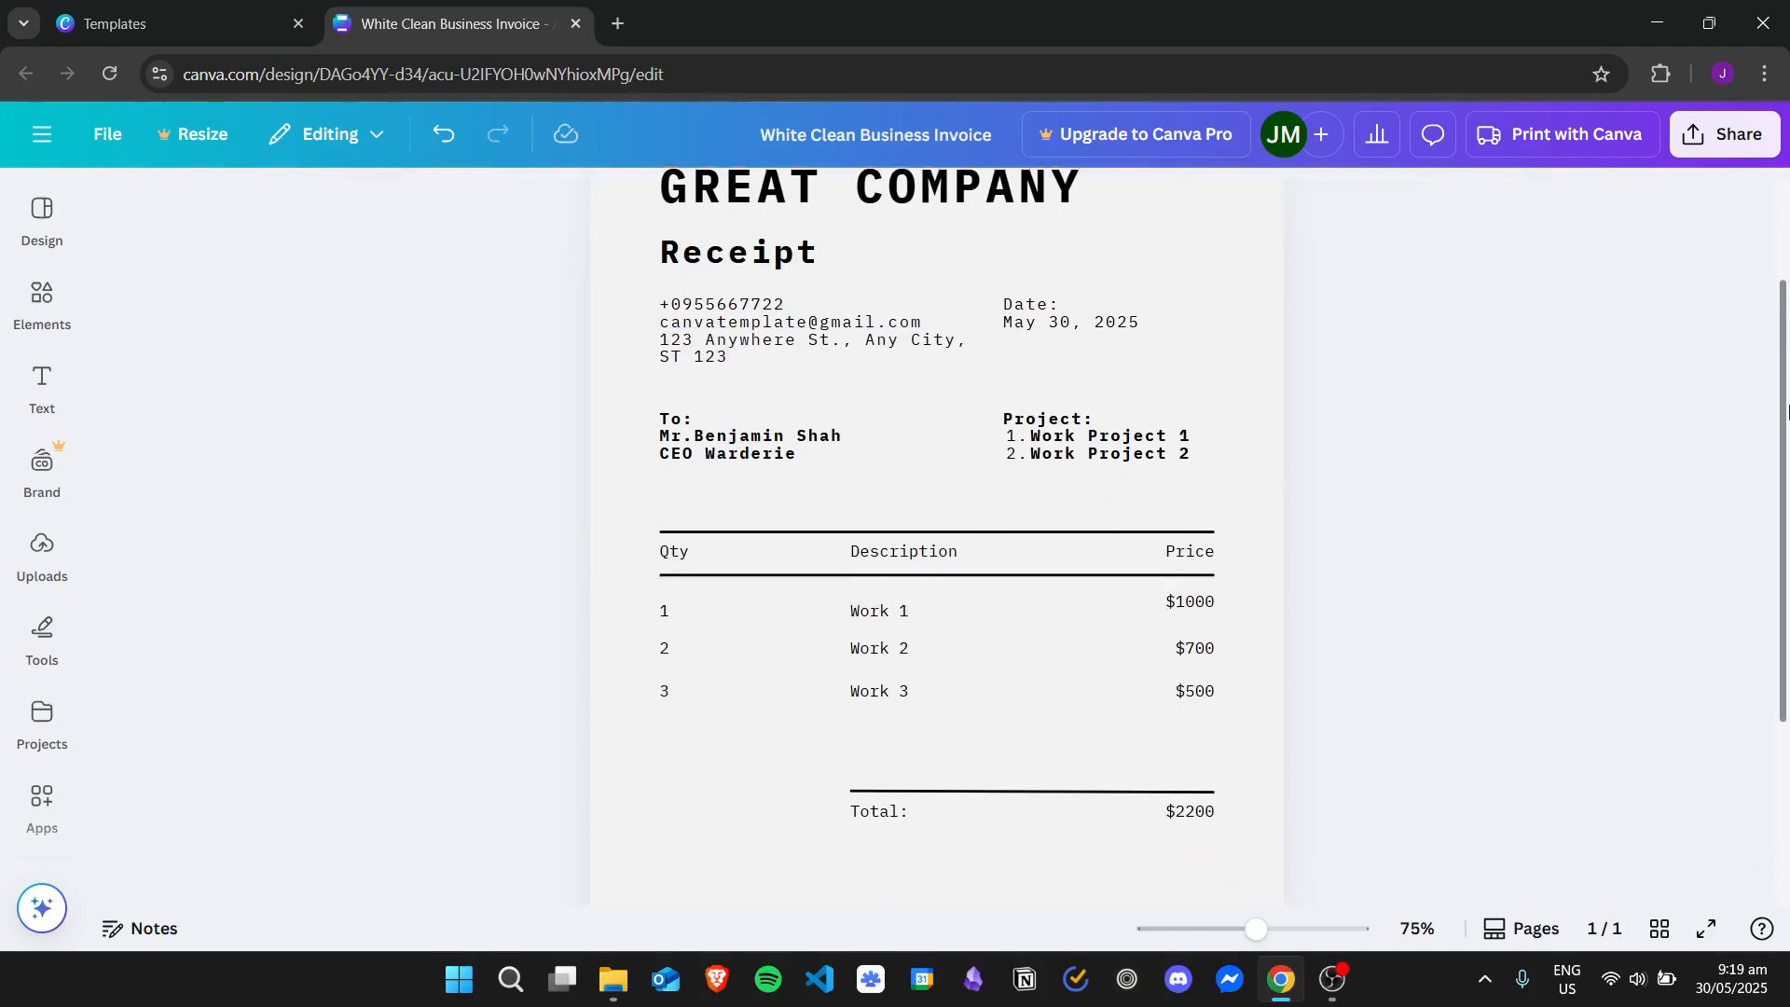
- Change the recipient's name to Mr. John Doe, CEO
double_click(725, 452)
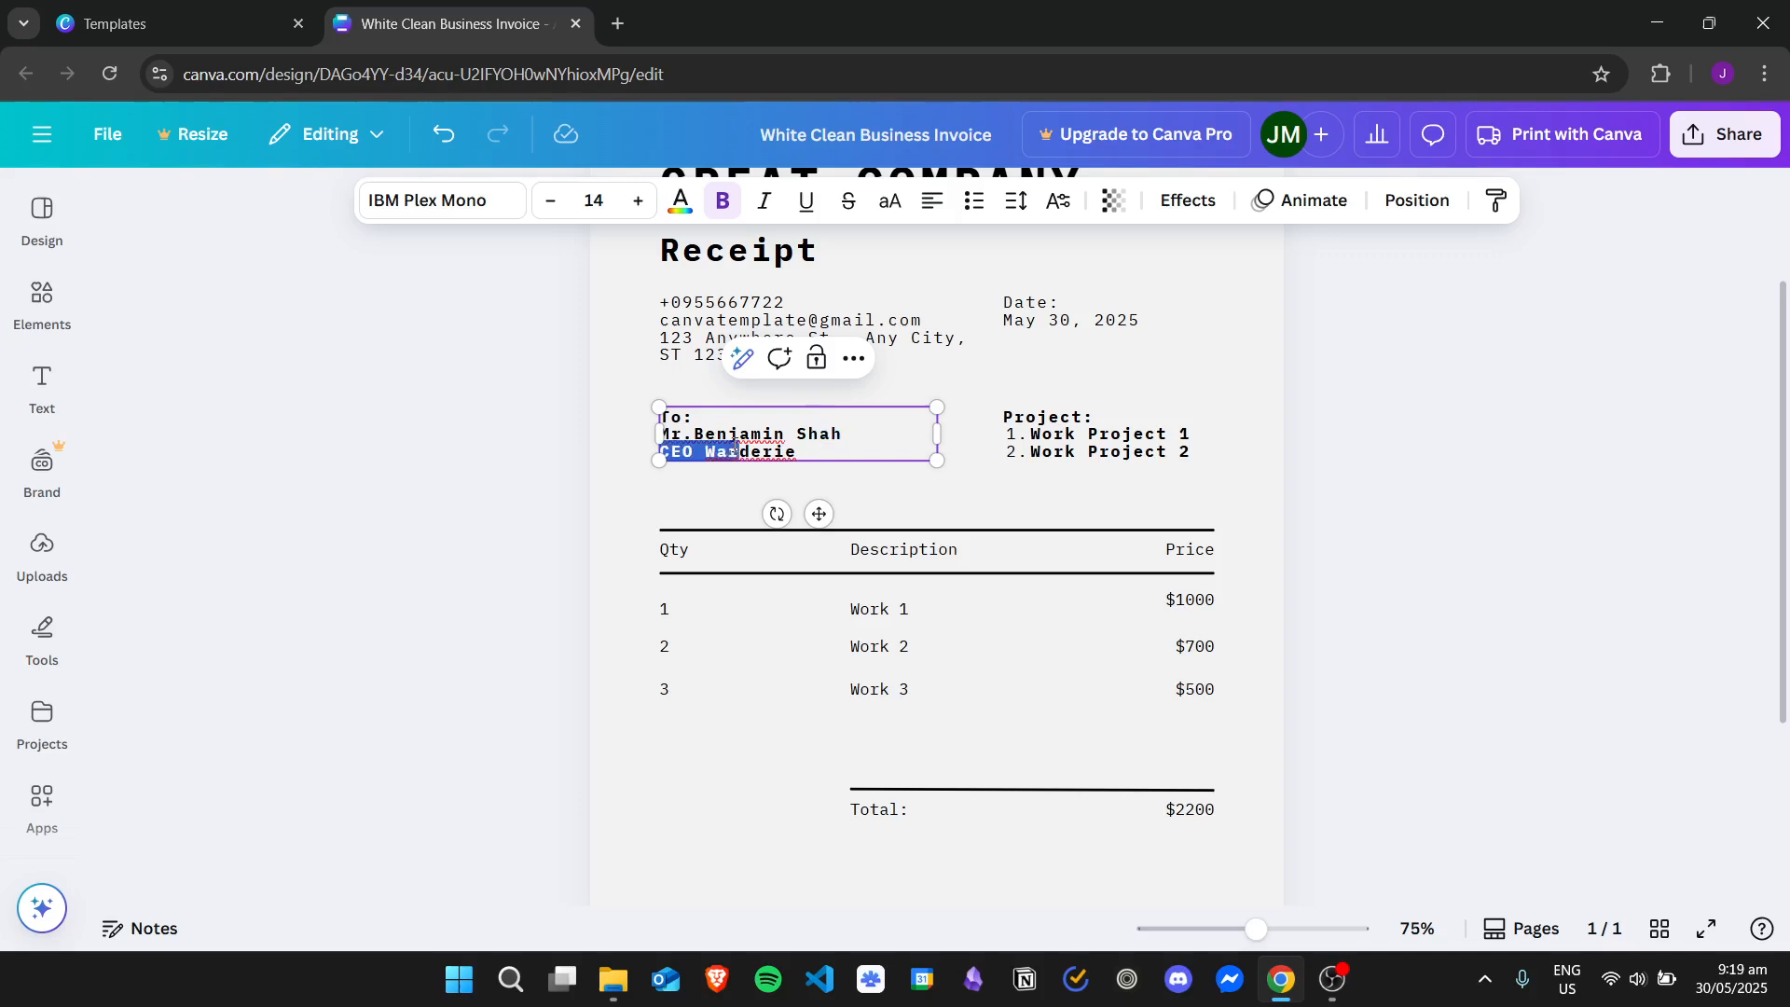
double_click(747, 435)
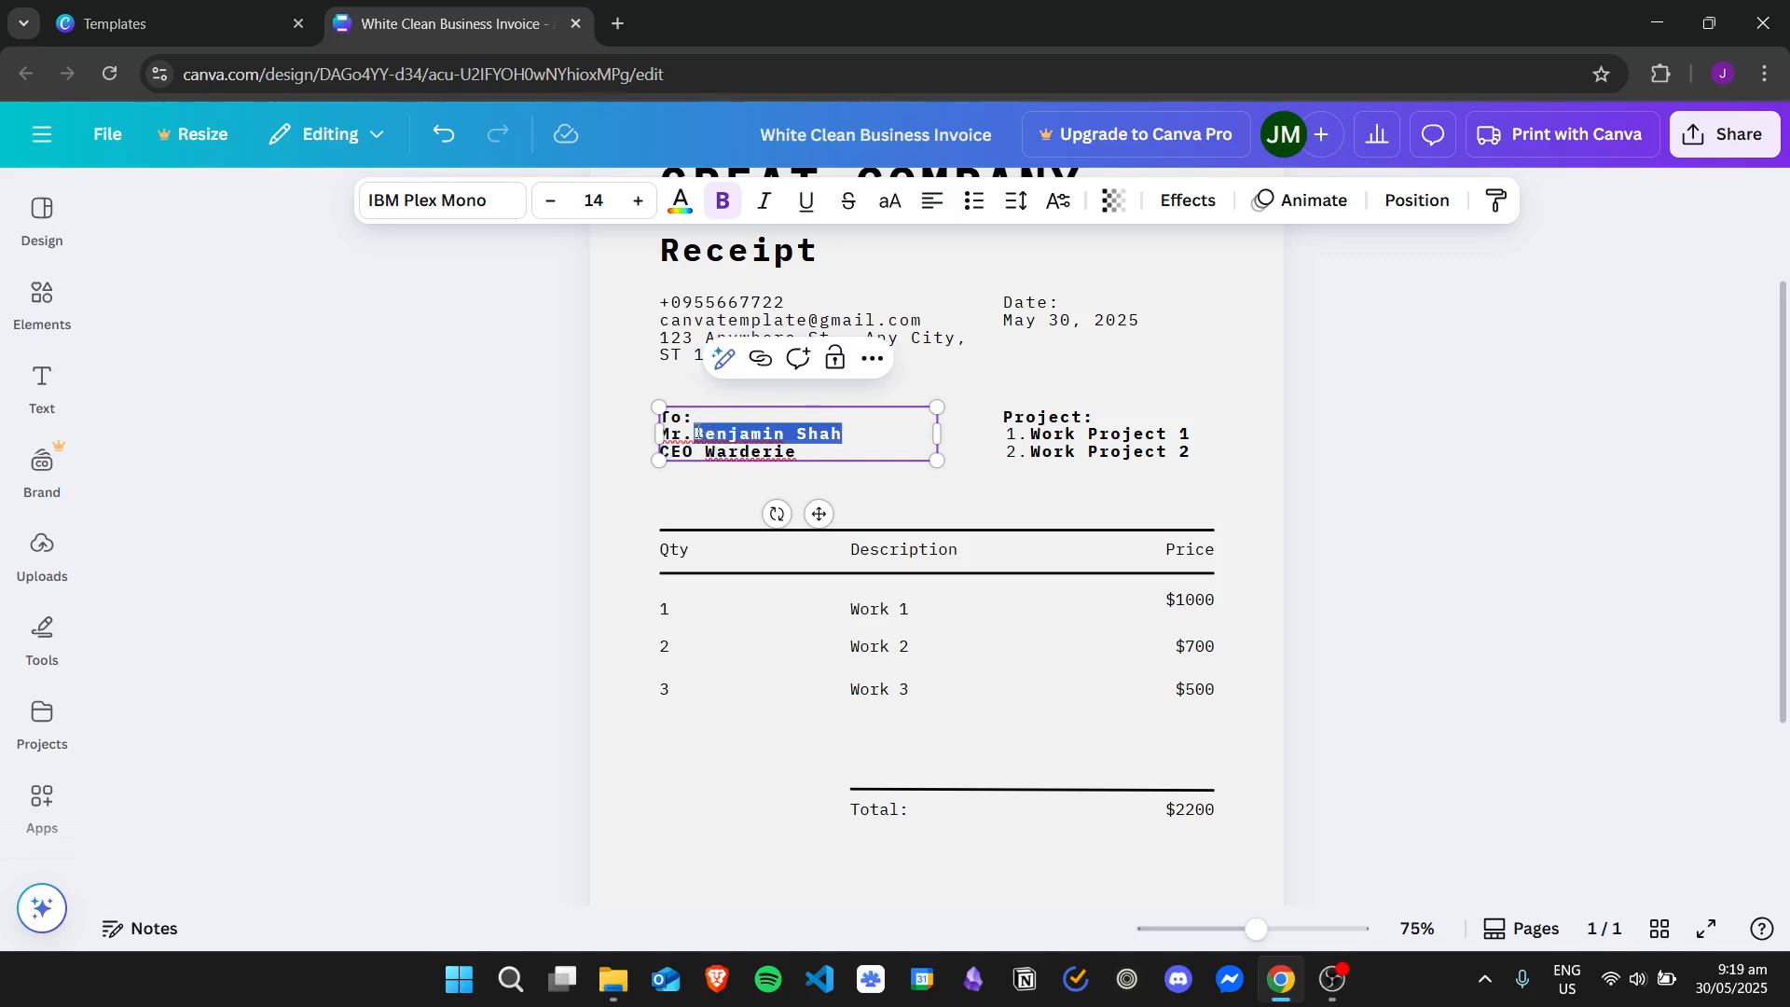
type("John Do")
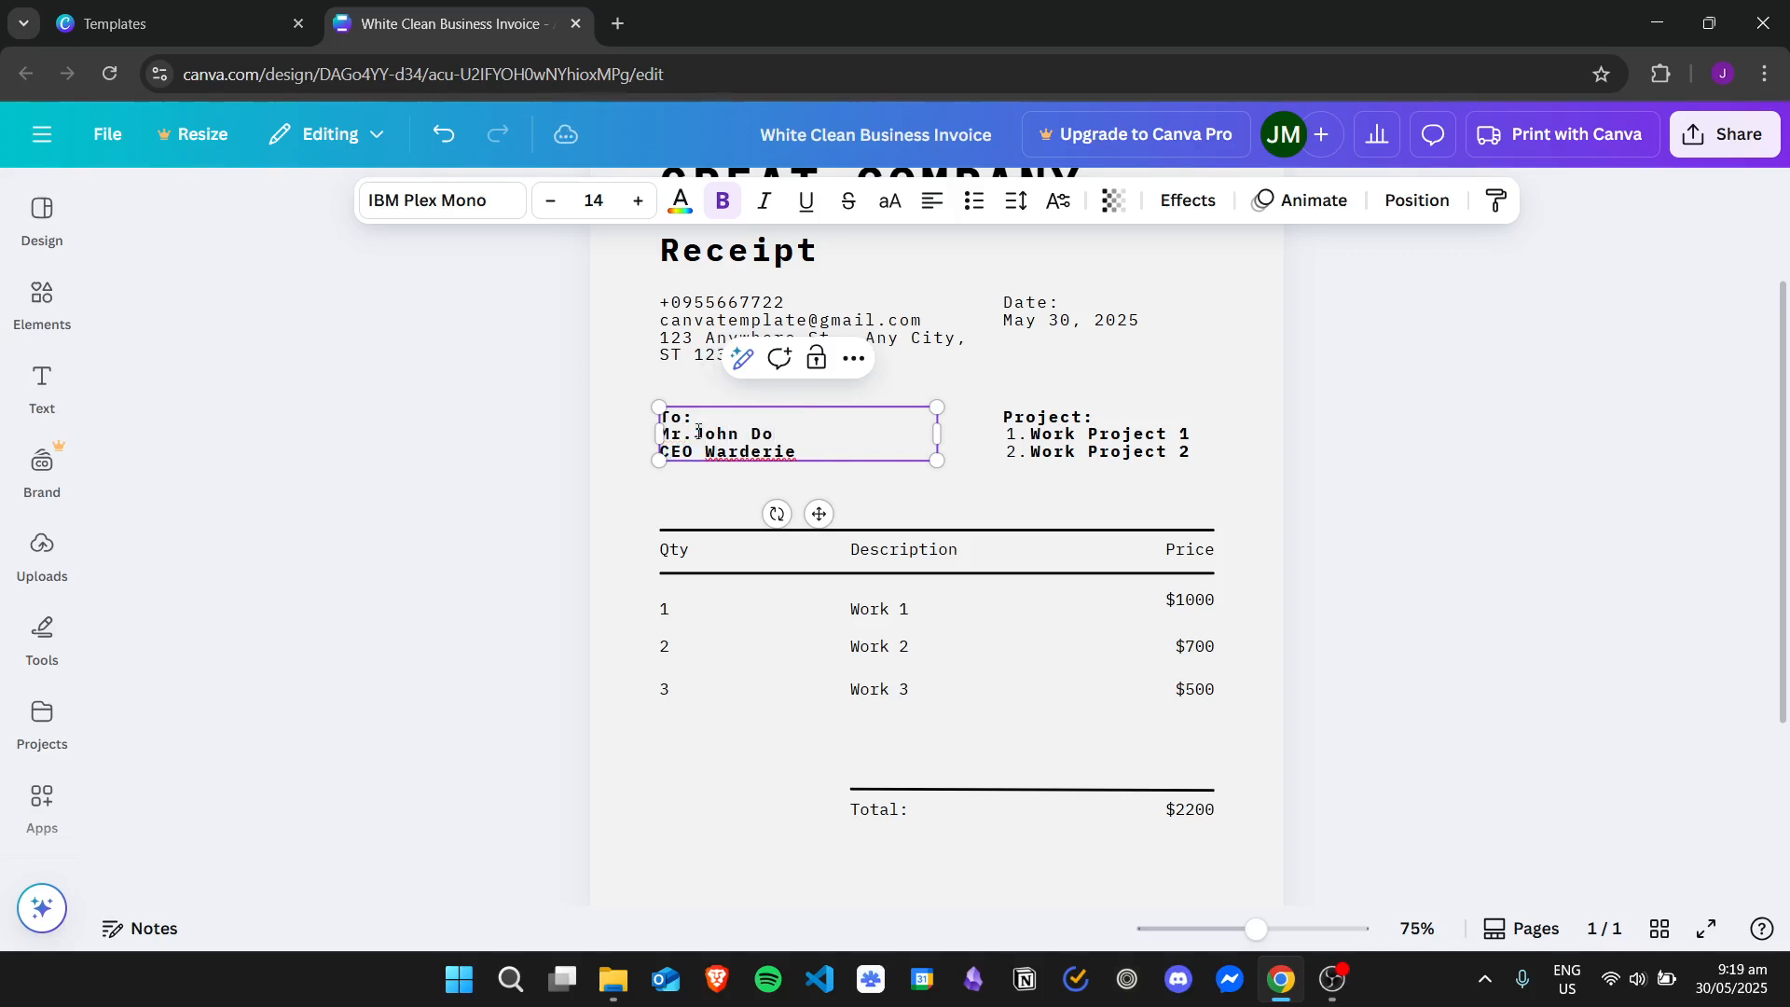
type("e")
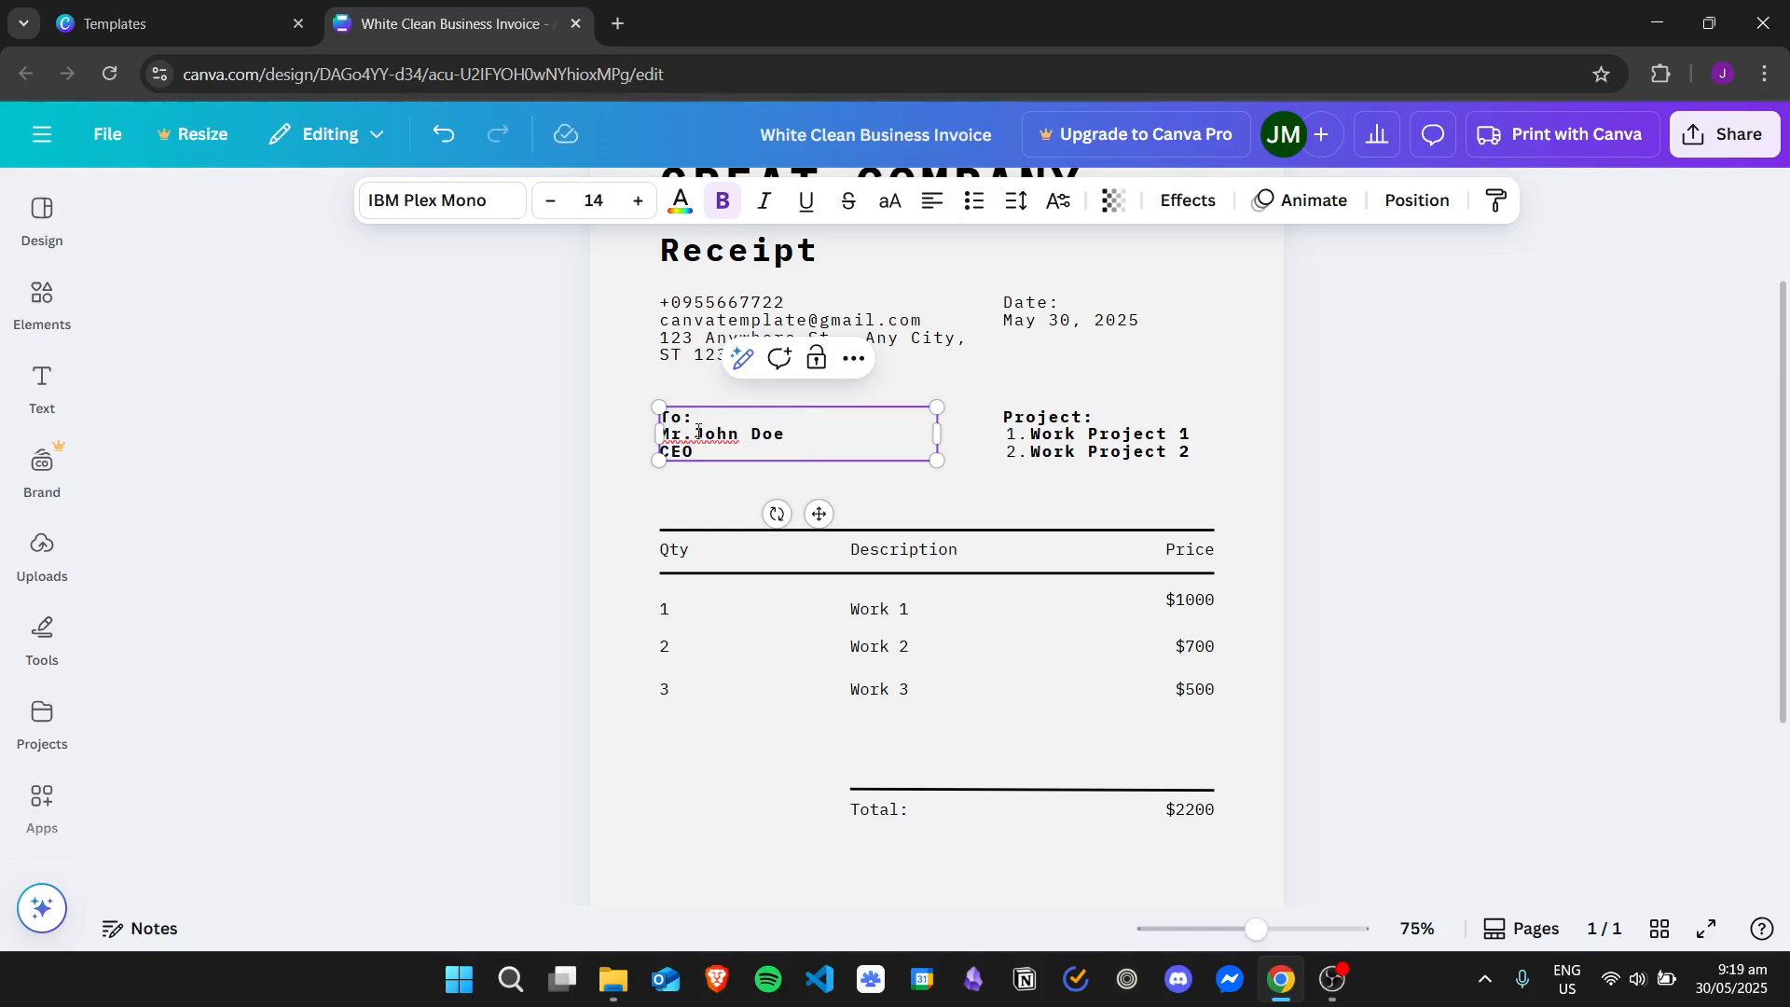
- Rename the project list items to Food and Gagets
left_click(1096, 433)
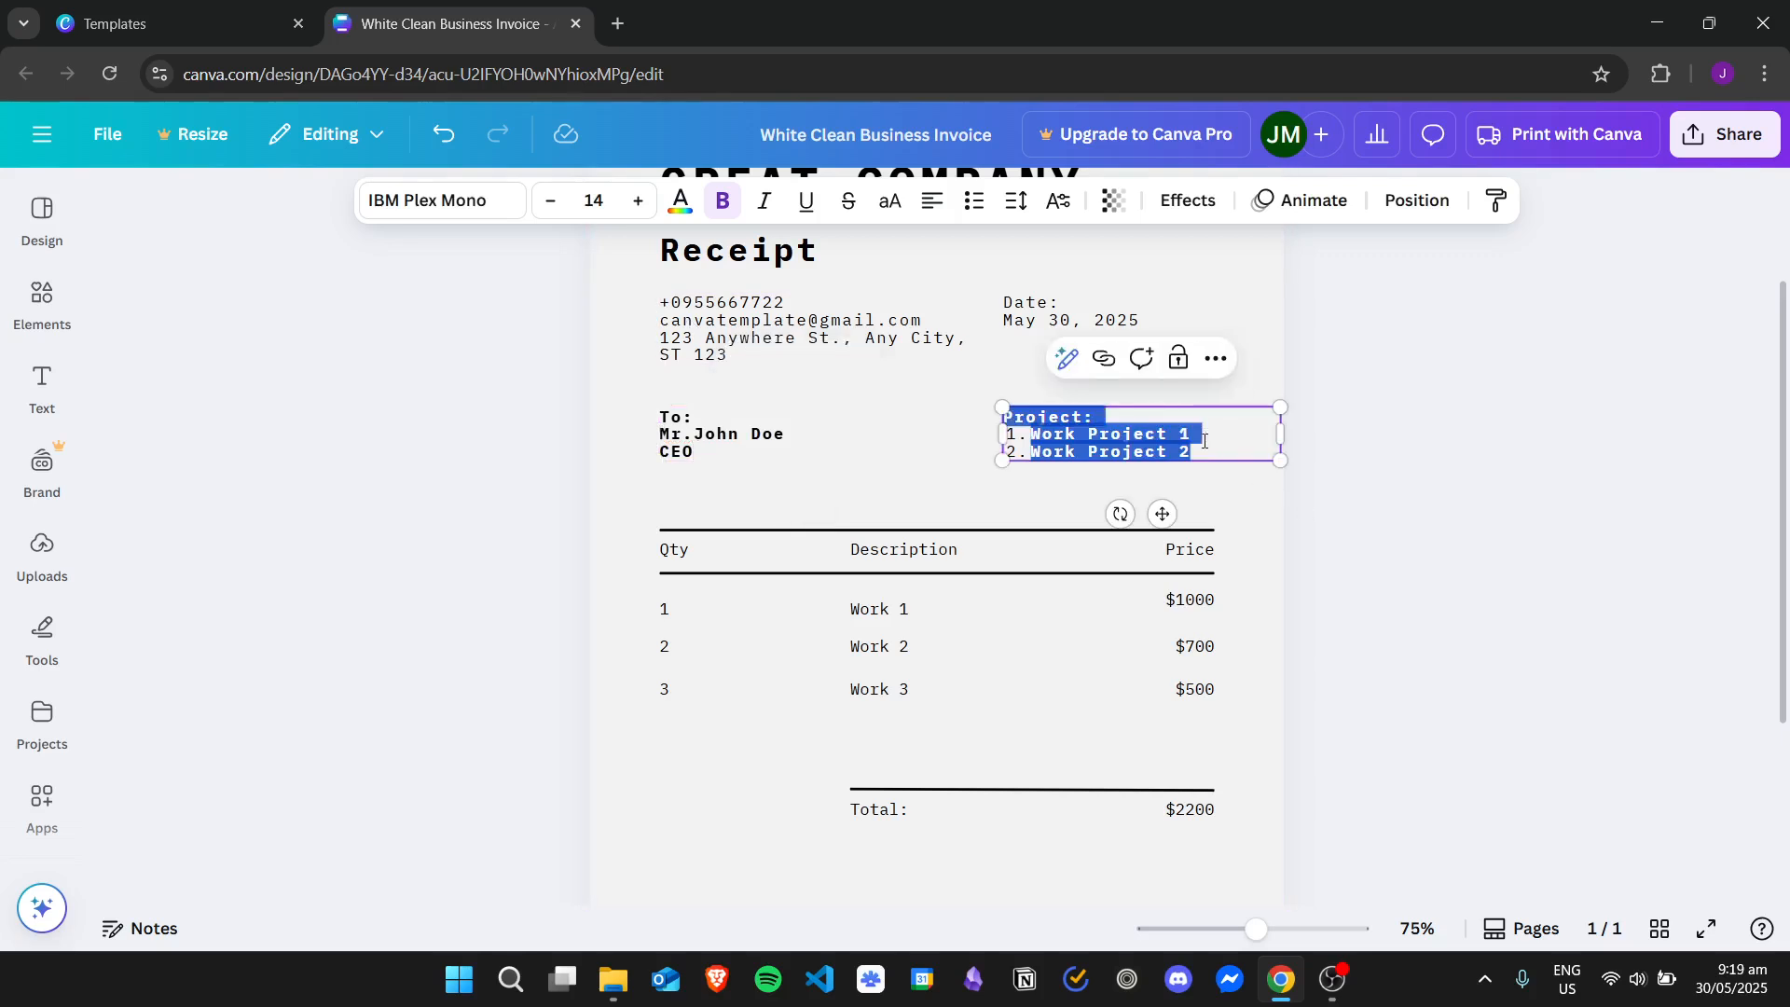
type("F")
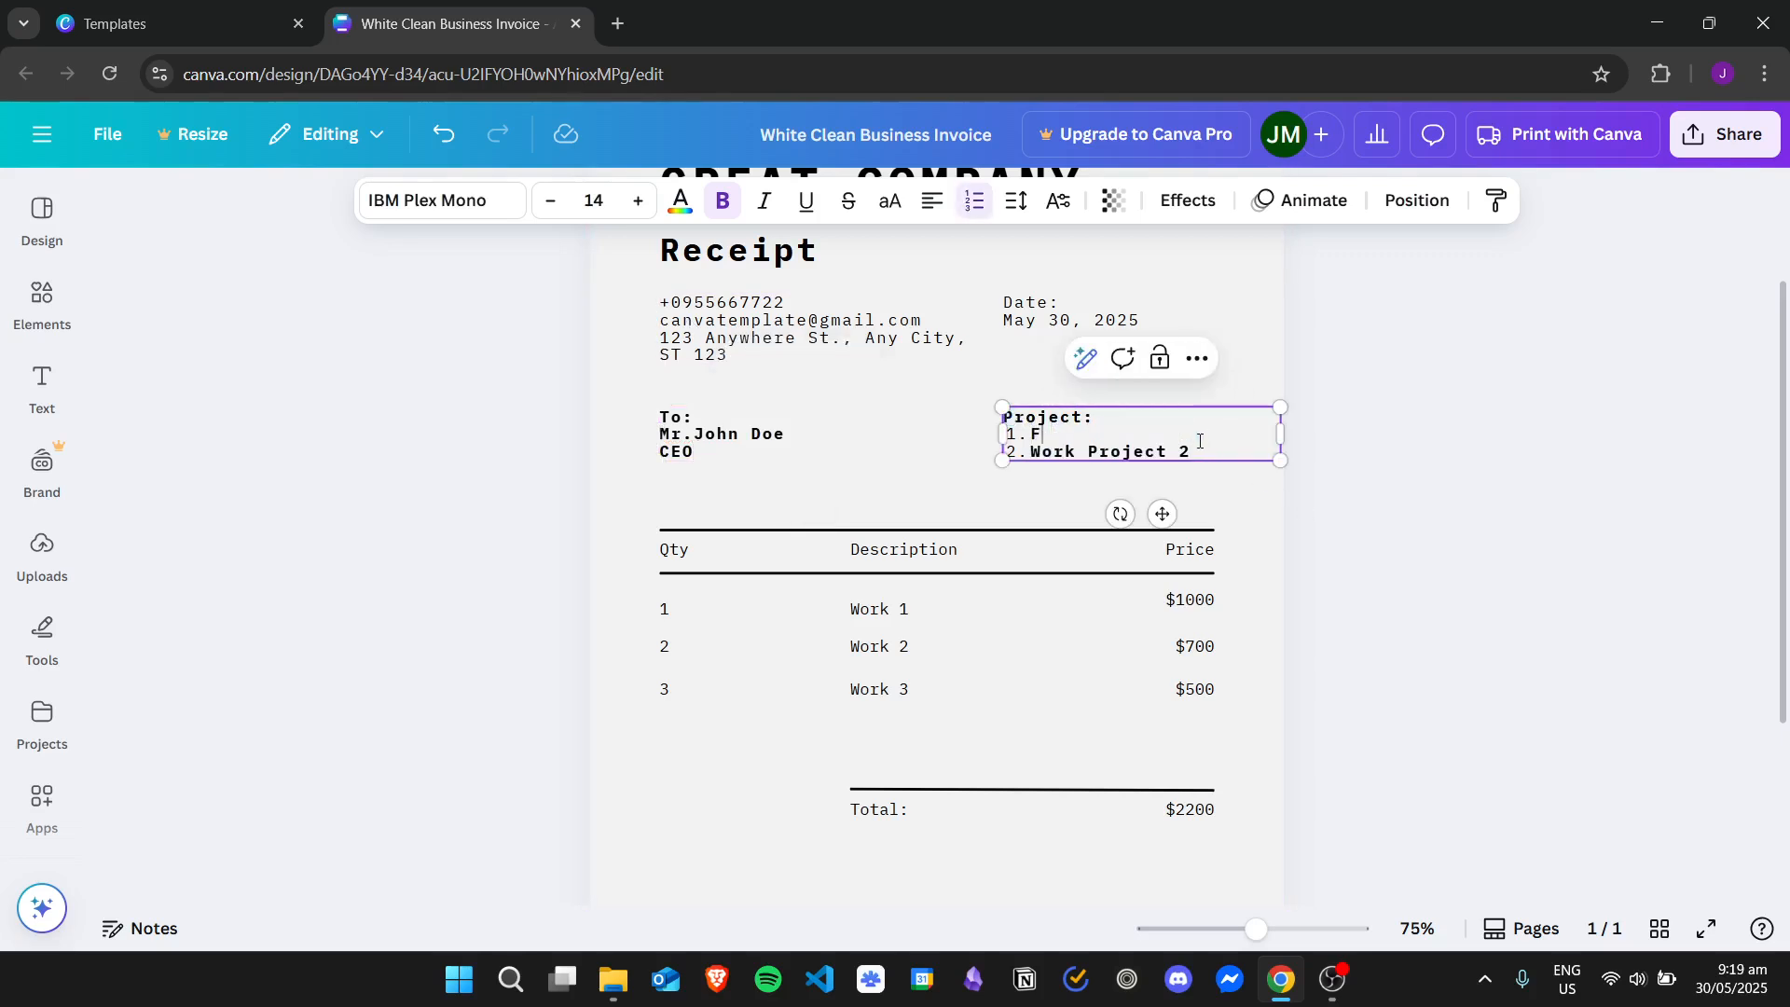
type("ood")
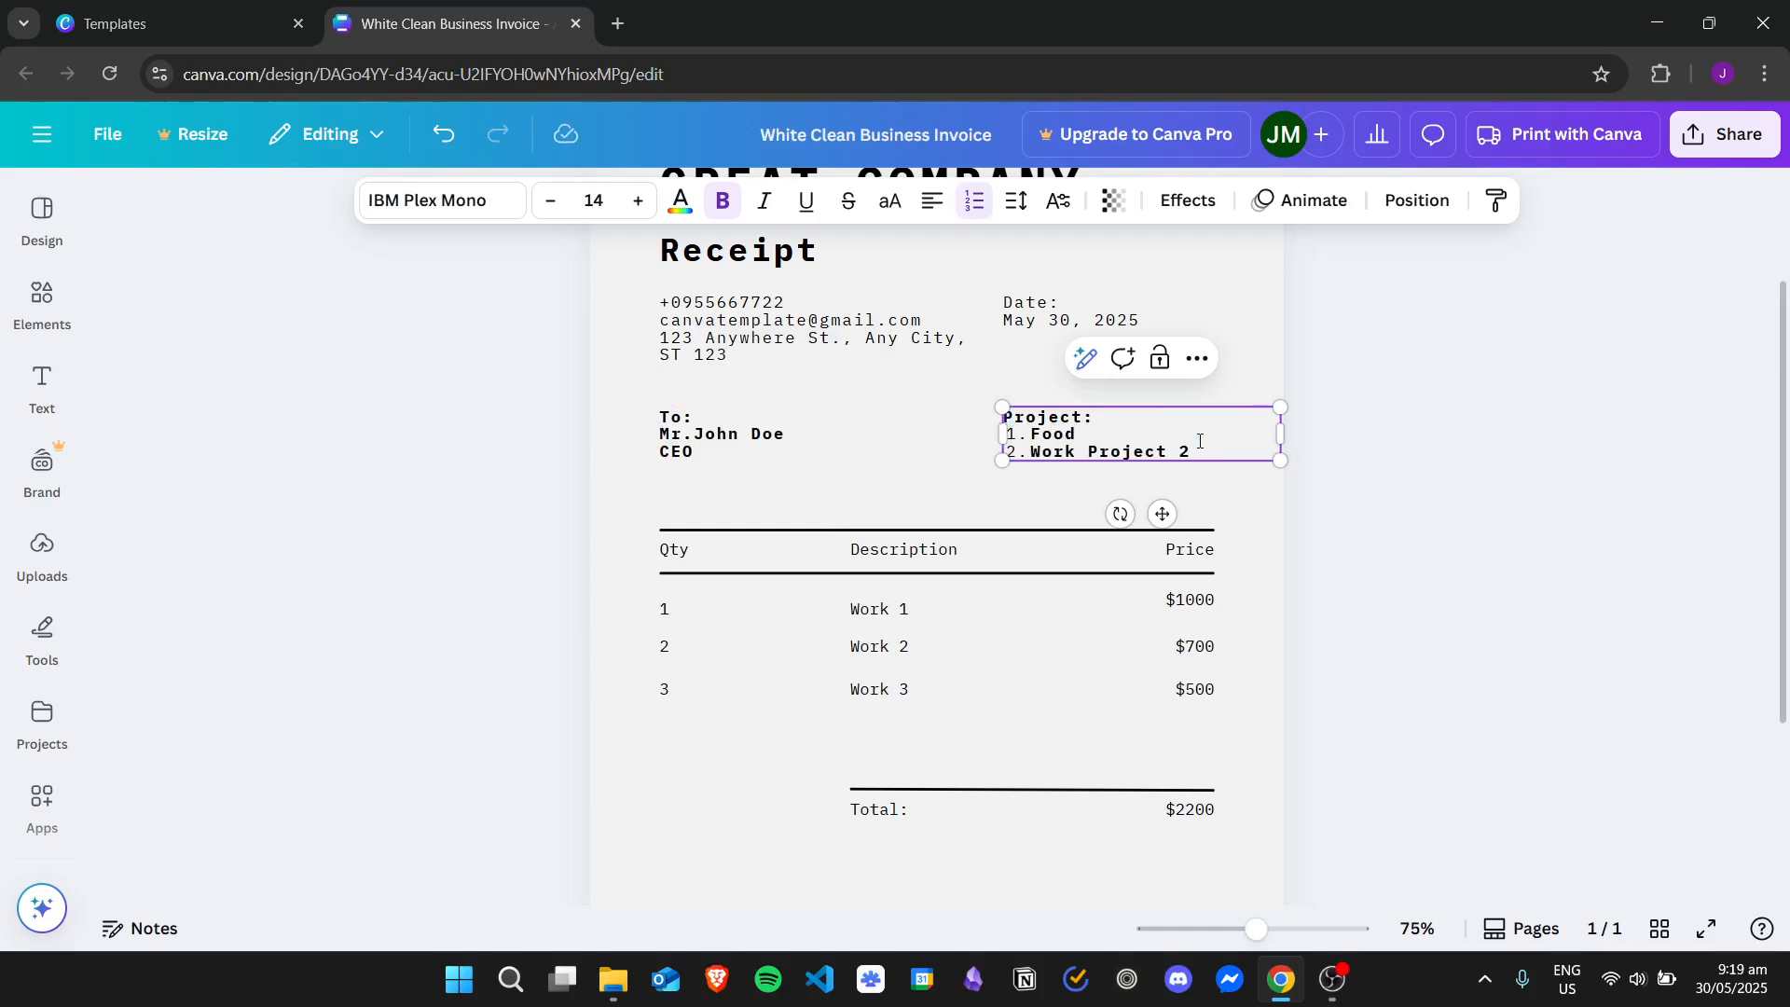
mouse_move(1221, 451)
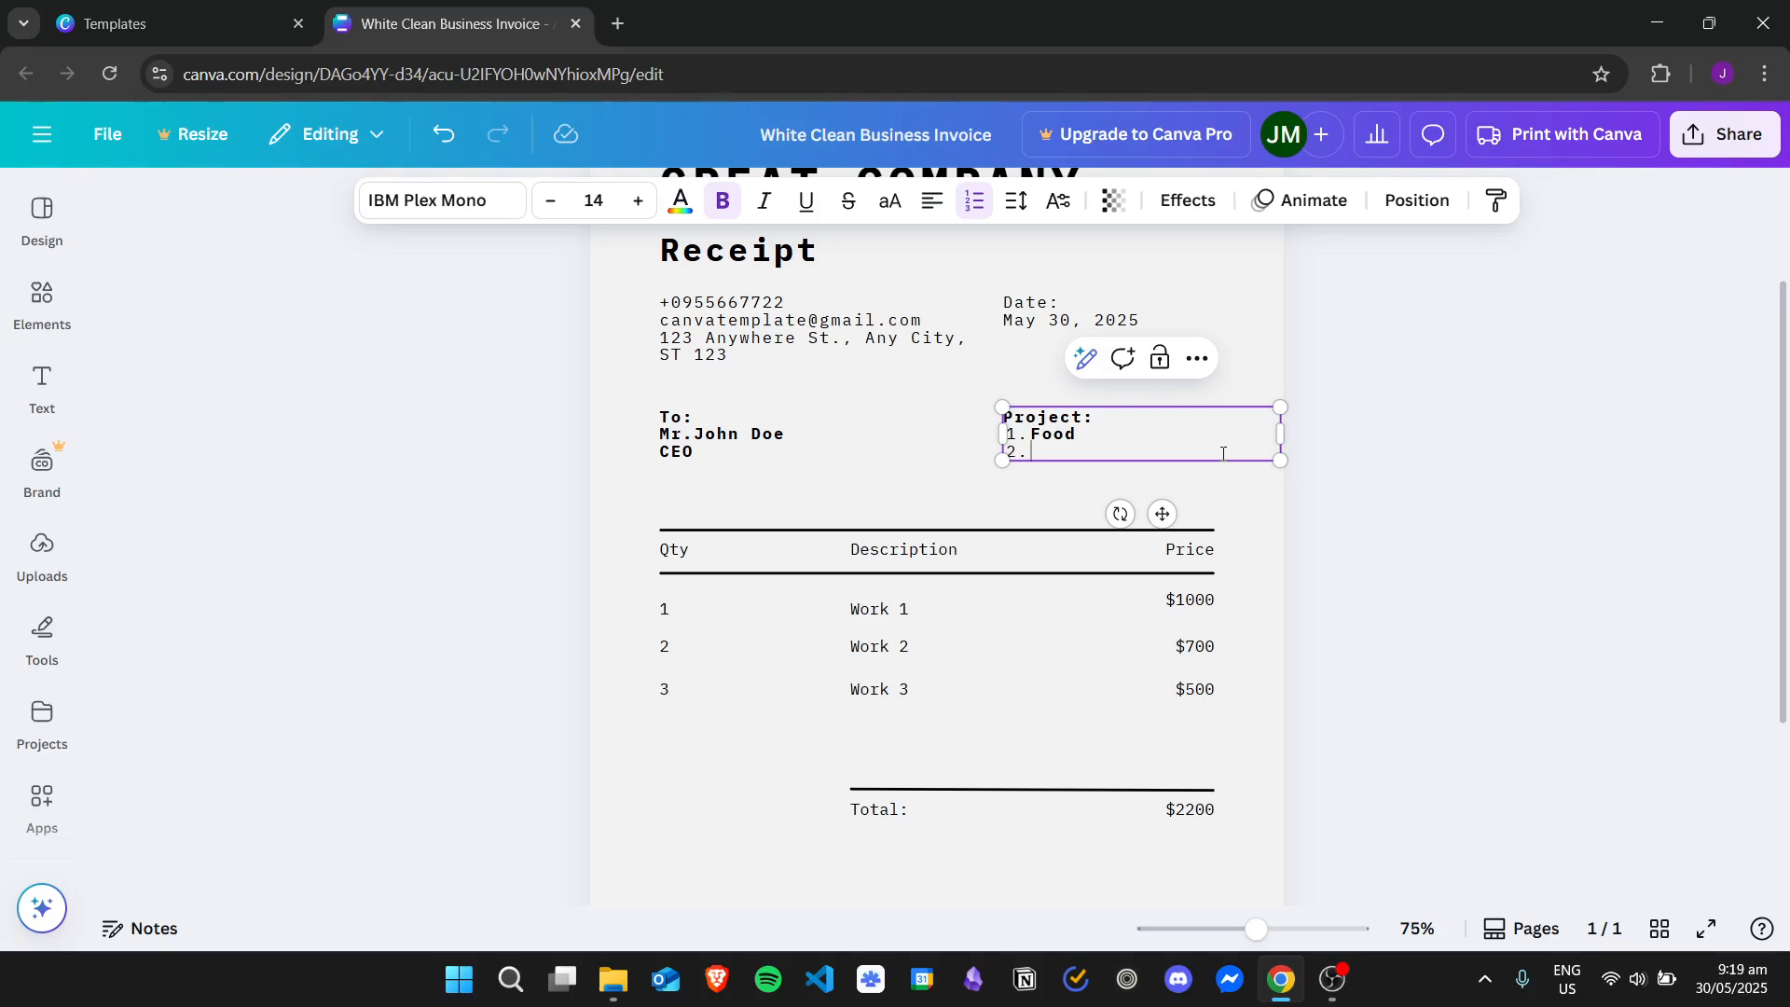
type("Gagets")
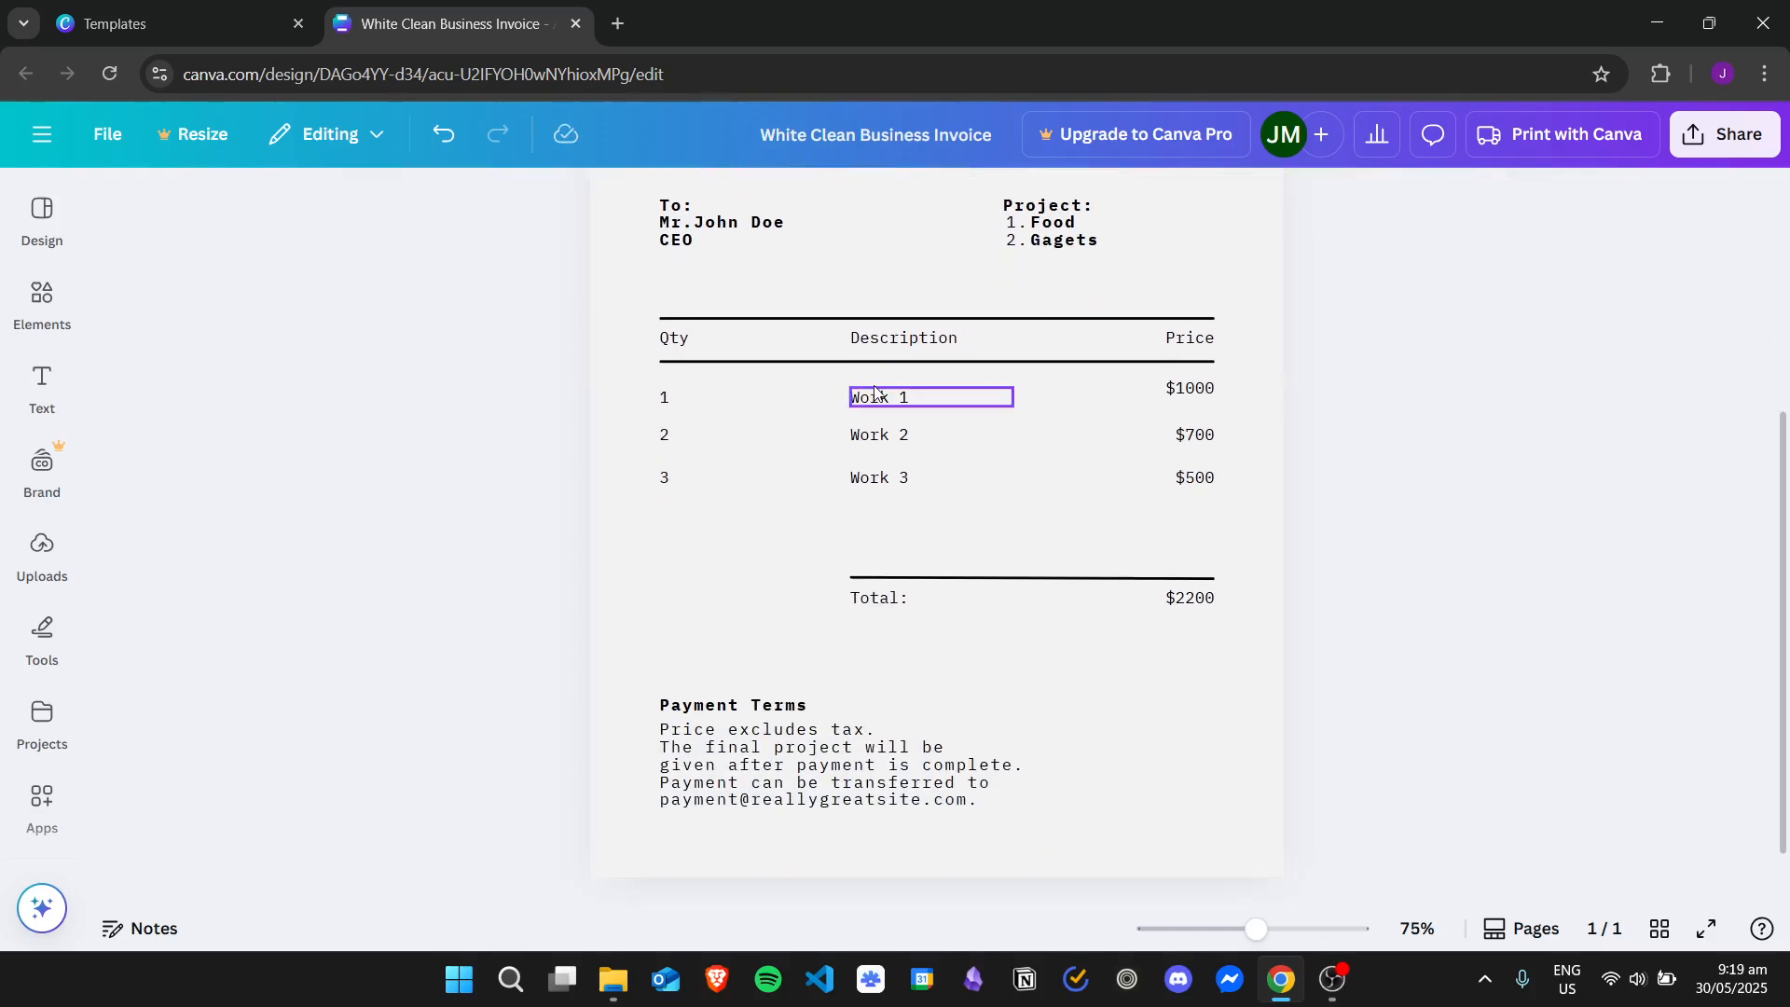
- Replace the description rows Work 1, Work 2, Work 3 with Hotdog, Cellphone and Bread
left_click(1192, 388)
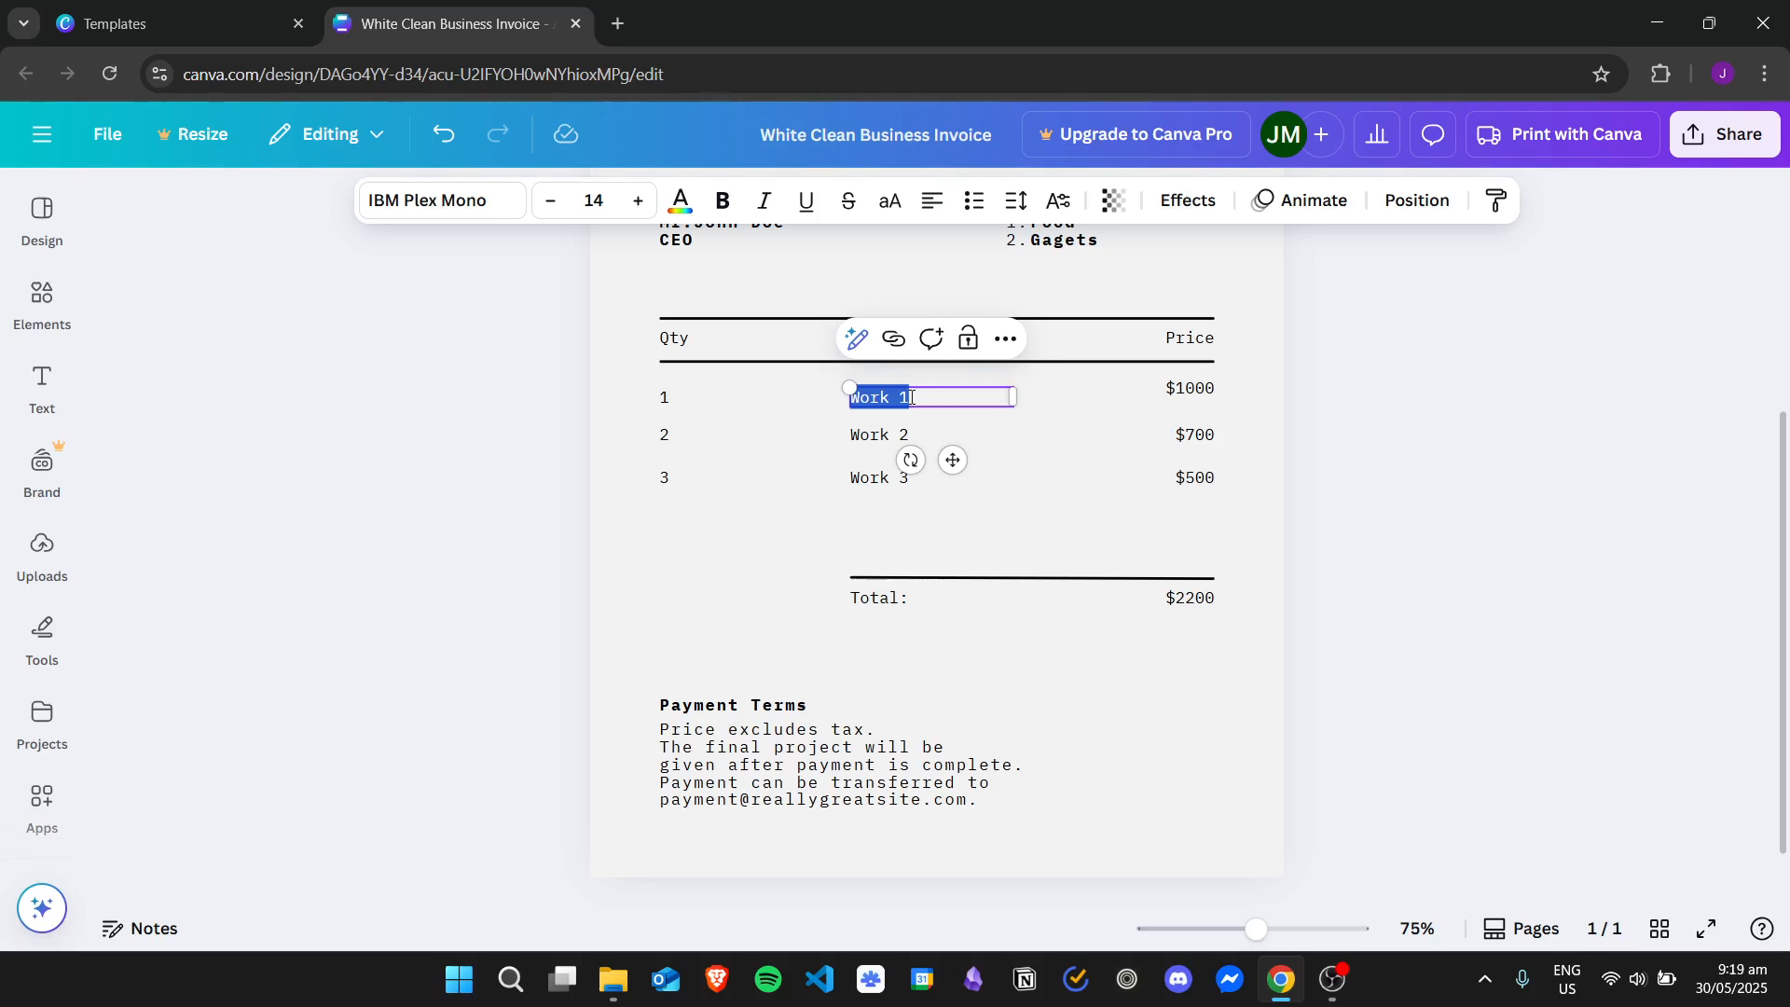
type("Hotdog")
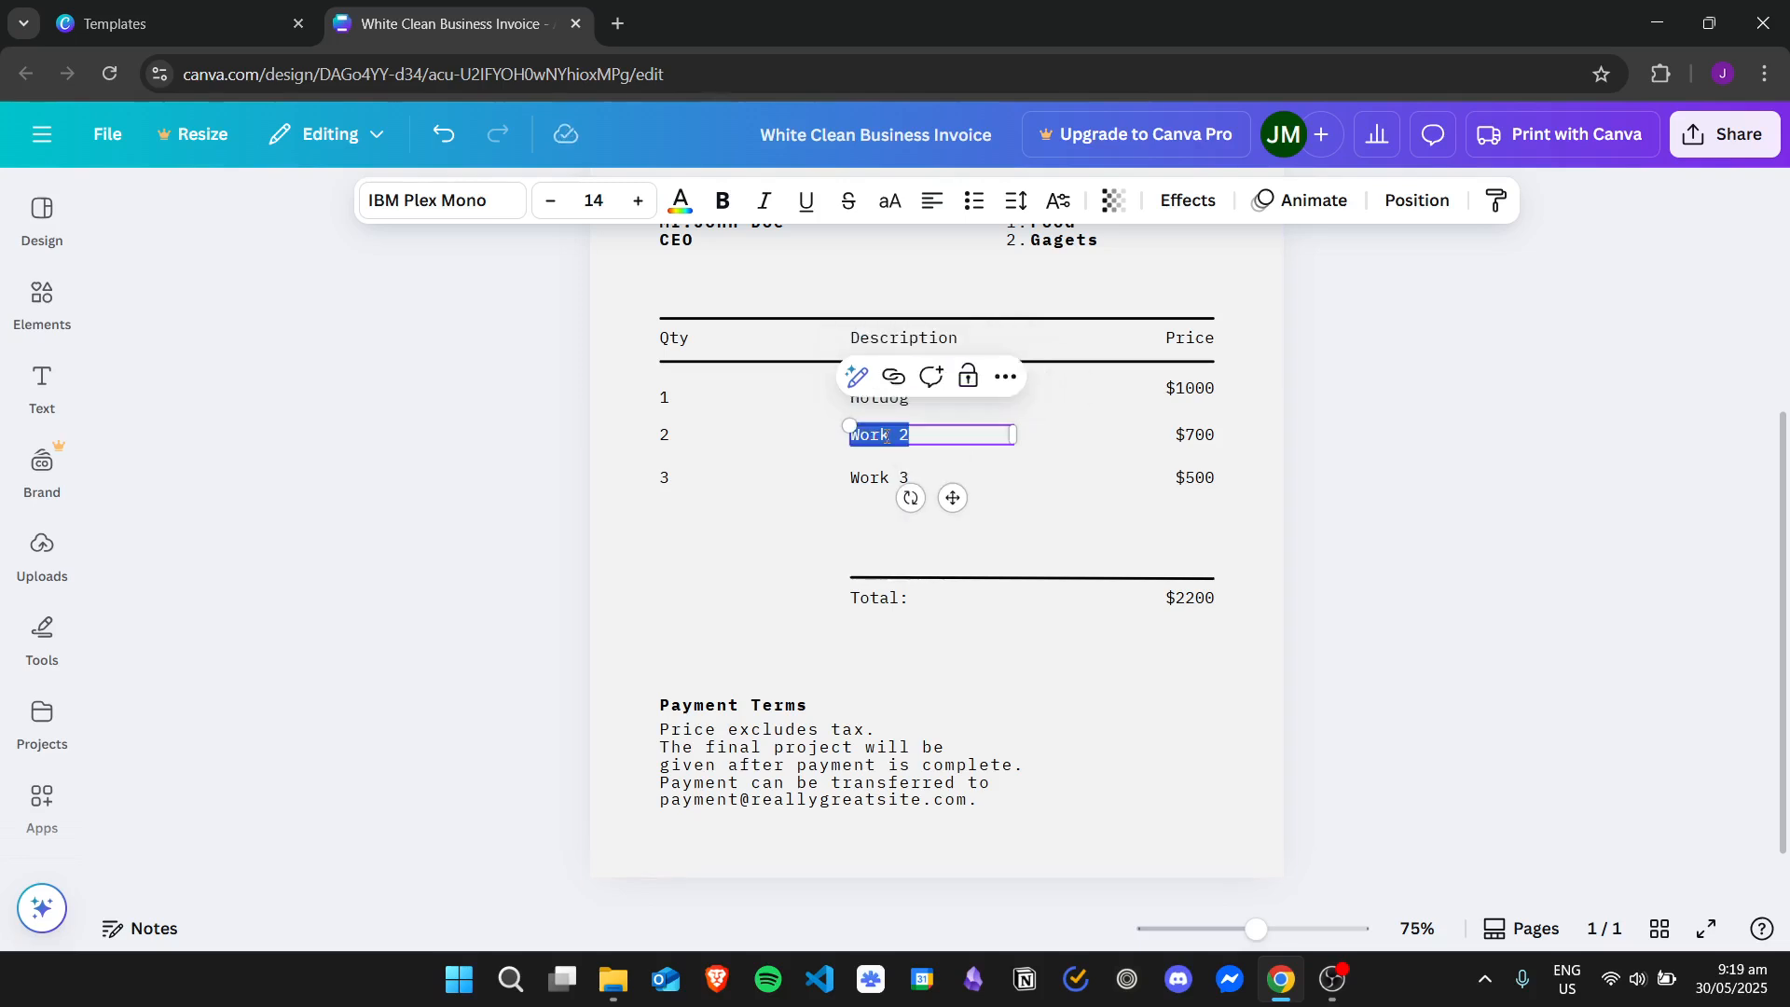
type("Cellphone")
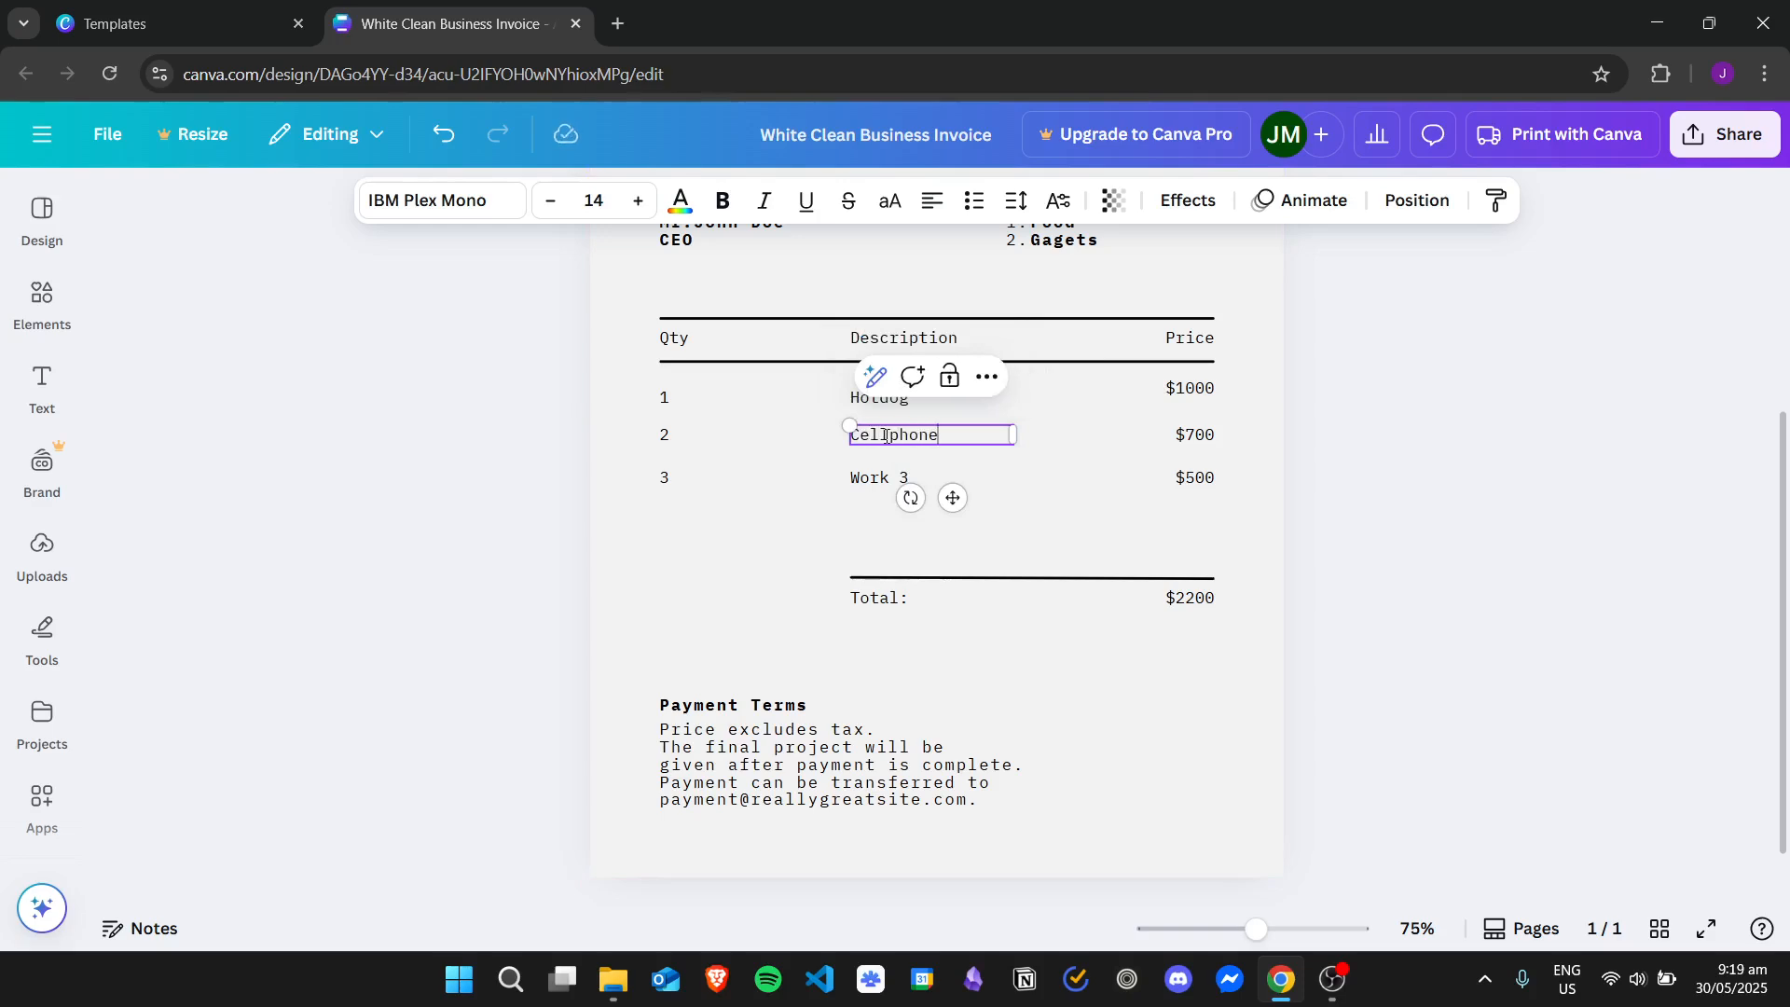
double_click(876, 477)
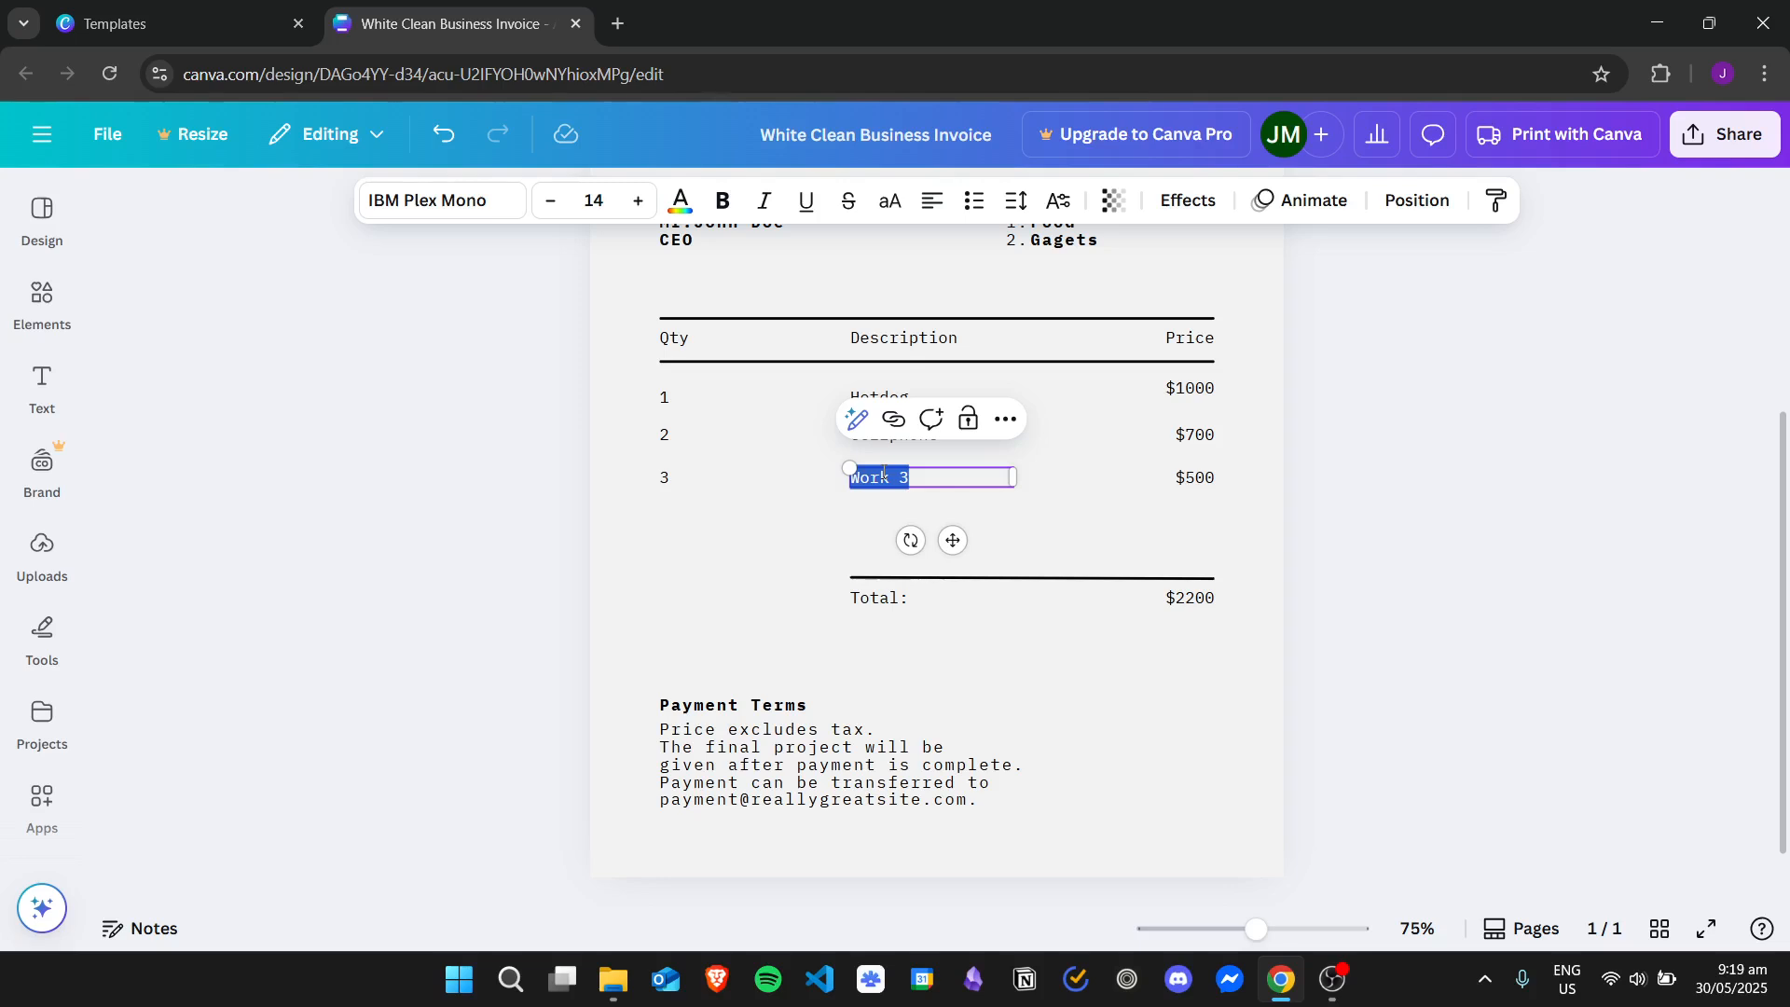
type("Bread")
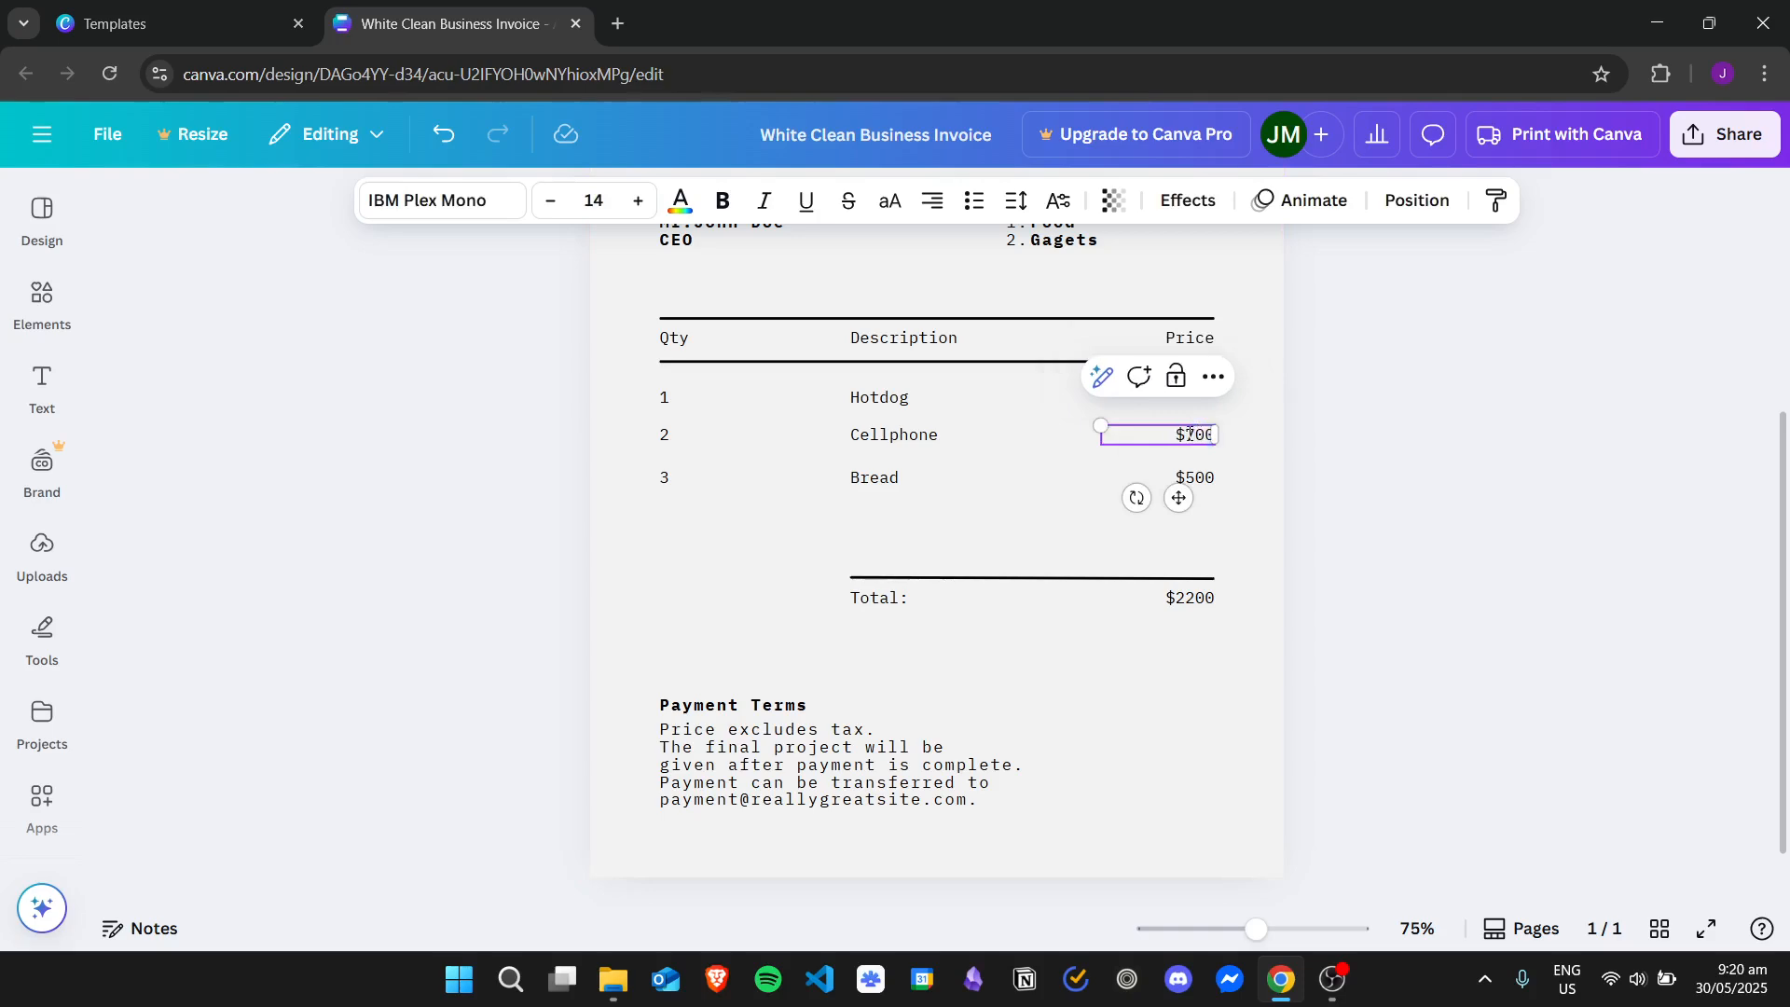
- Change the Hotdog, Cellphone and Bread prices from $1000, $700, $500 to $10, $50, $5
type("50")
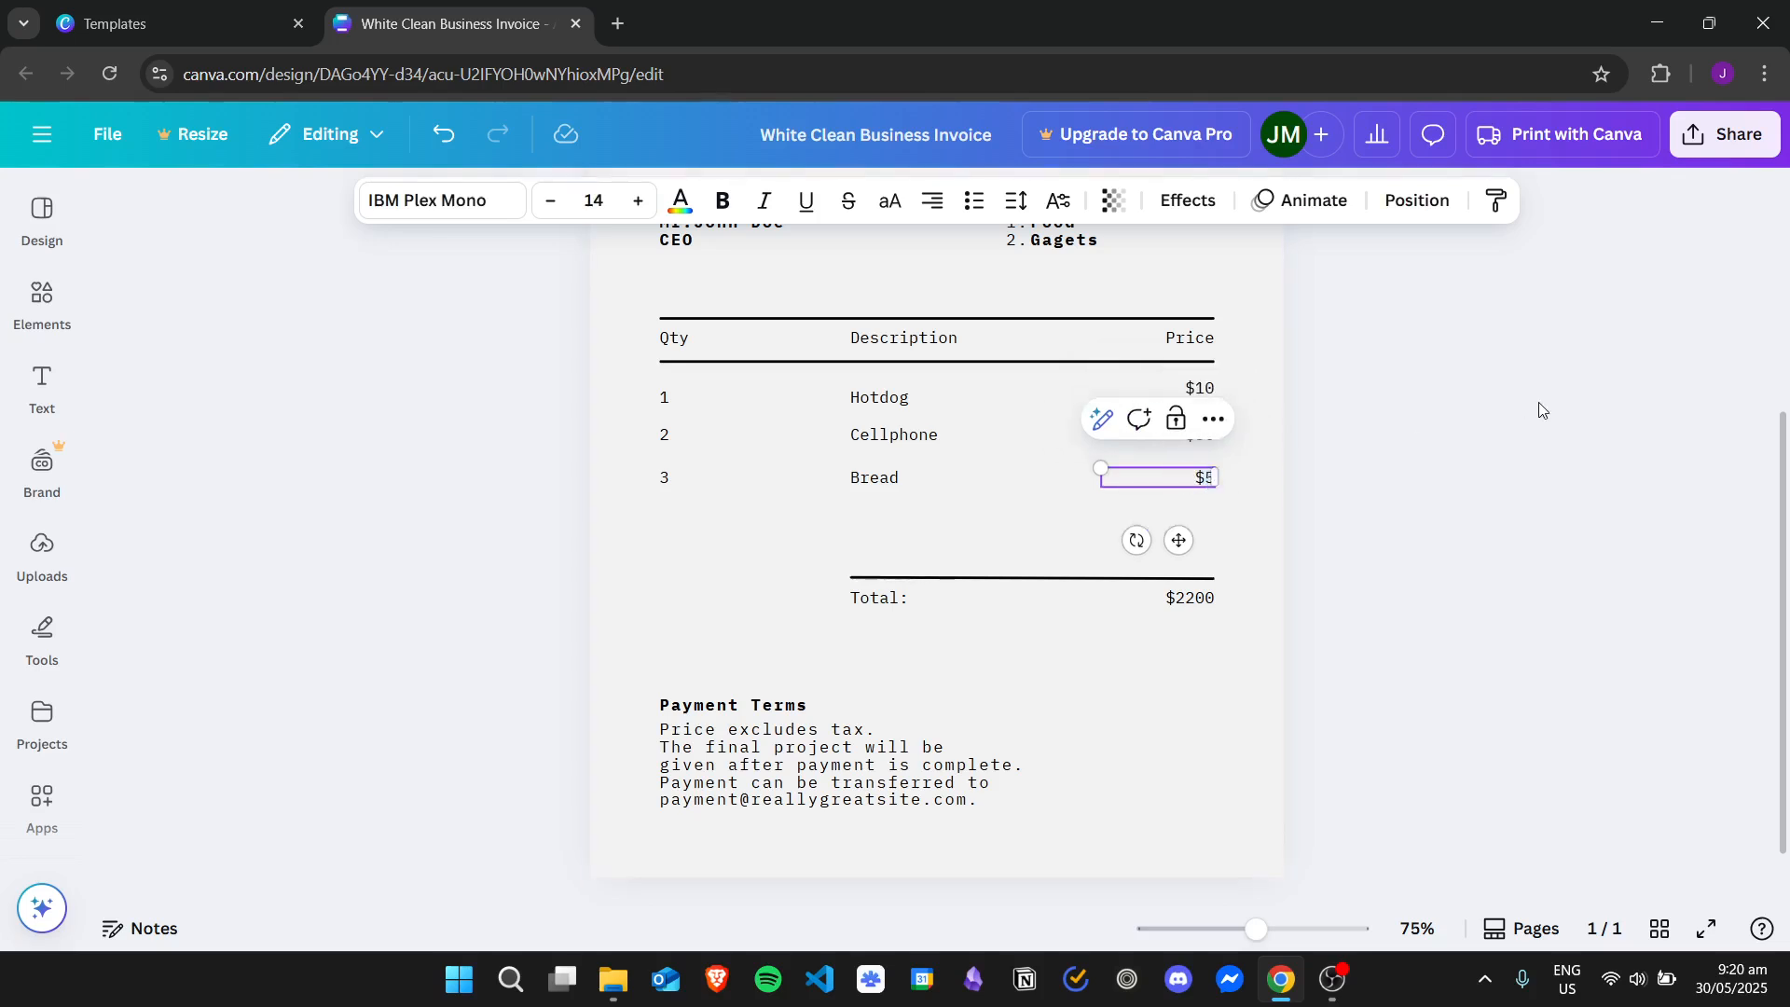
left_click(1197, 388)
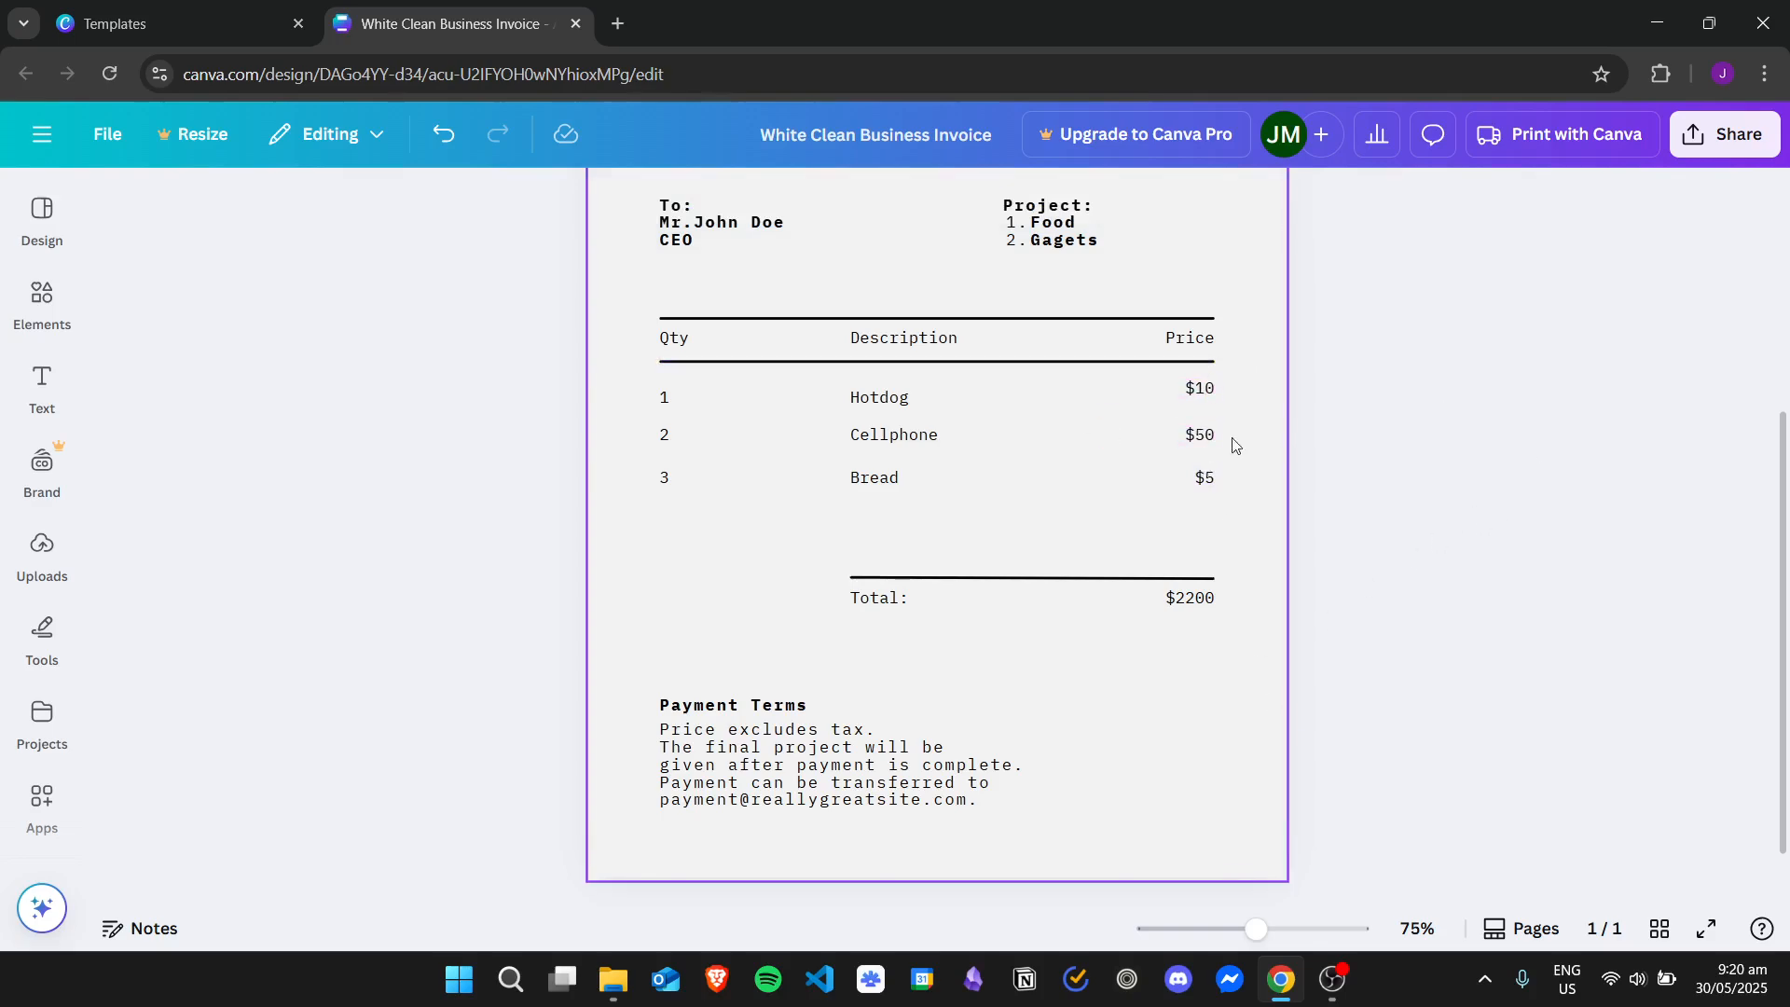
left_click(1199, 476)
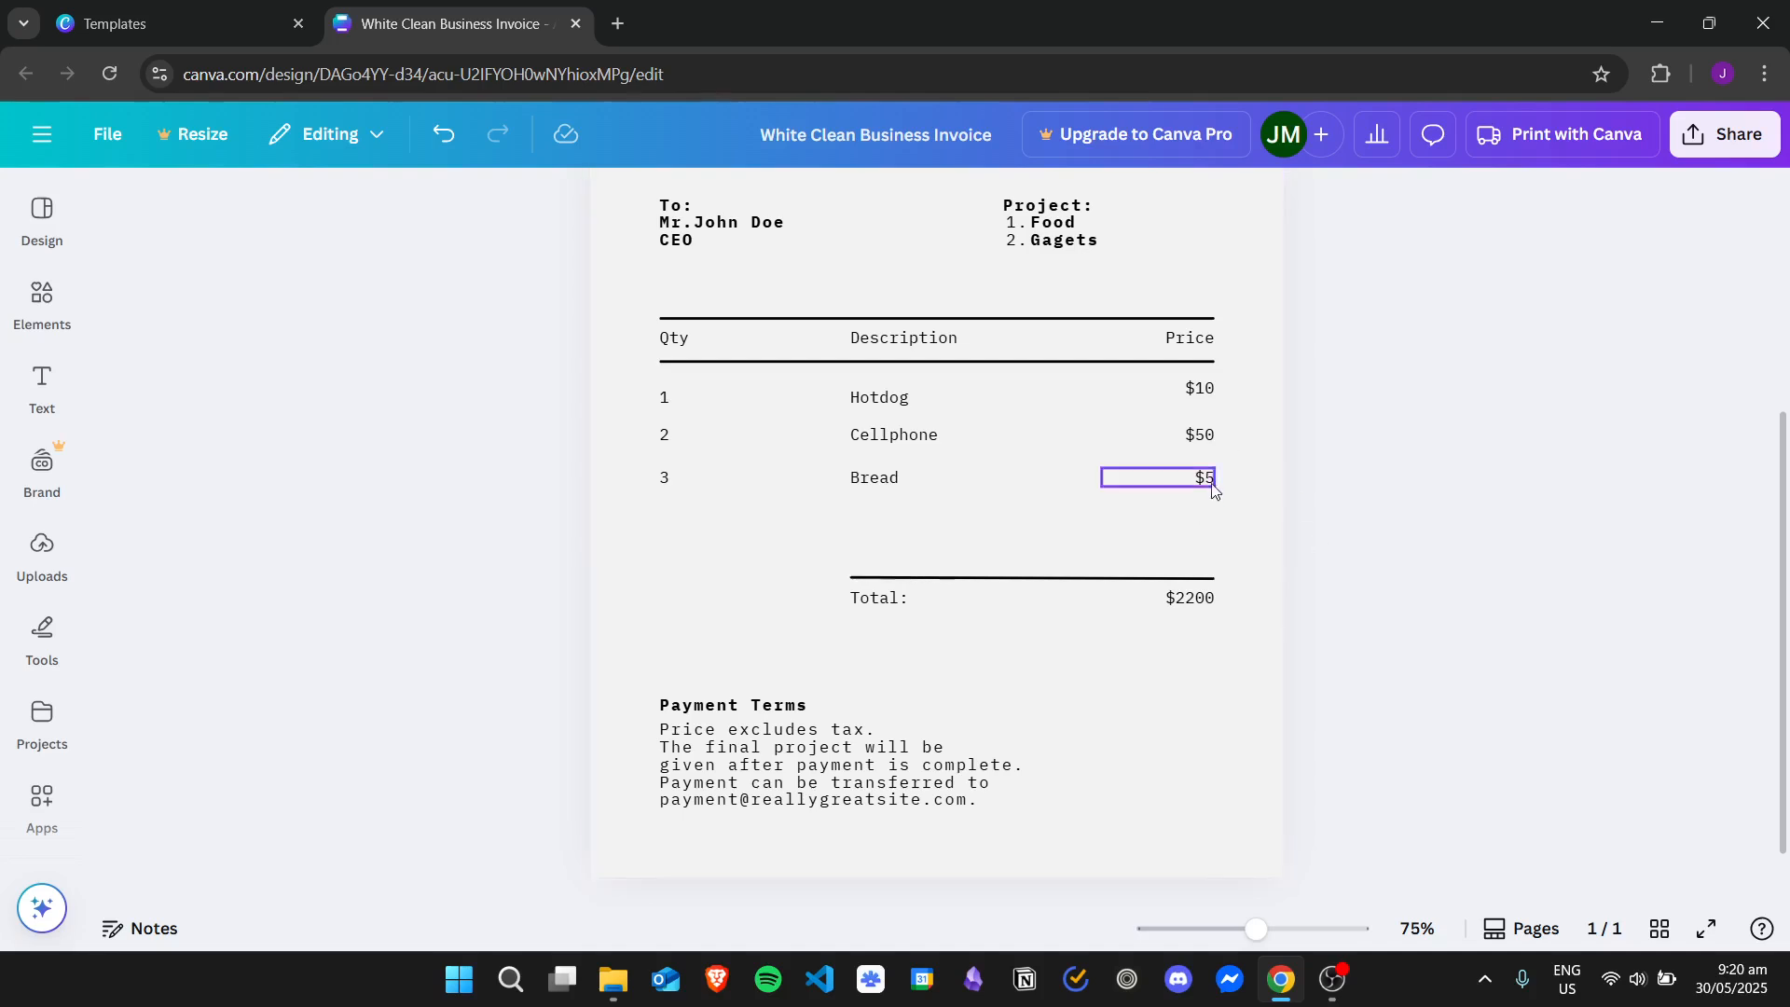
left_click(1188, 596)
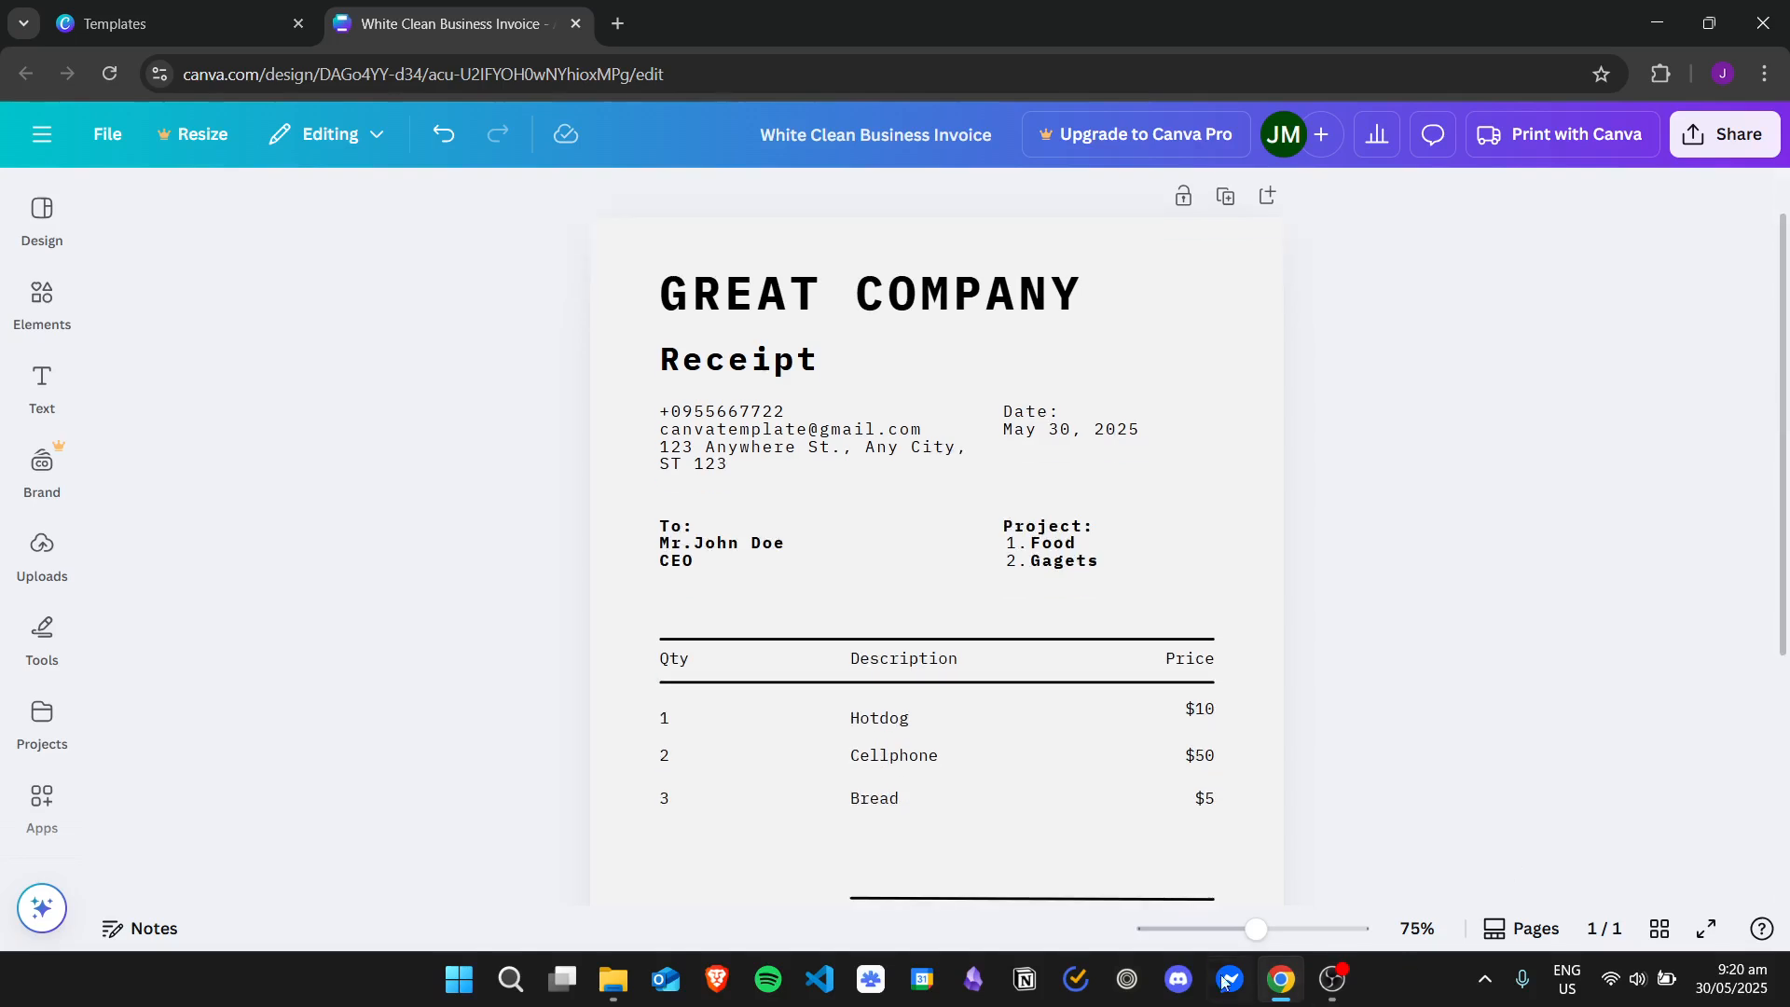
- Search the Elements library for 'money' to list coin and cash graphics and photos
scroll("down", 3)
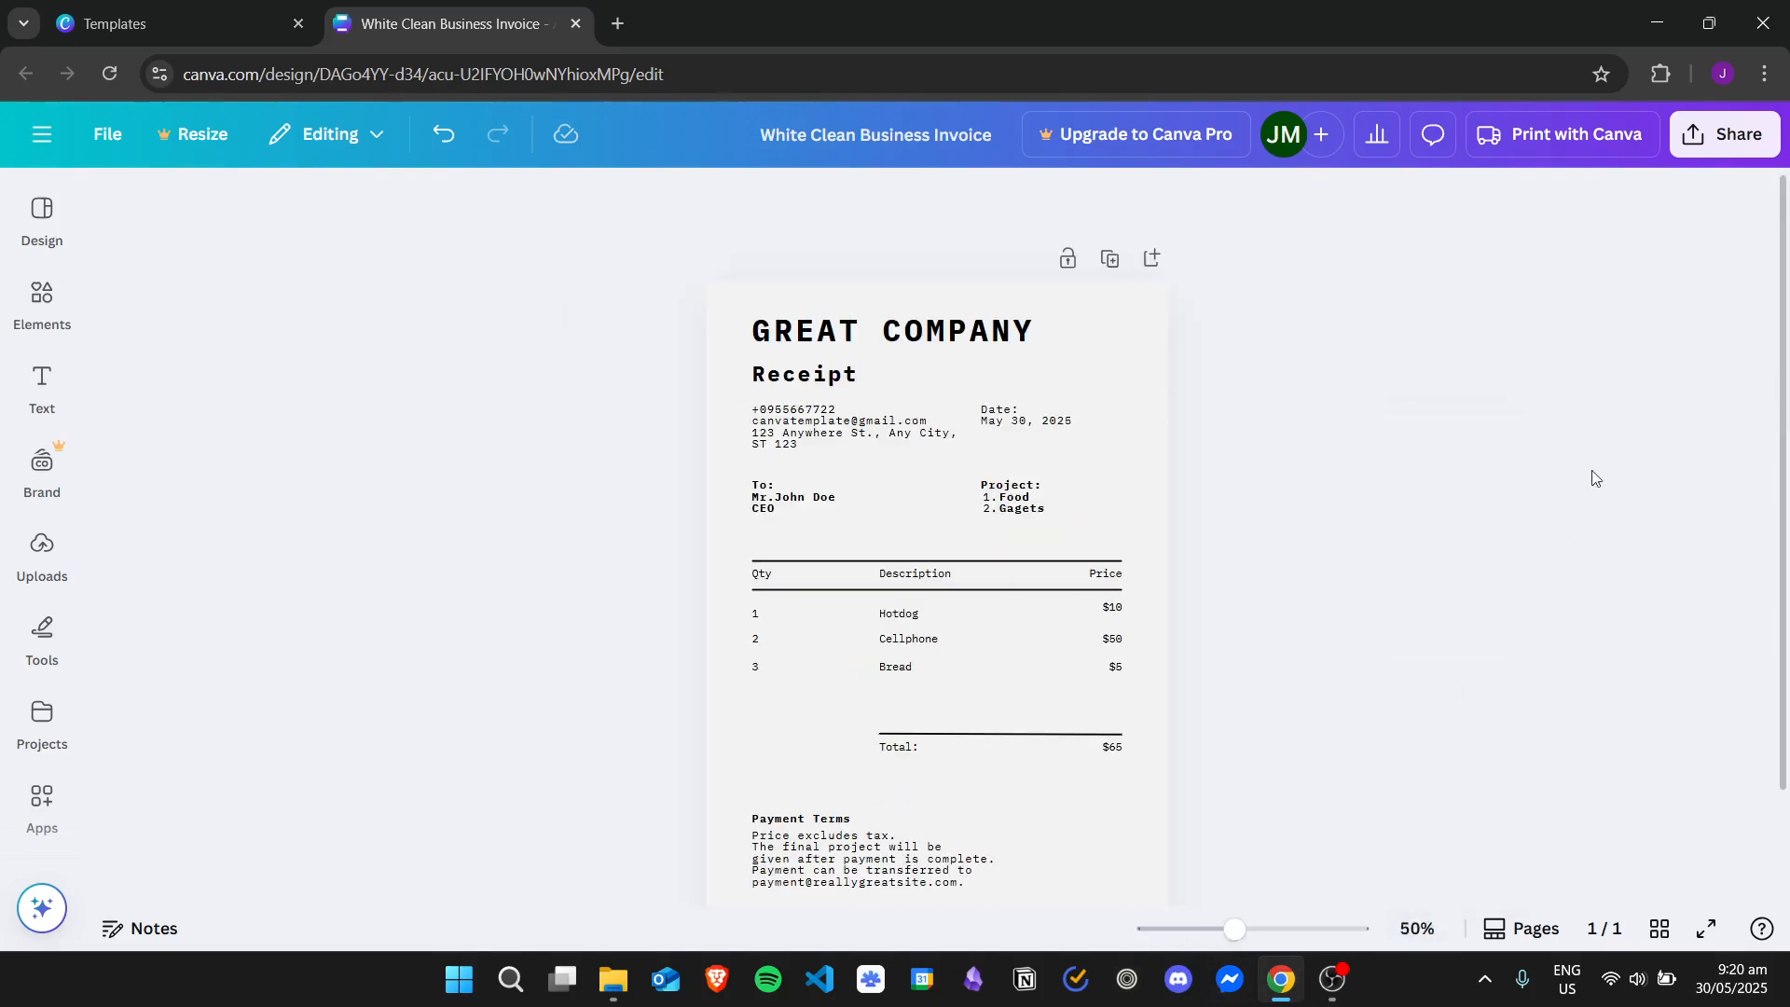
left_click(41, 216)
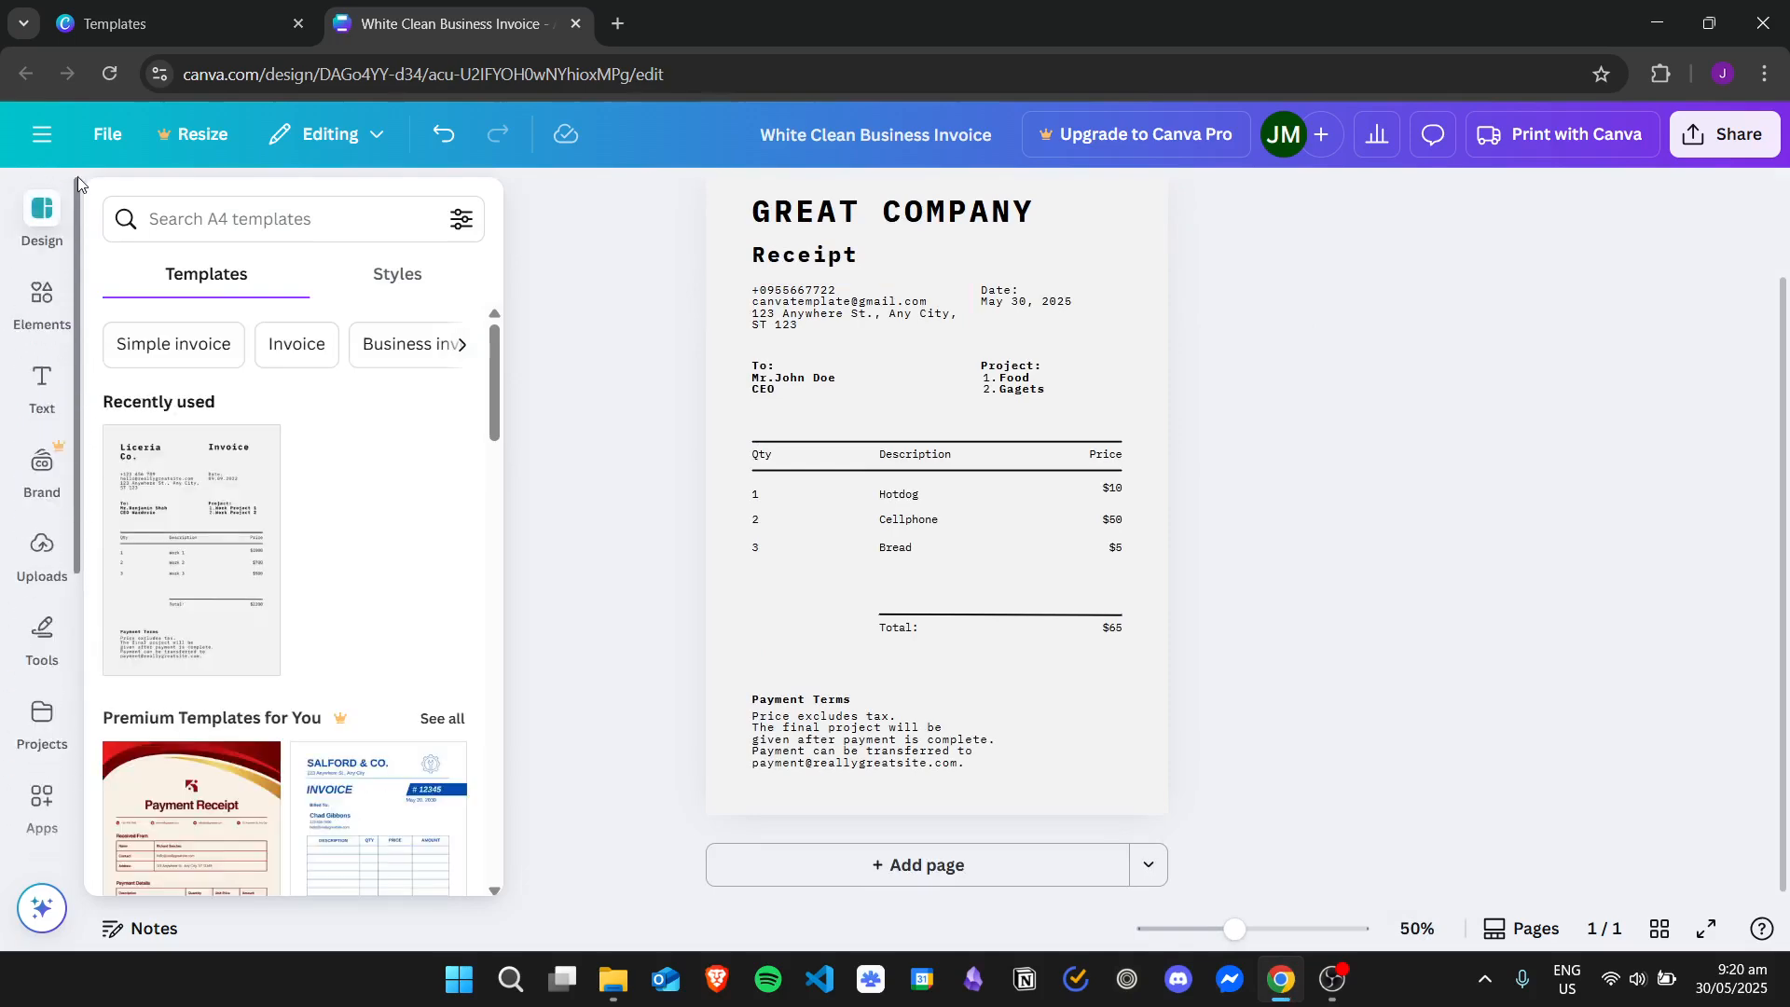
left_click(41, 302)
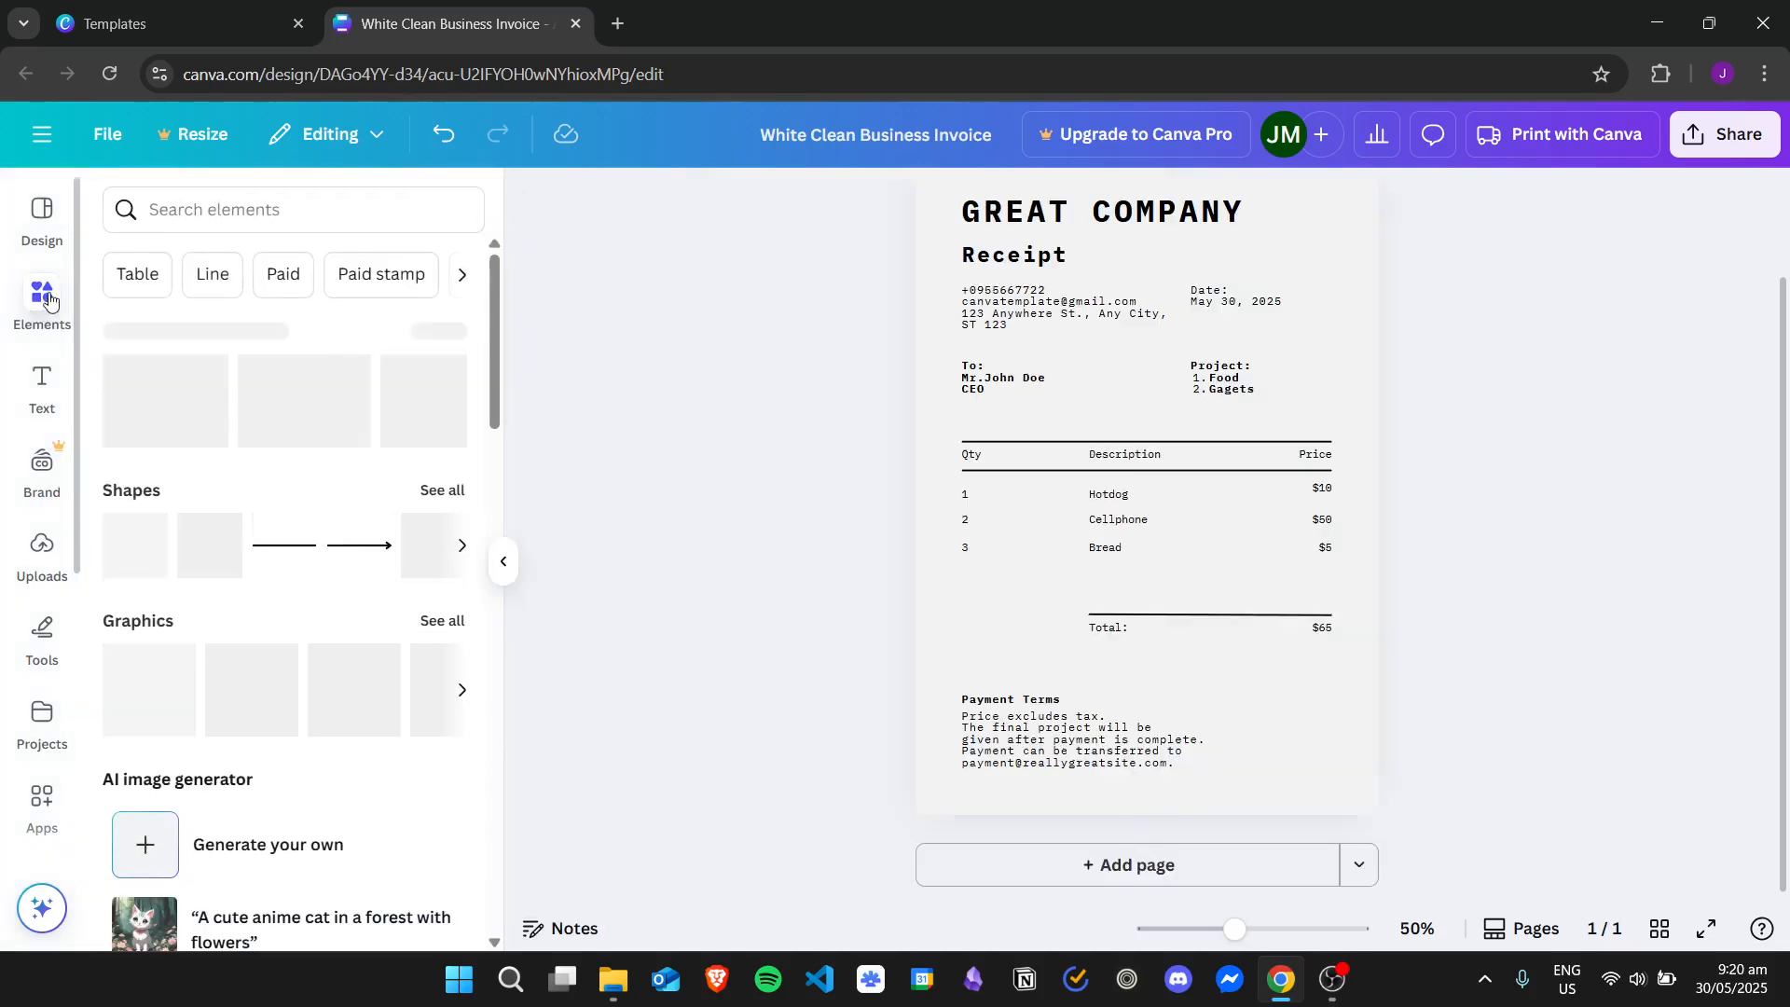
left_click(292, 209)
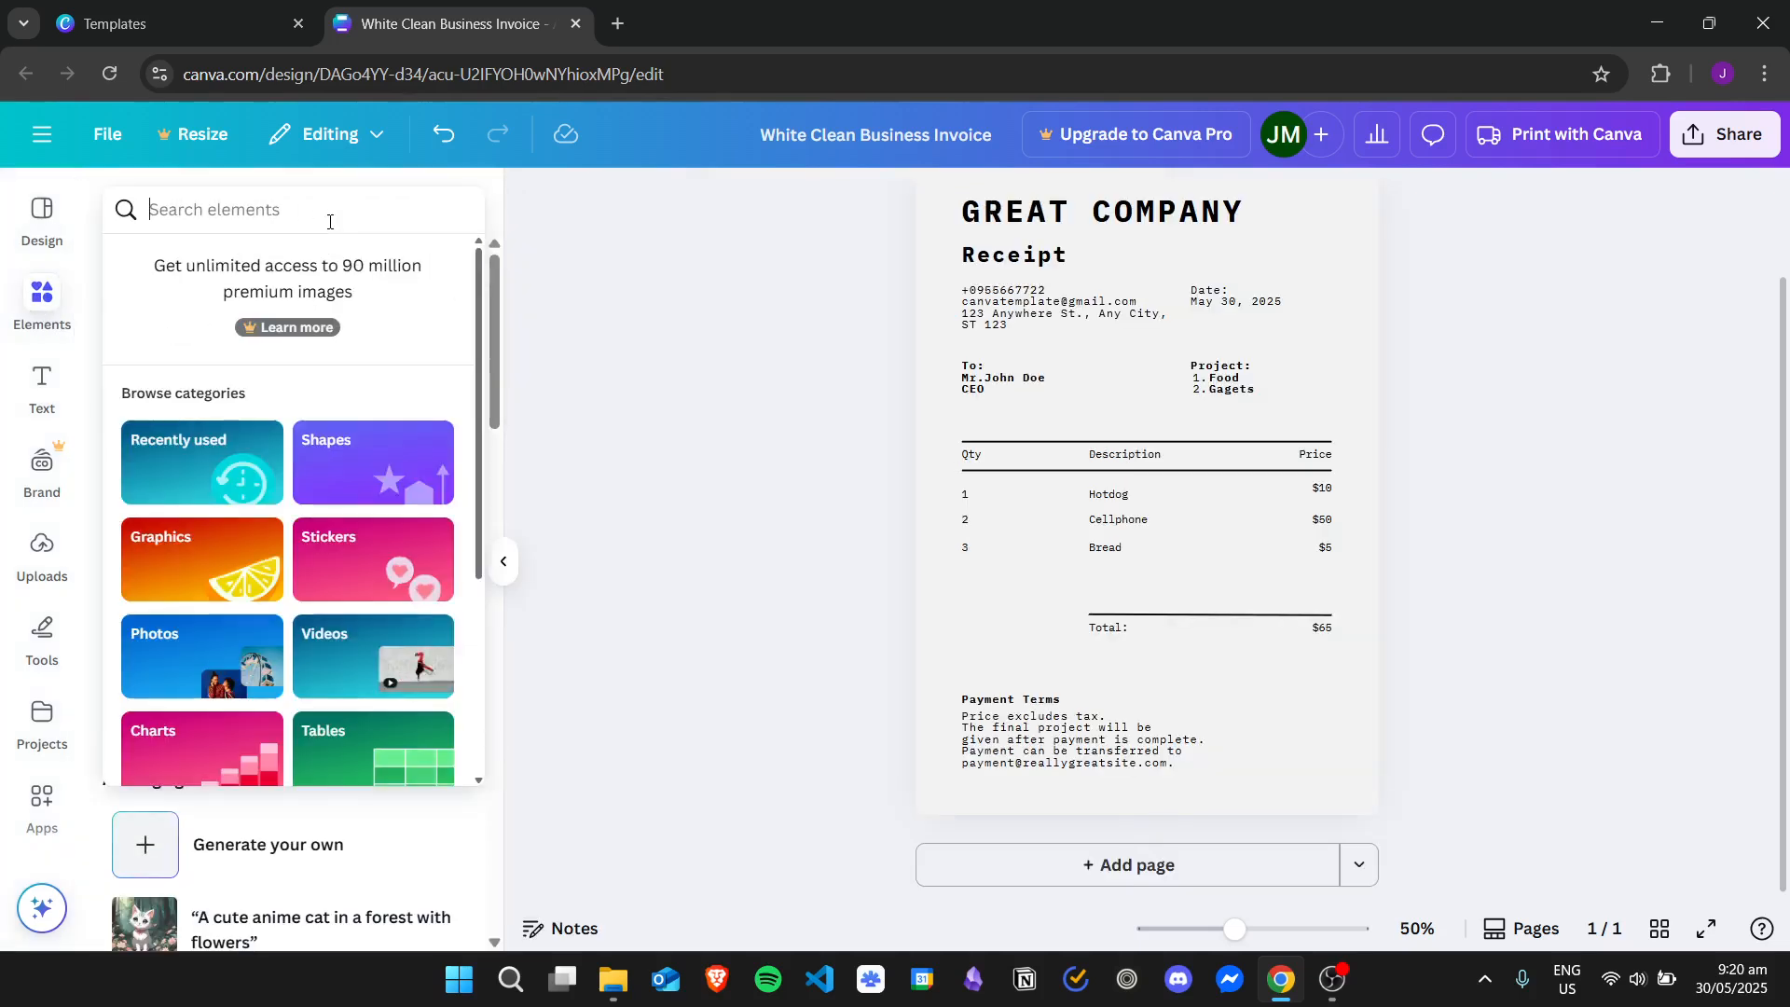
type("money")
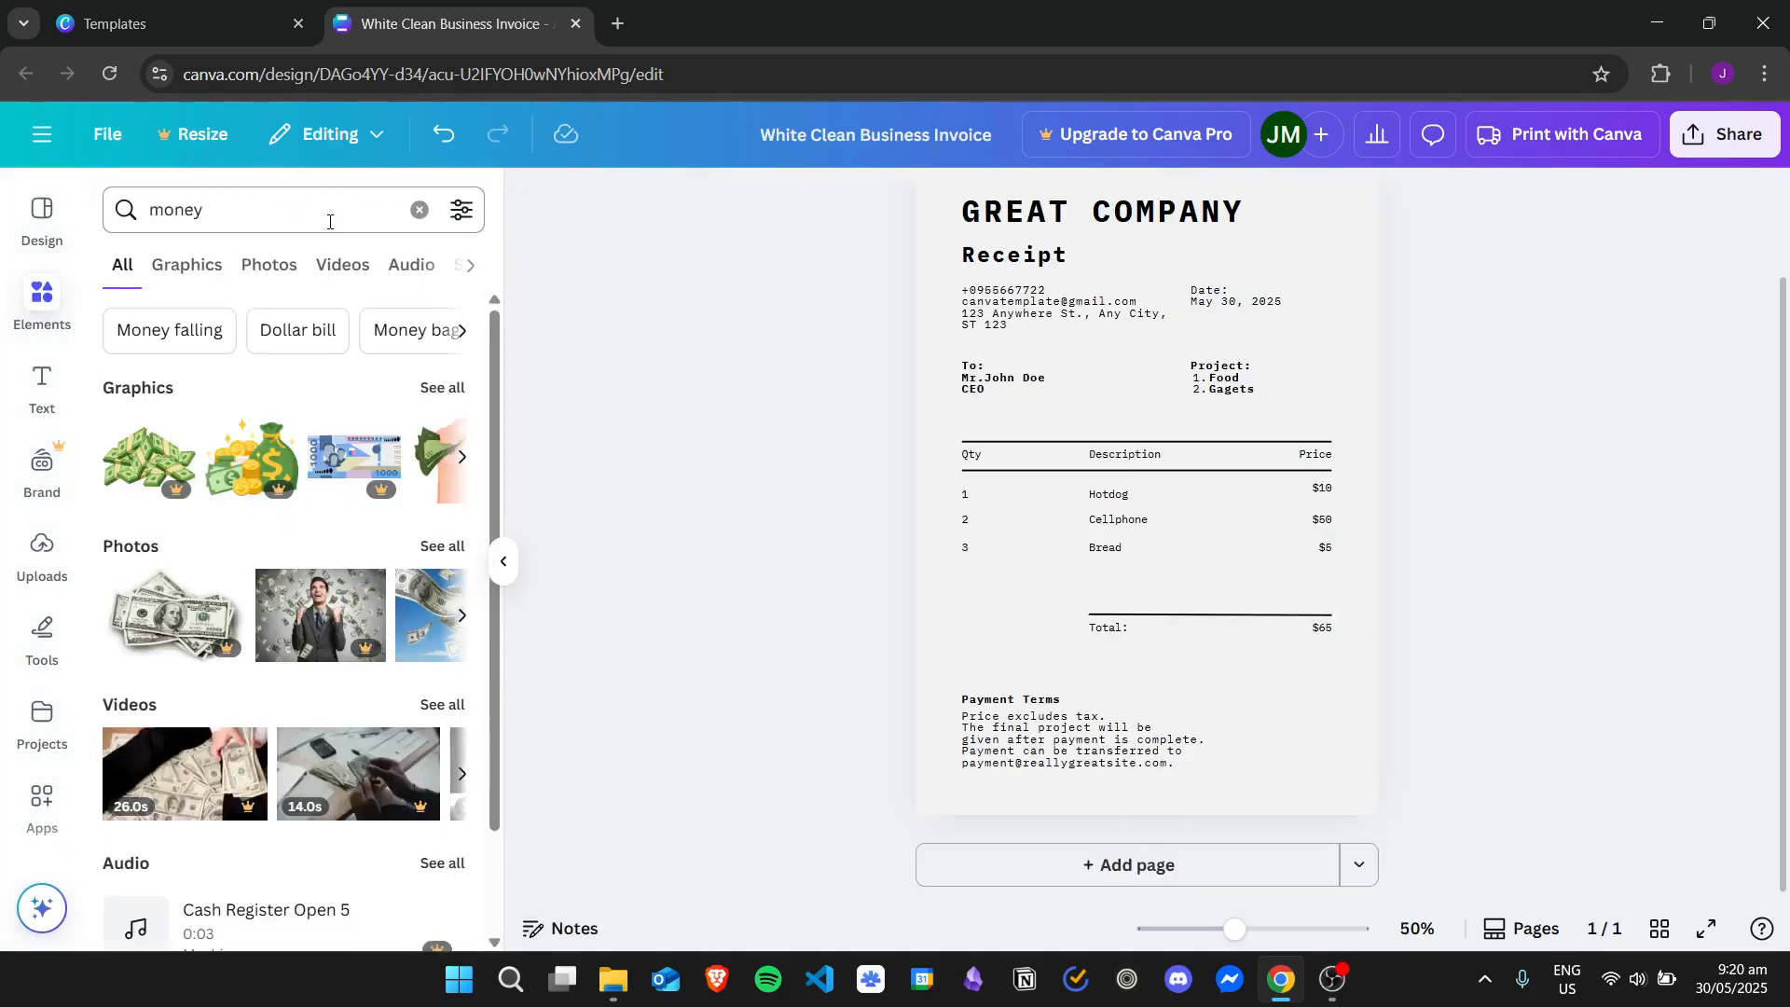
scroll("down", 3)
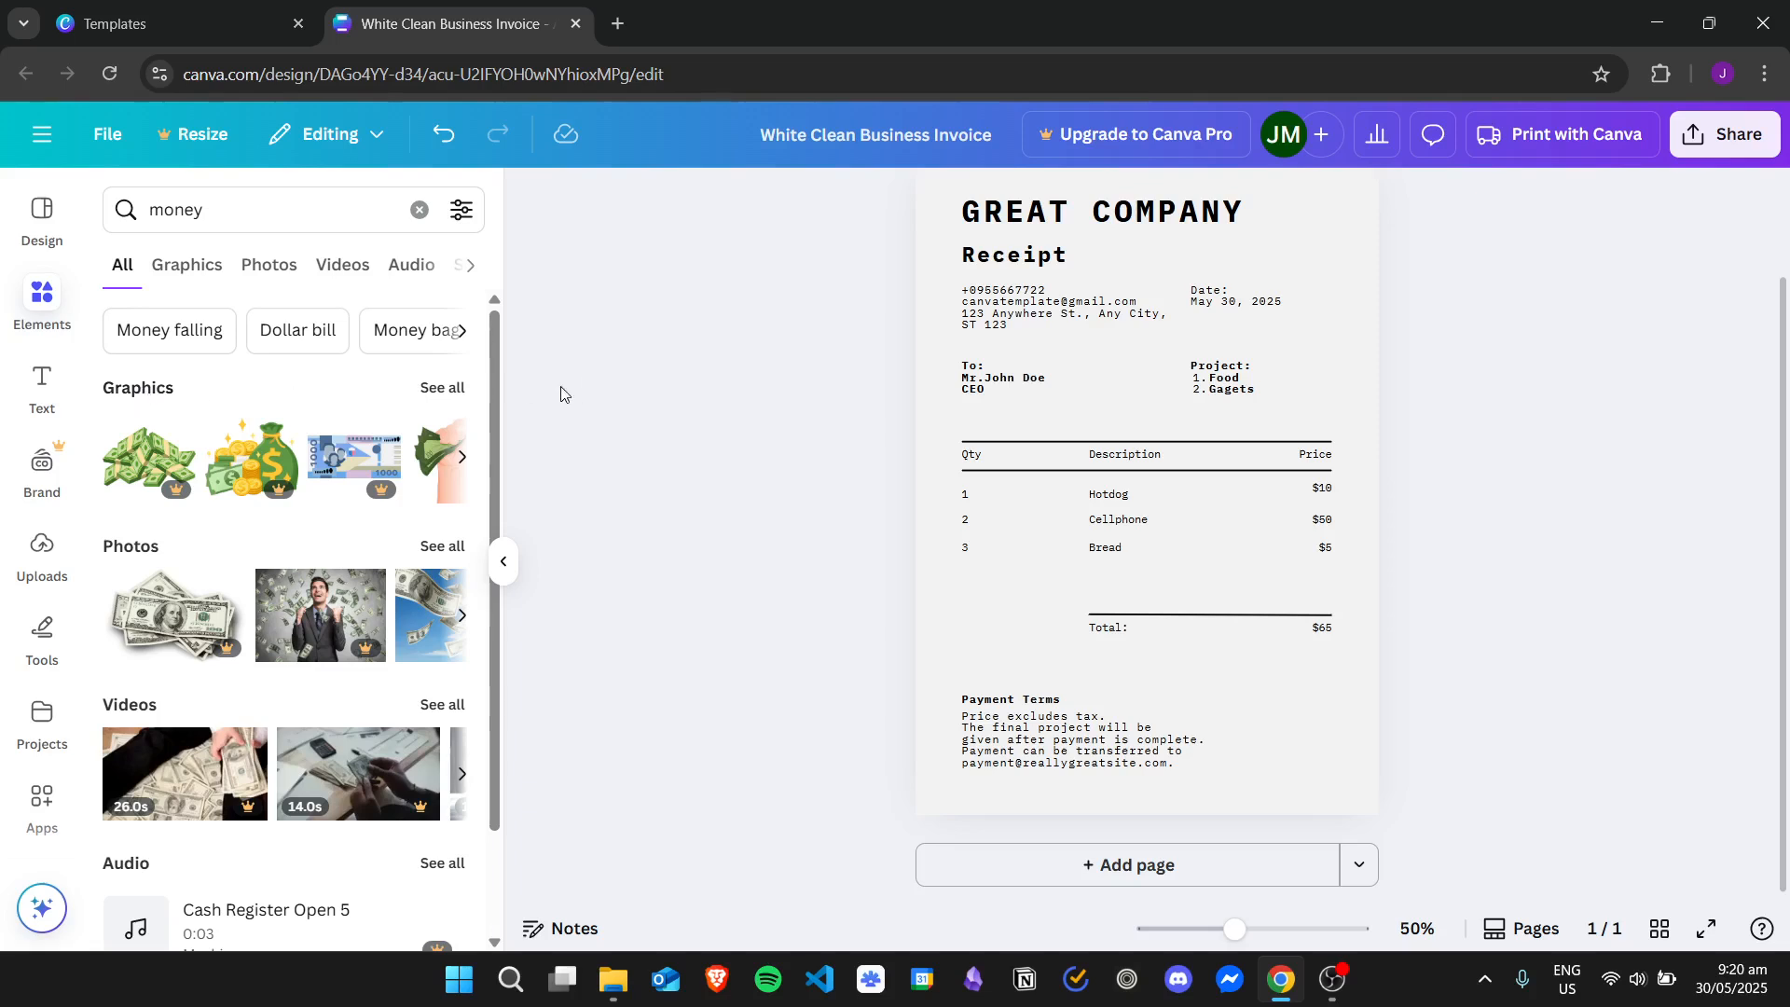
- Filter to graphics, set the coin stack by the heading and shrink the cash graphic over the To details
left_click(184, 263)
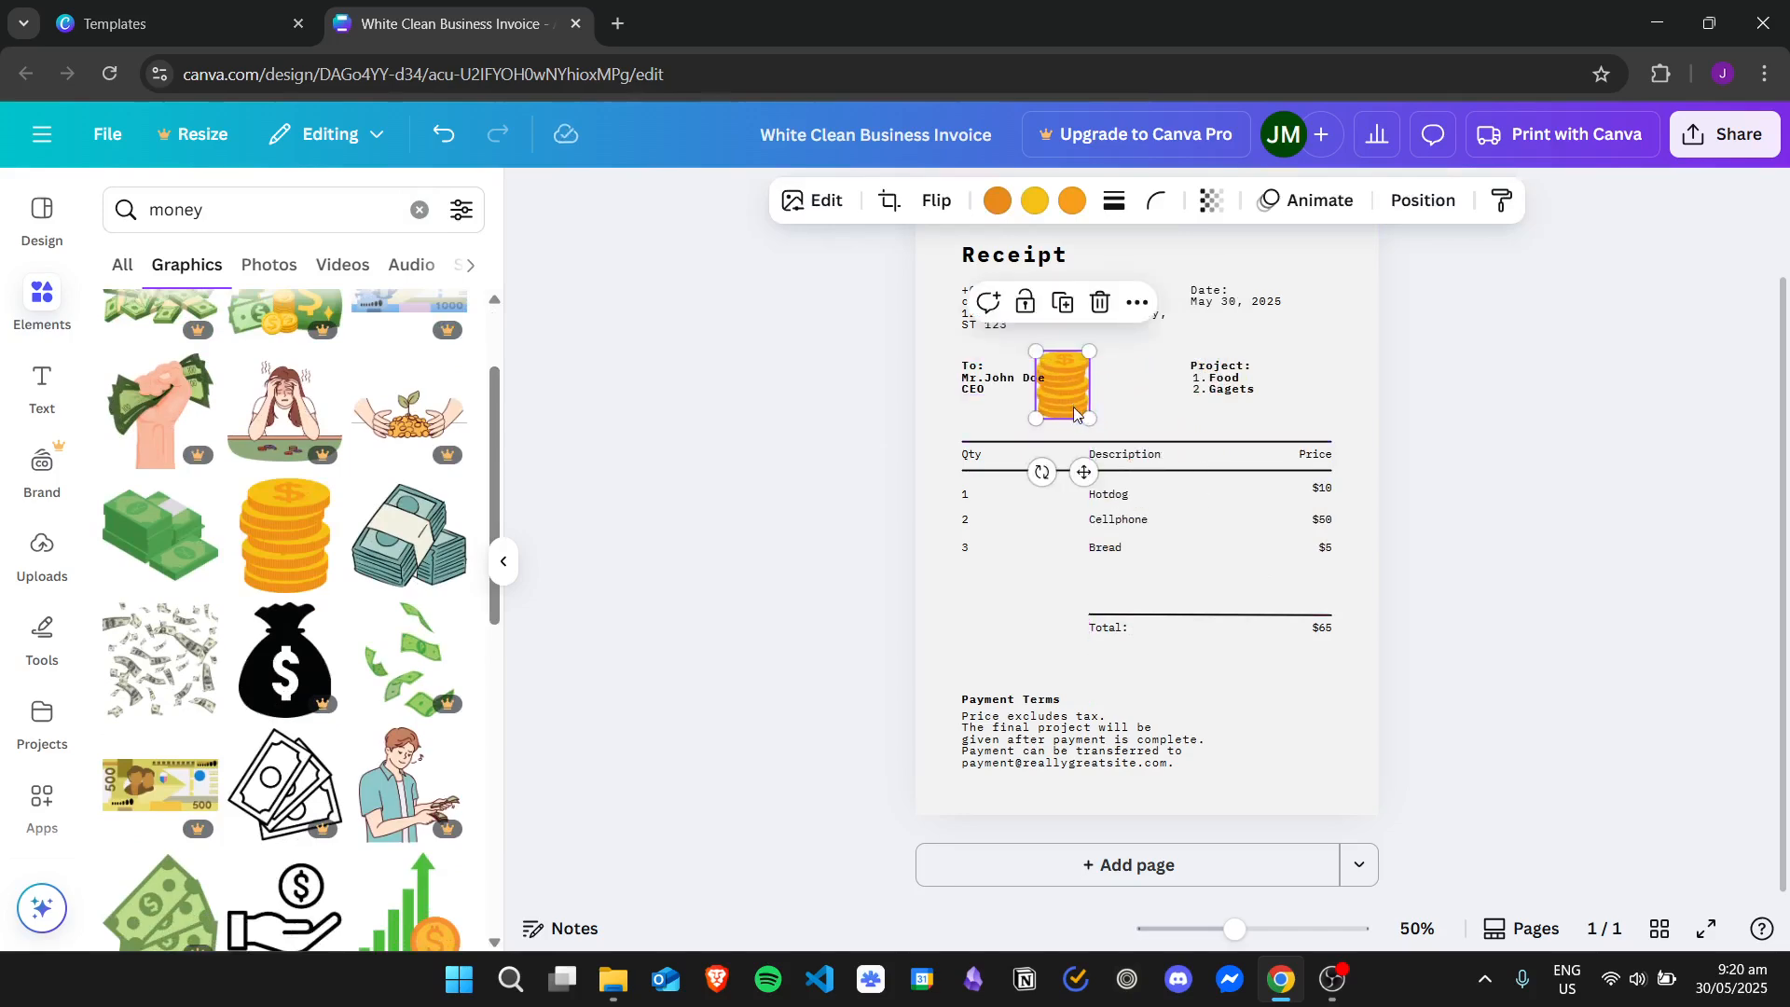
left_click_drag(1058, 385, 1318, 300)
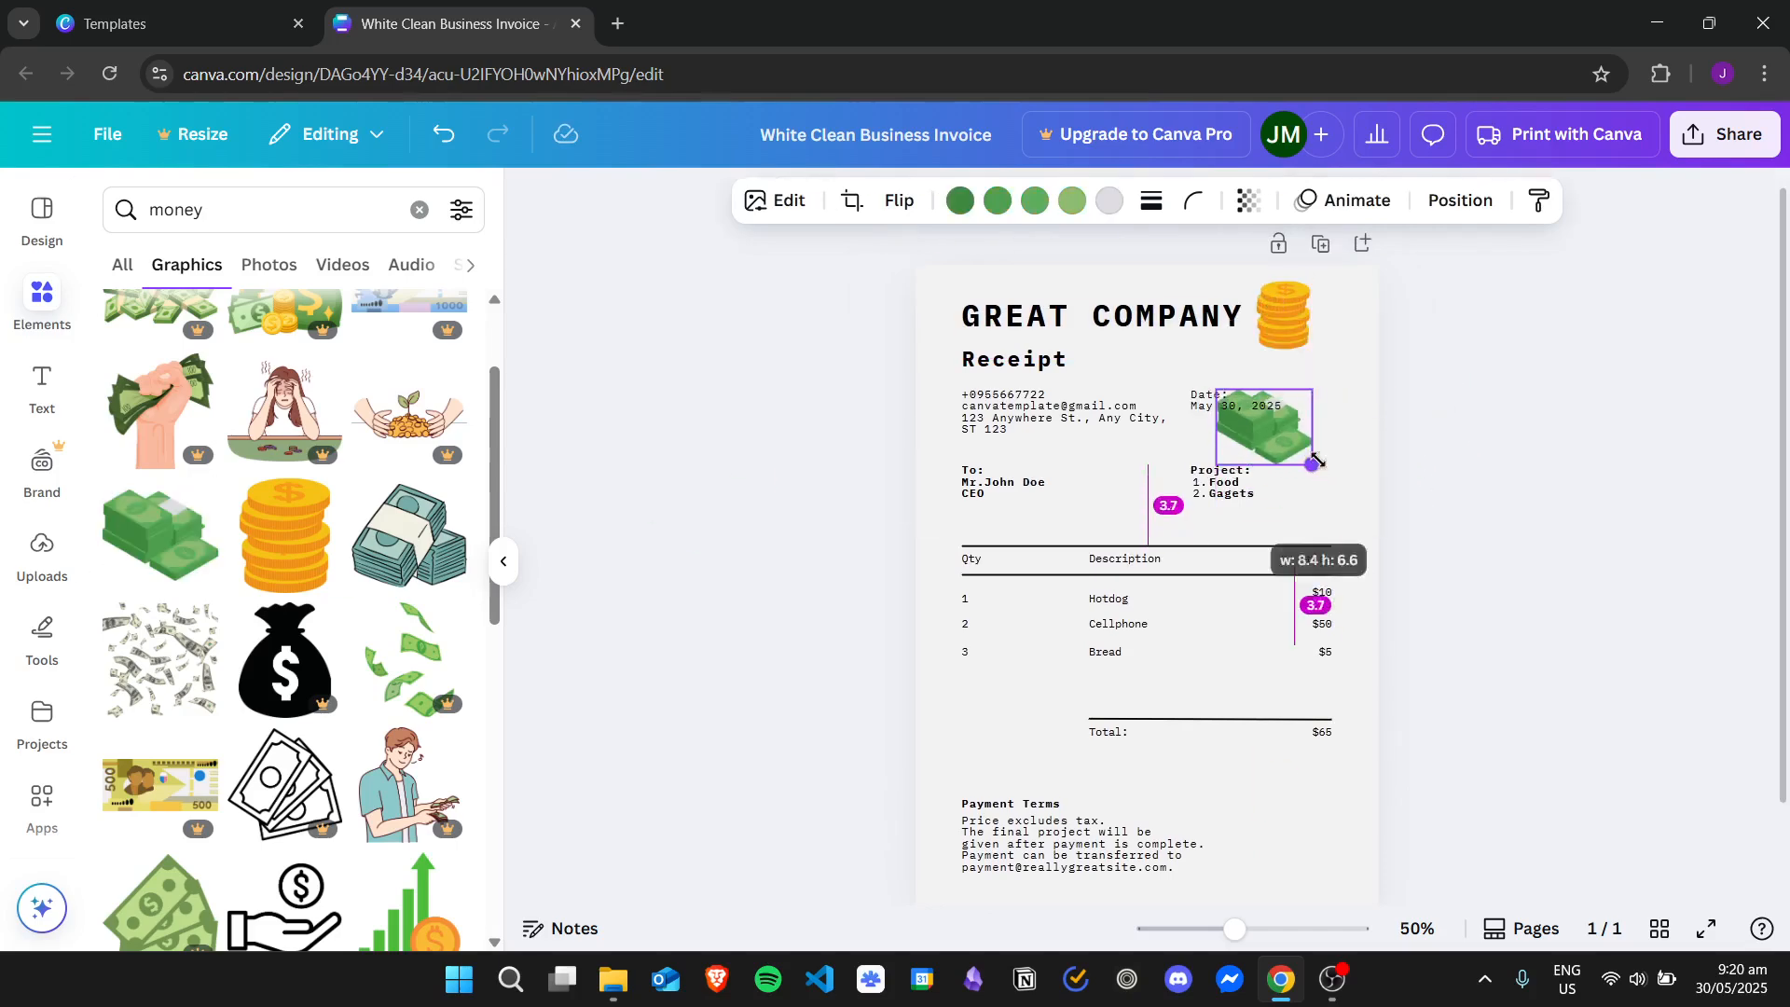
left_click_drag(1312, 463, 1311, 405)
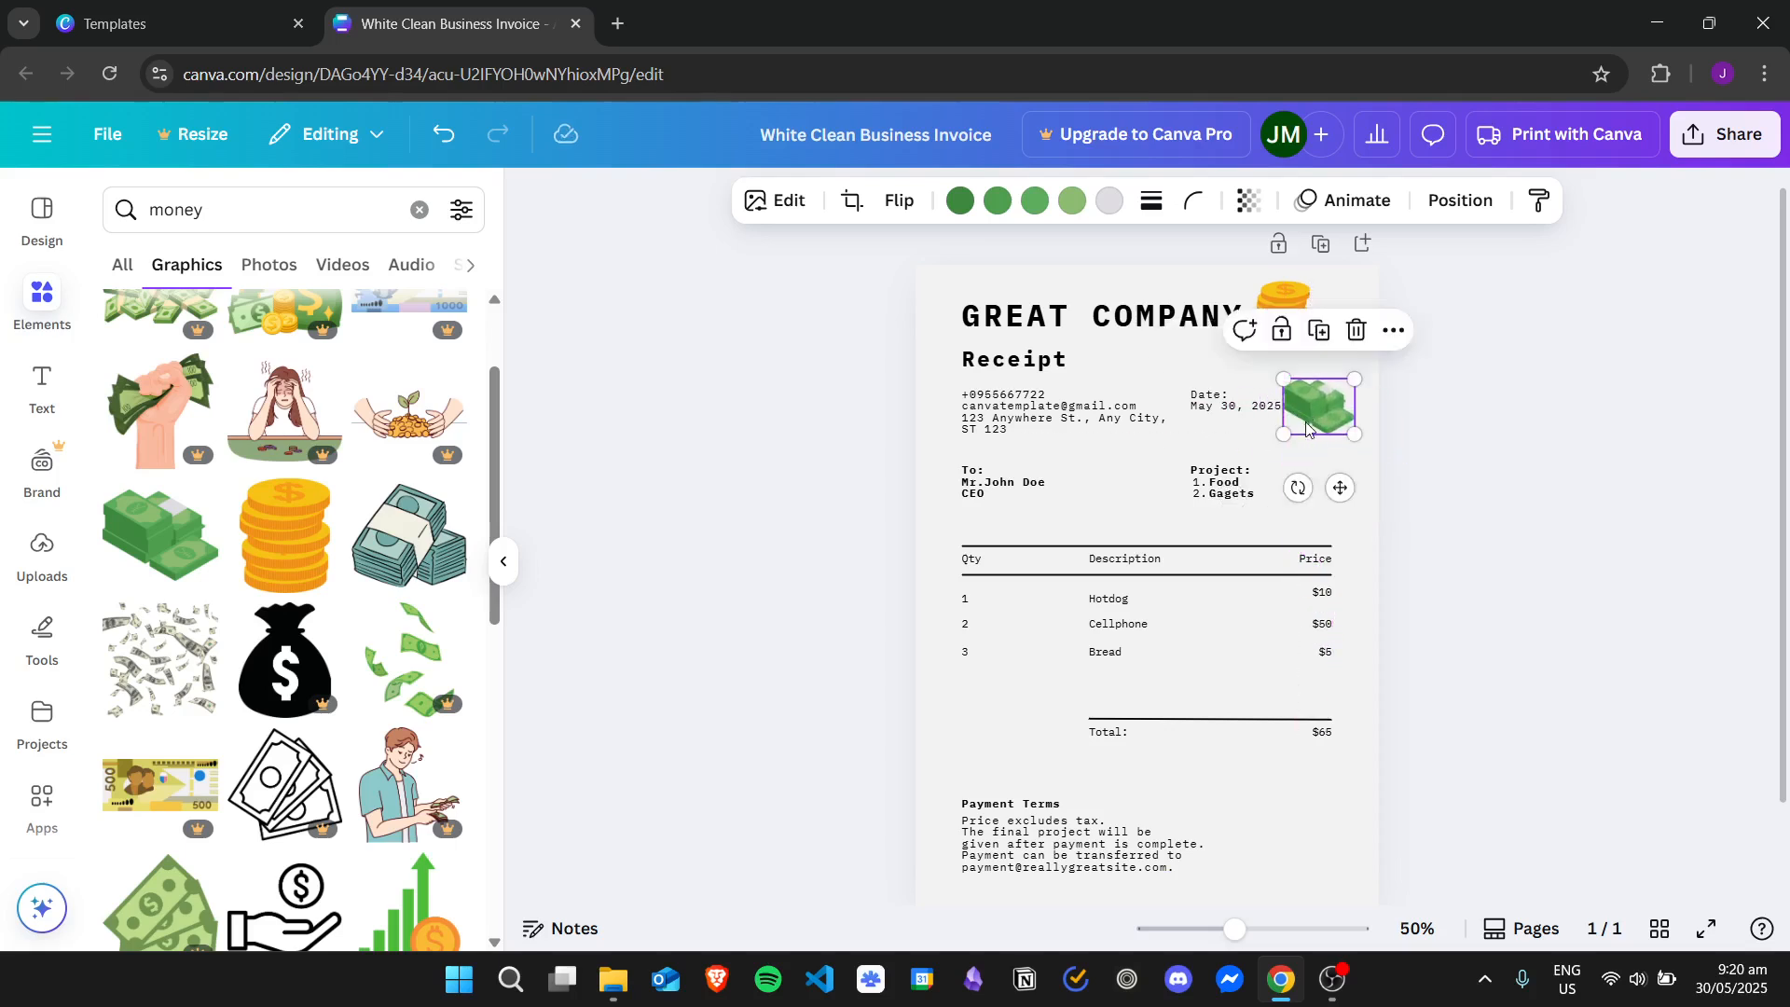
scroll("down", 3)
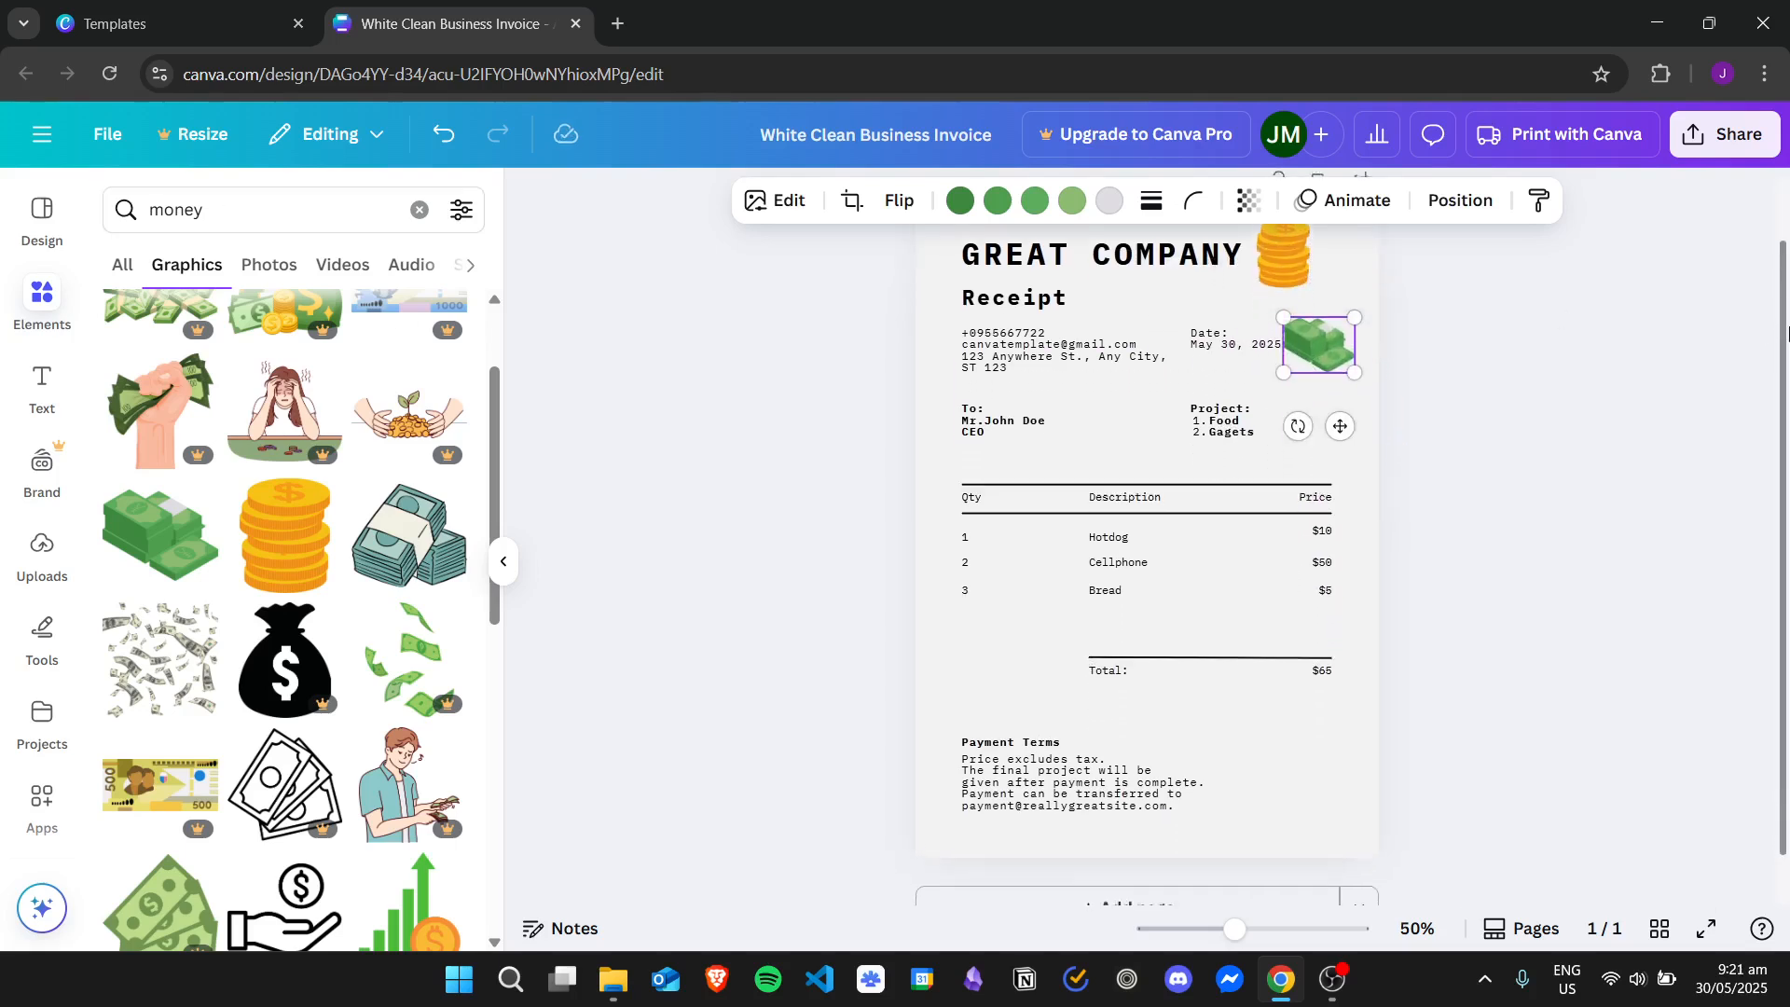
left_click_drag(1236, 928, 1275, 928)
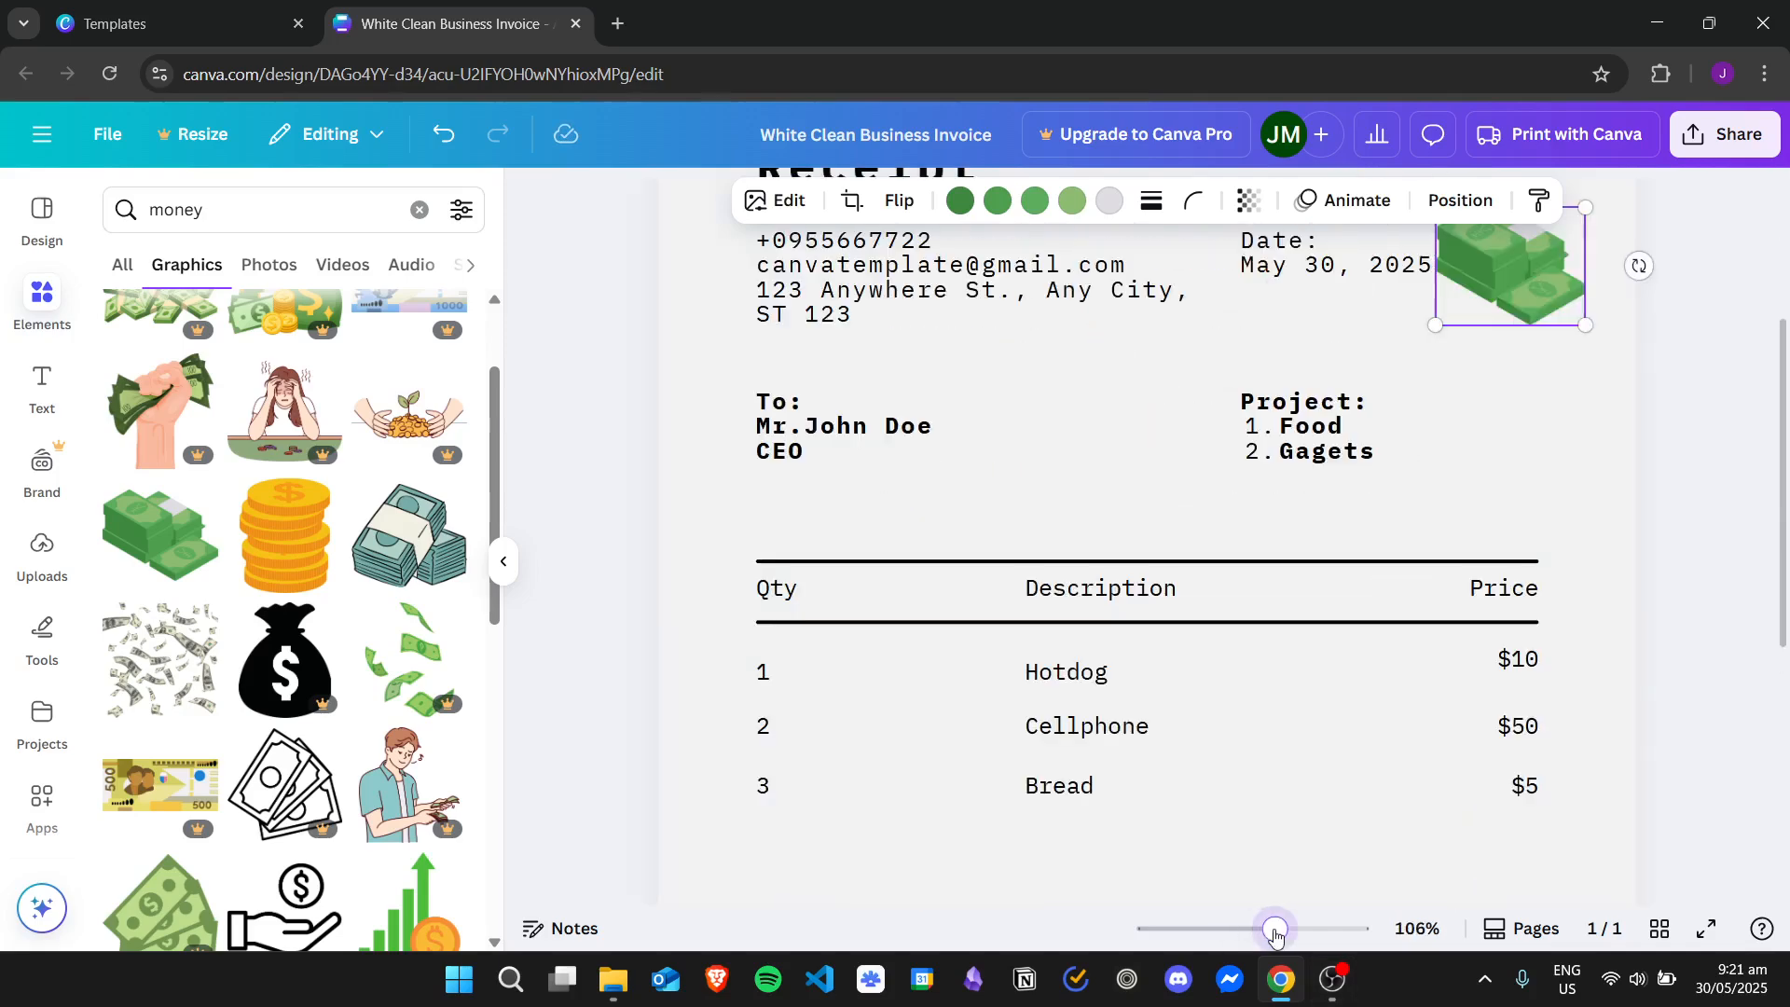
left_click_drag(1275, 929, 1249, 928)
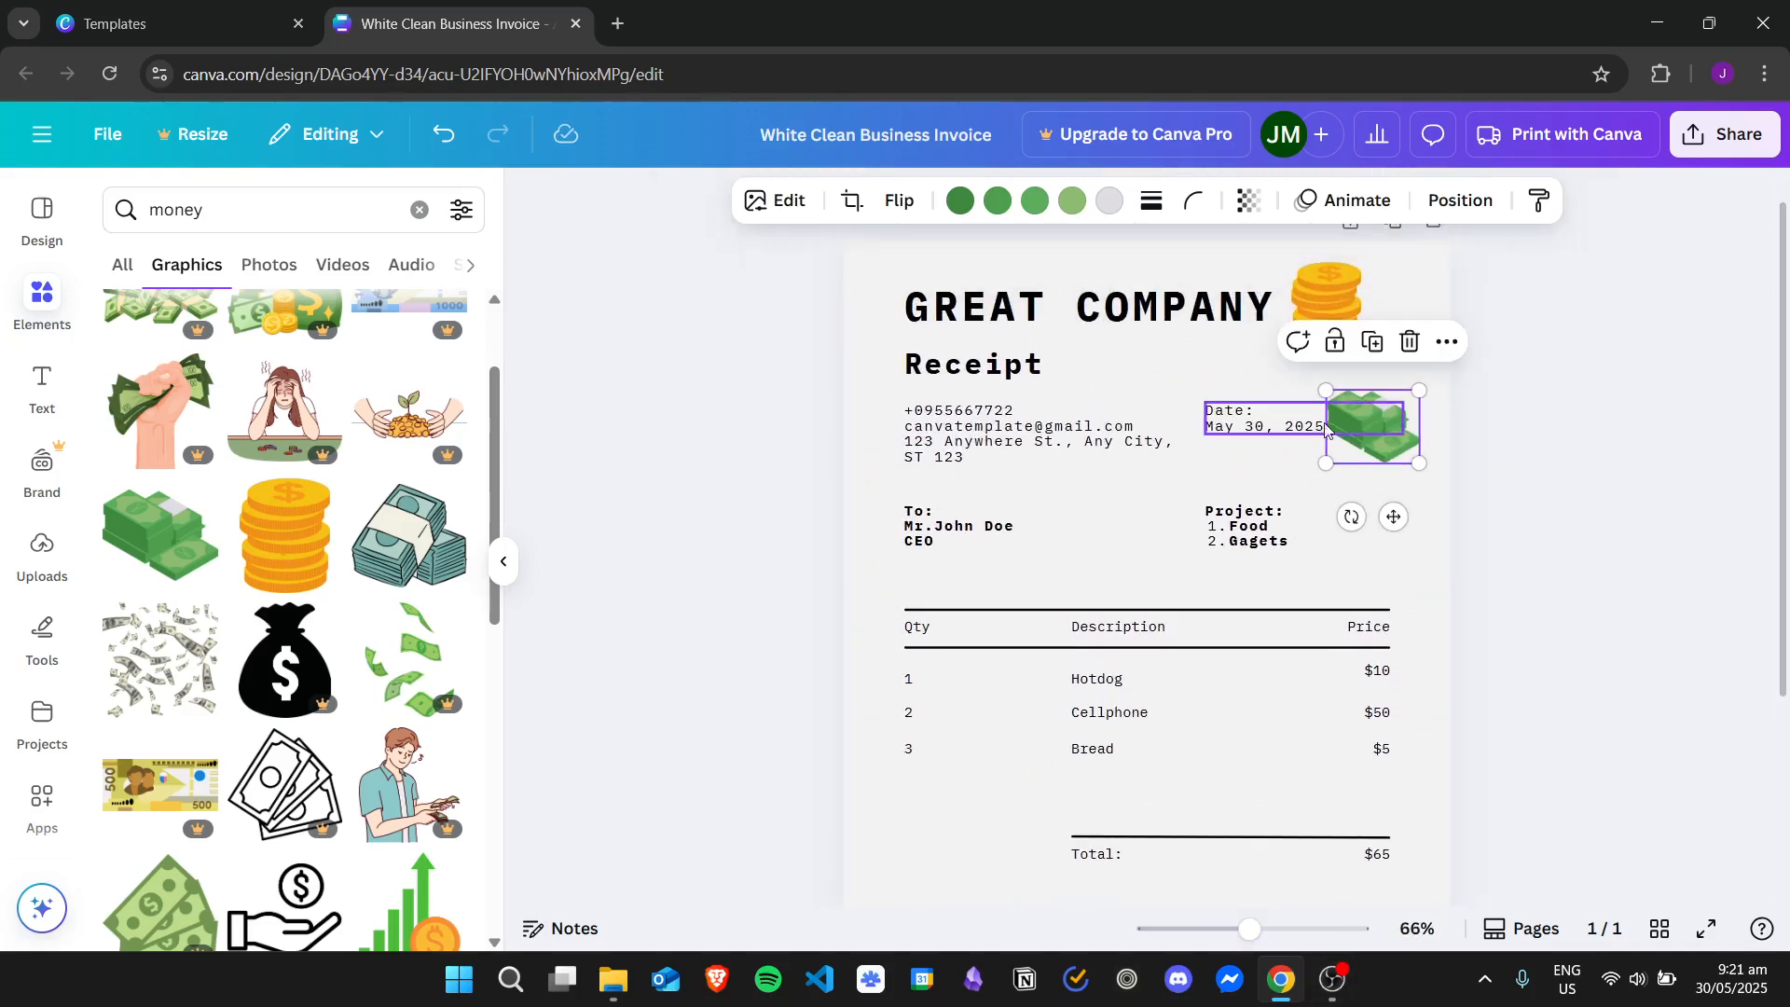
left_click_drag(1370, 431, 1008, 525)
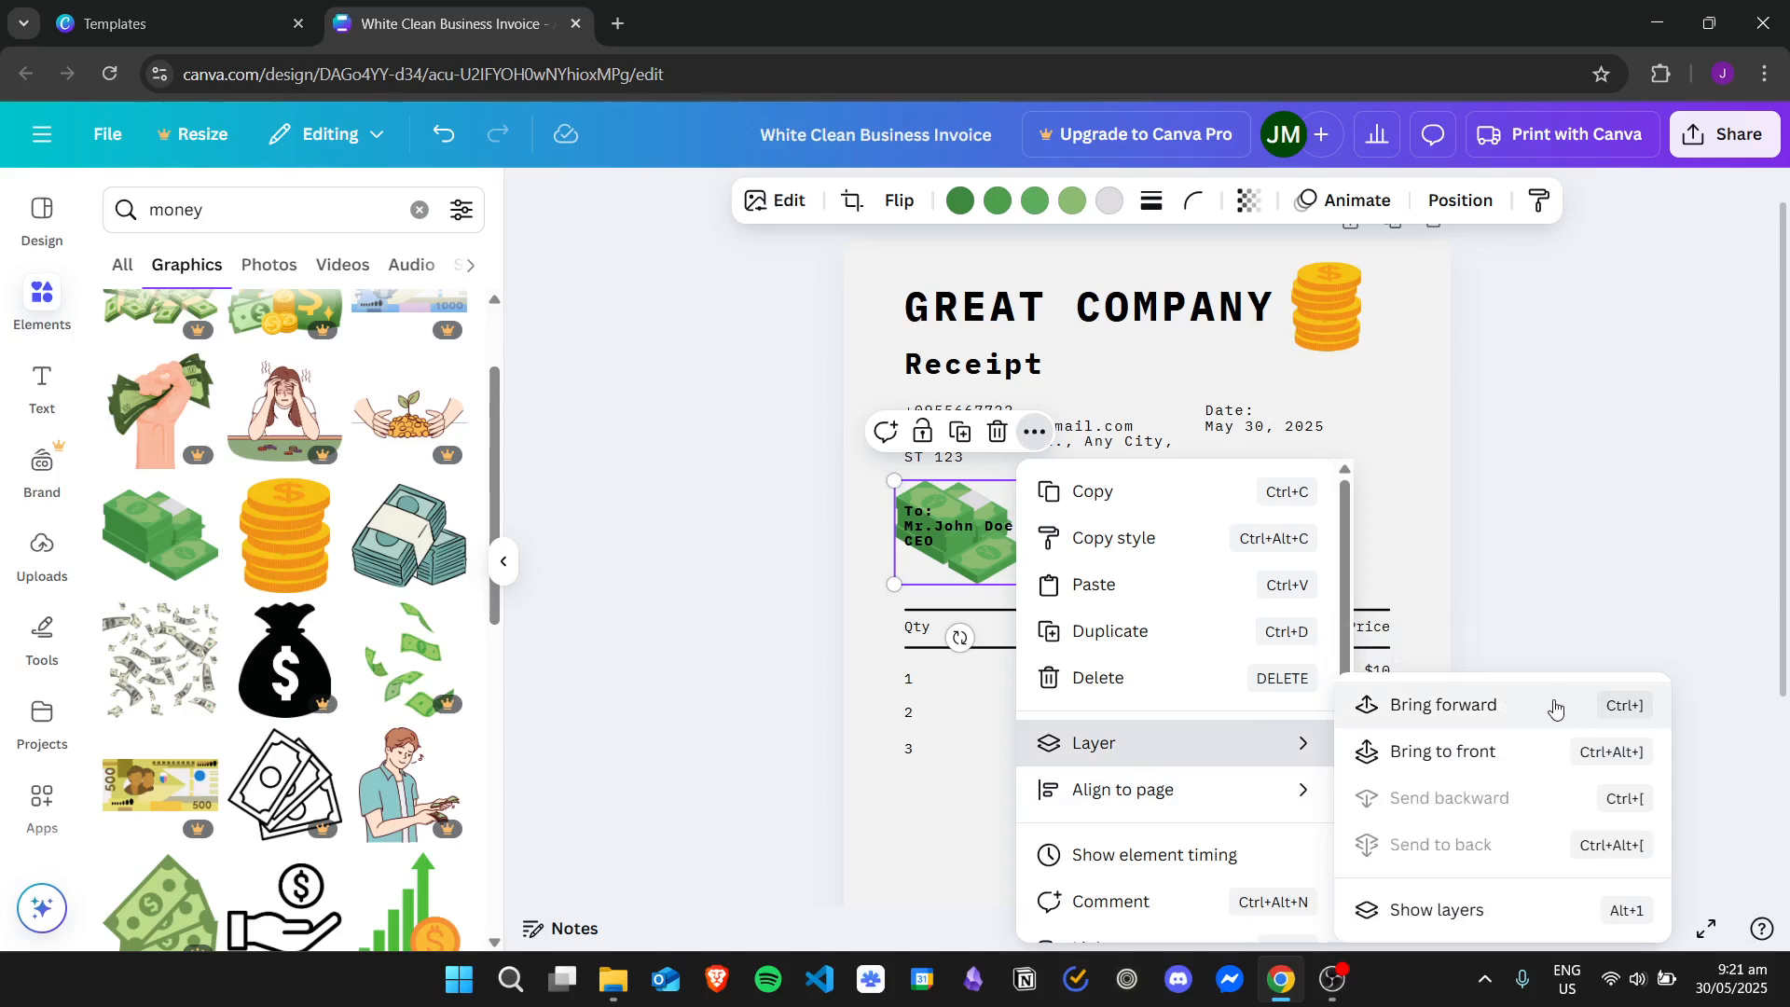
- Bring the cash graphic in front of the text and position it beside the Project list
left_click(1443, 704)
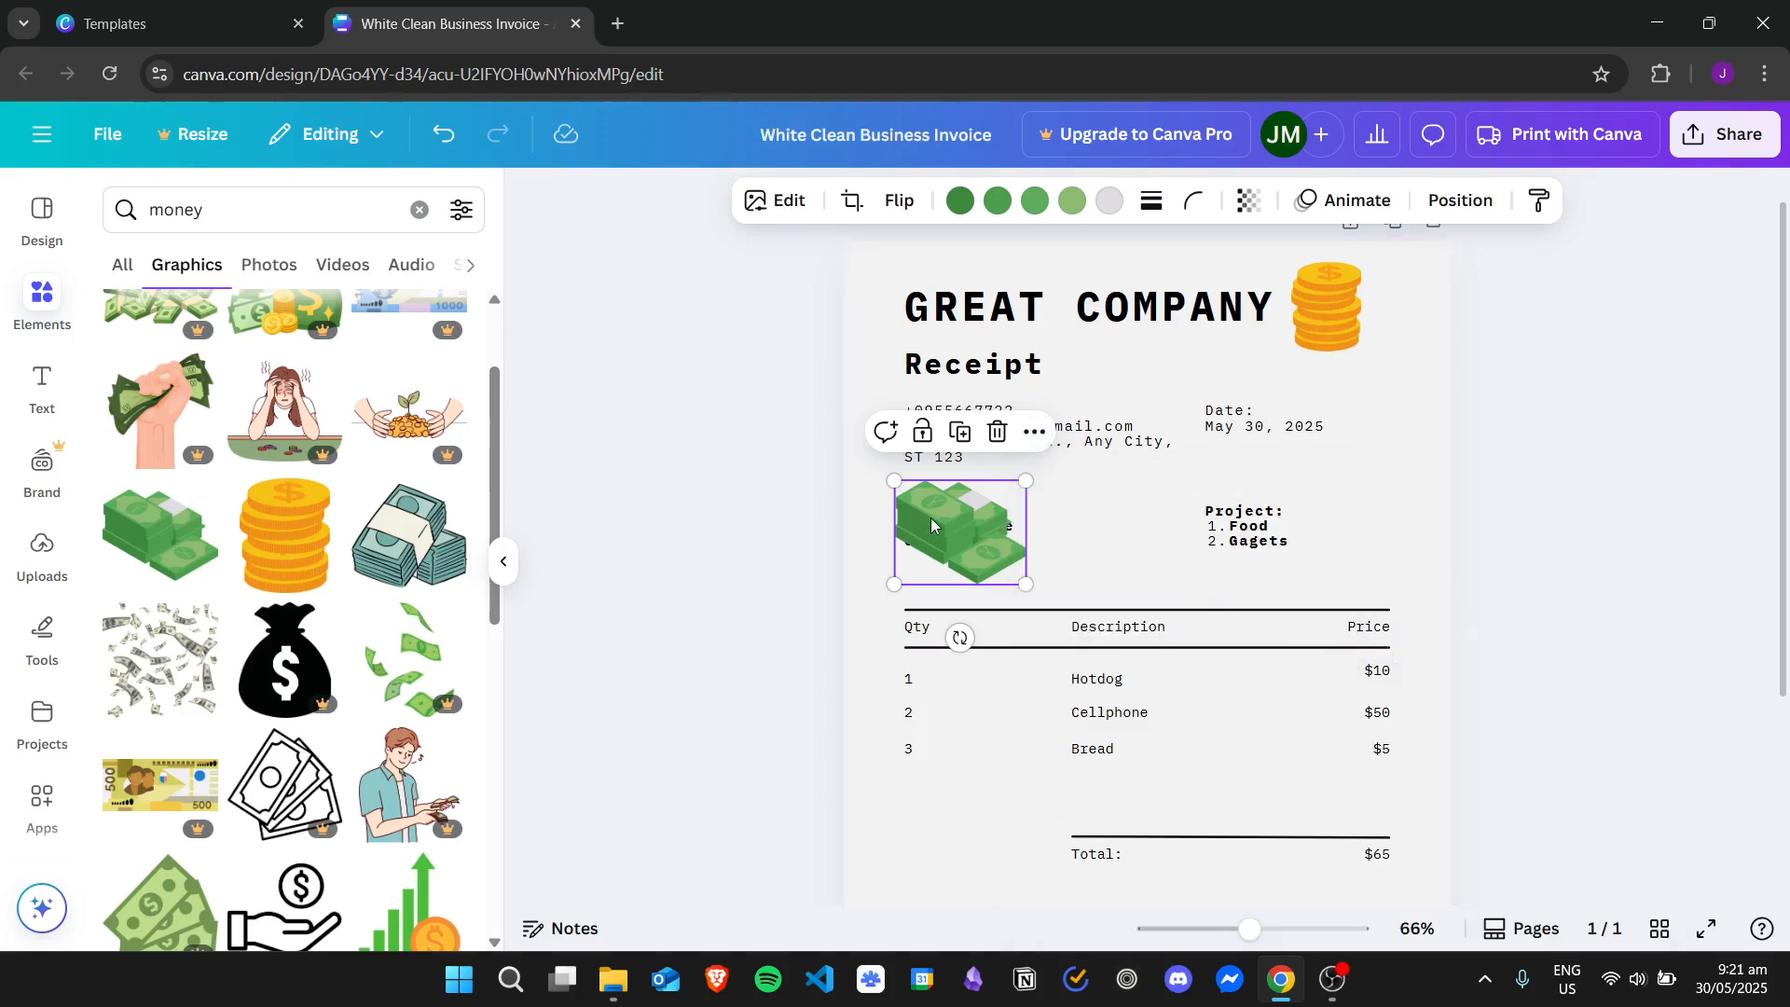
mouse_move(973, 528)
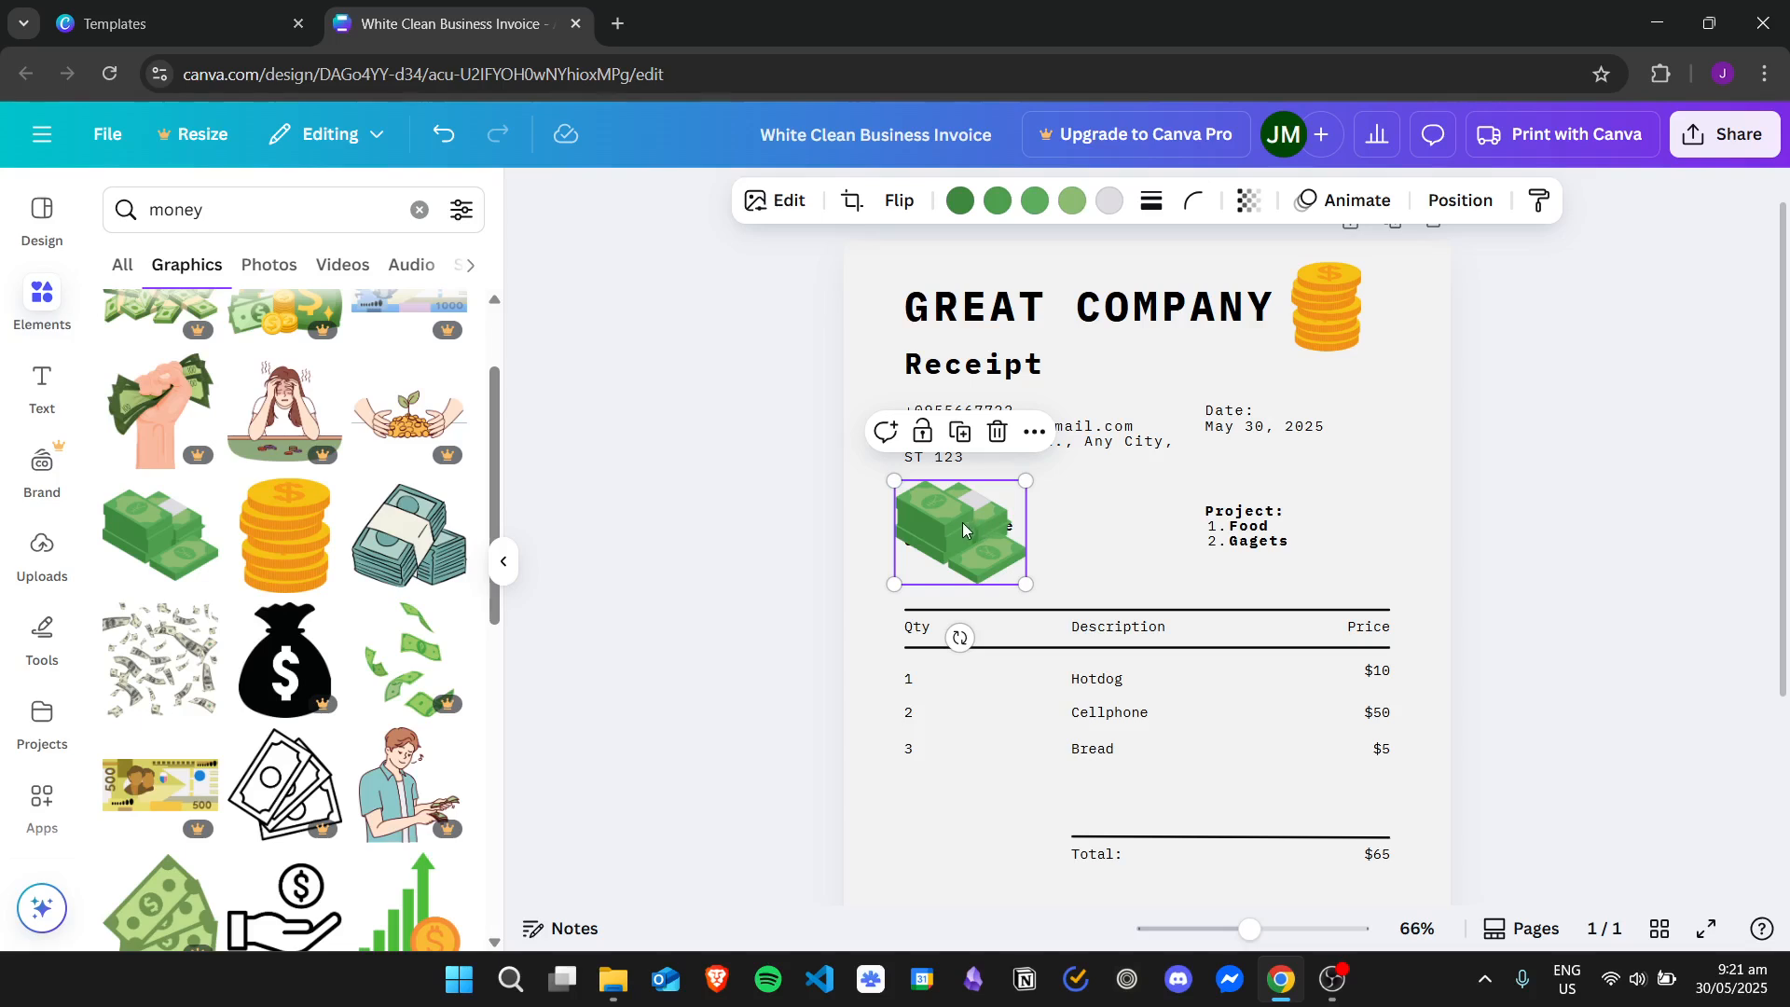
left_click_drag(962, 528, 975, 541)
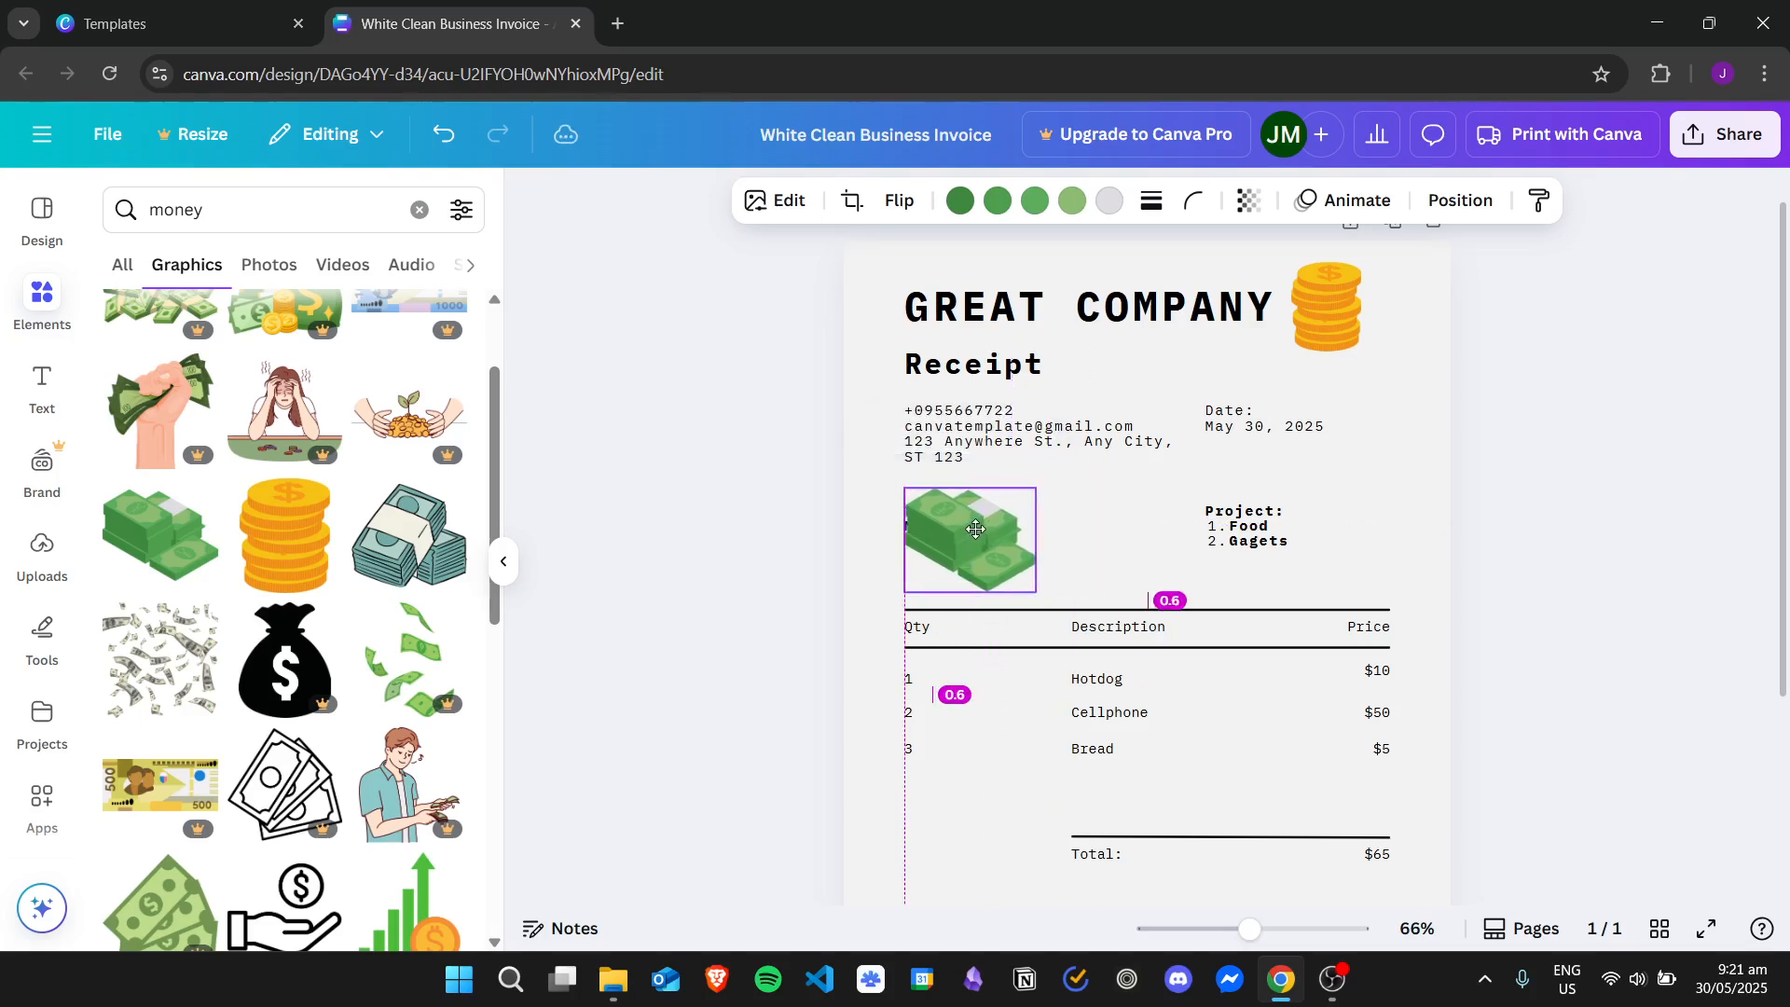
left_click_drag(970, 541, 1074, 546)
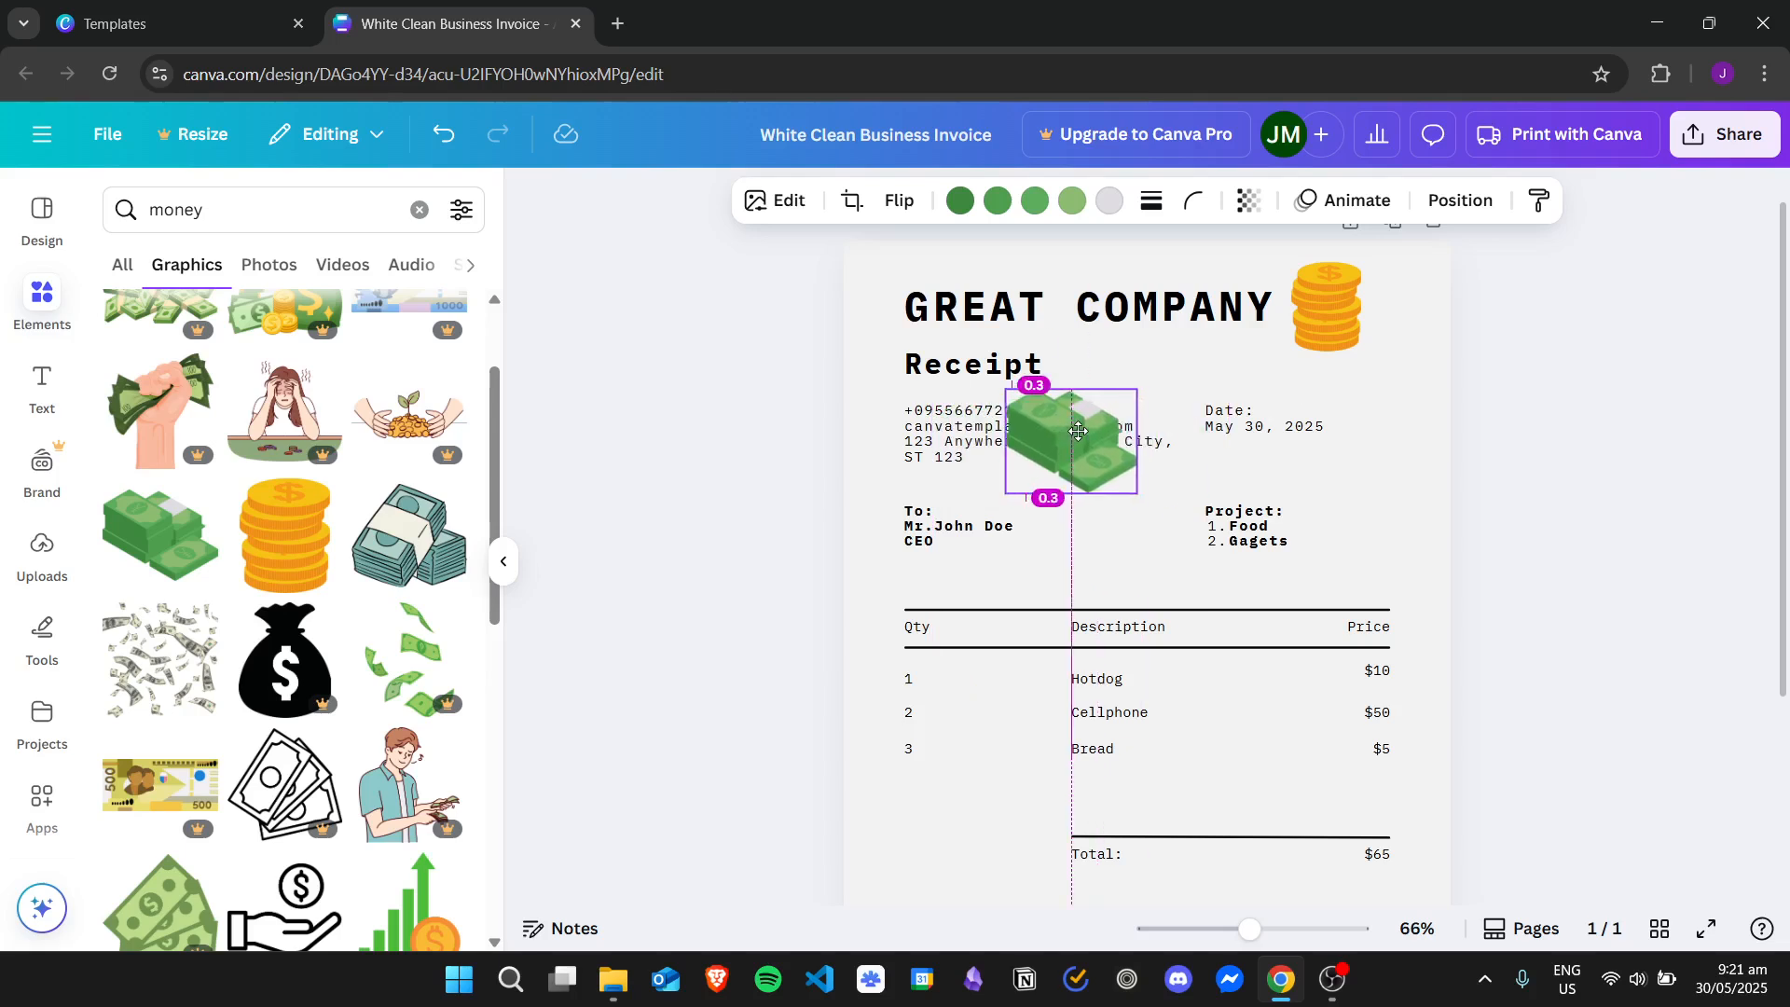
left_click_drag(1076, 444, 1365, 521)
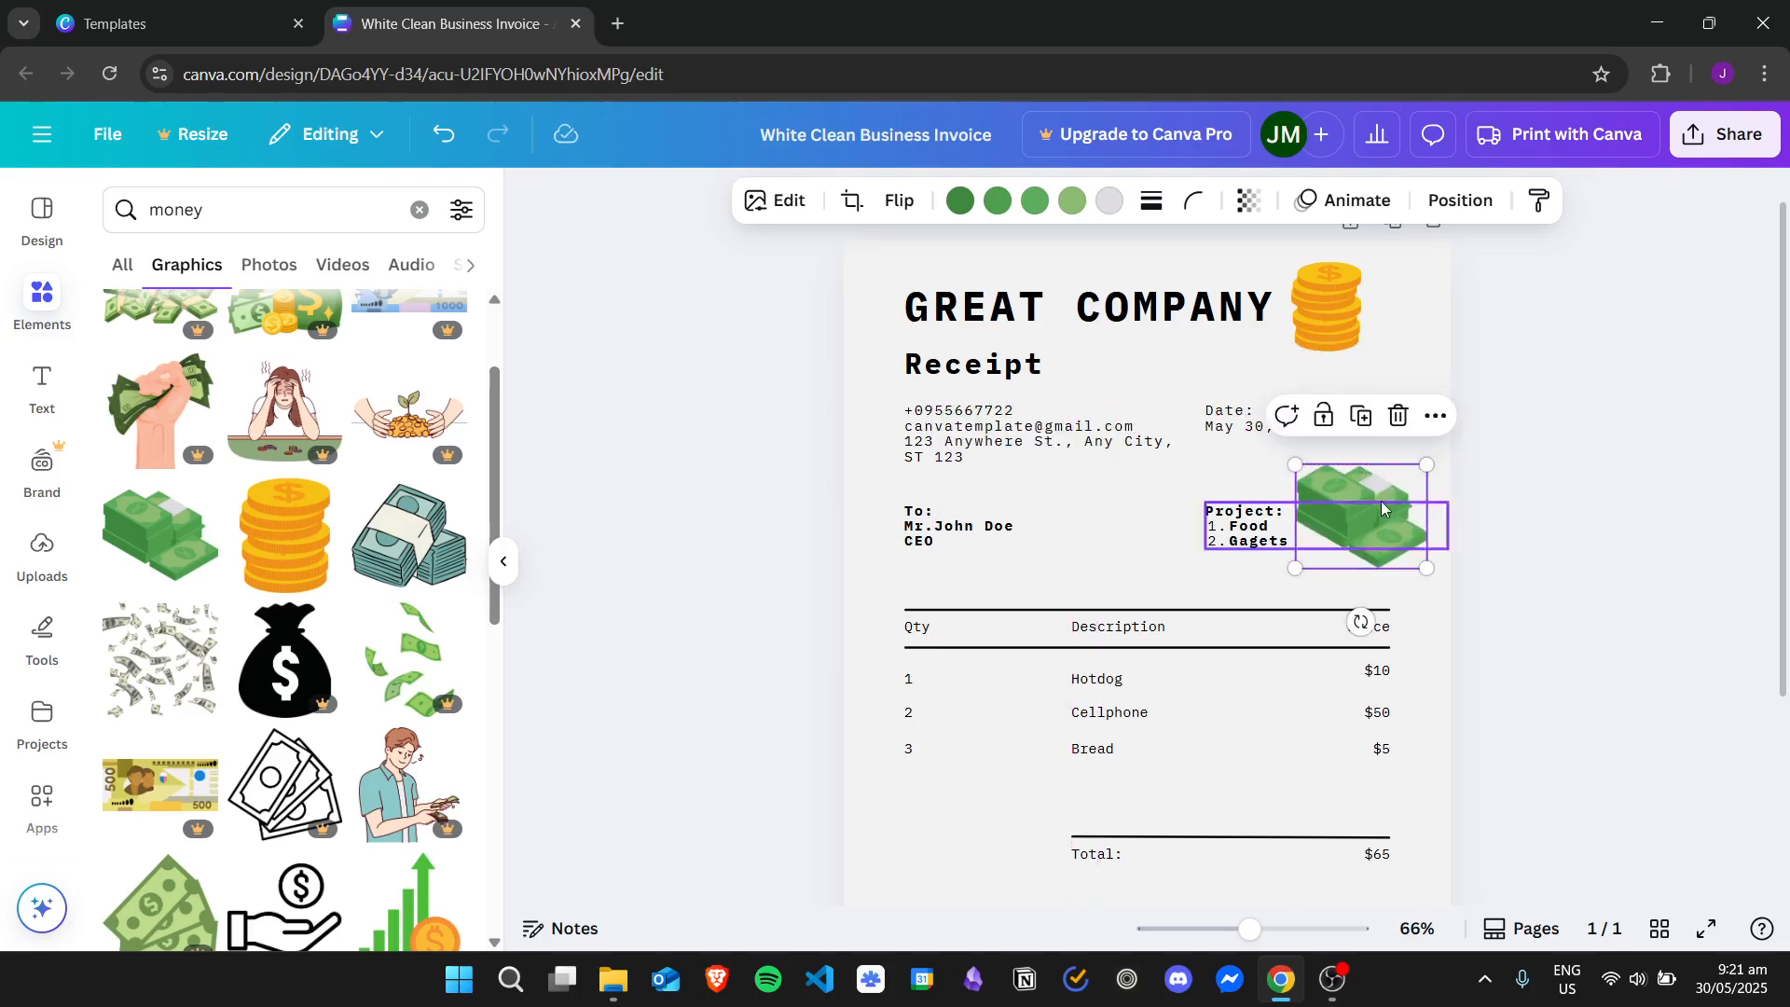
scroll("down", 3)
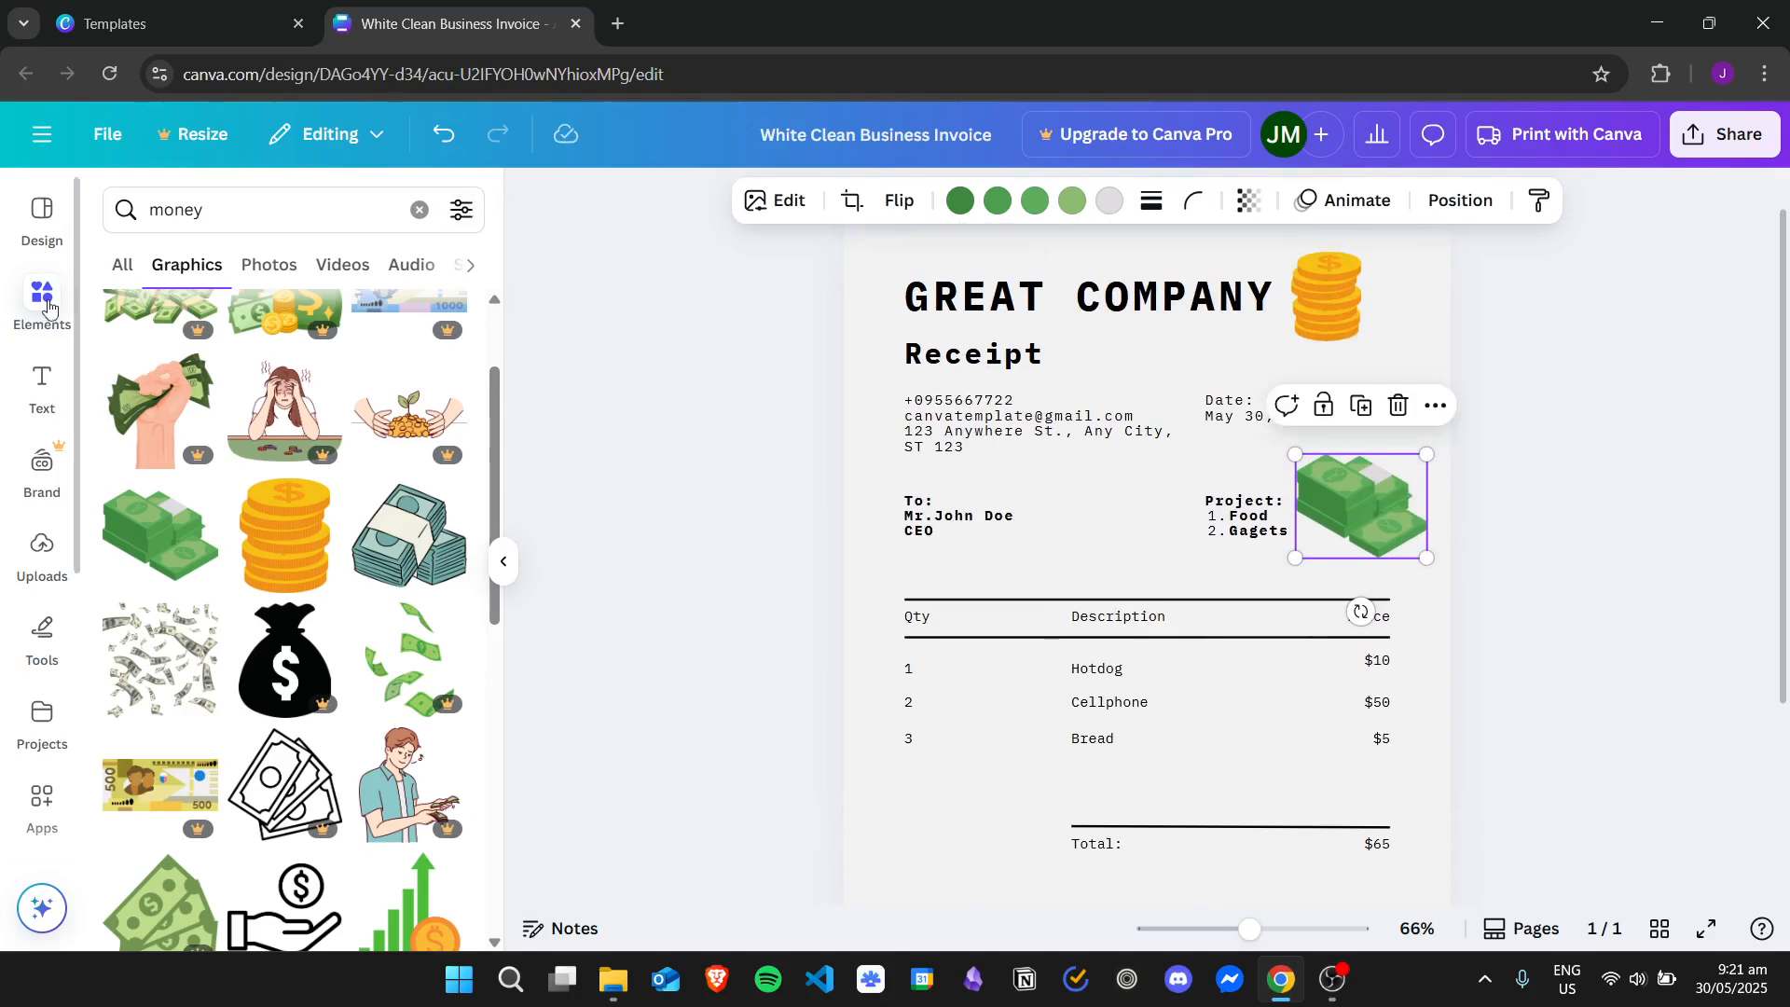
- Collapse the left side panel via Projects so only the finished receipt shows
left_click(39, 554)
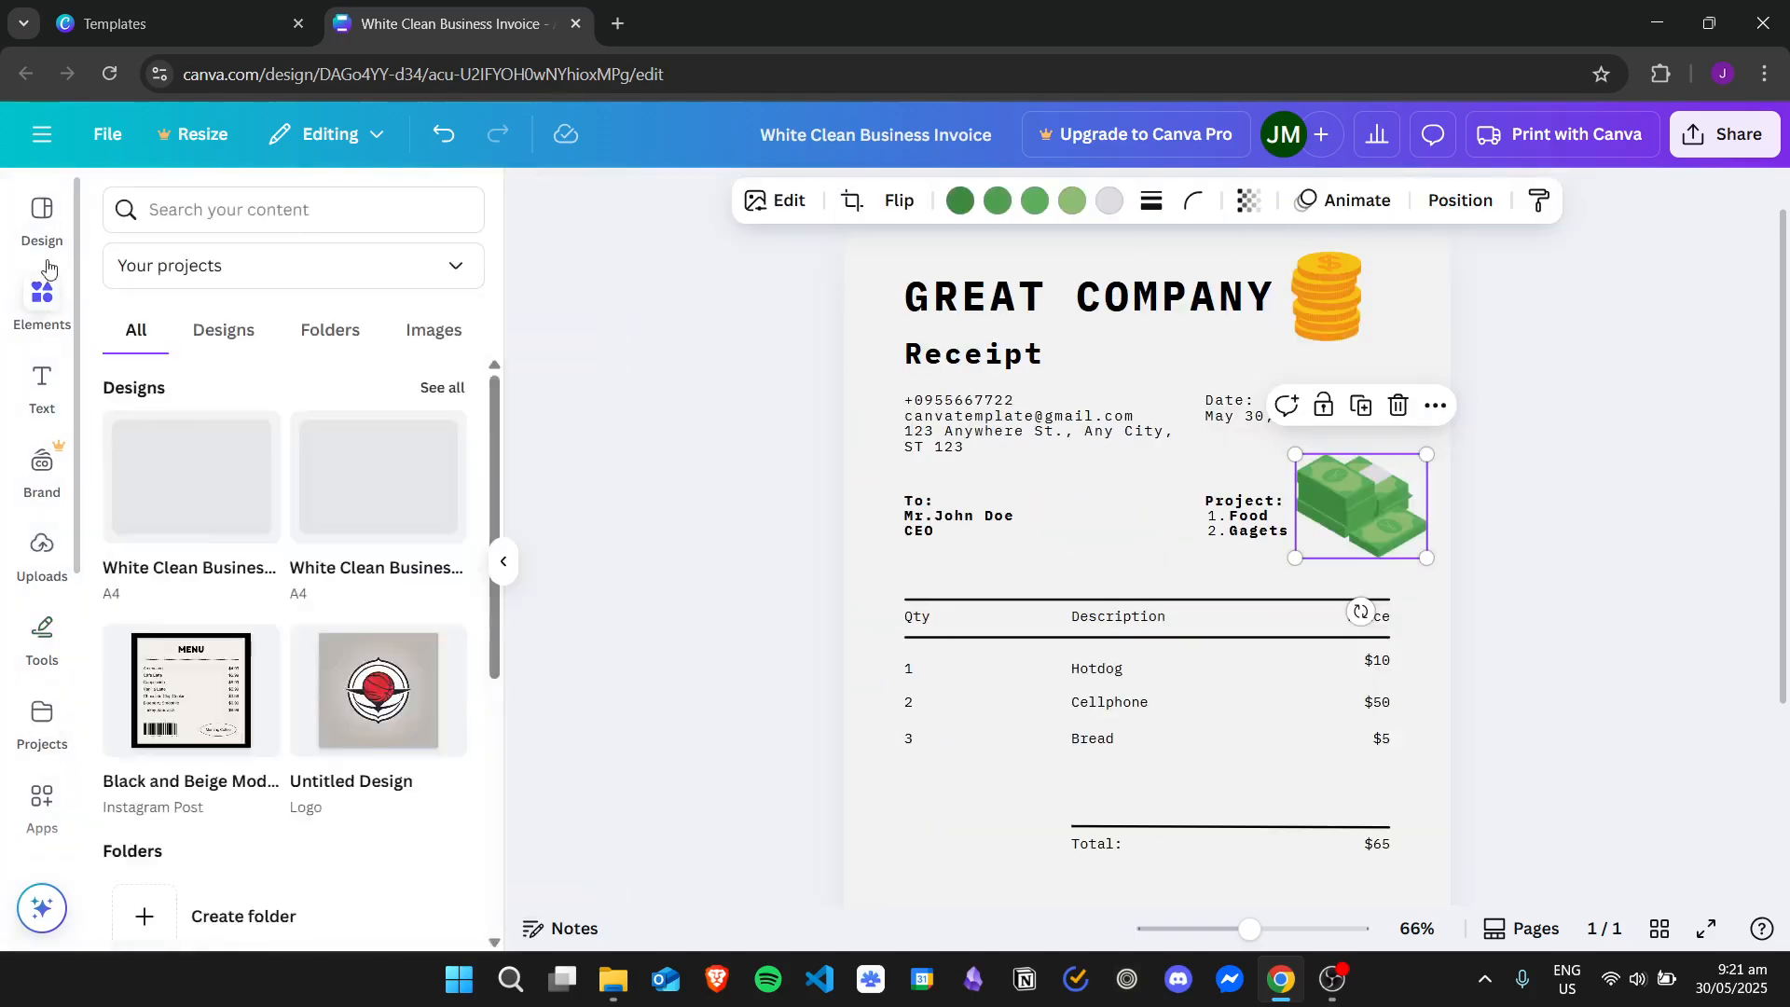
left_click(41, 222)
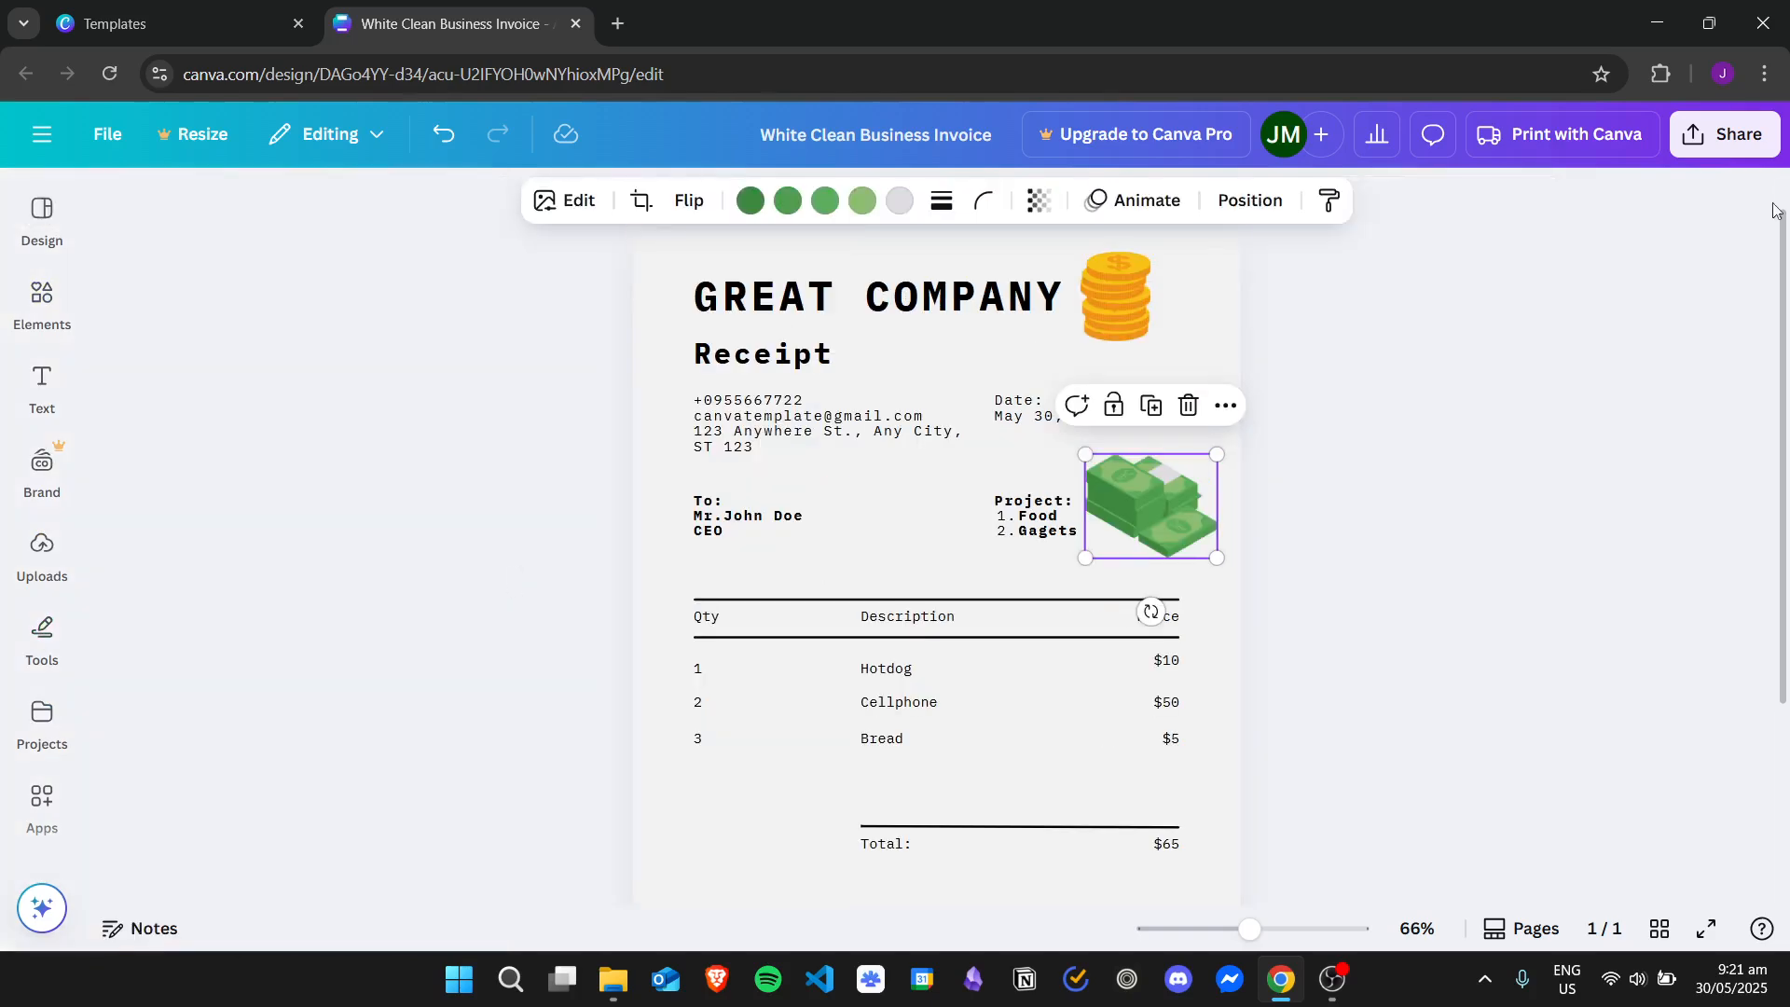
scroll("down", 3)
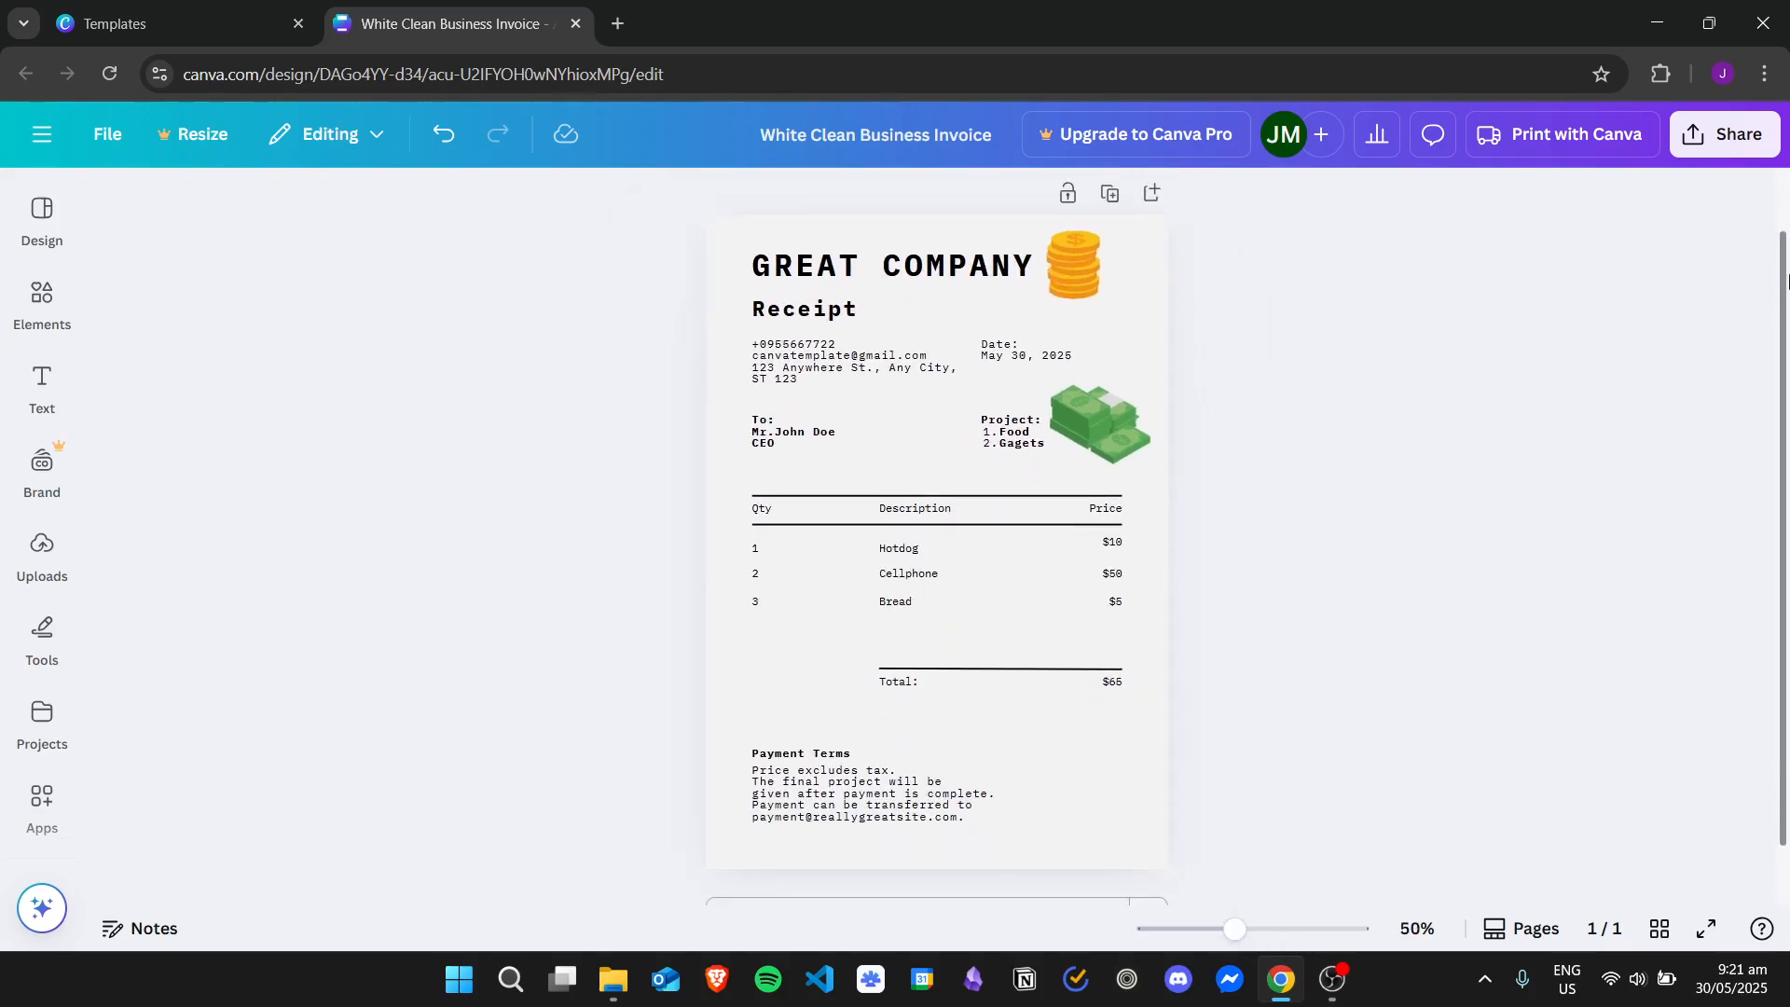
- Start a download from Share and keep PDF Standard as the file type
left_click(1726, 134)
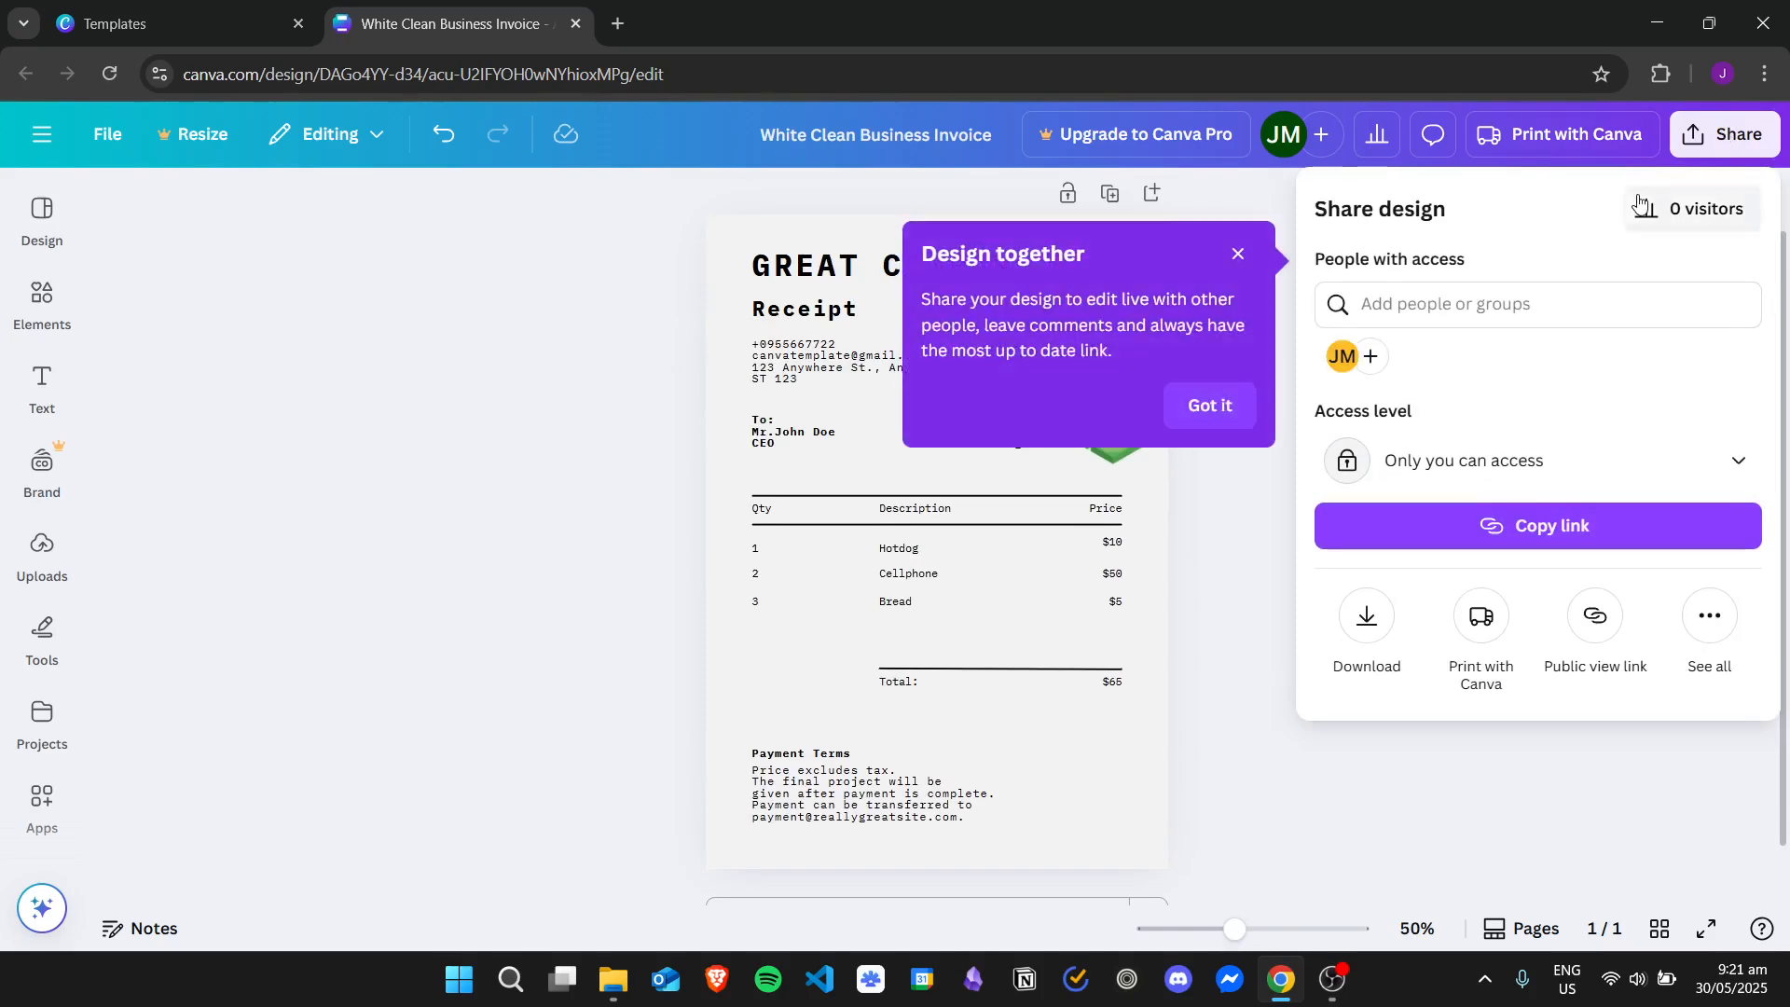
left_click(1365, 624)
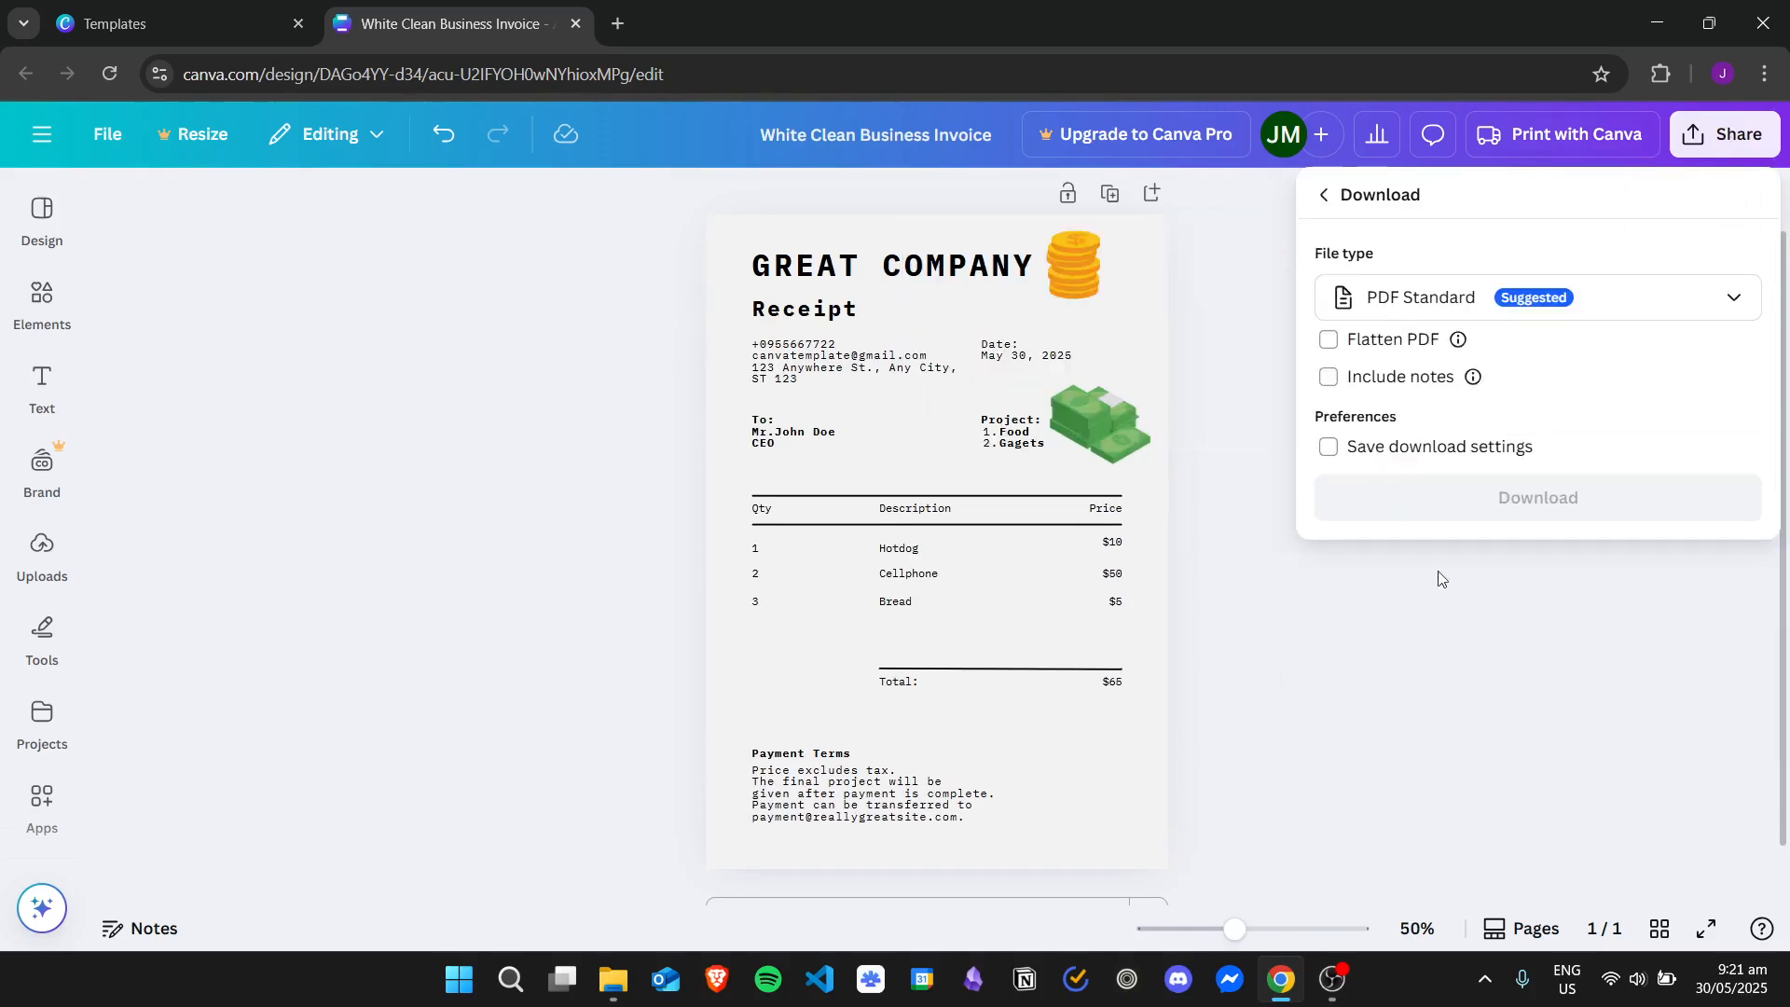
left_click(1535, 296)
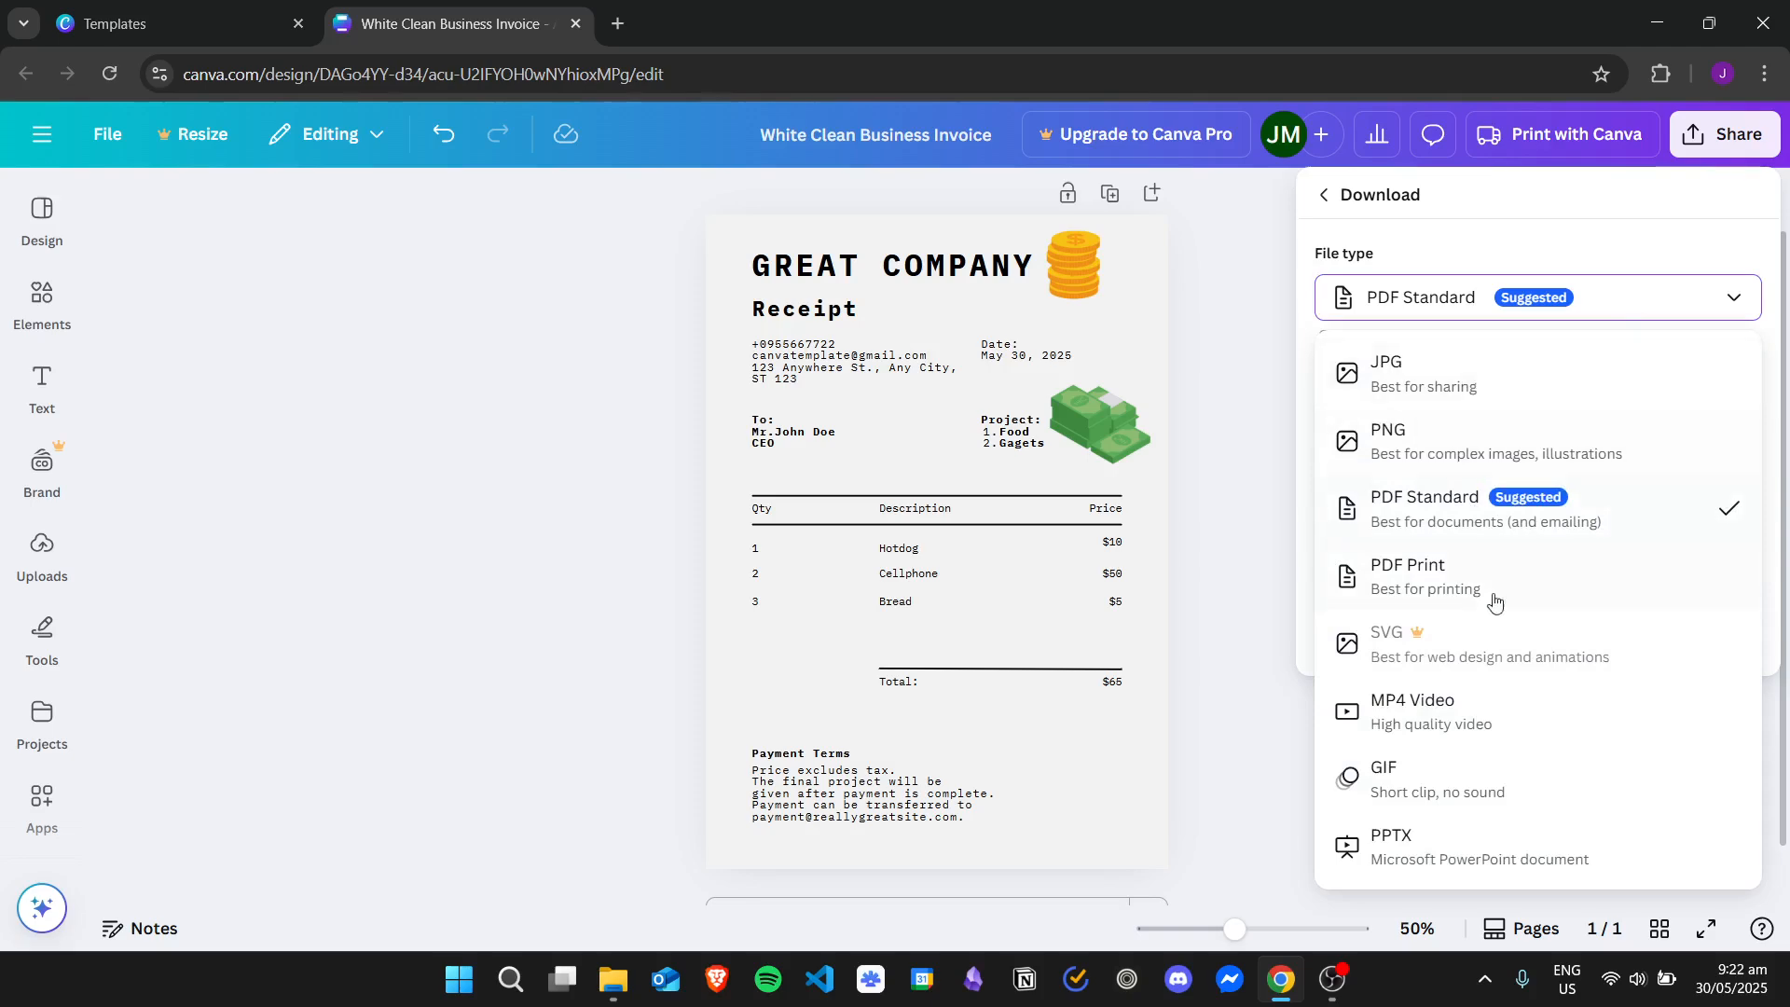
mouse_move(1499, 850)
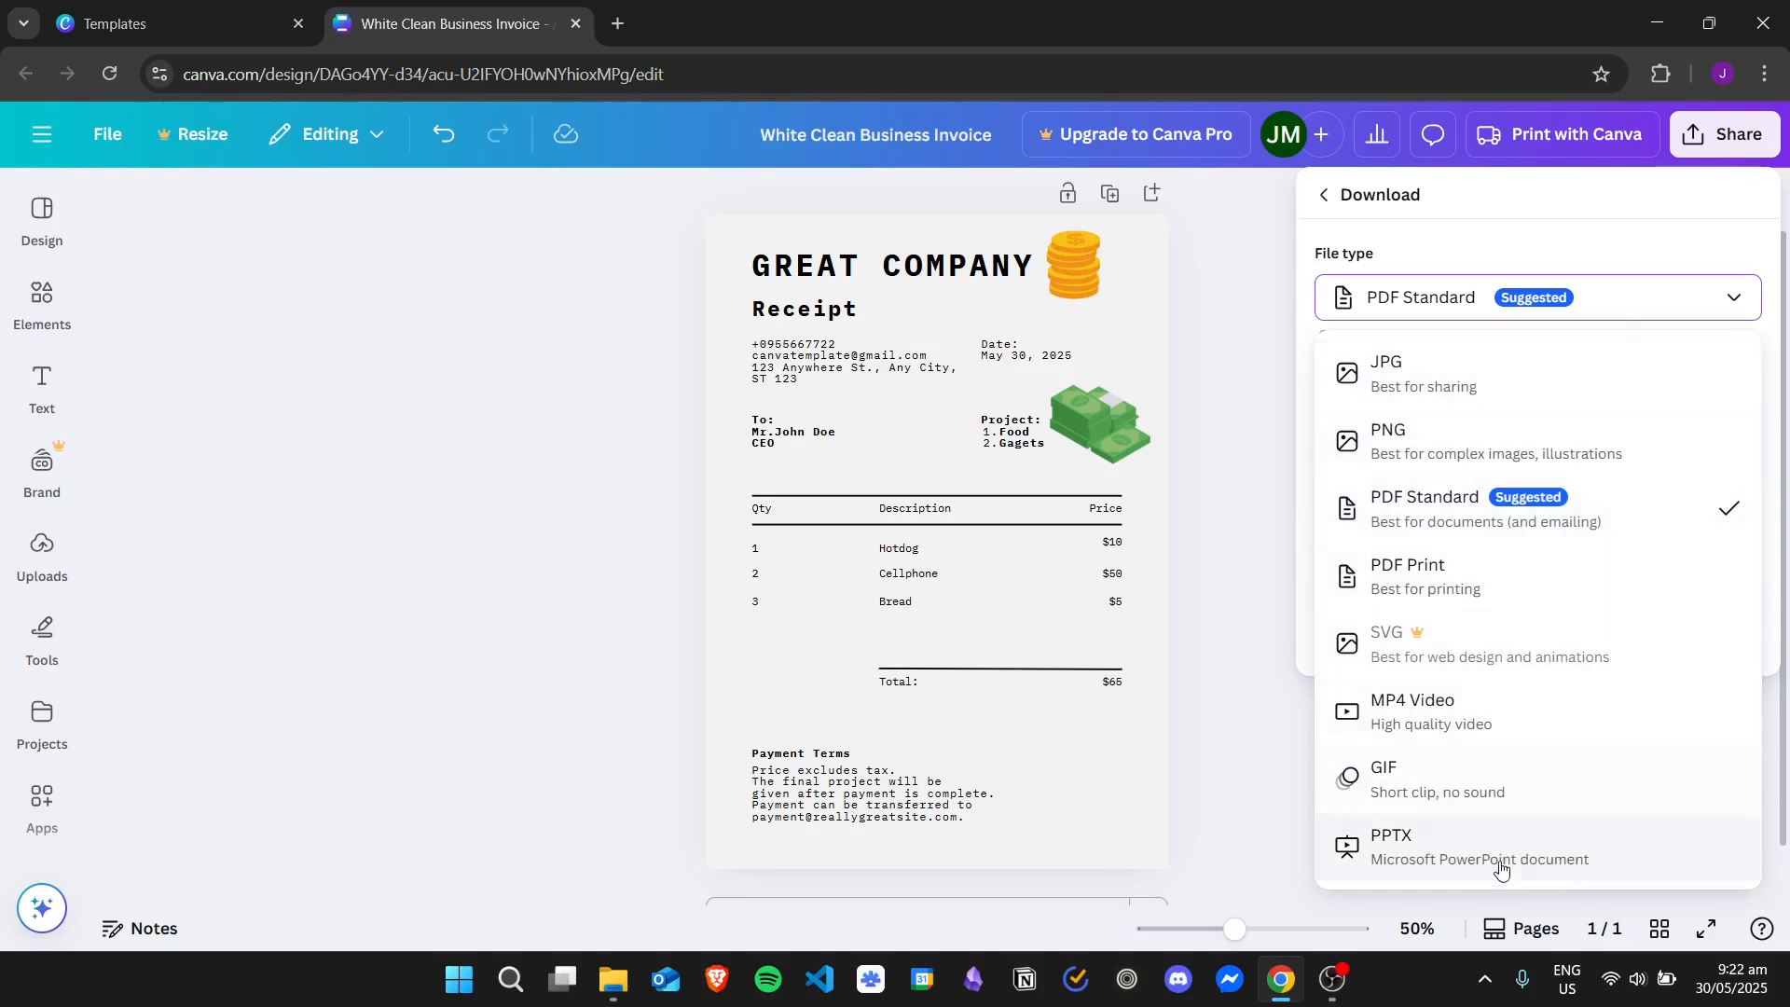
left_click(1422, 507)
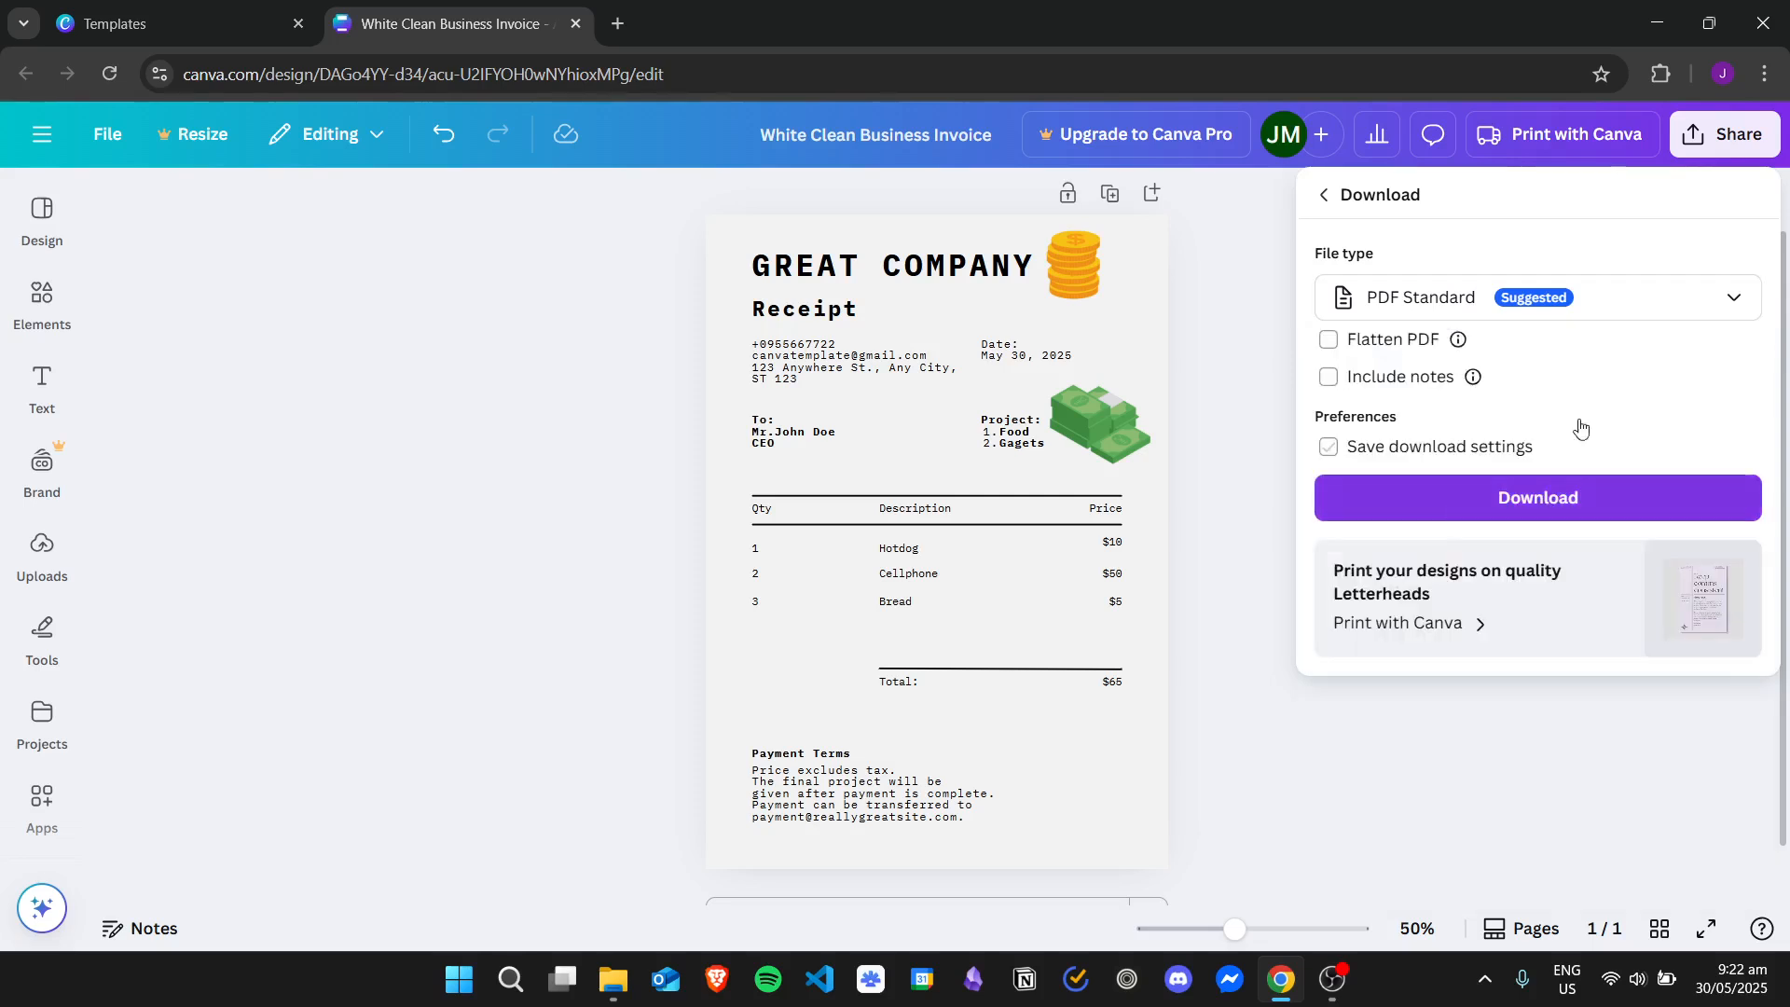
- Leave Flatten PDF and Include notes unchecked and download the receipt as a PDF
left_click(1328, 339)
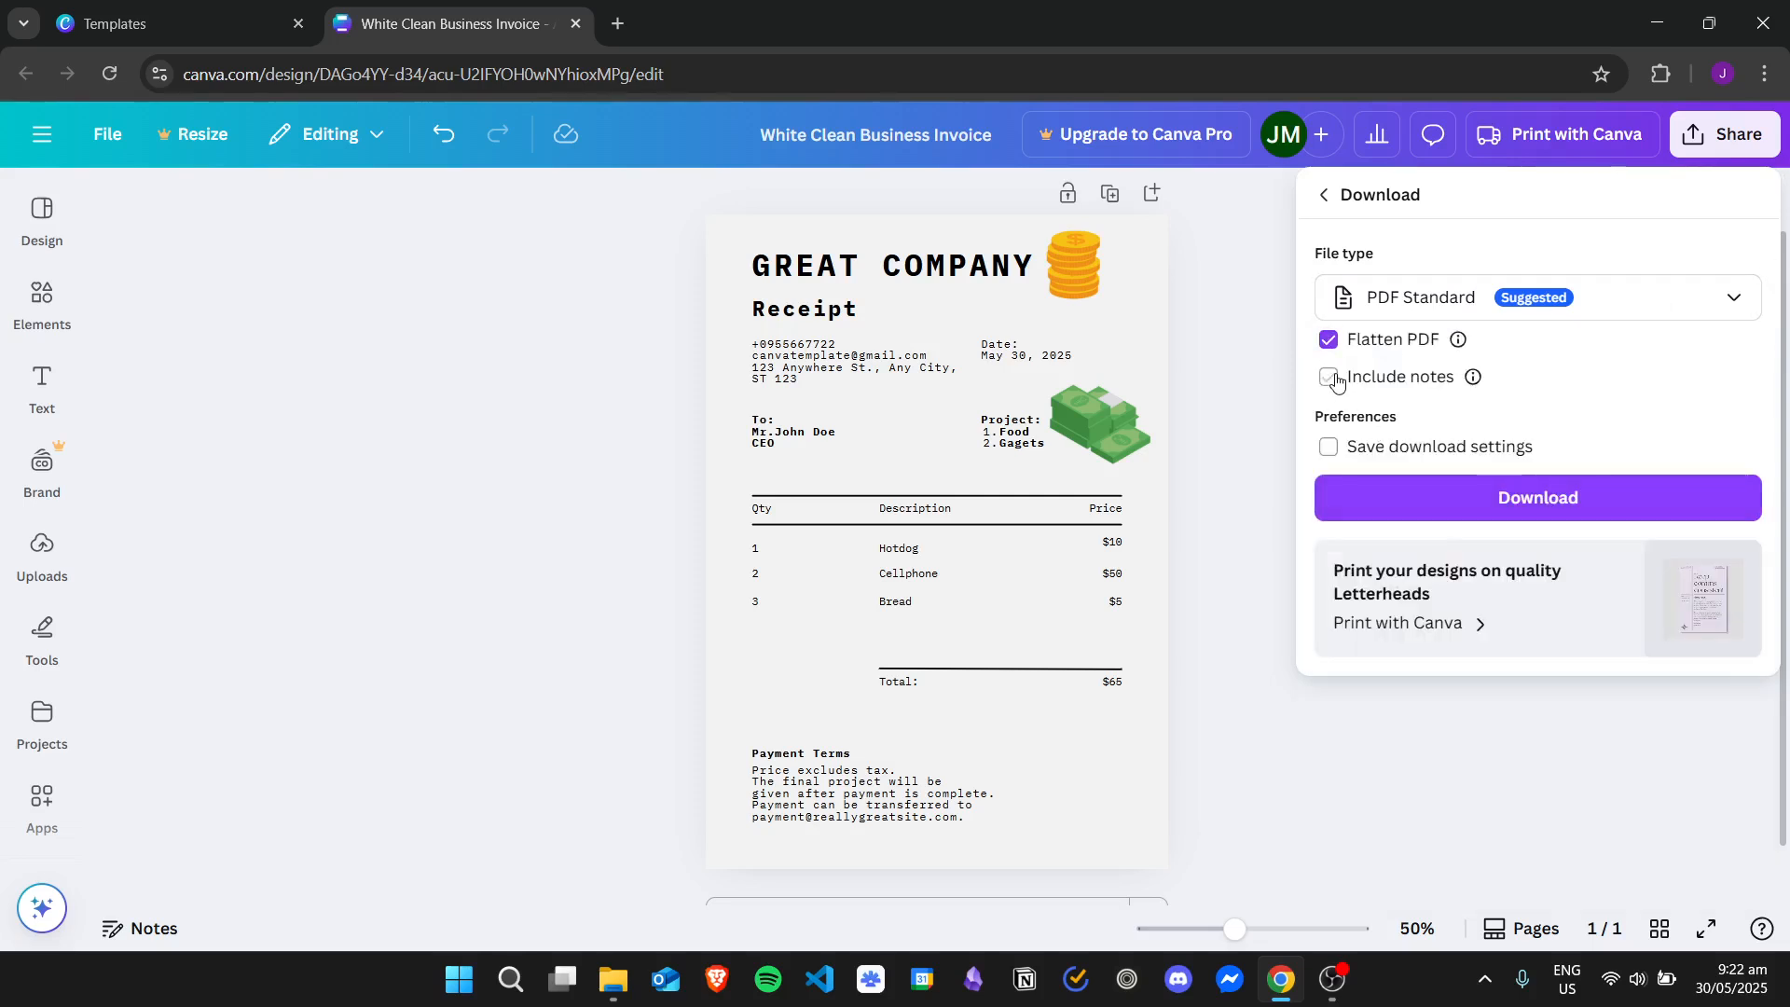
left_click(1328, 340)
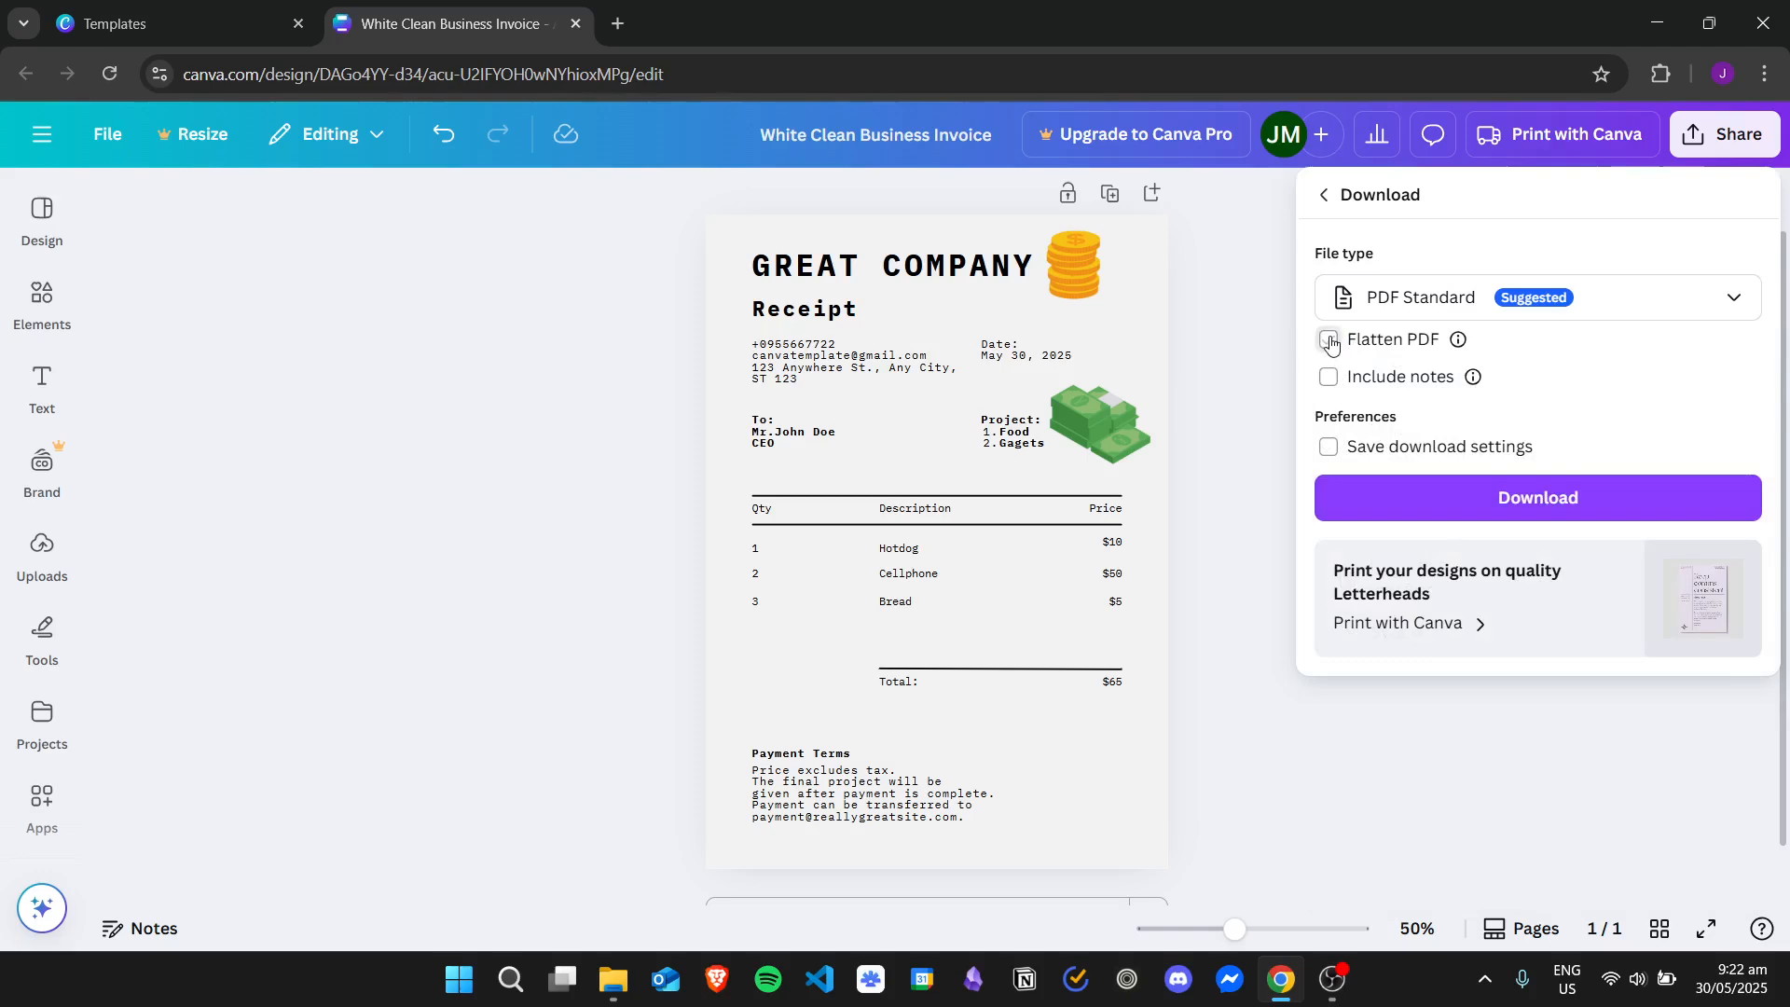
left_click(1328, 377)
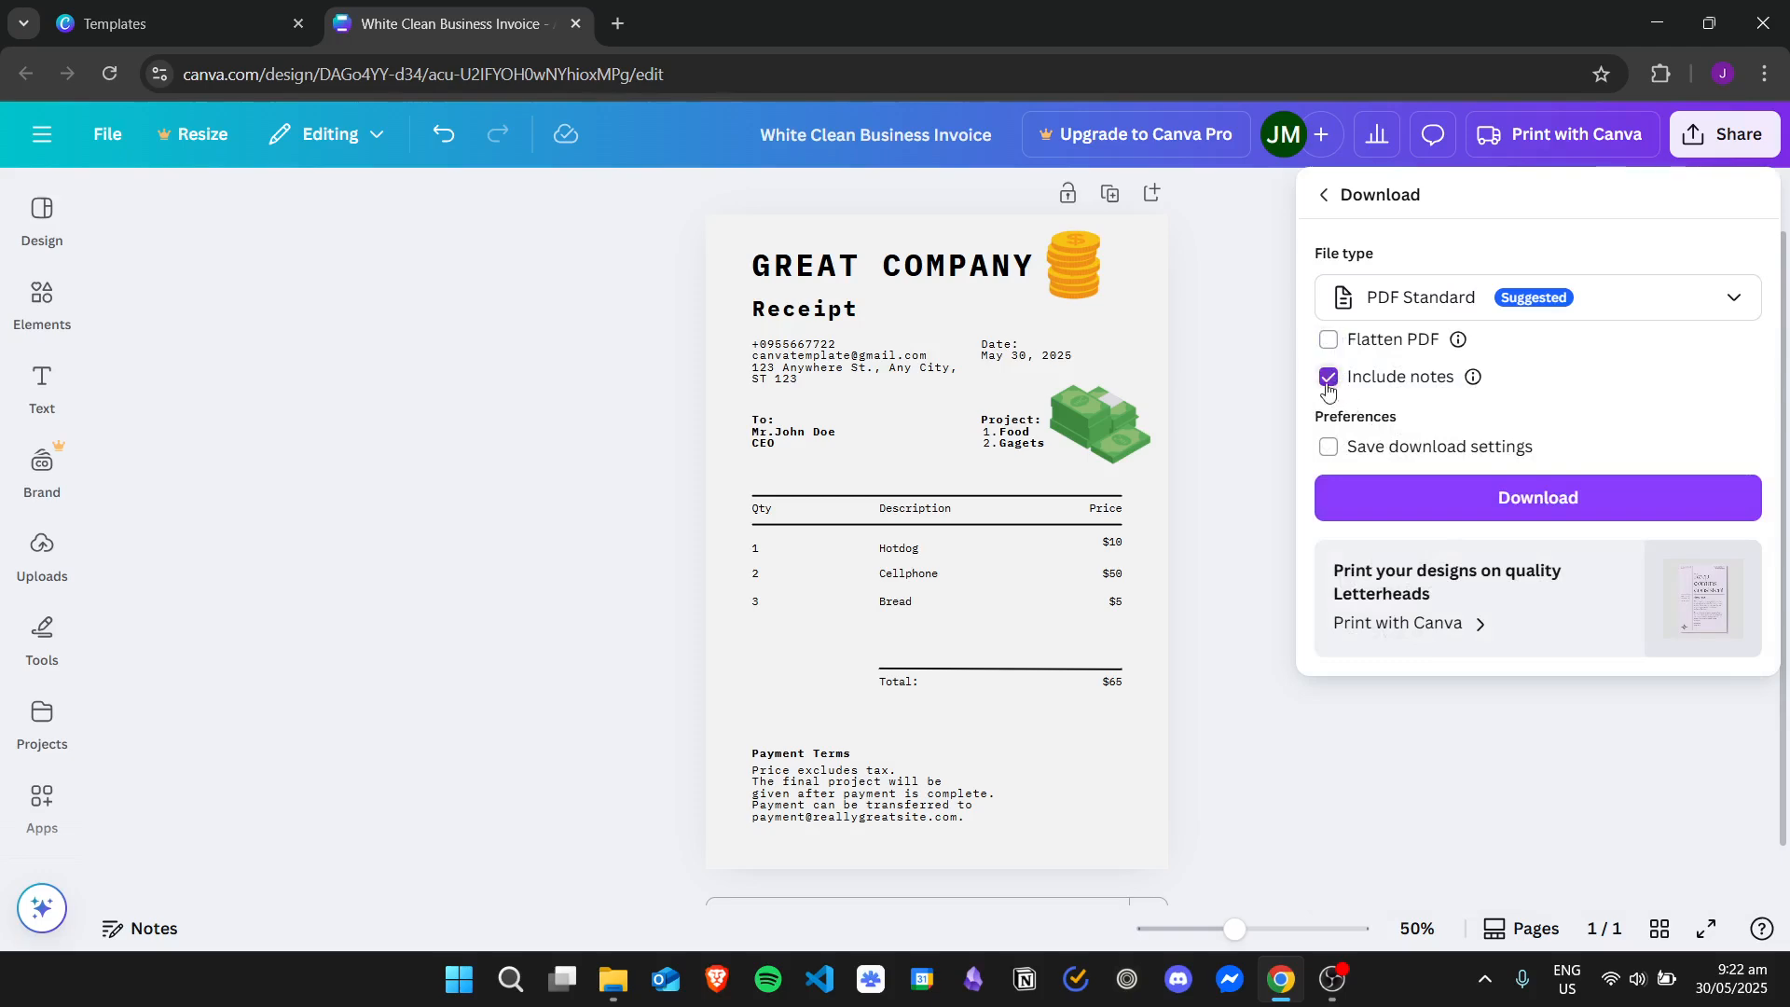
left_click(1328, 376)
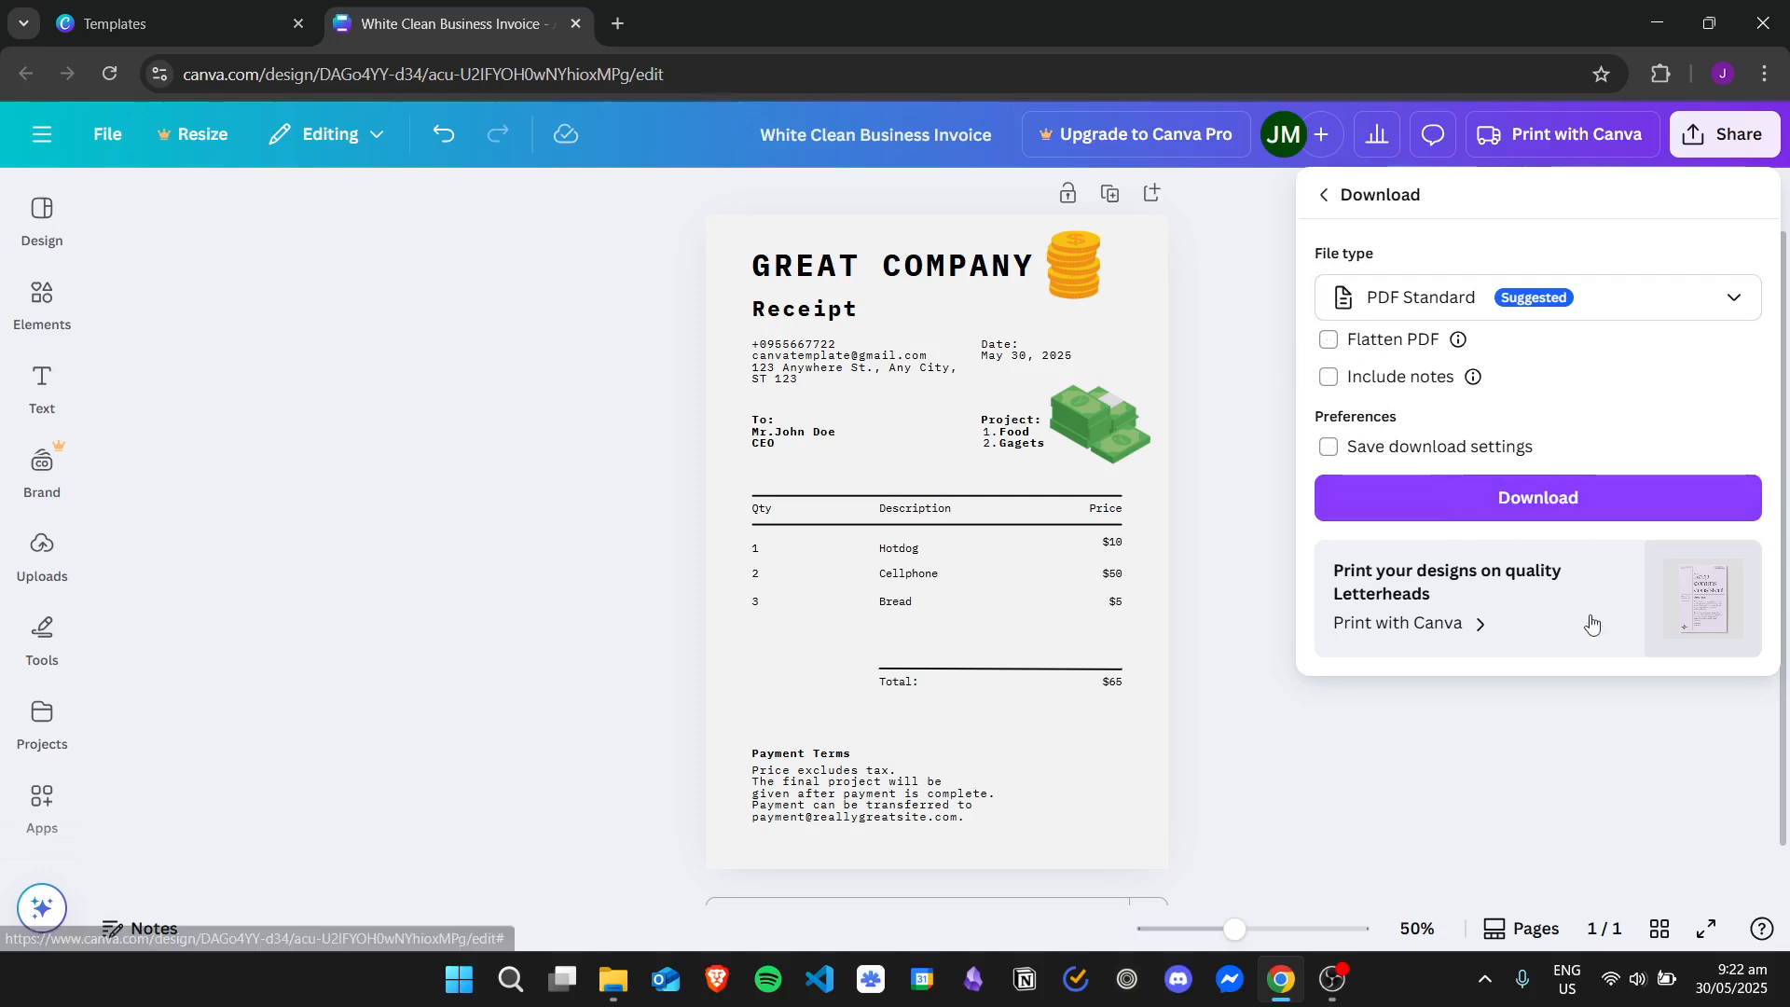
left_click(1535, 496)
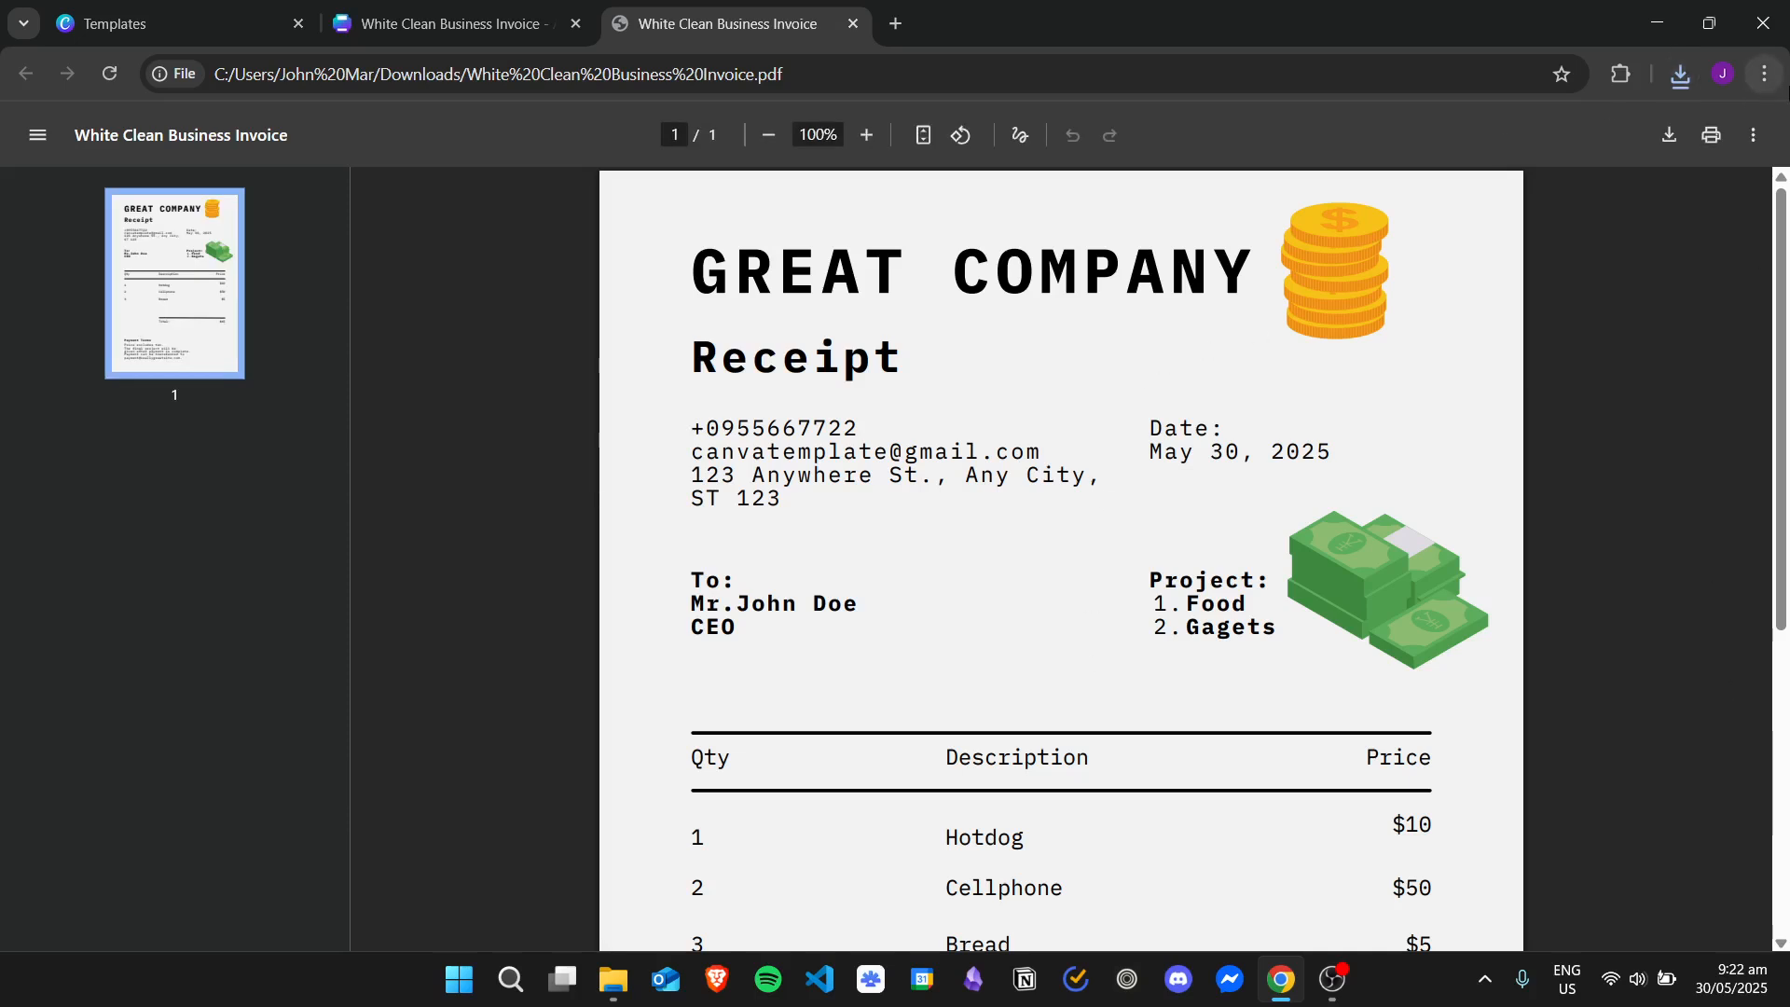
- Zoom the receipt PDF in and back out to 50% to check the full page with graphics
left_click(867, 134)
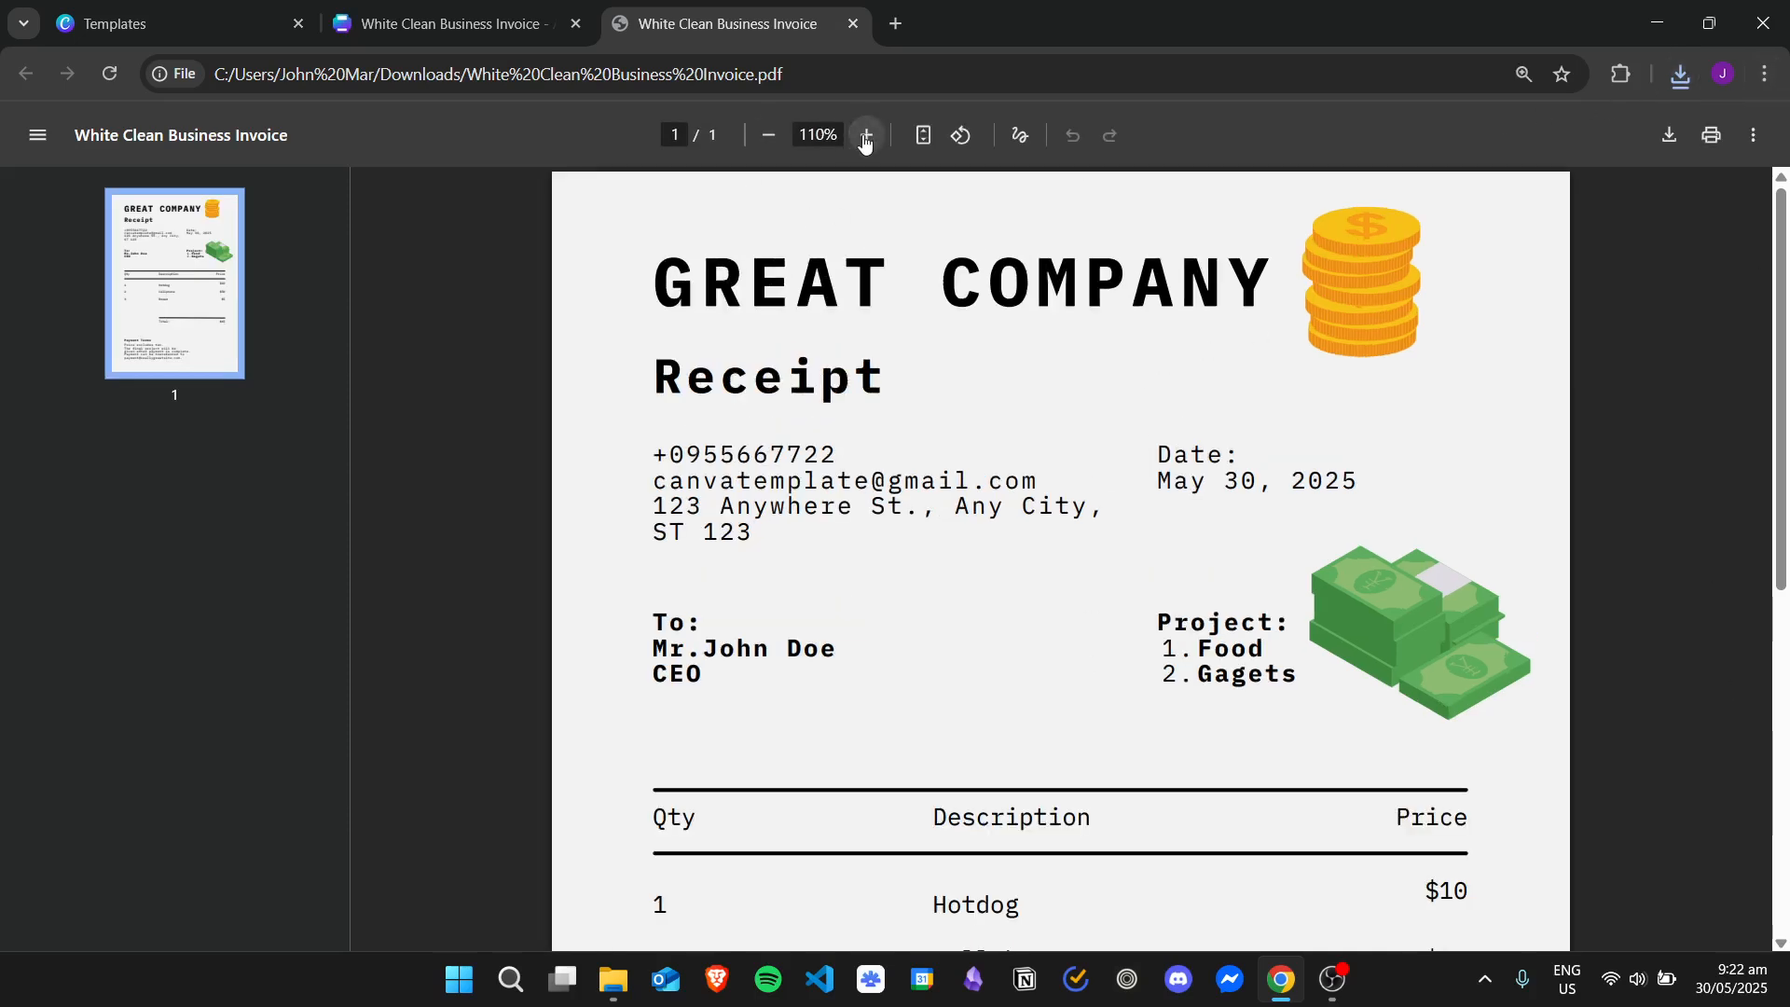
left_click(768, 135)
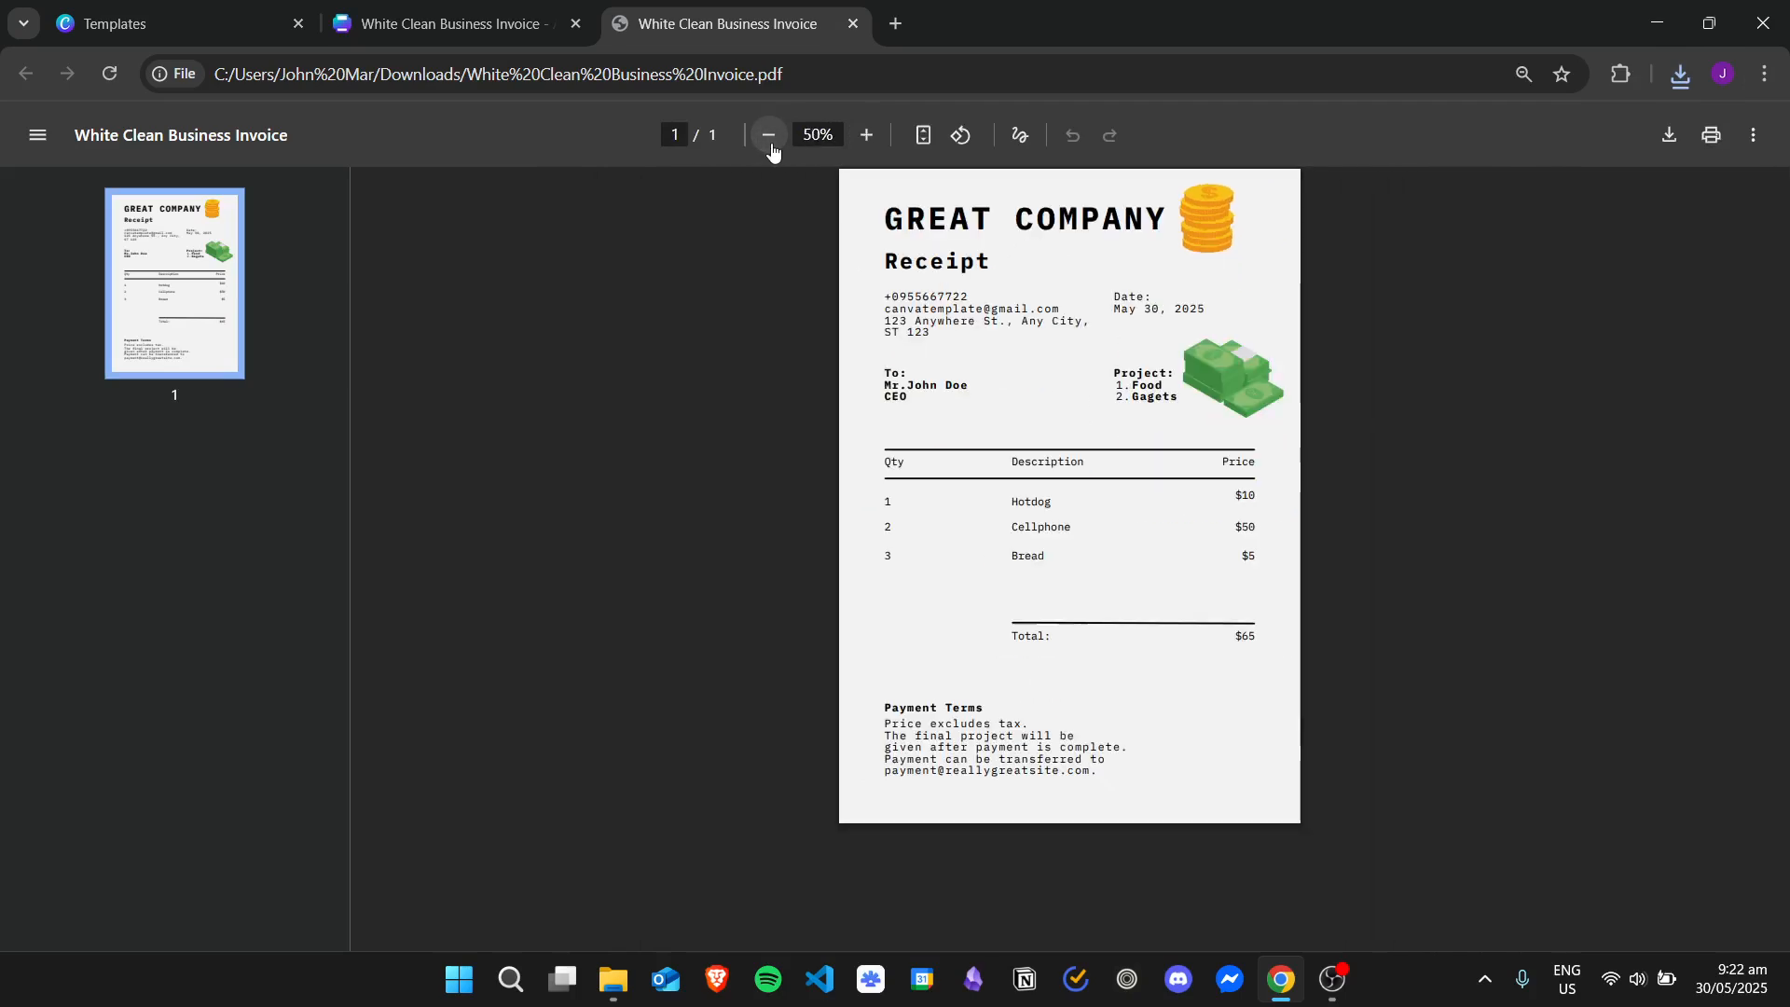
left_click(864, 134)
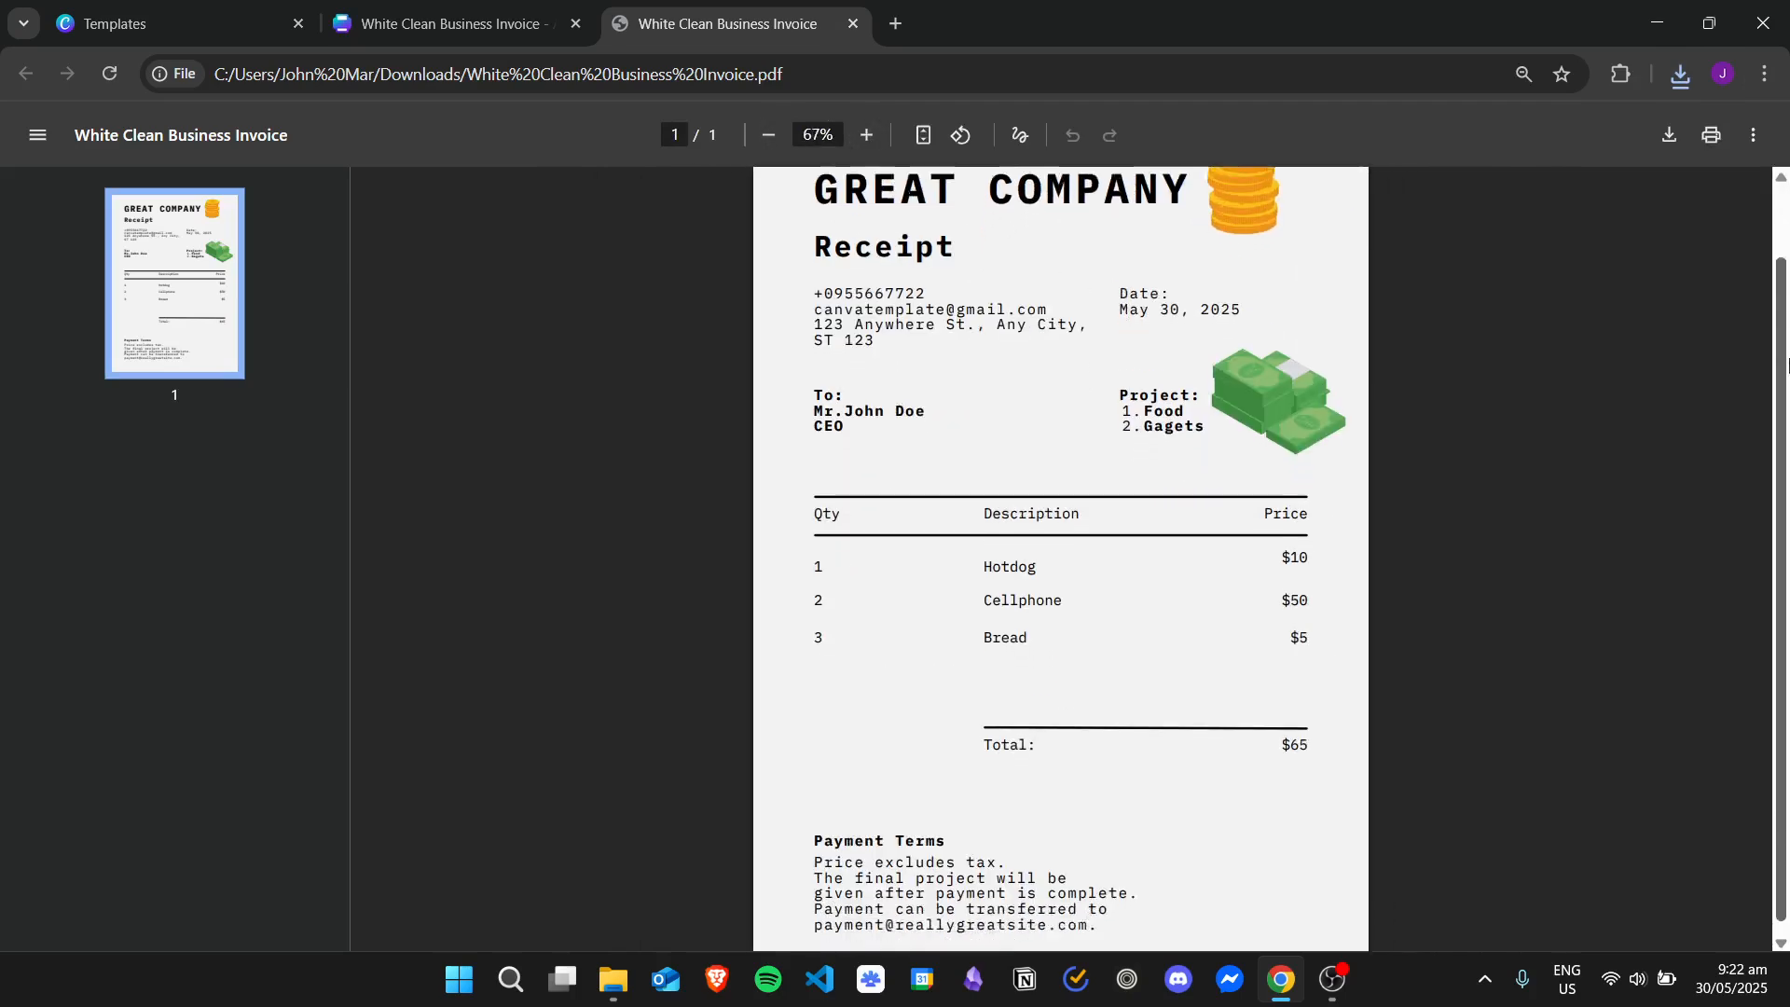
left_click(768, 135)
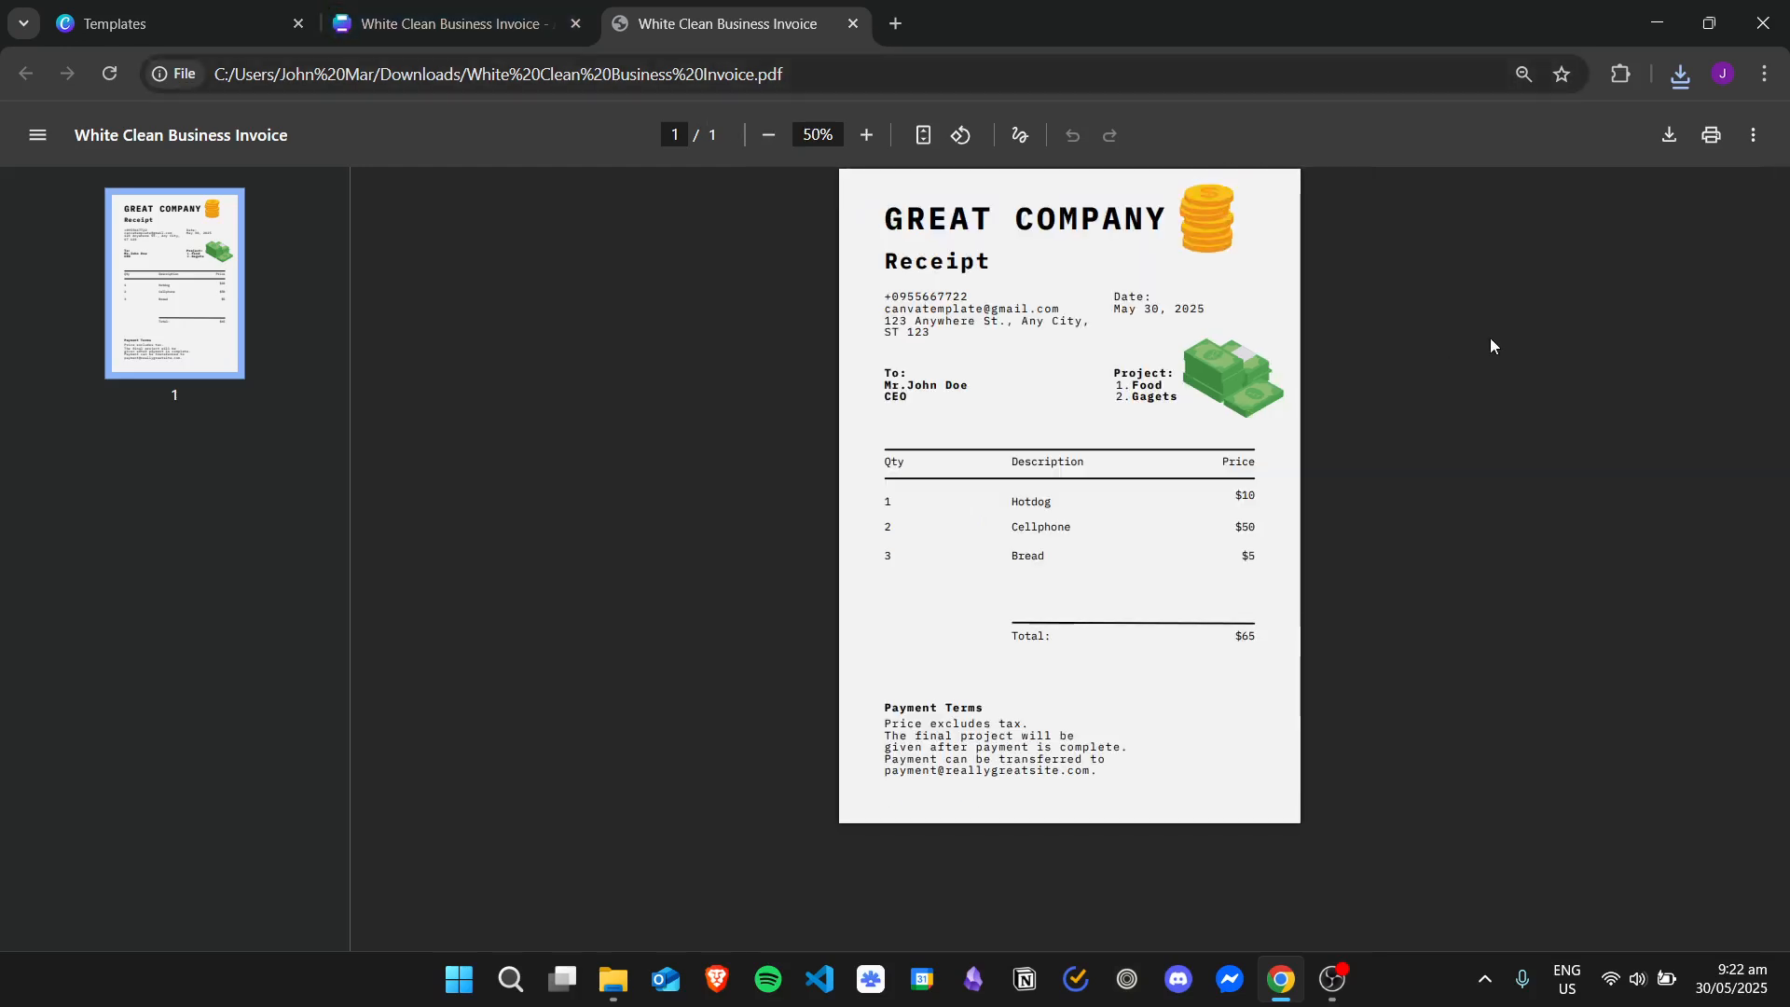
mouse_move(1612, 380)
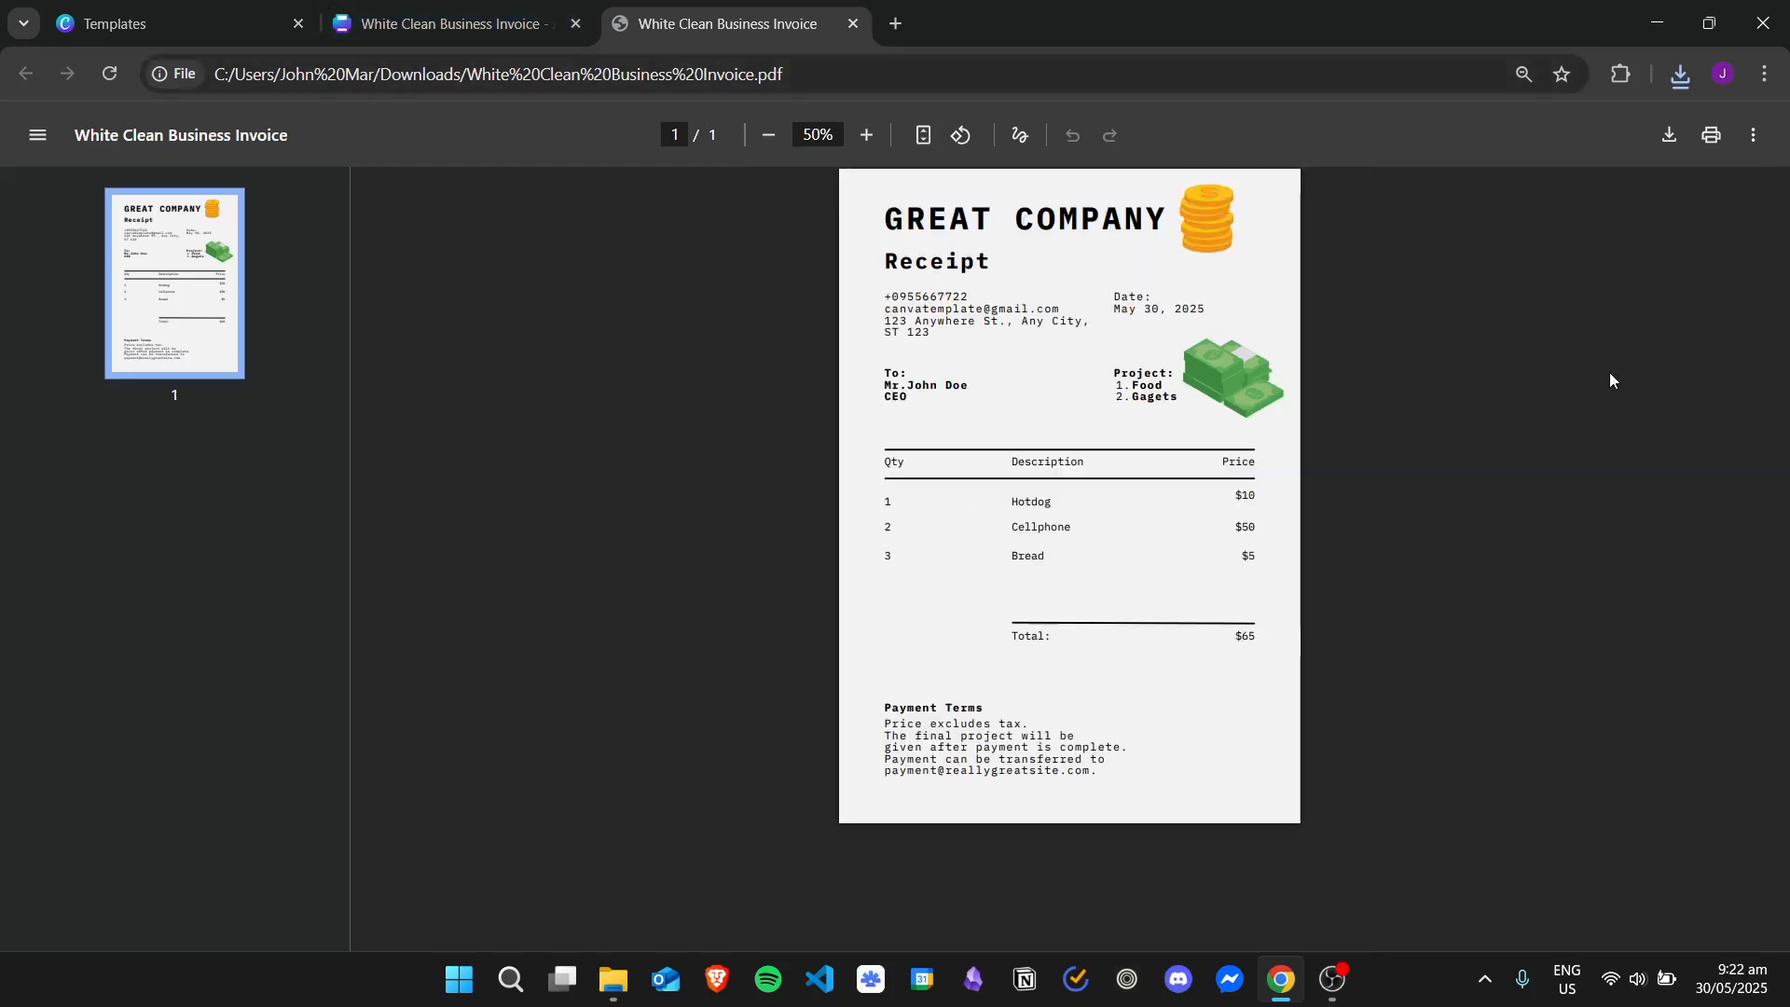